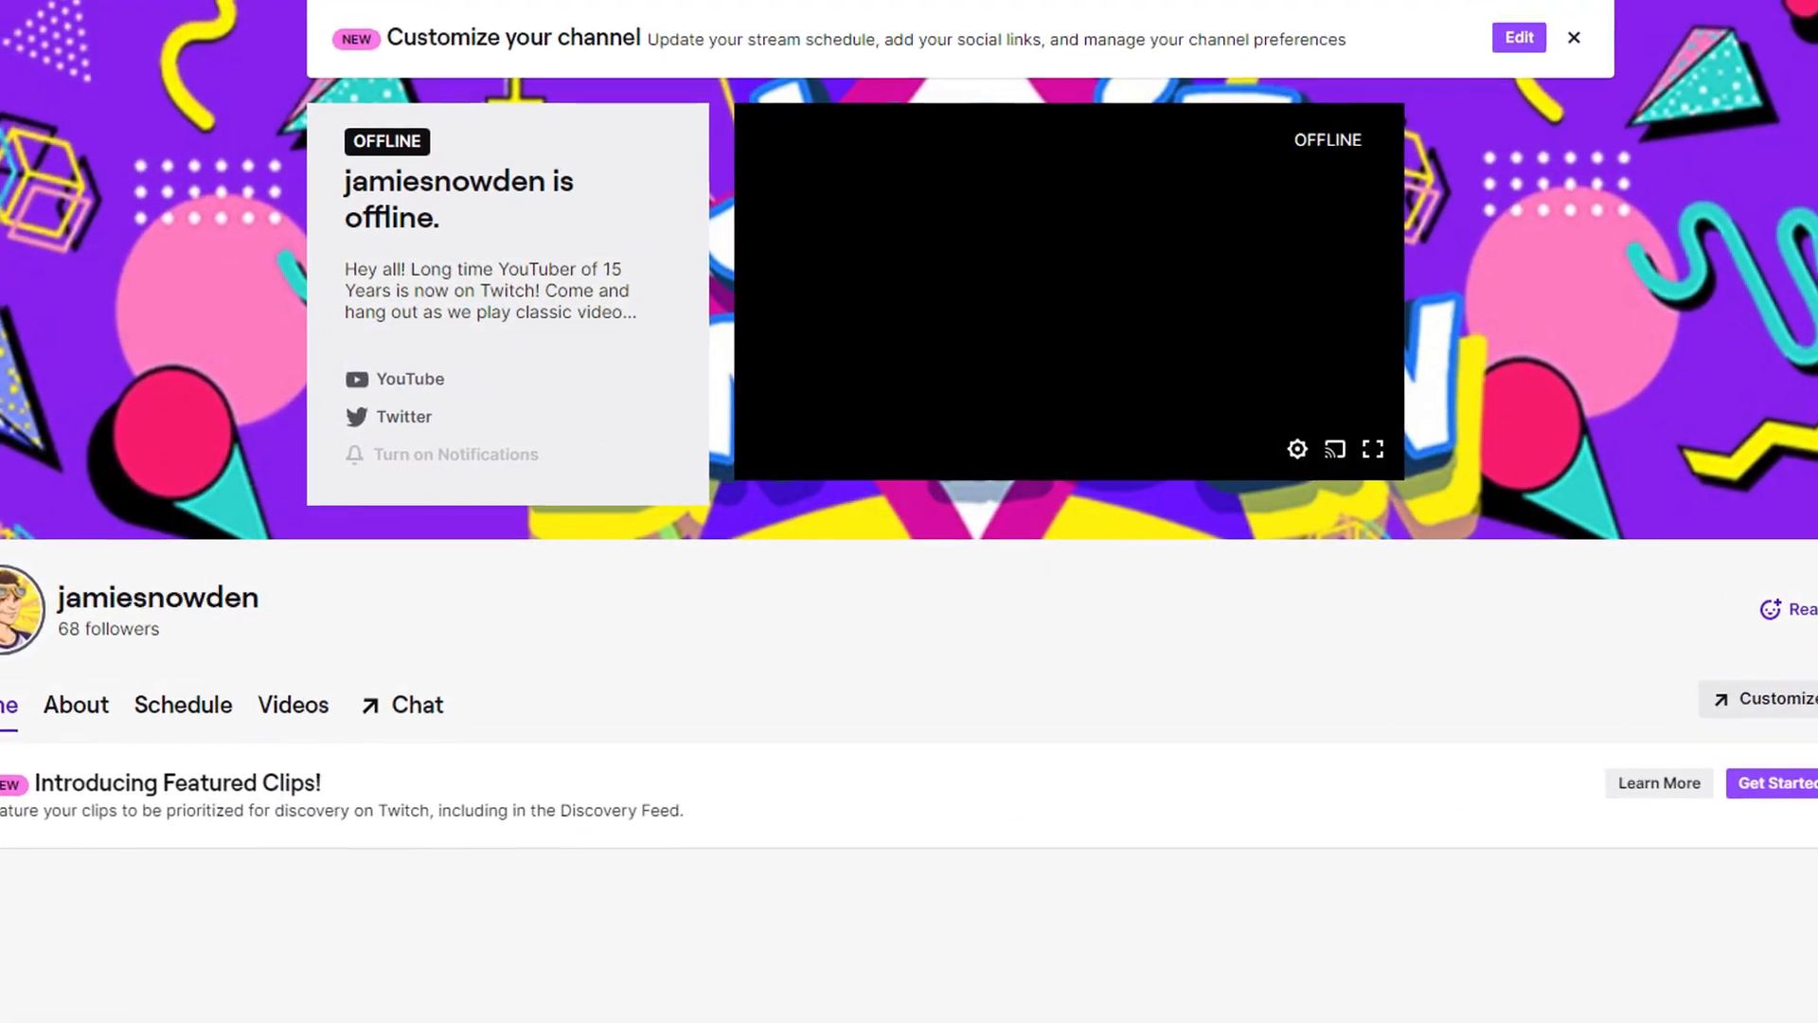
Leave the offline Twitch channel page and switch to the TikTok profile tab with its two videos.
scroll(down, 3)
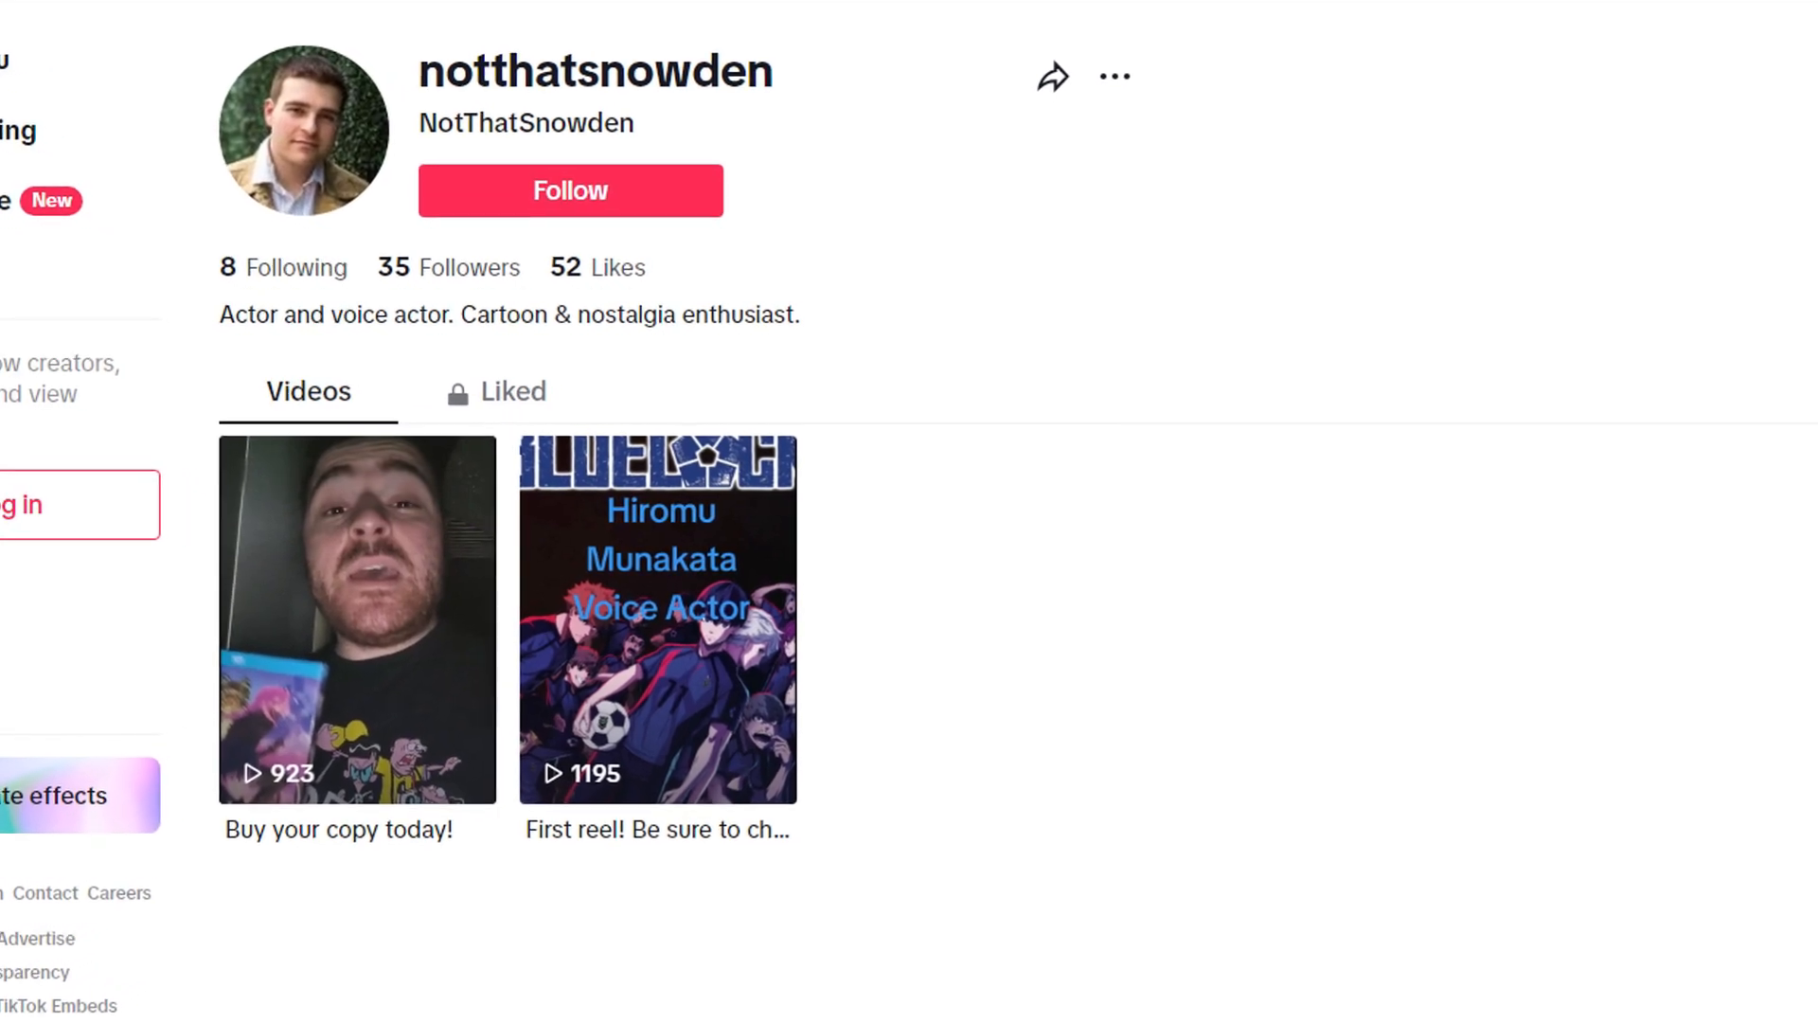
click(1558, 19)
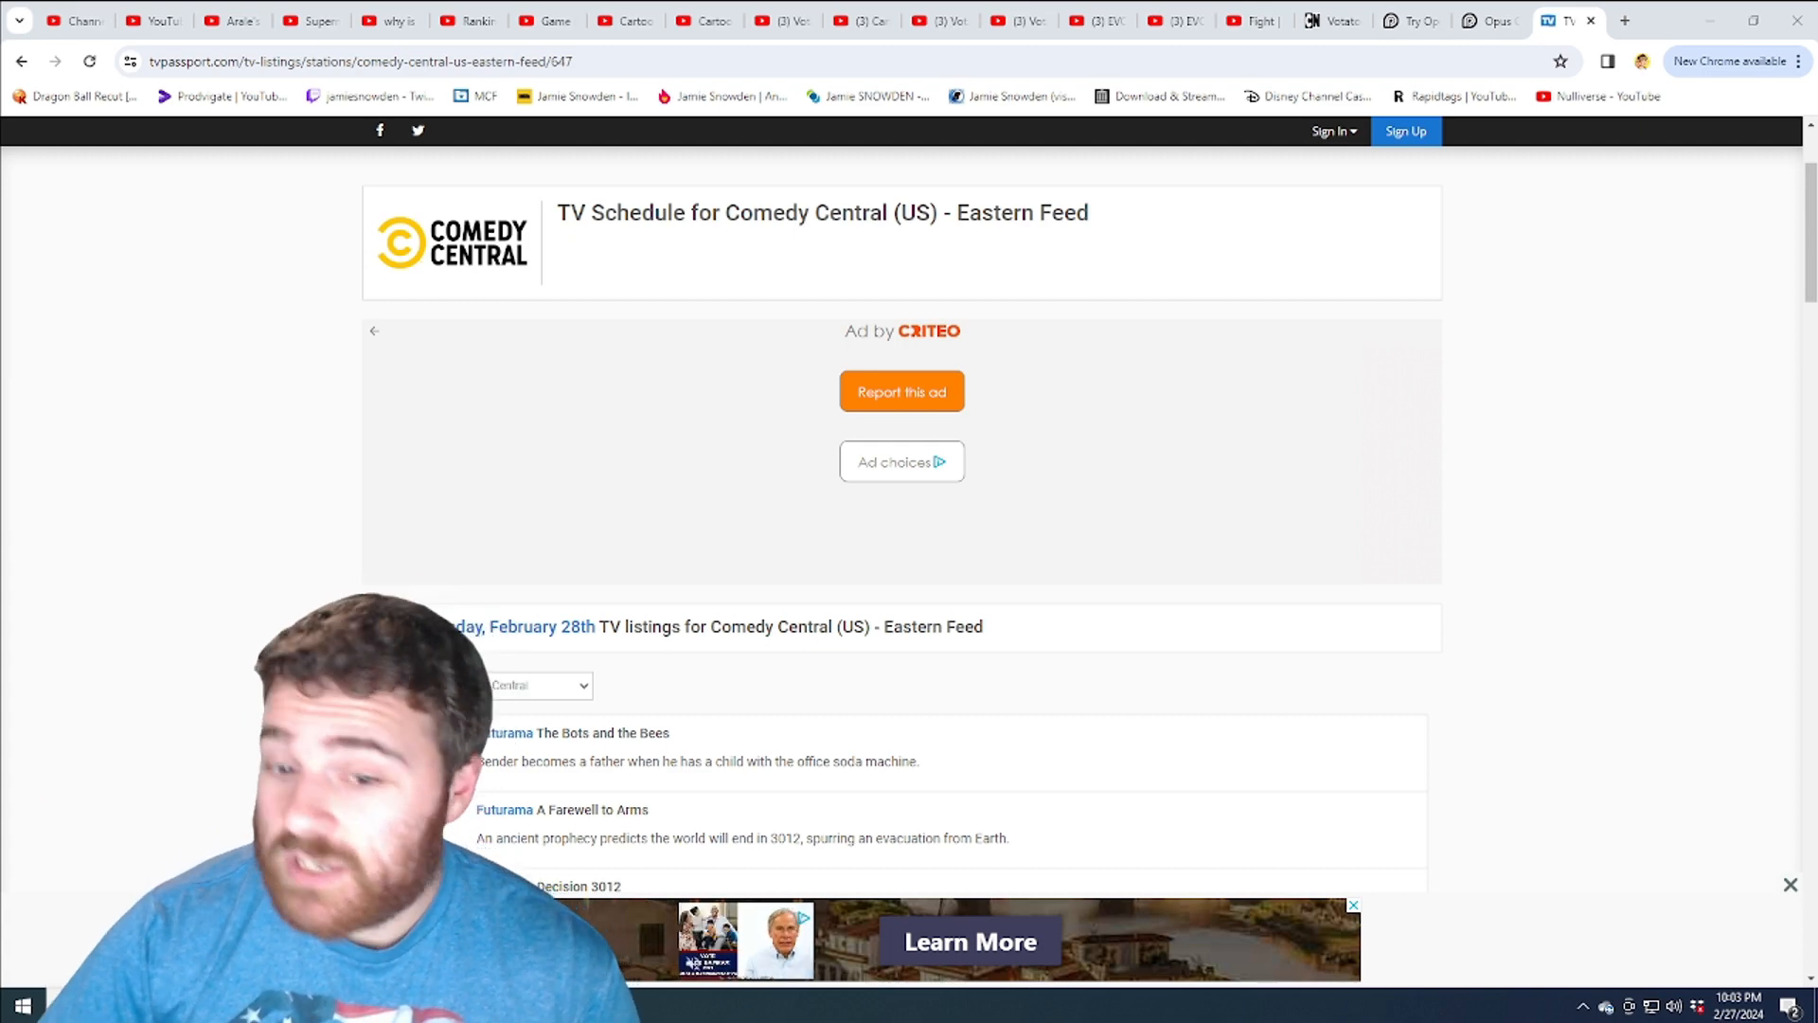
Scroll the Comedy Central Eastern schedule down to Wednesday, February 28th's early-morning Futurama listings.
scroll(down, 3)
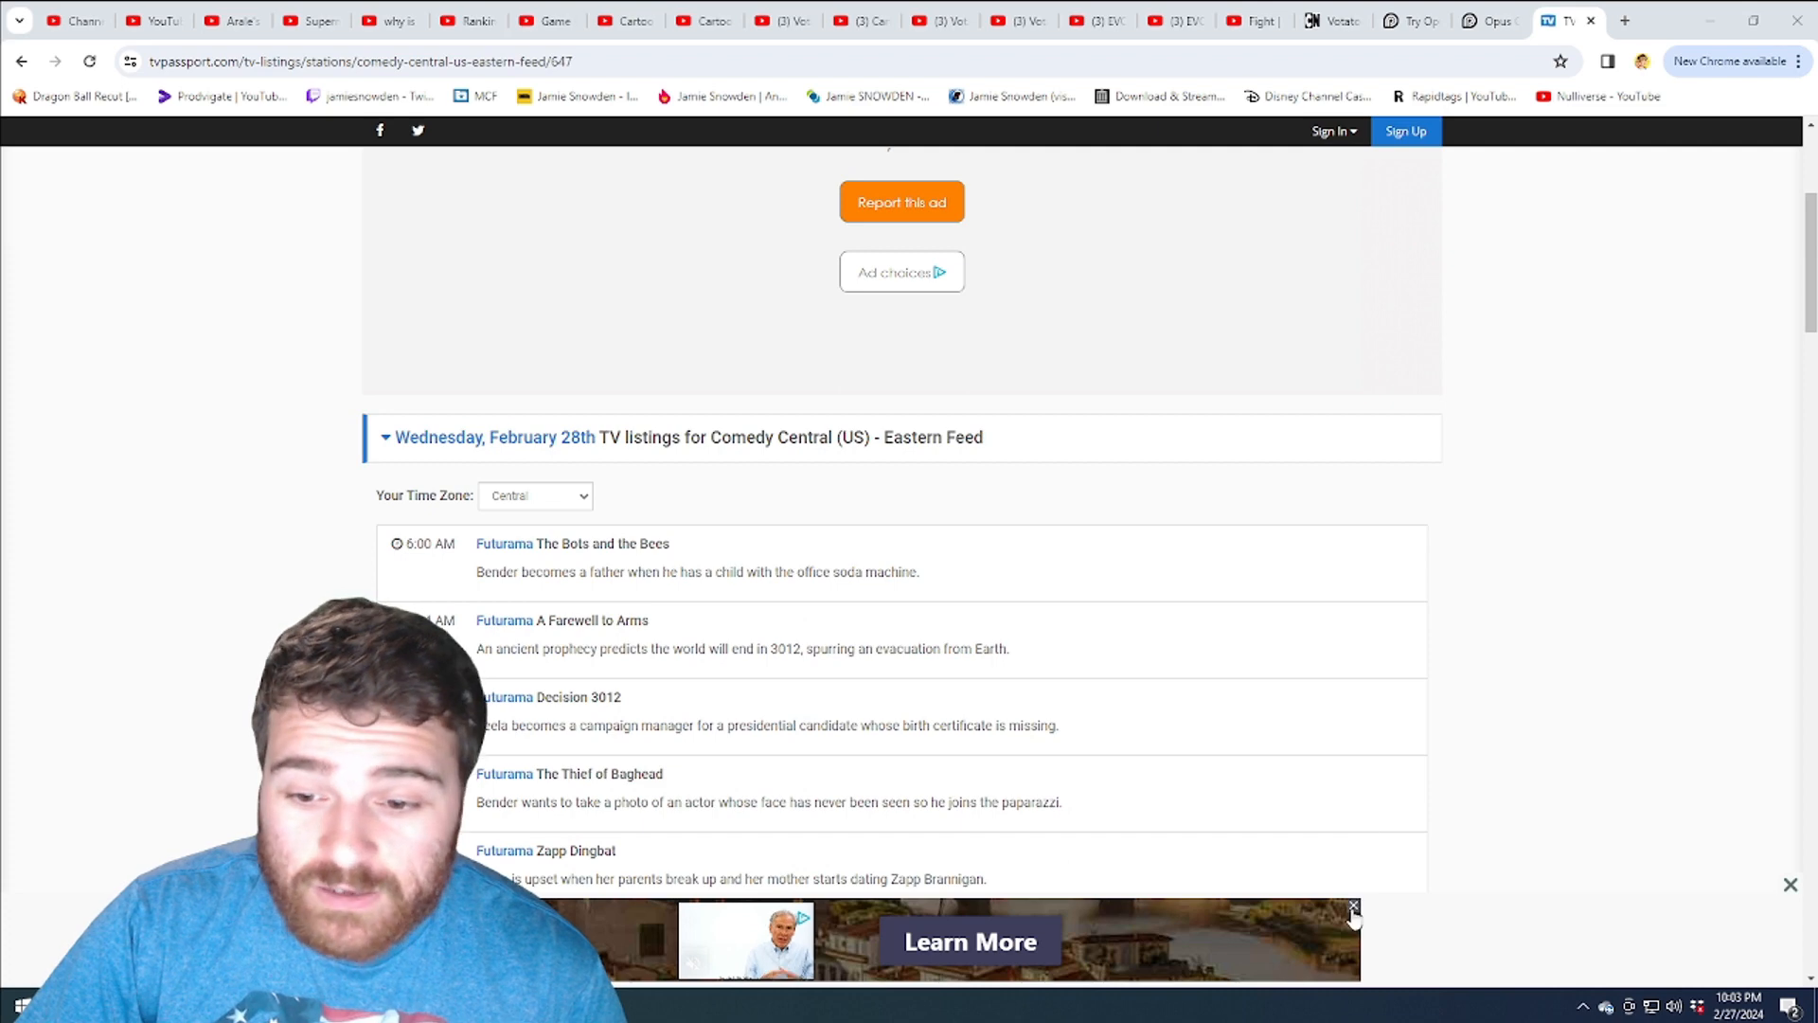
scroll(down, 3)
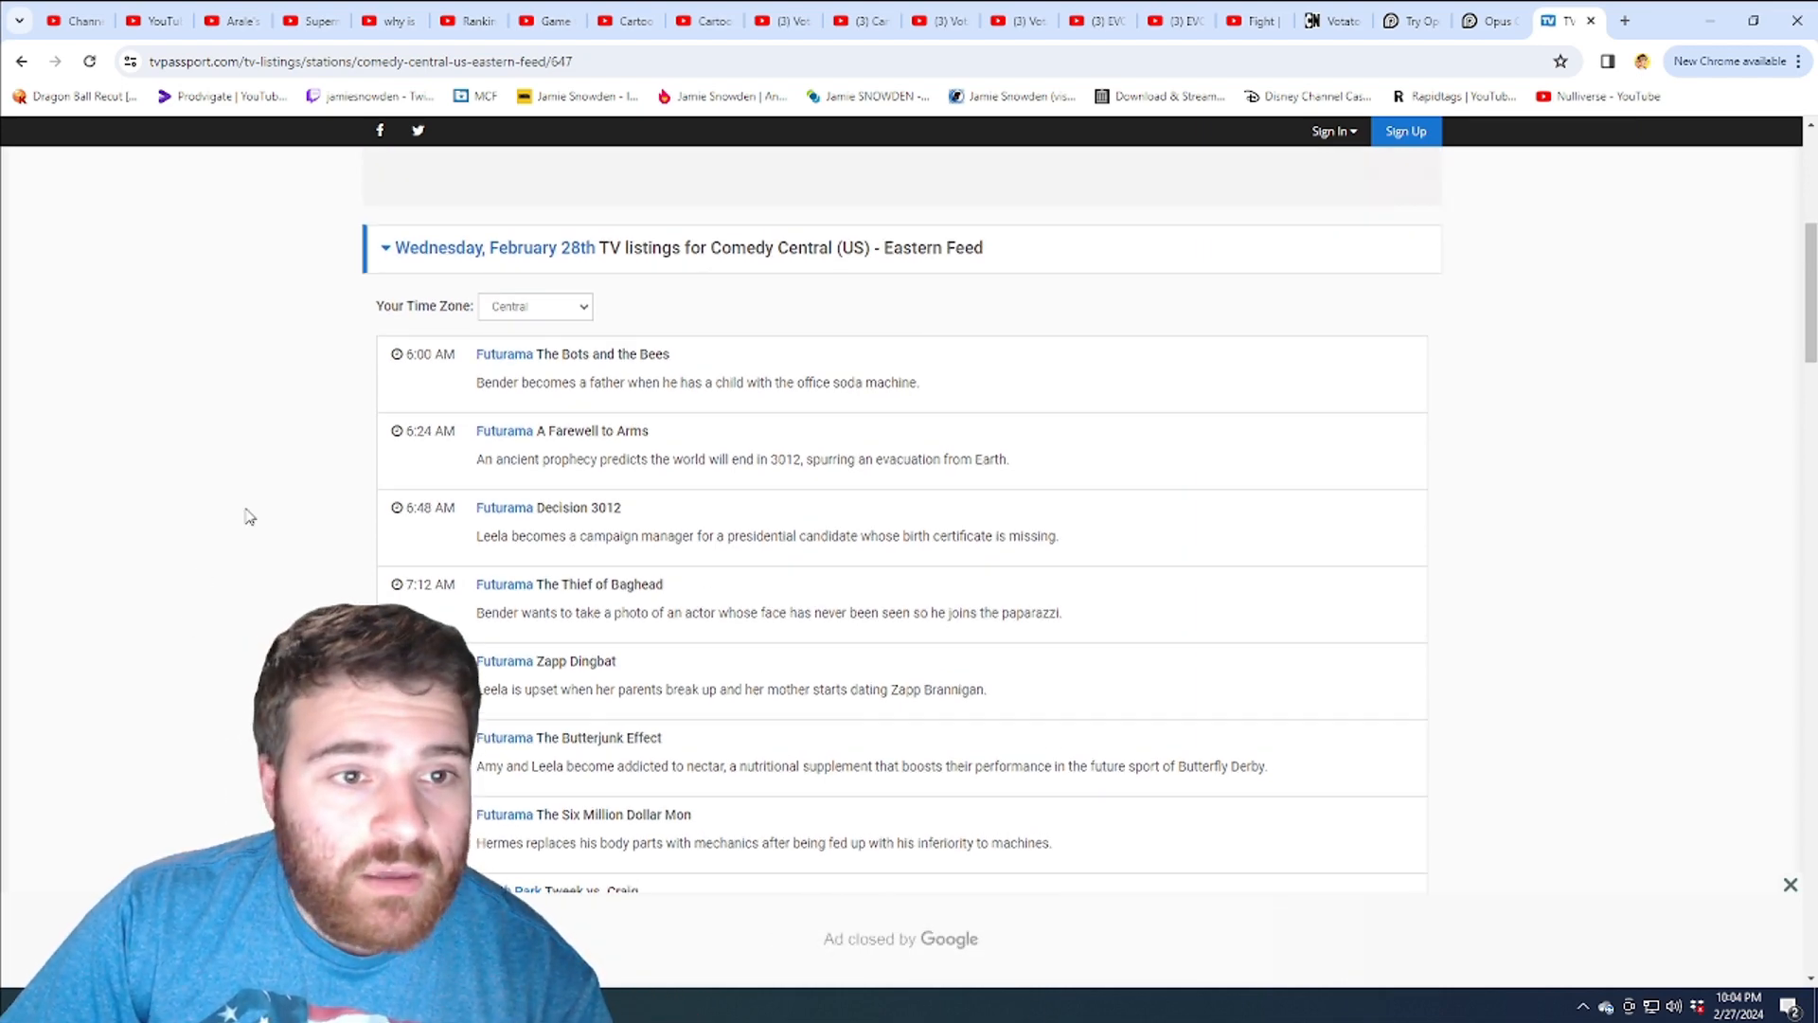
mouse_move(196, 411)
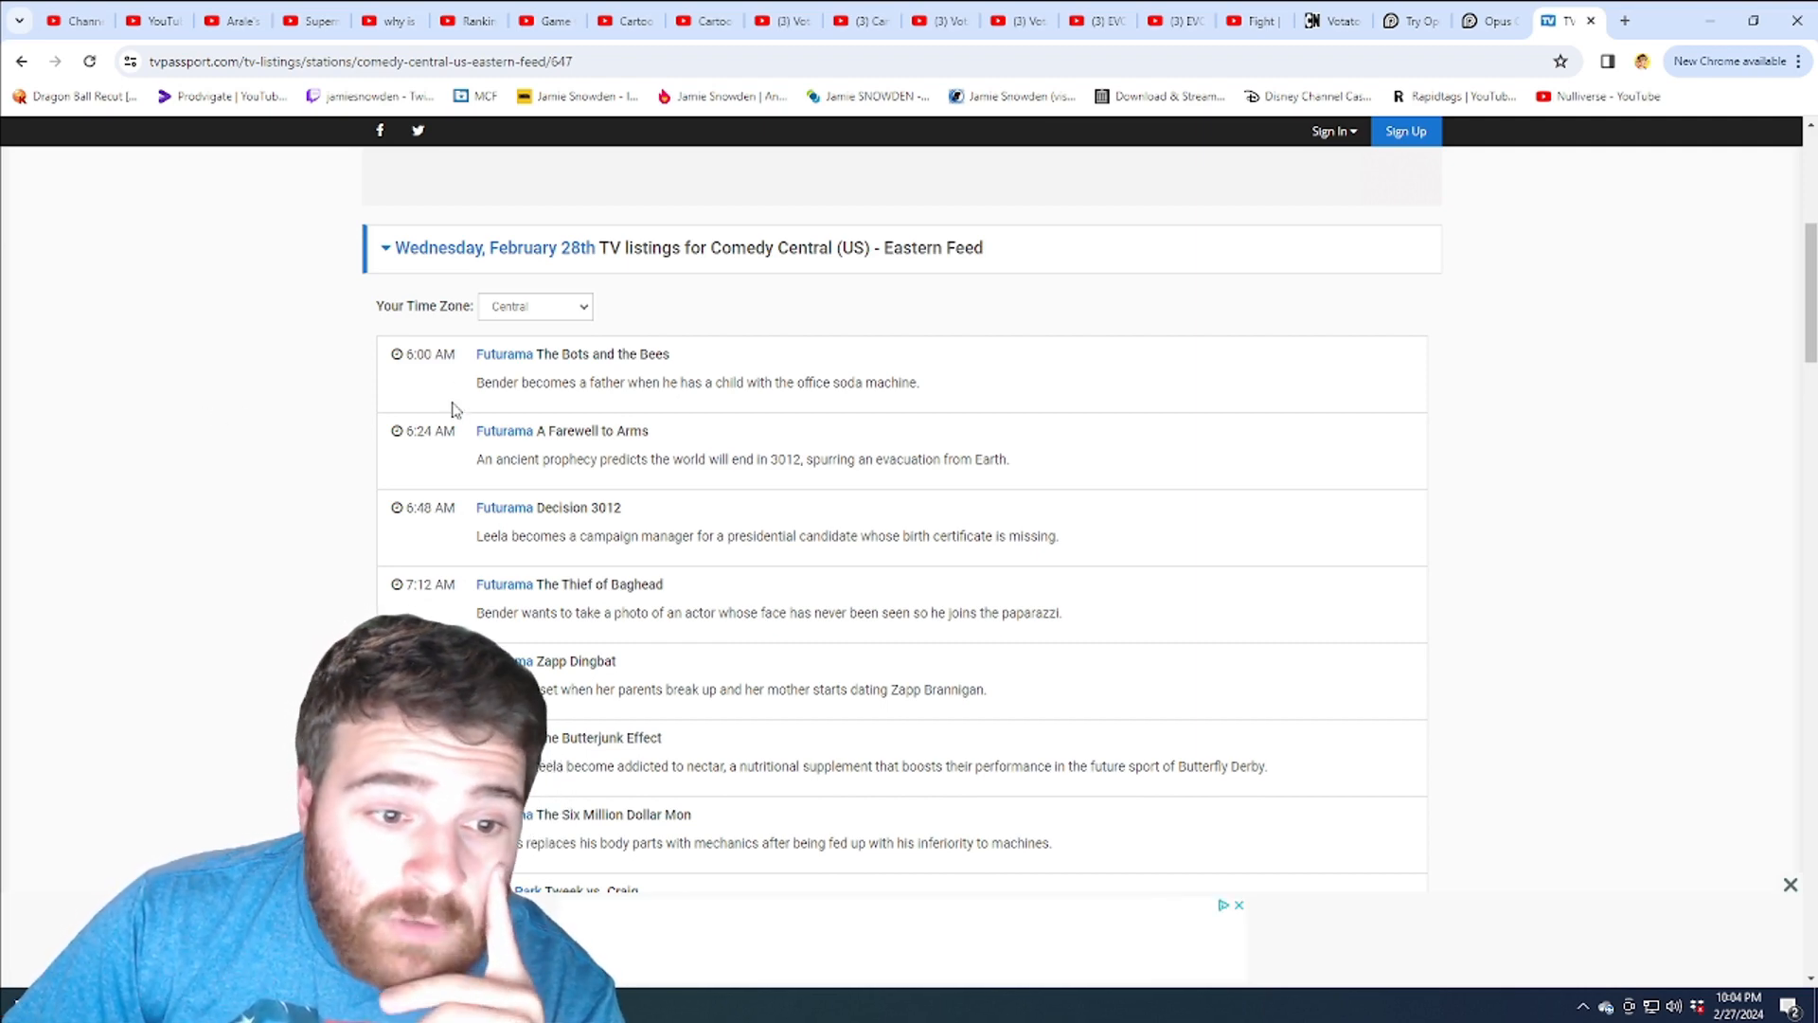
scroll(down, 3)
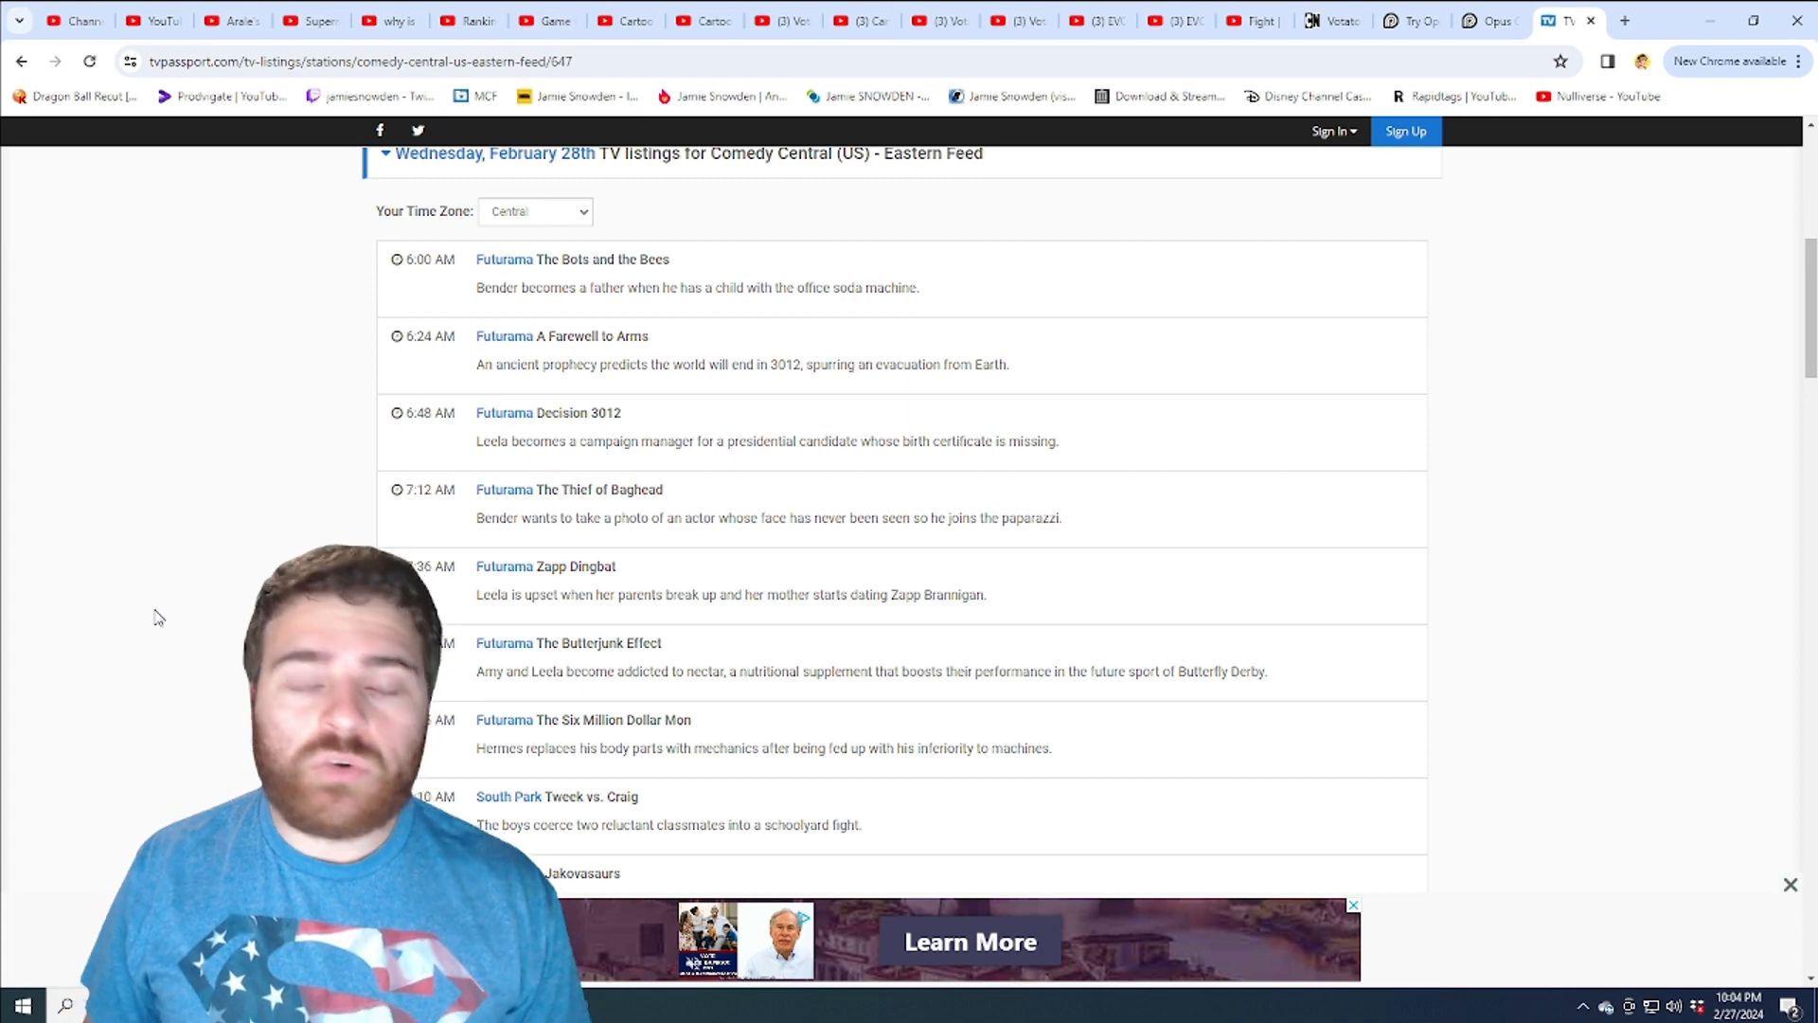
scroll(down, 3)
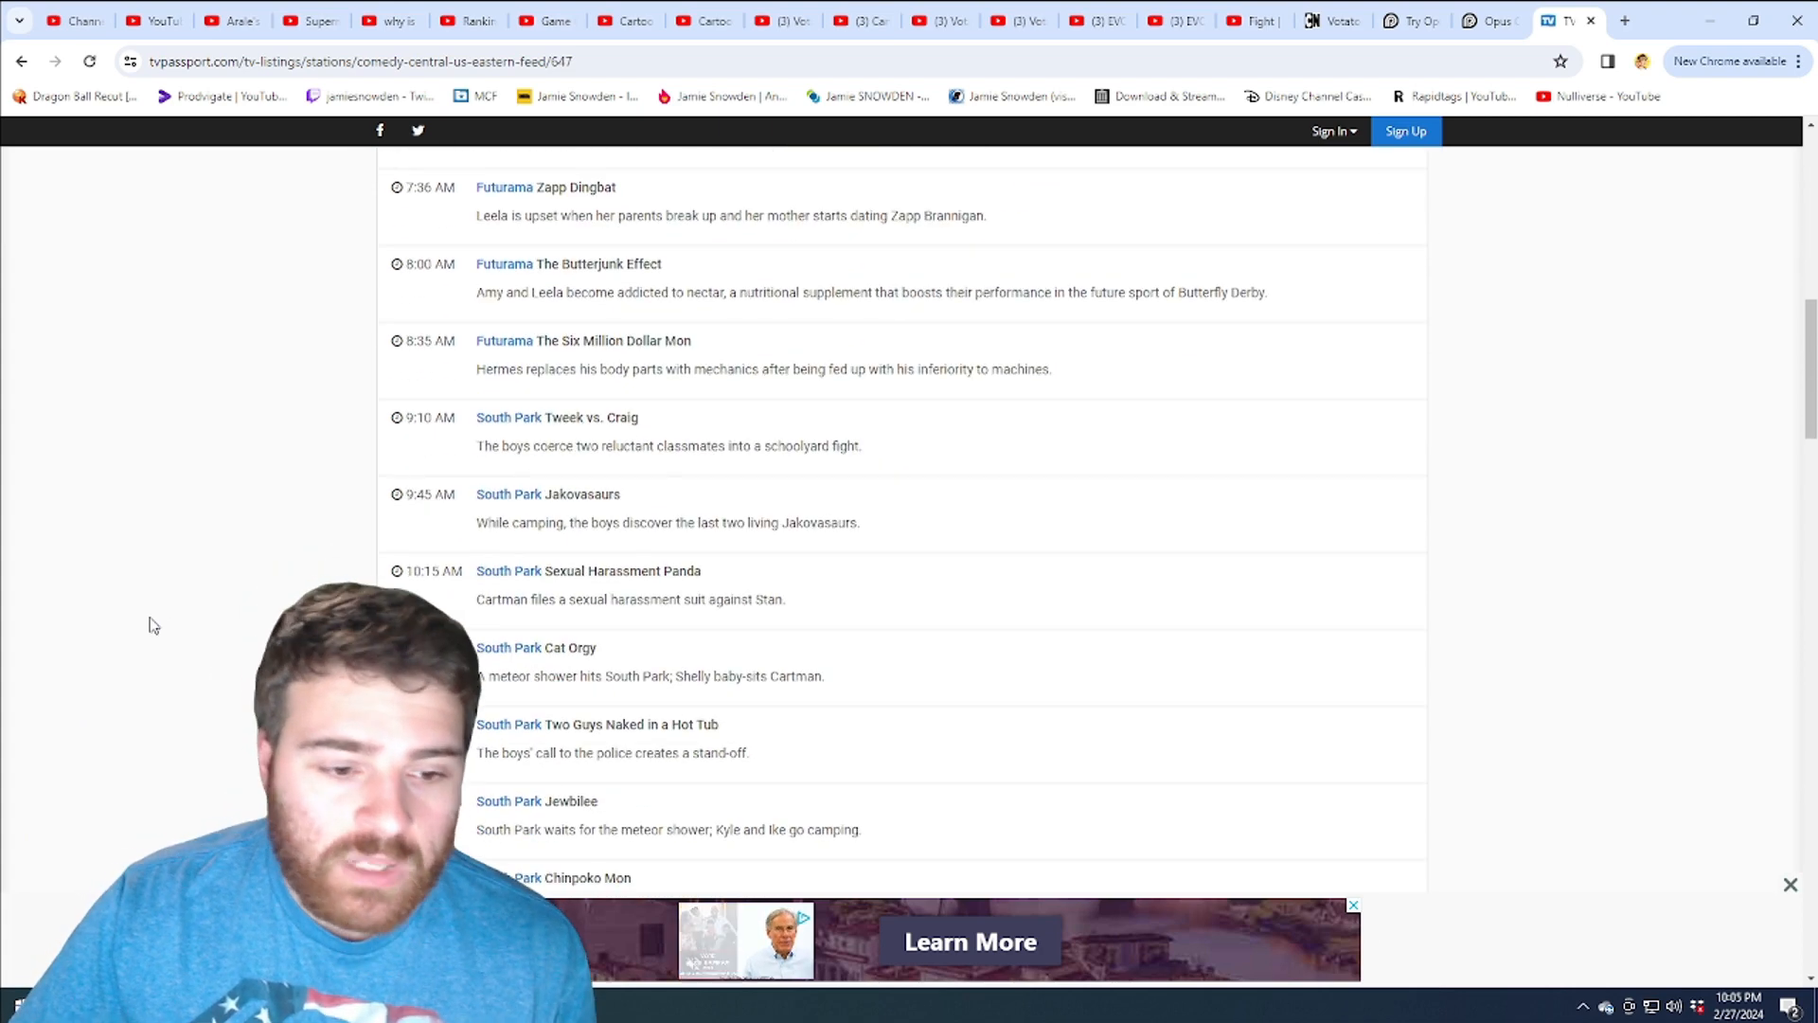
scroll(down, 3)
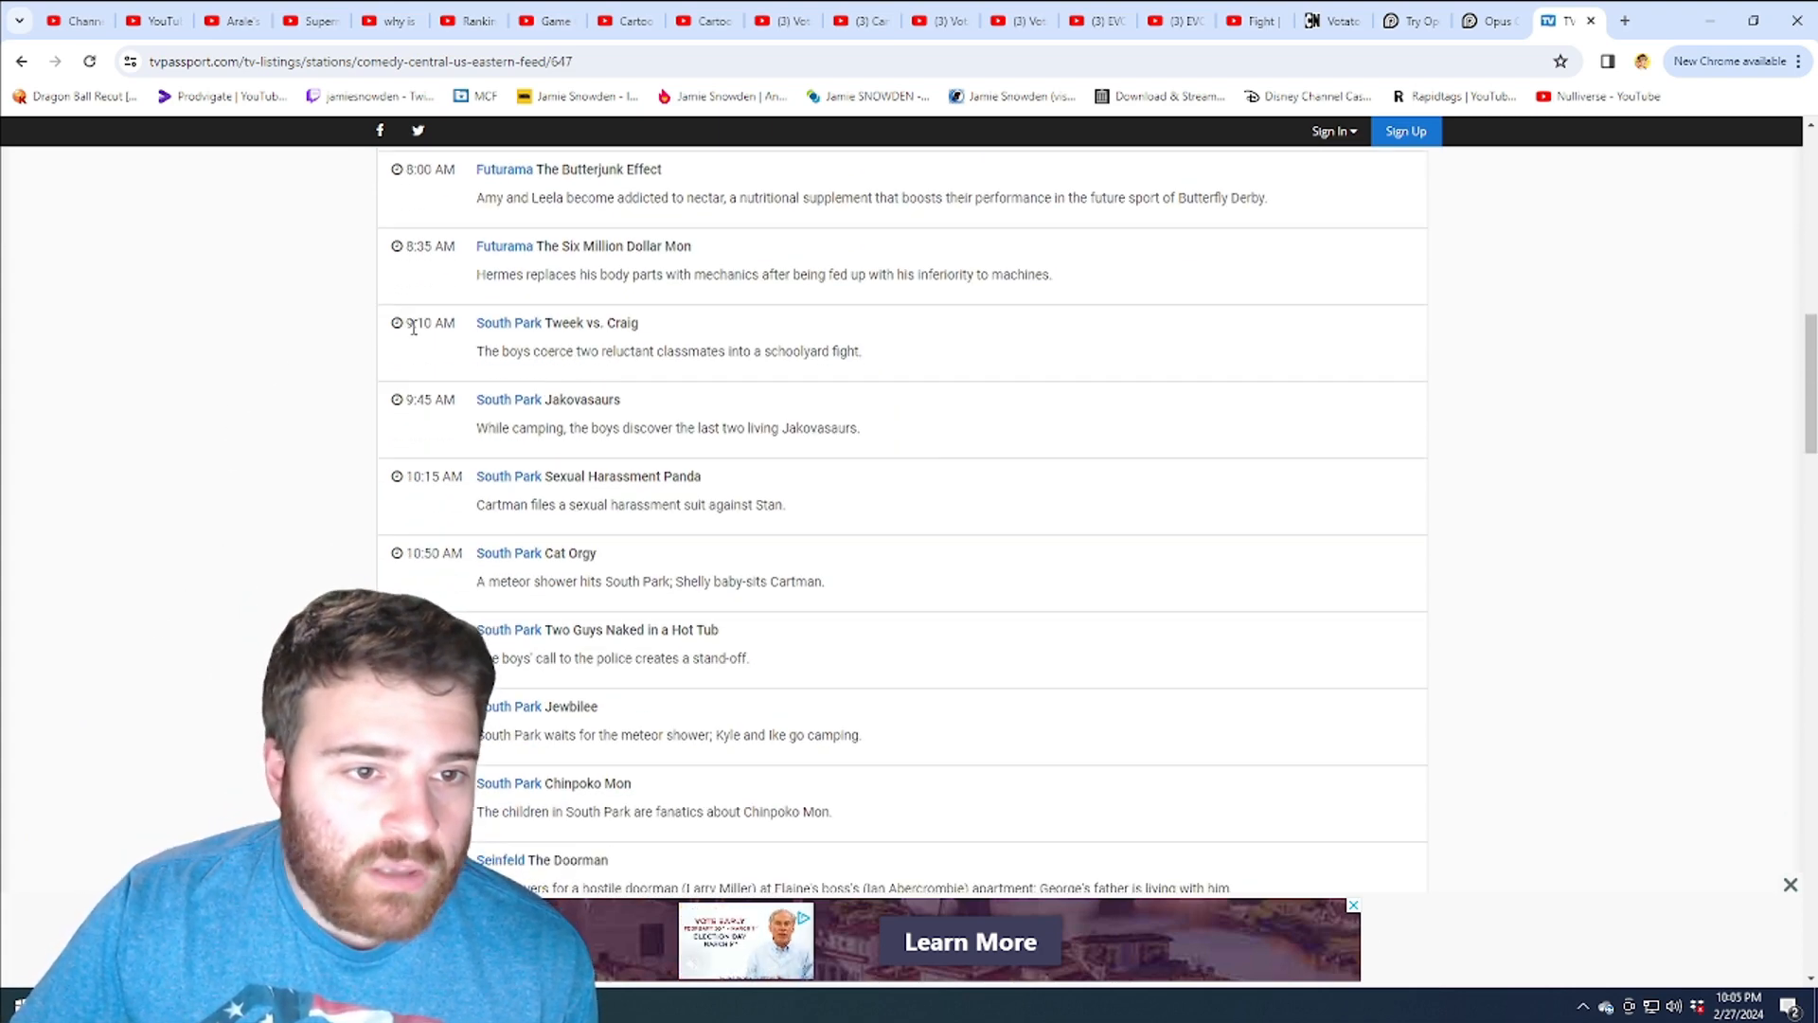
scroll(down, 3)
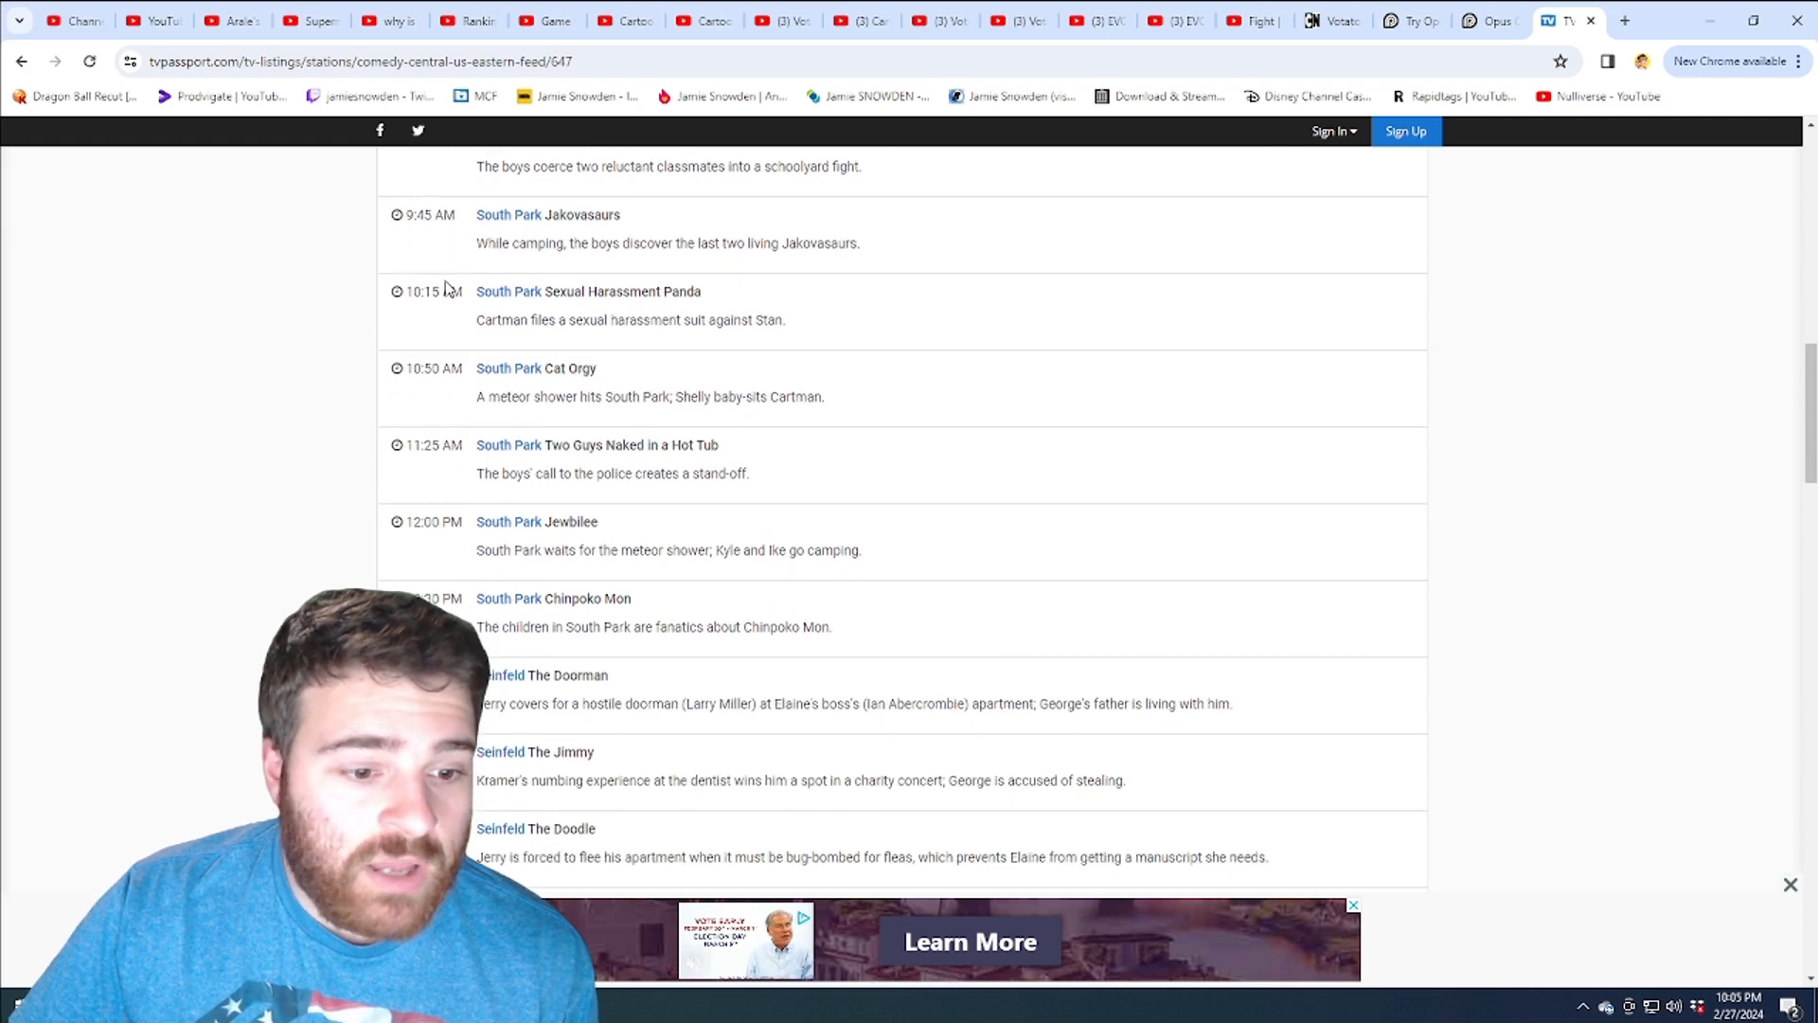
scroll(down, 3)
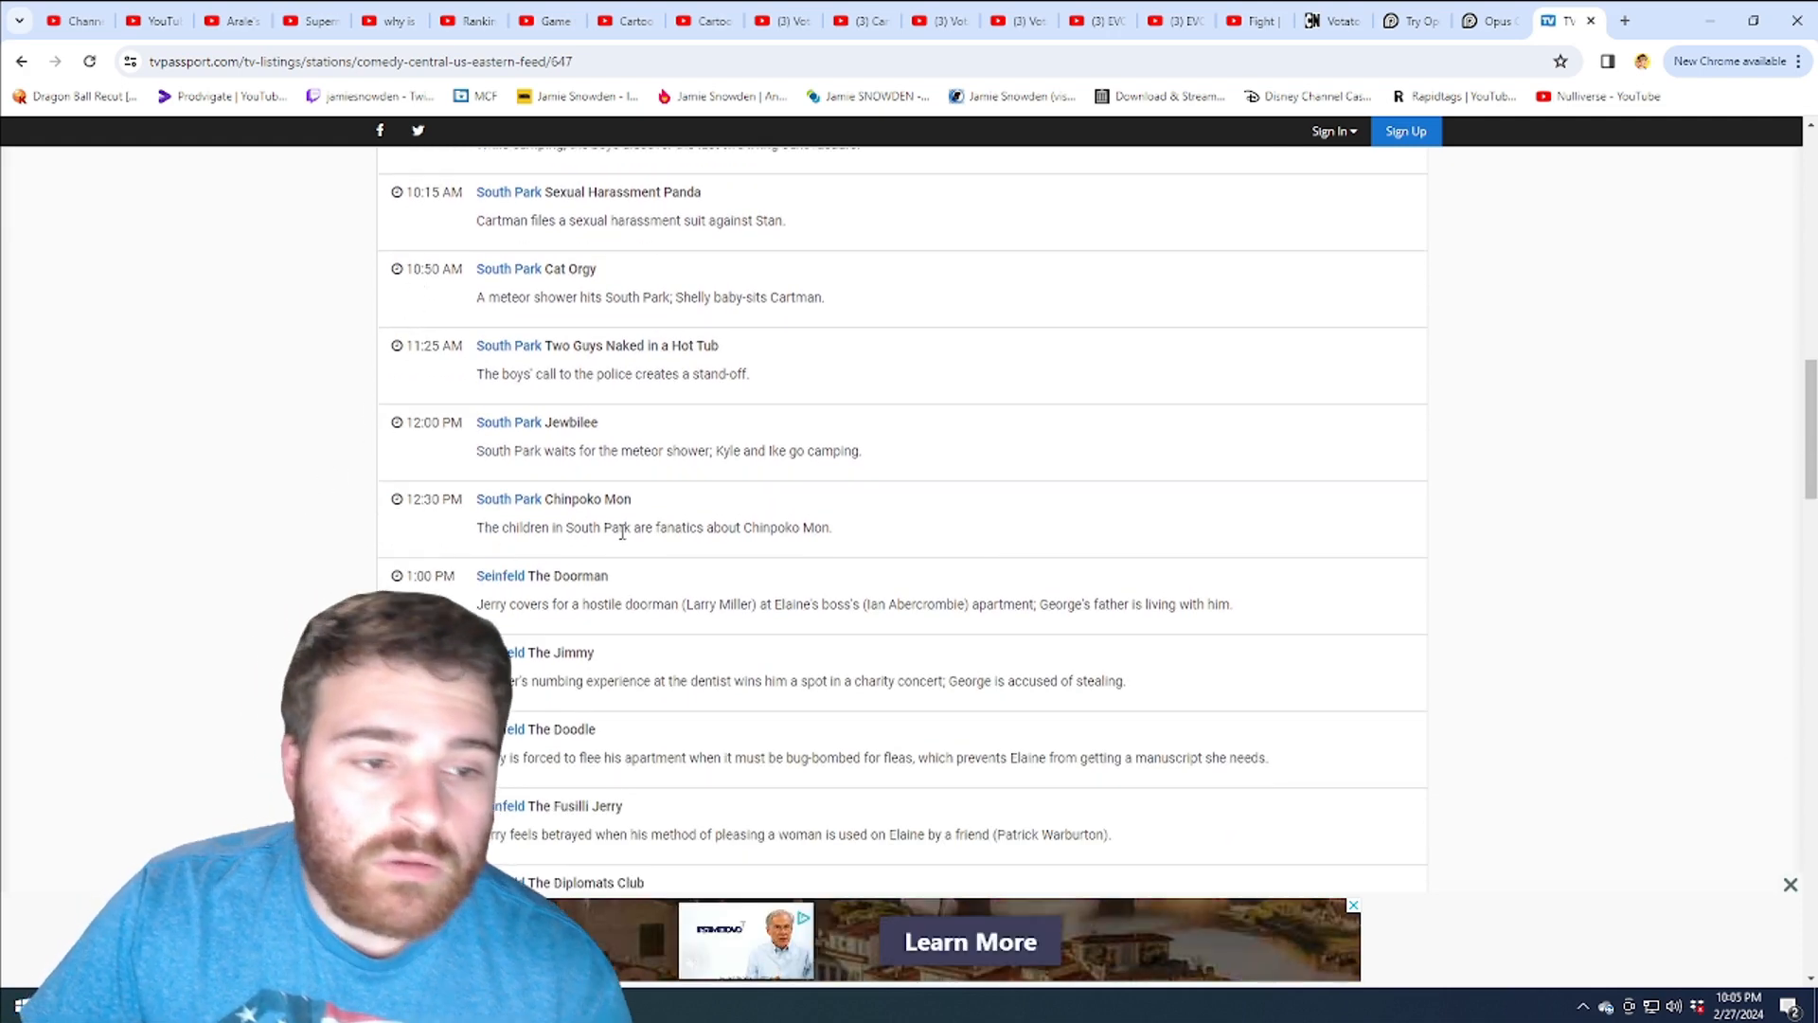
scroll(up, 3)
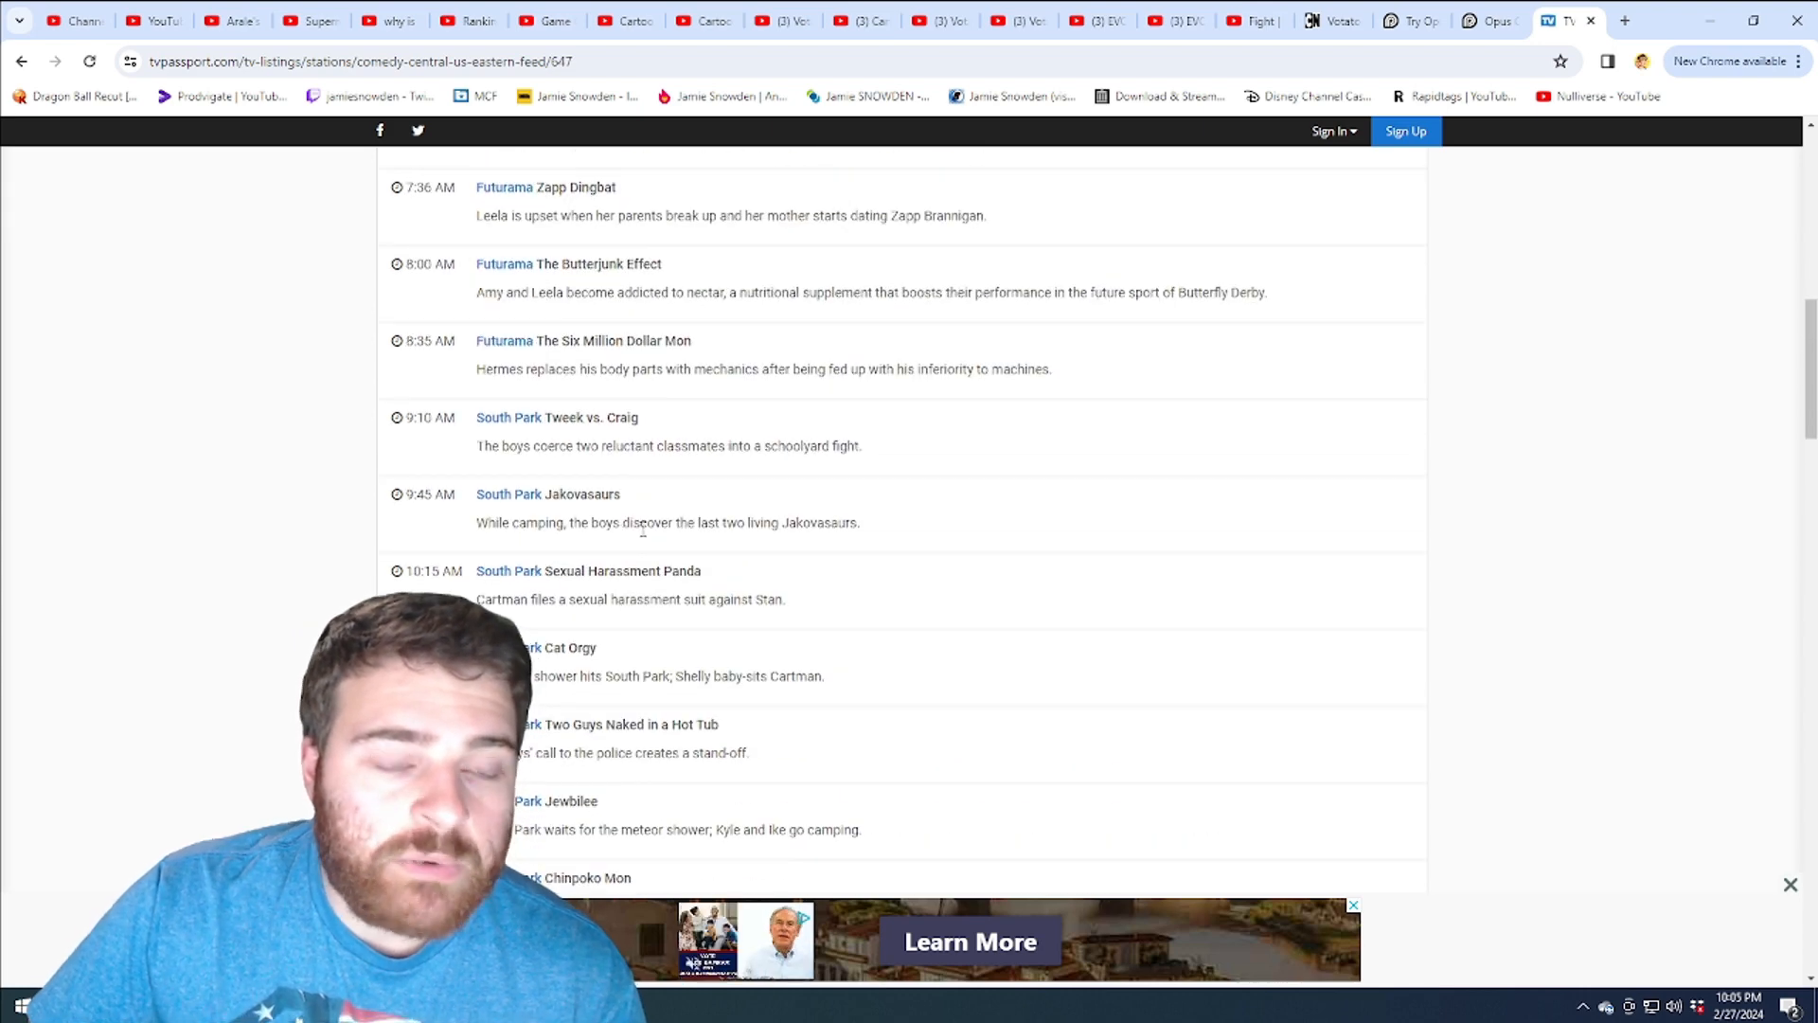
scroll(down, 3)
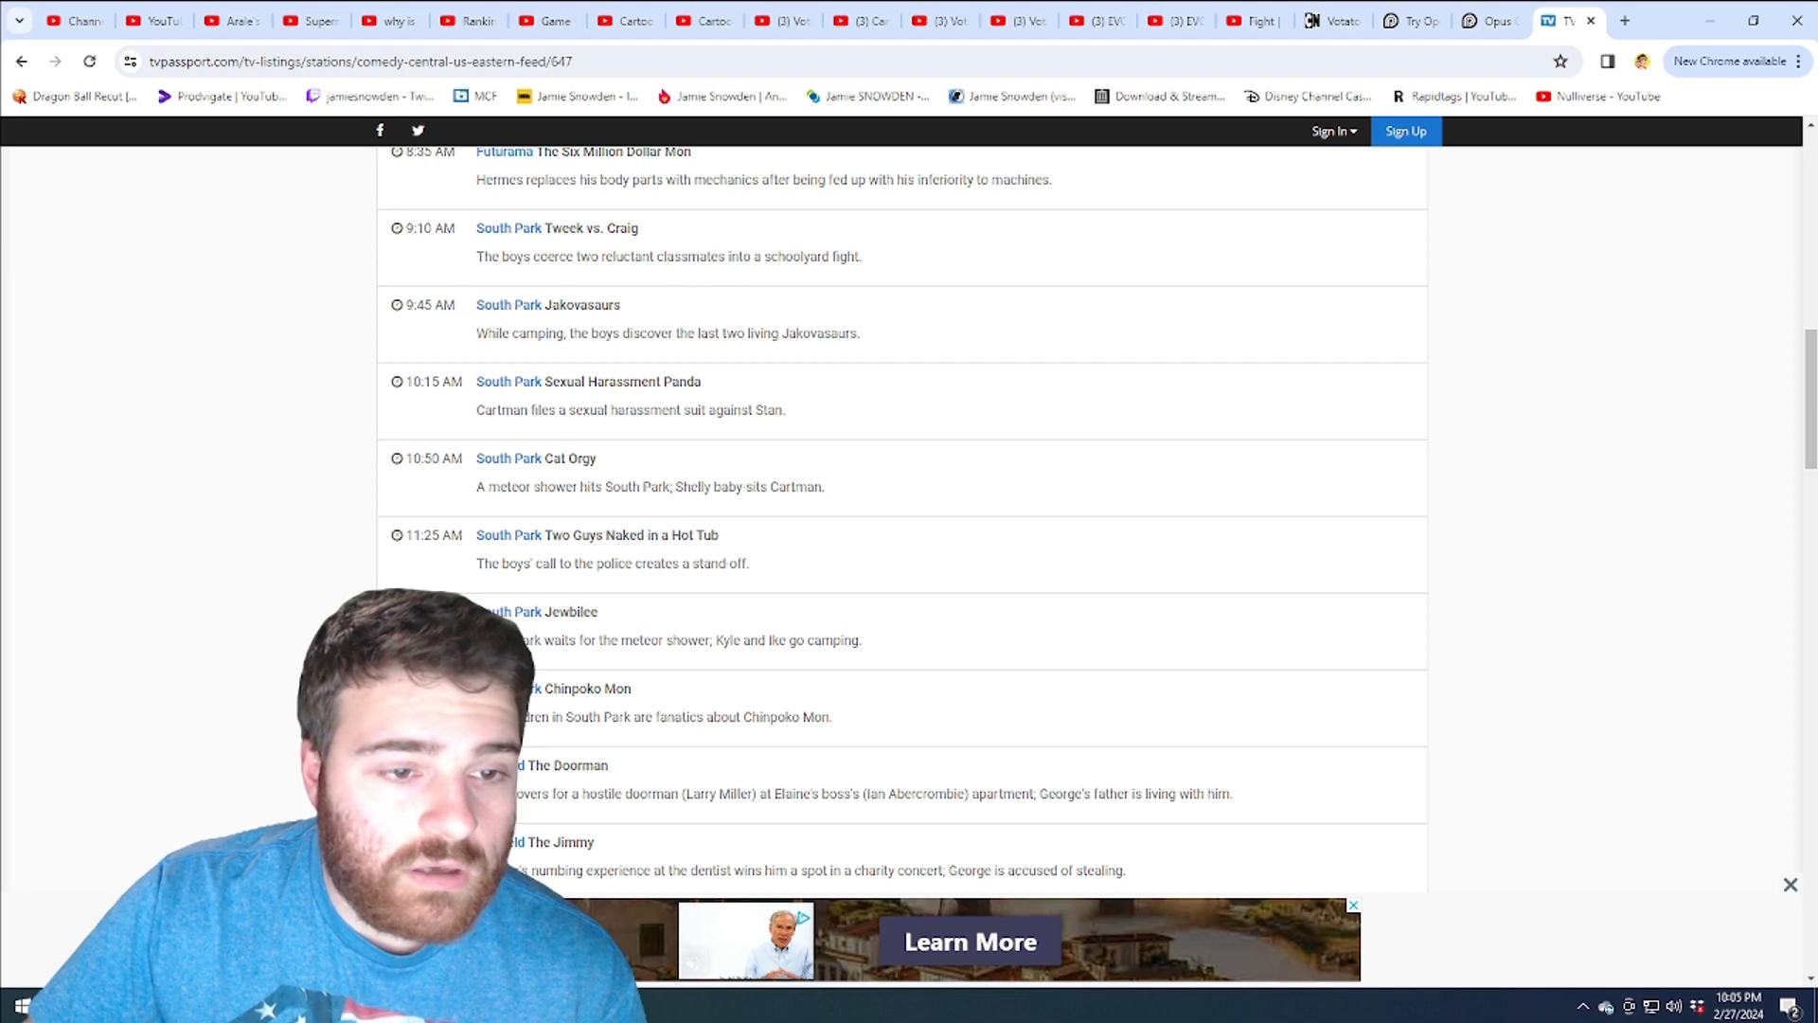
scroll(up, 3)
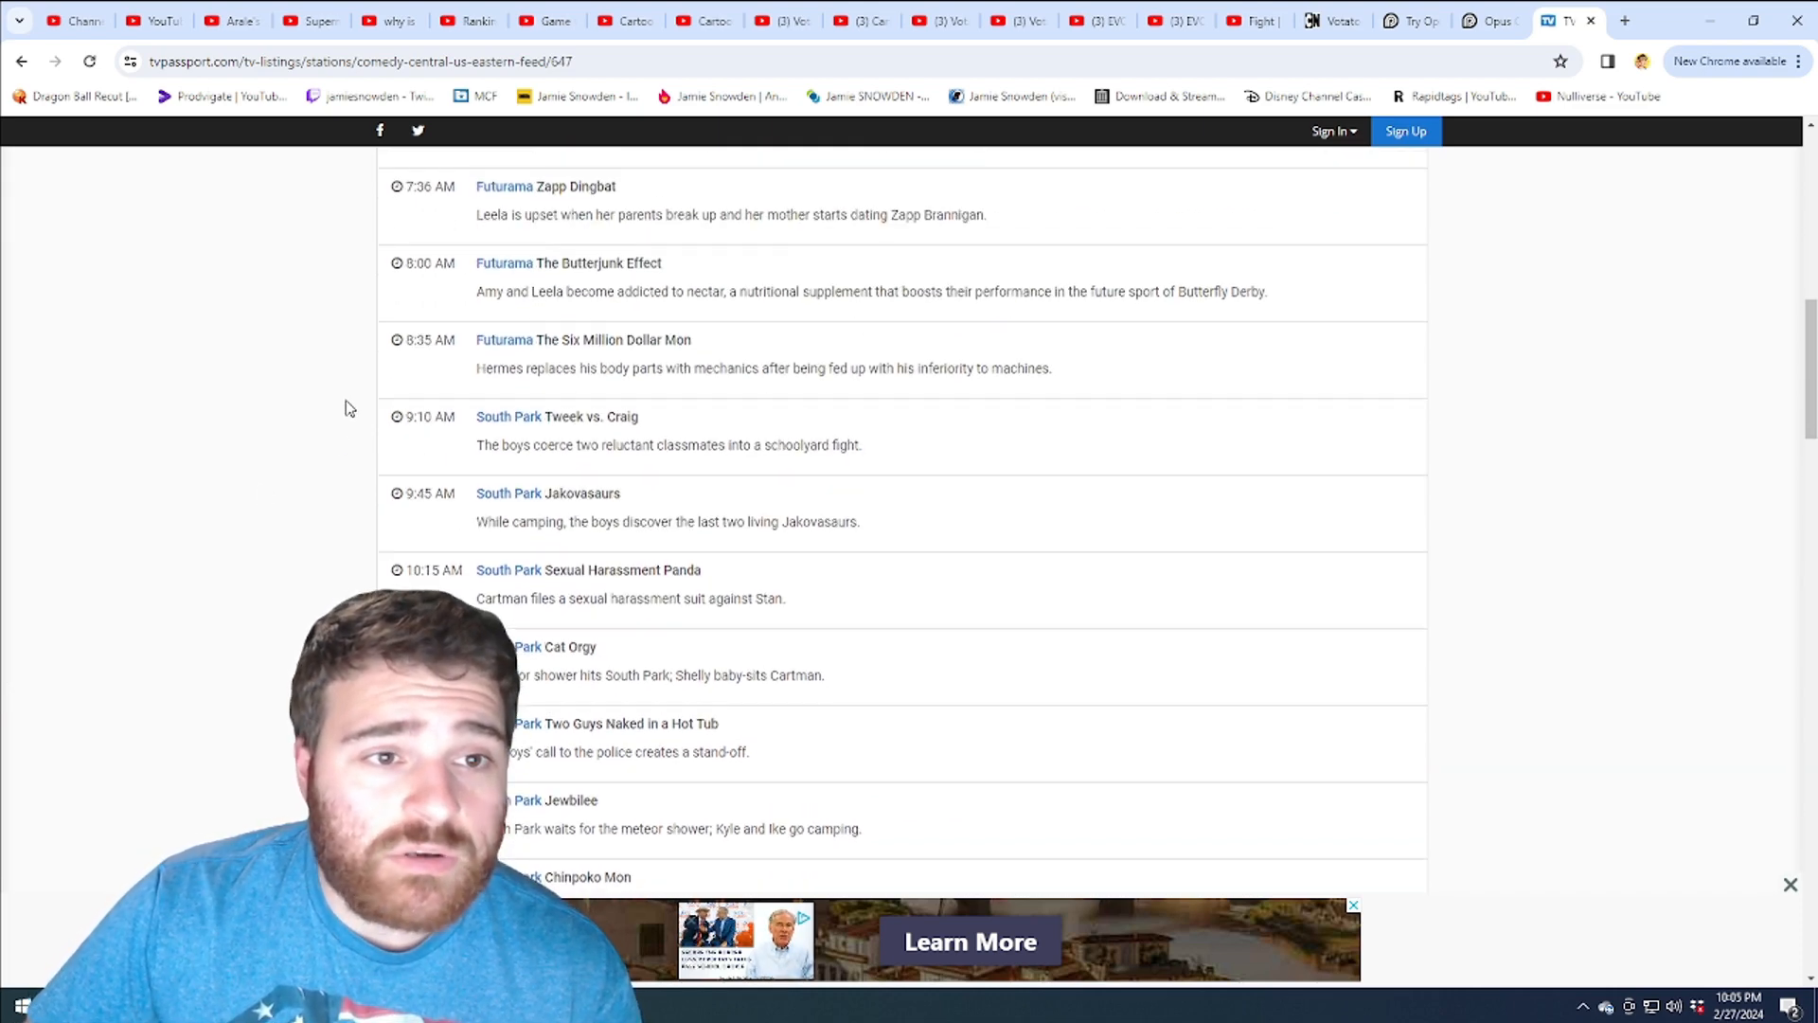
scroll(down, 3)
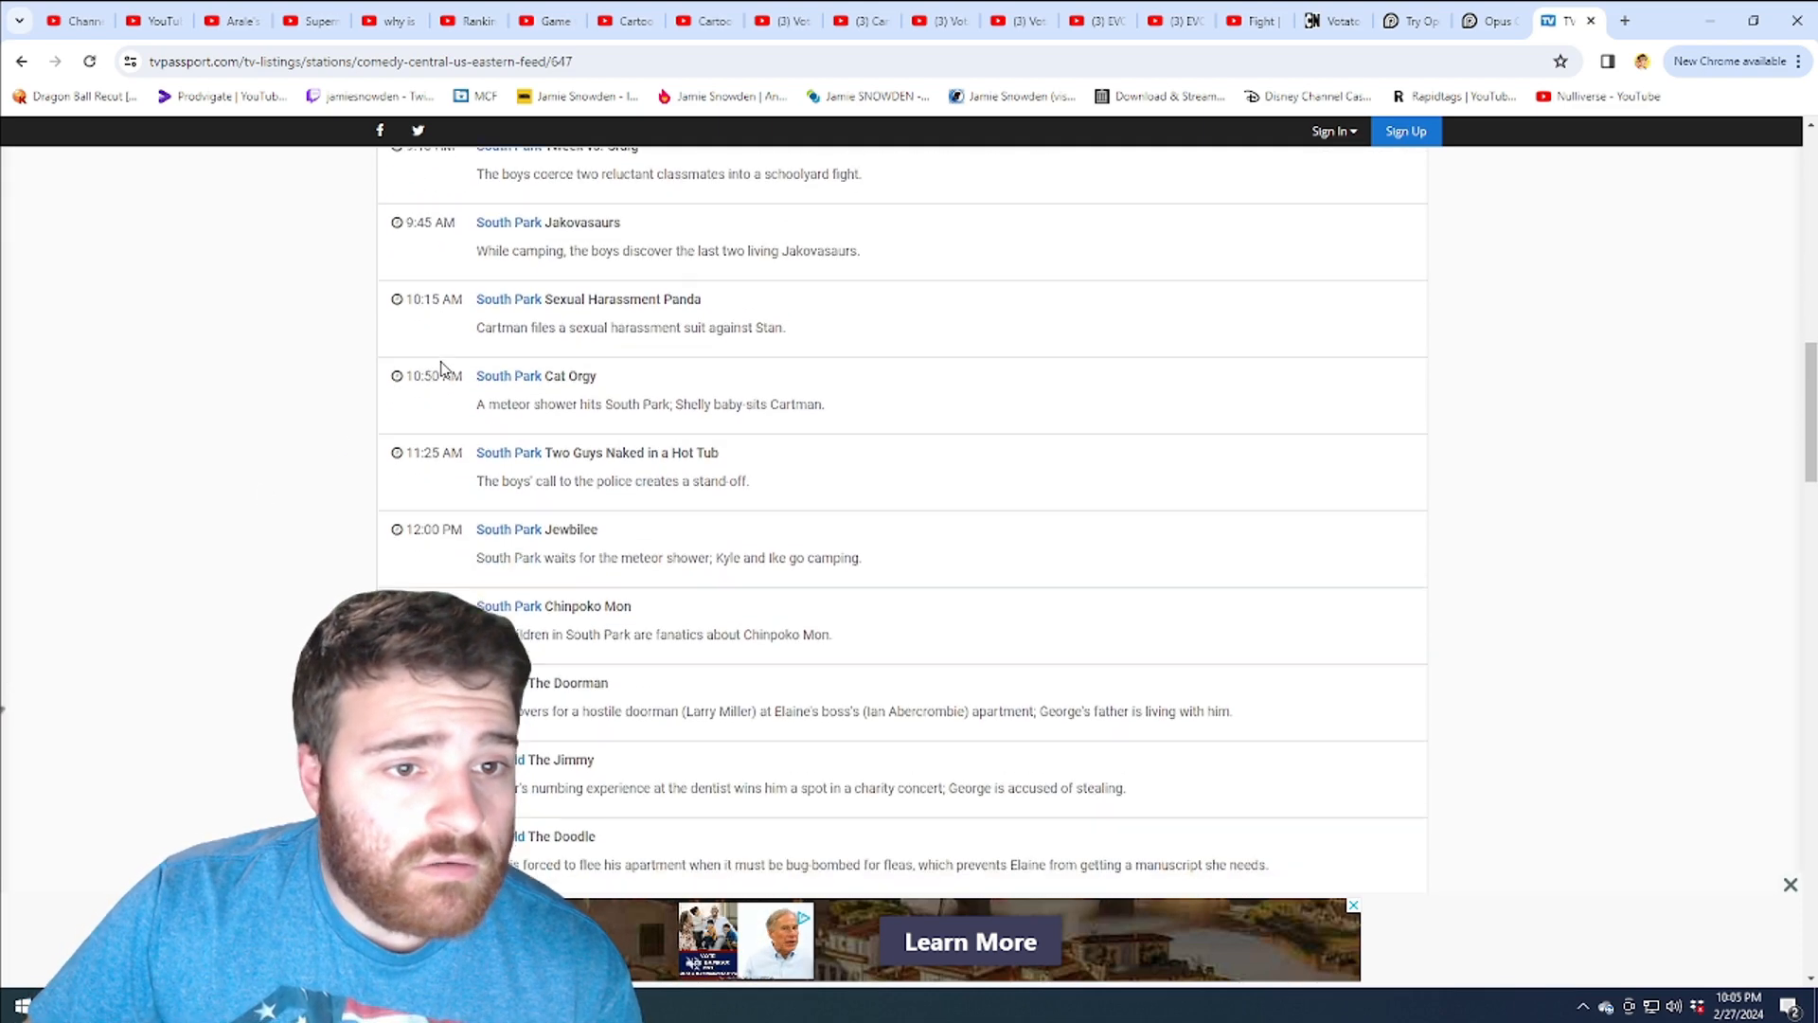
scroll(down, 3)
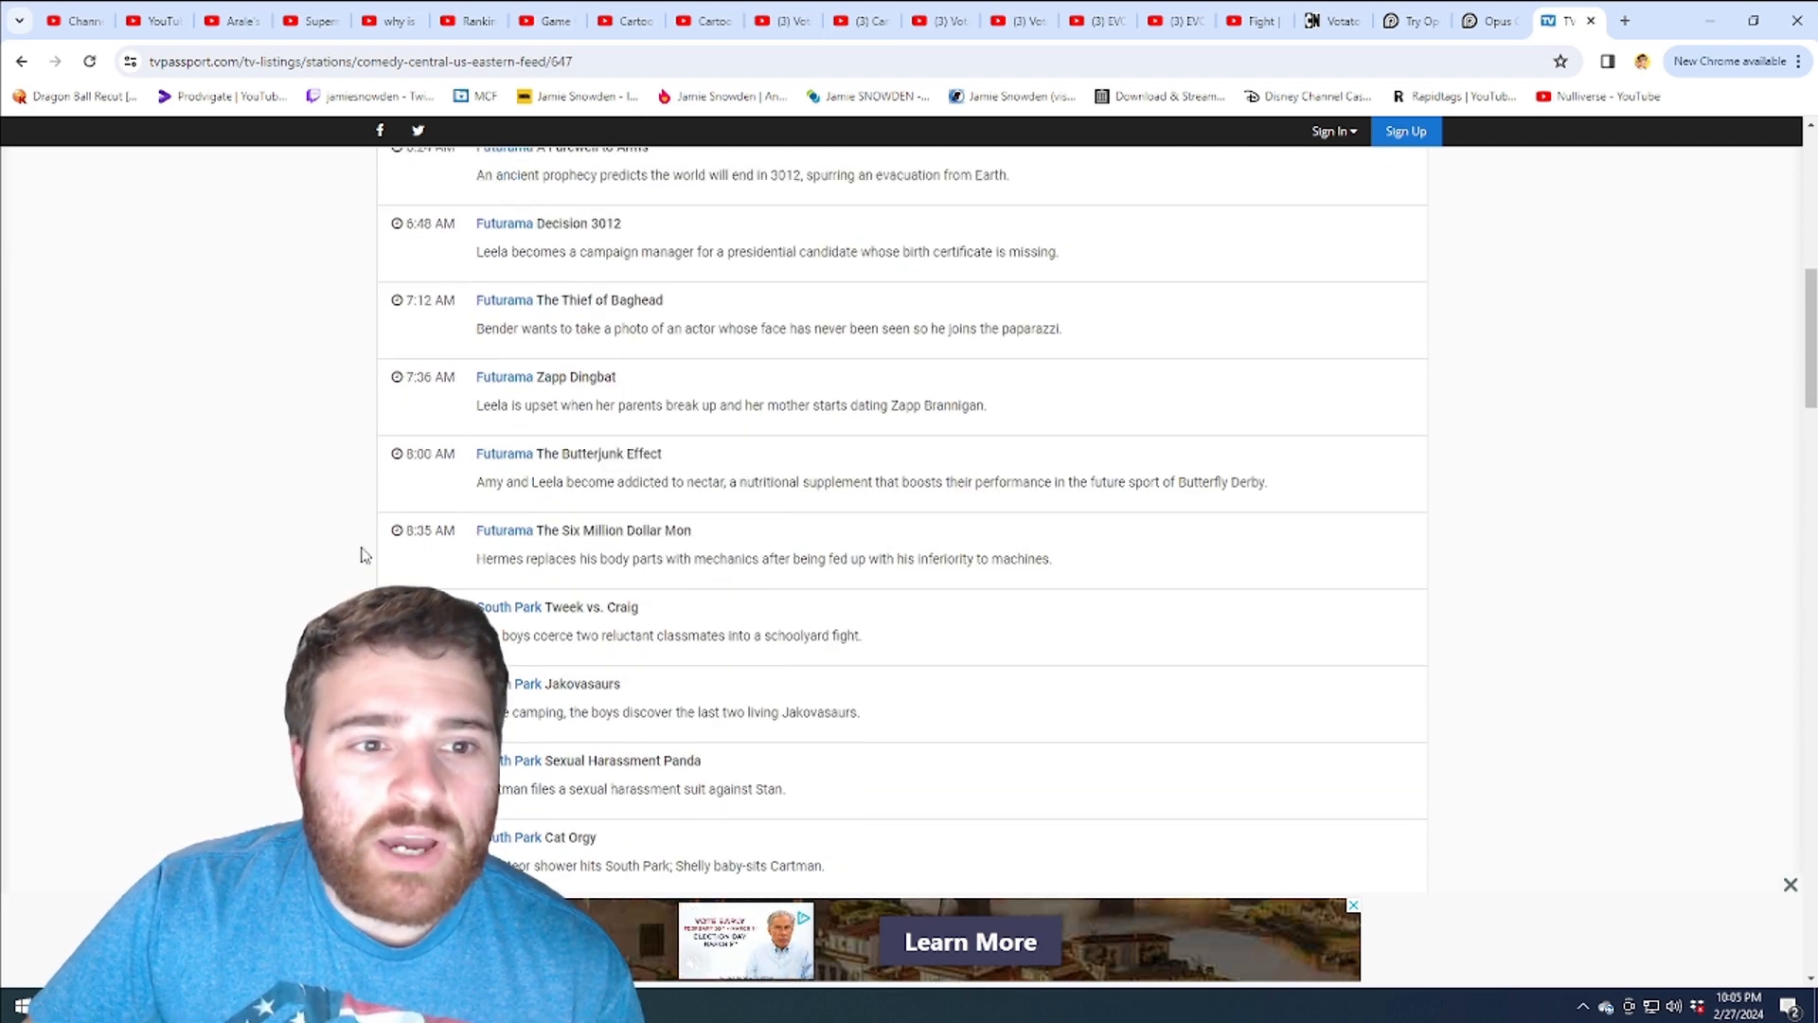
scroll(down, 3)
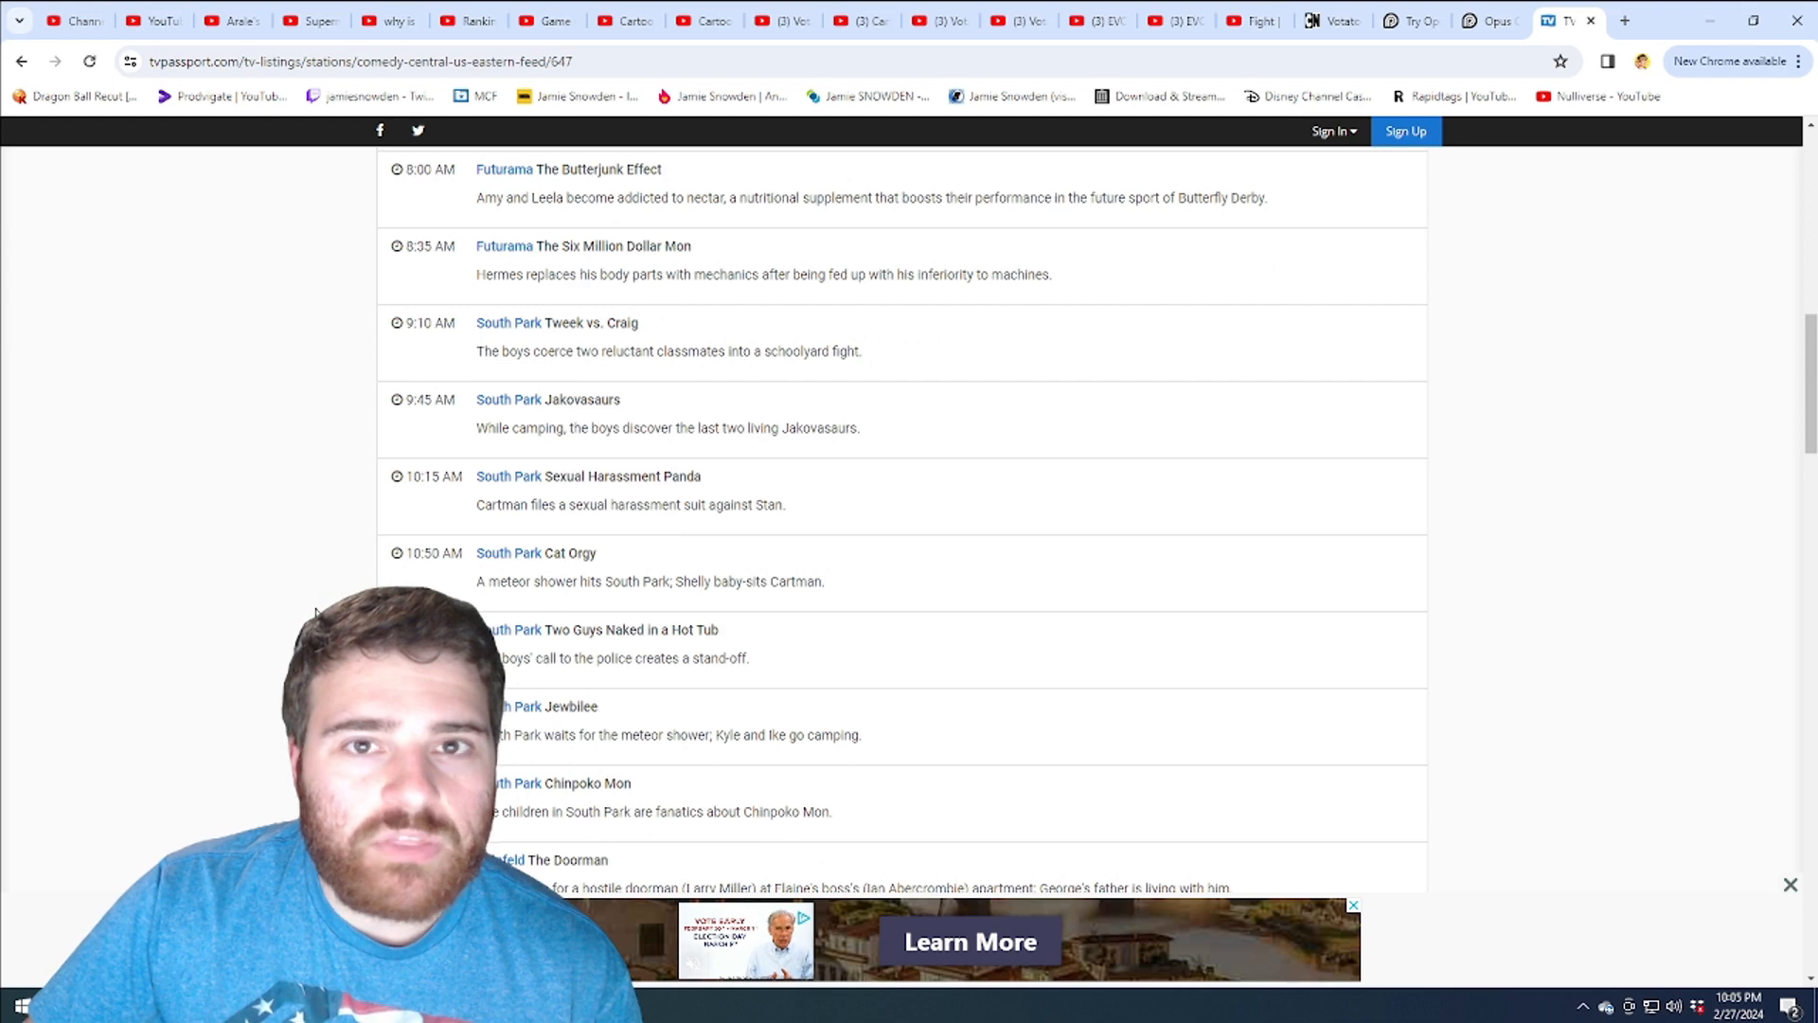
scroll(down, 3)
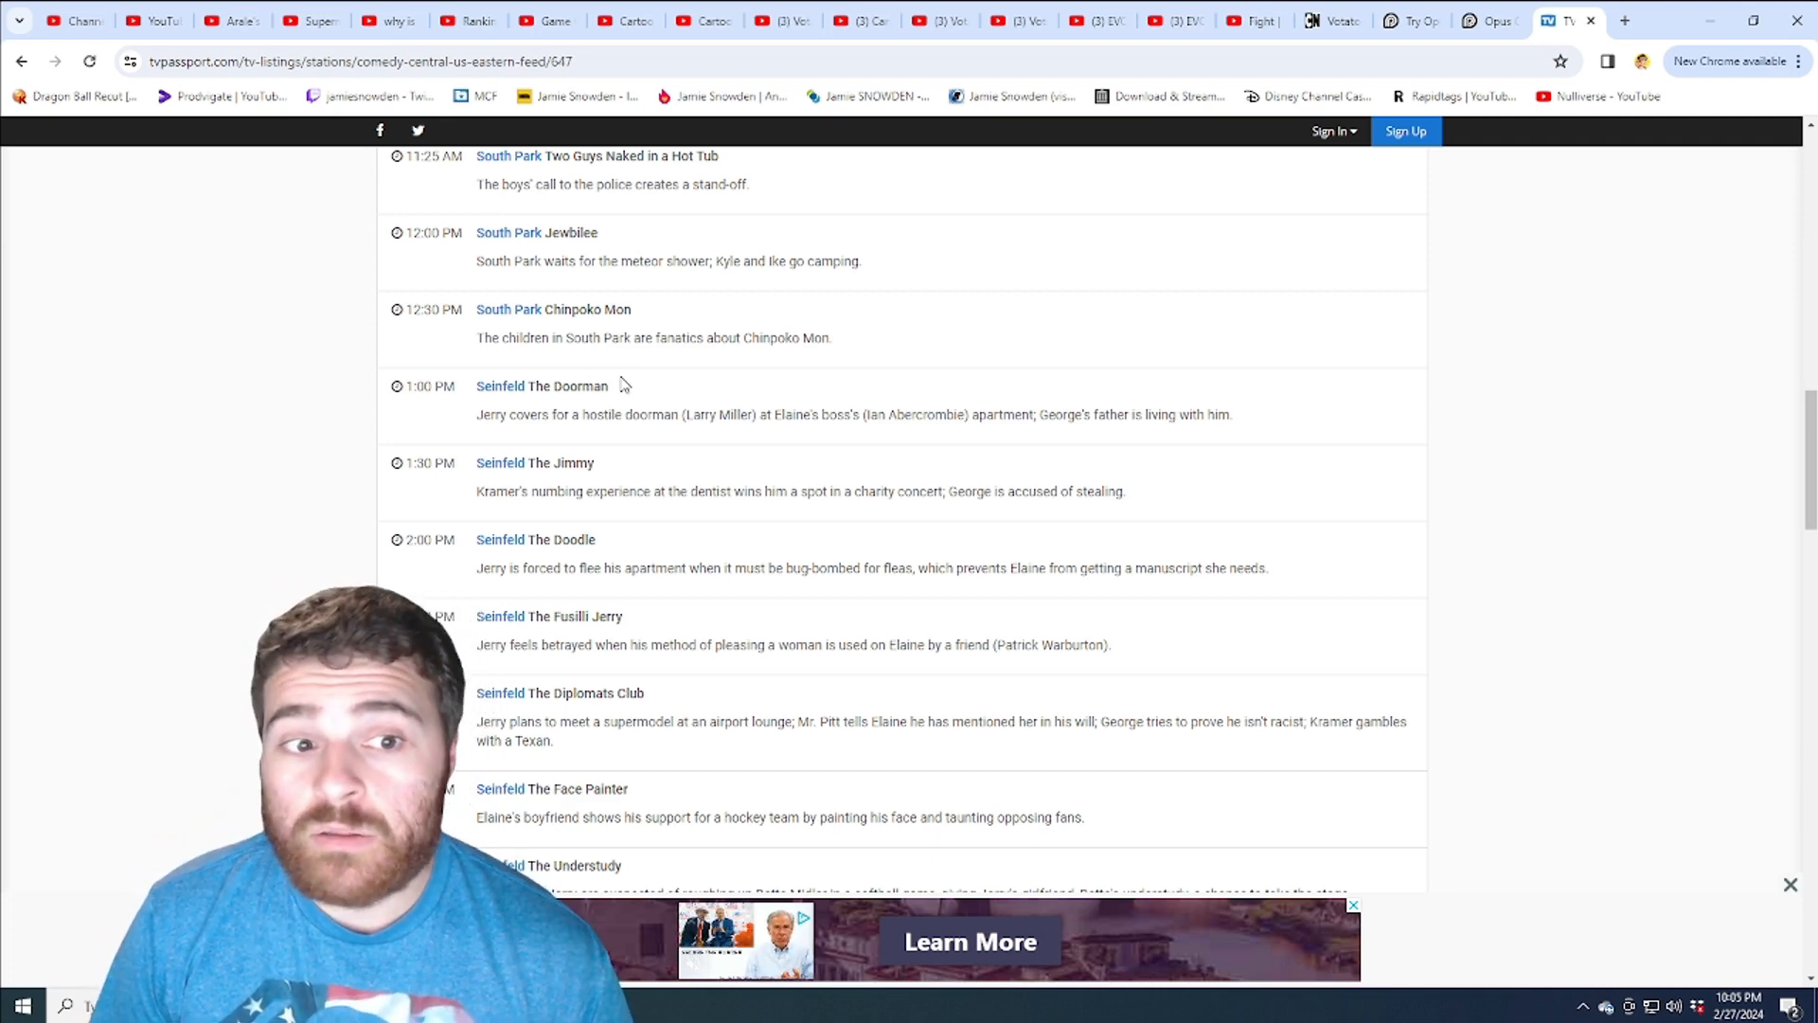
scroll(down, 3)
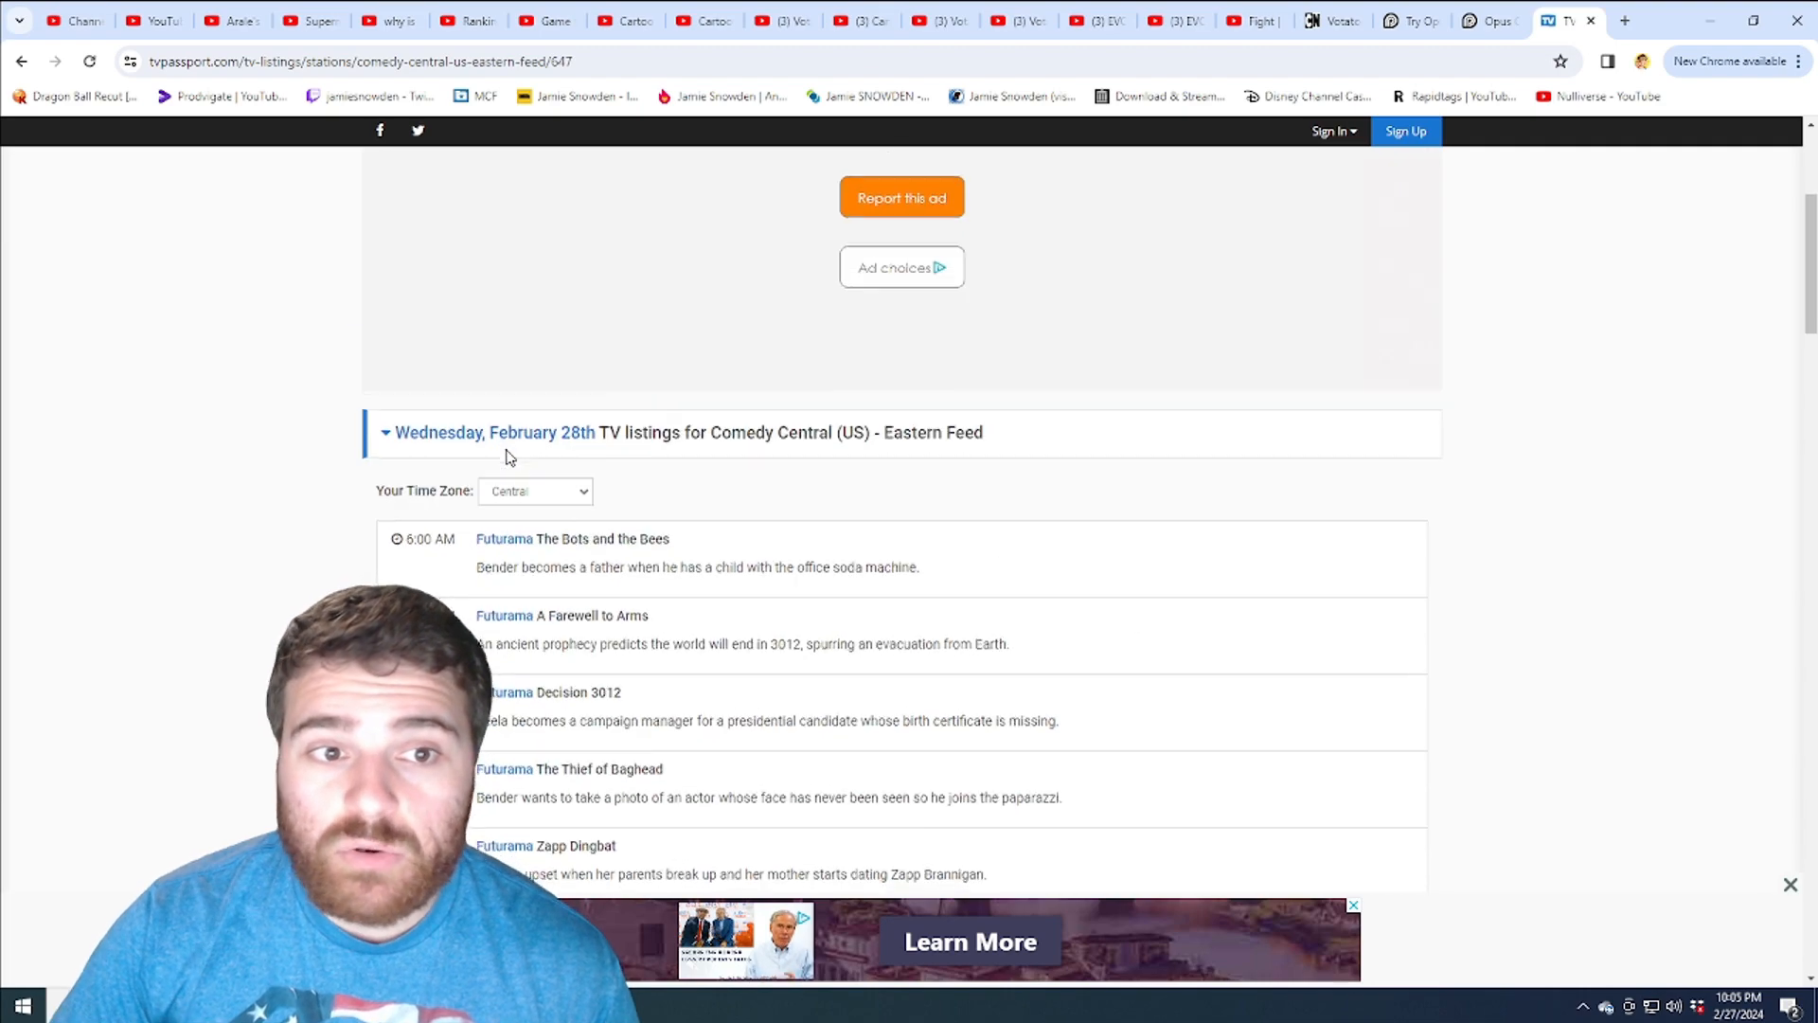
scroll(down, 3)
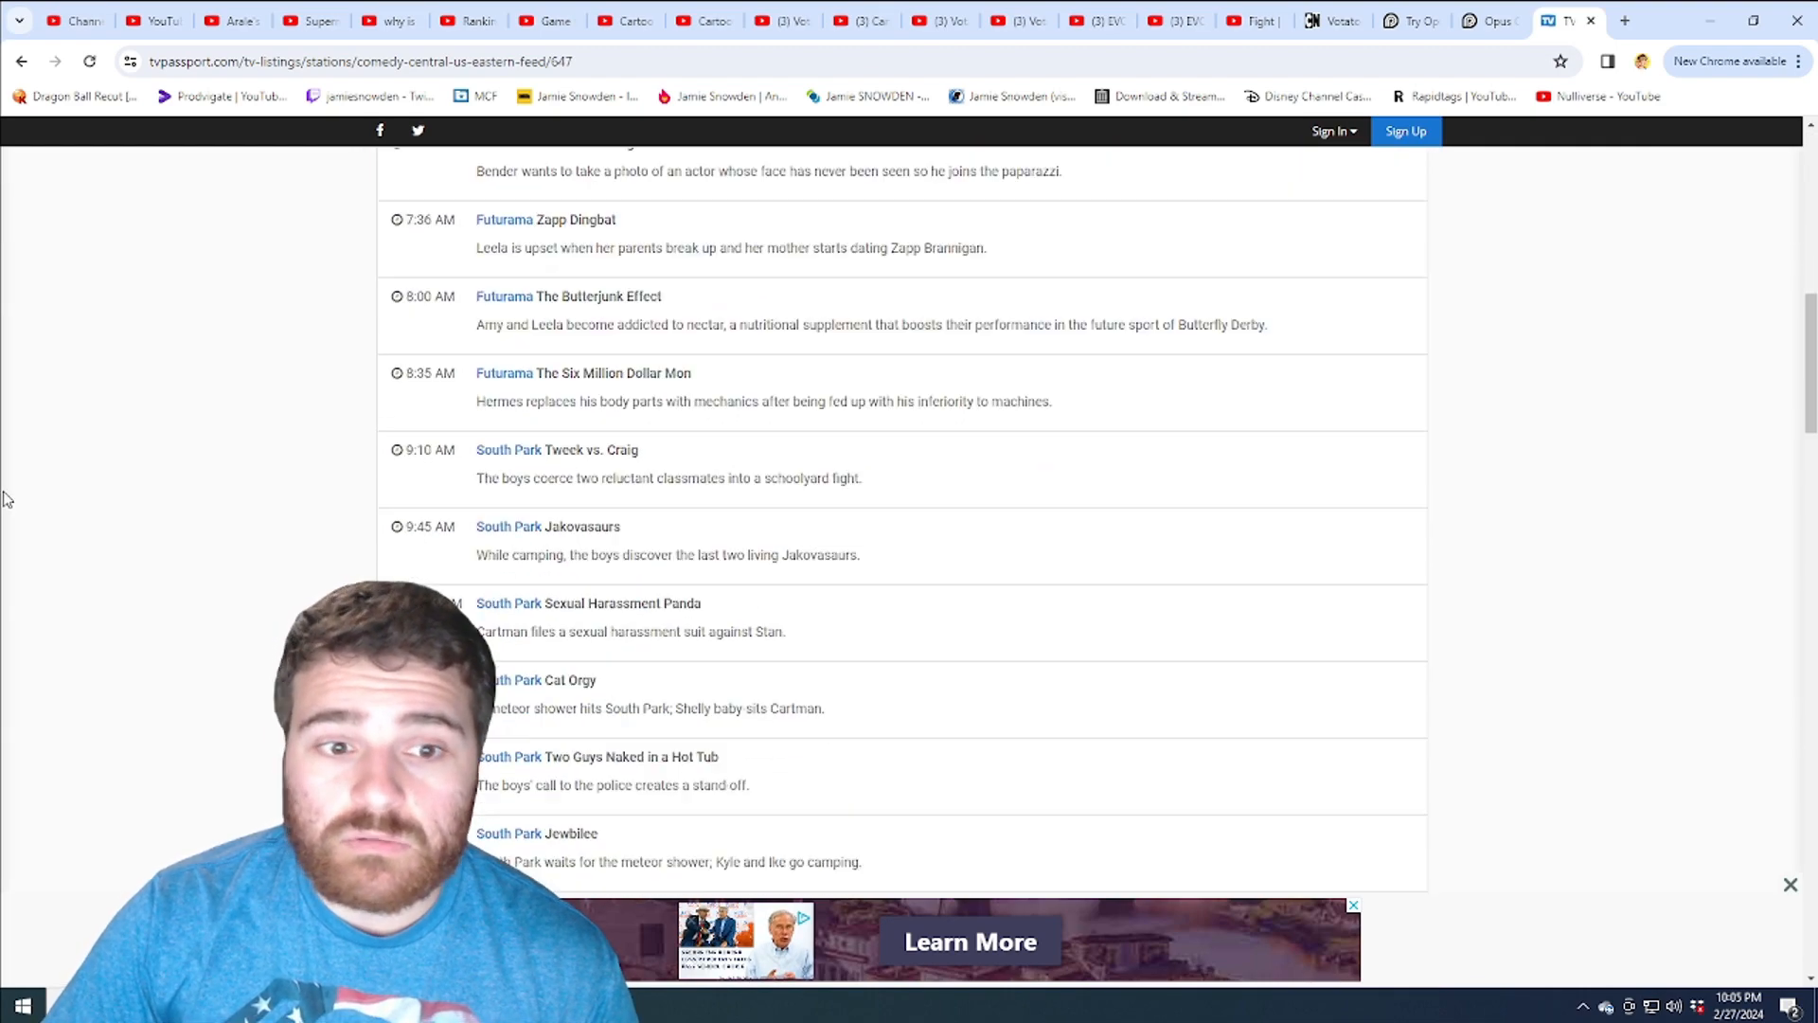
scroll(down, 3)
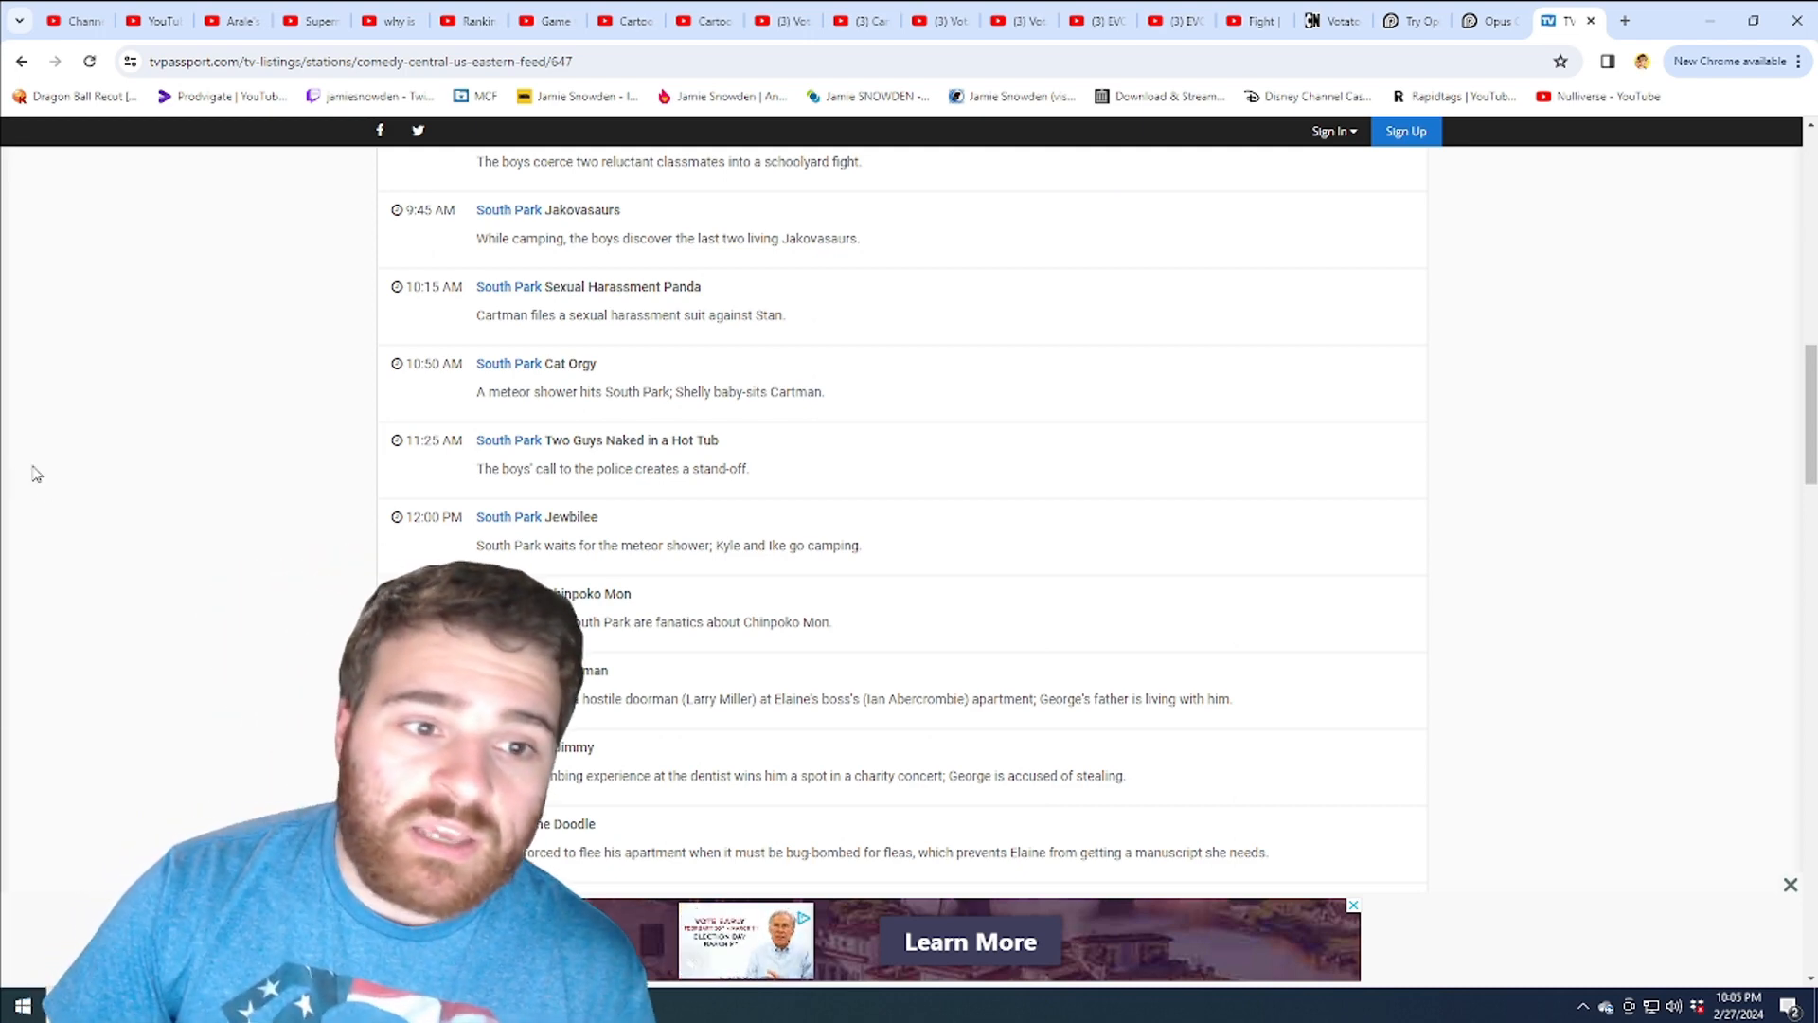
scroll(down, 3)
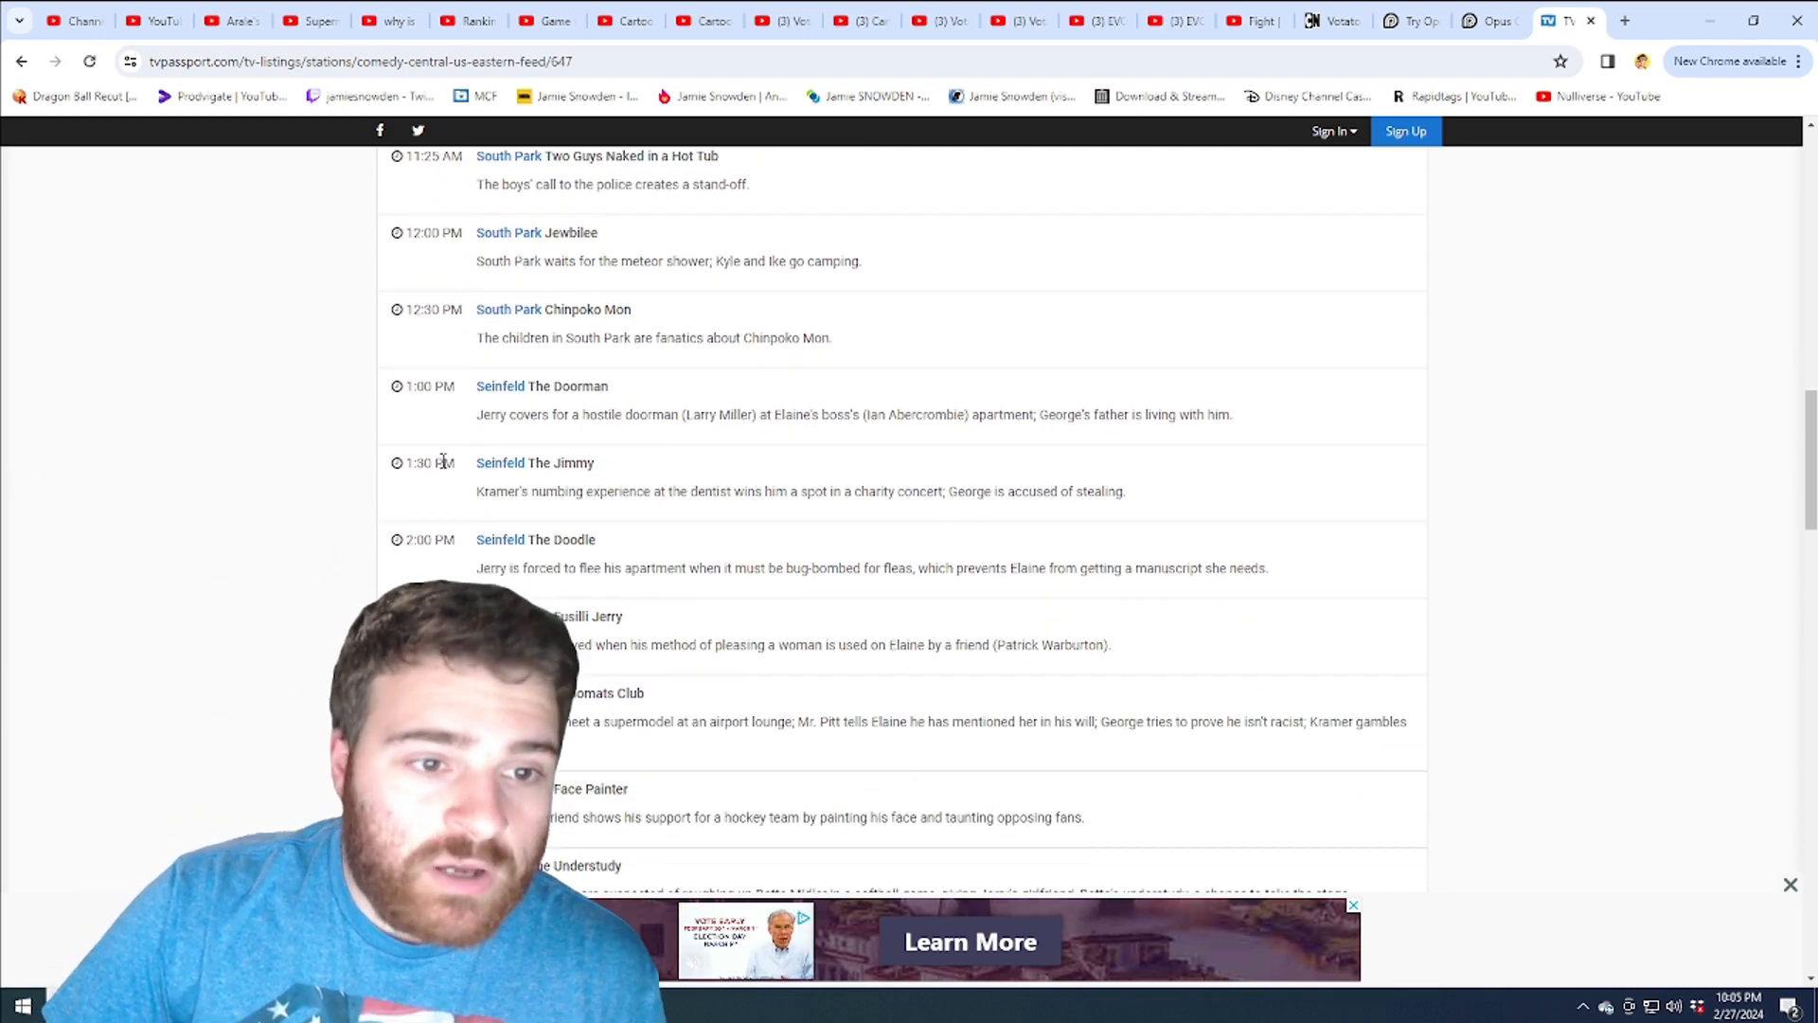
scroll(down, 3)
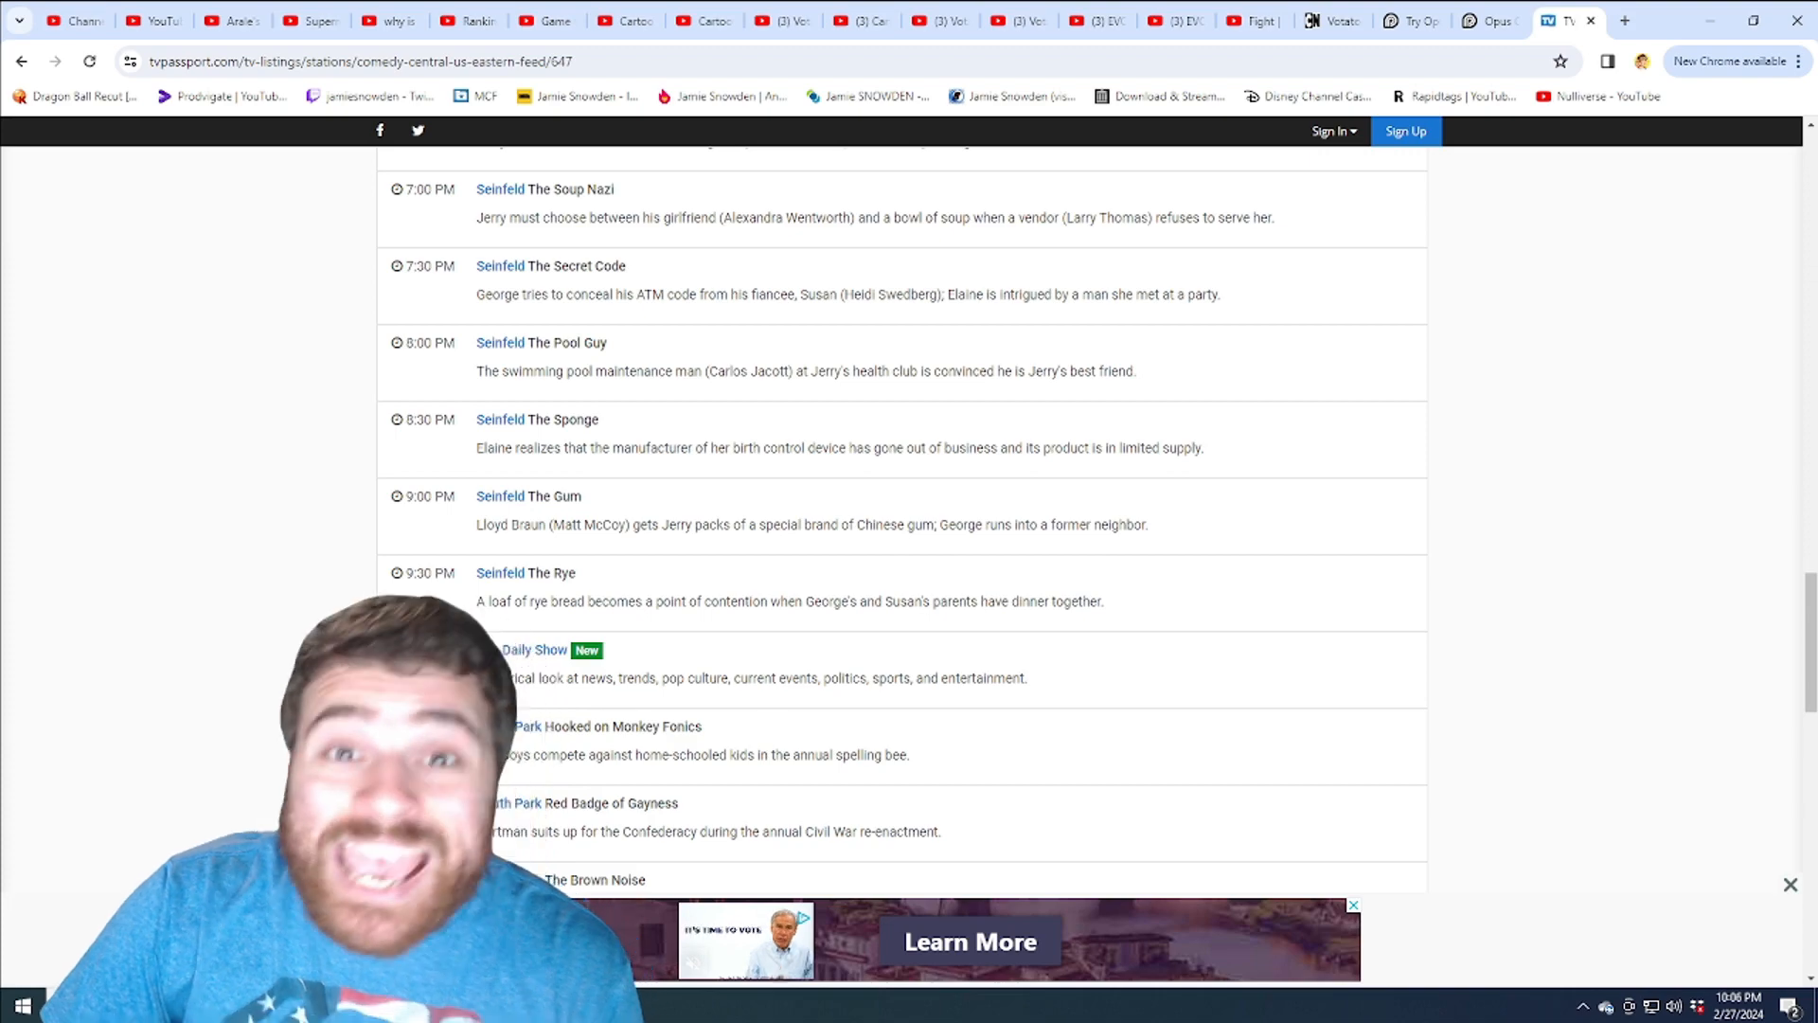
scroll(up, 3)
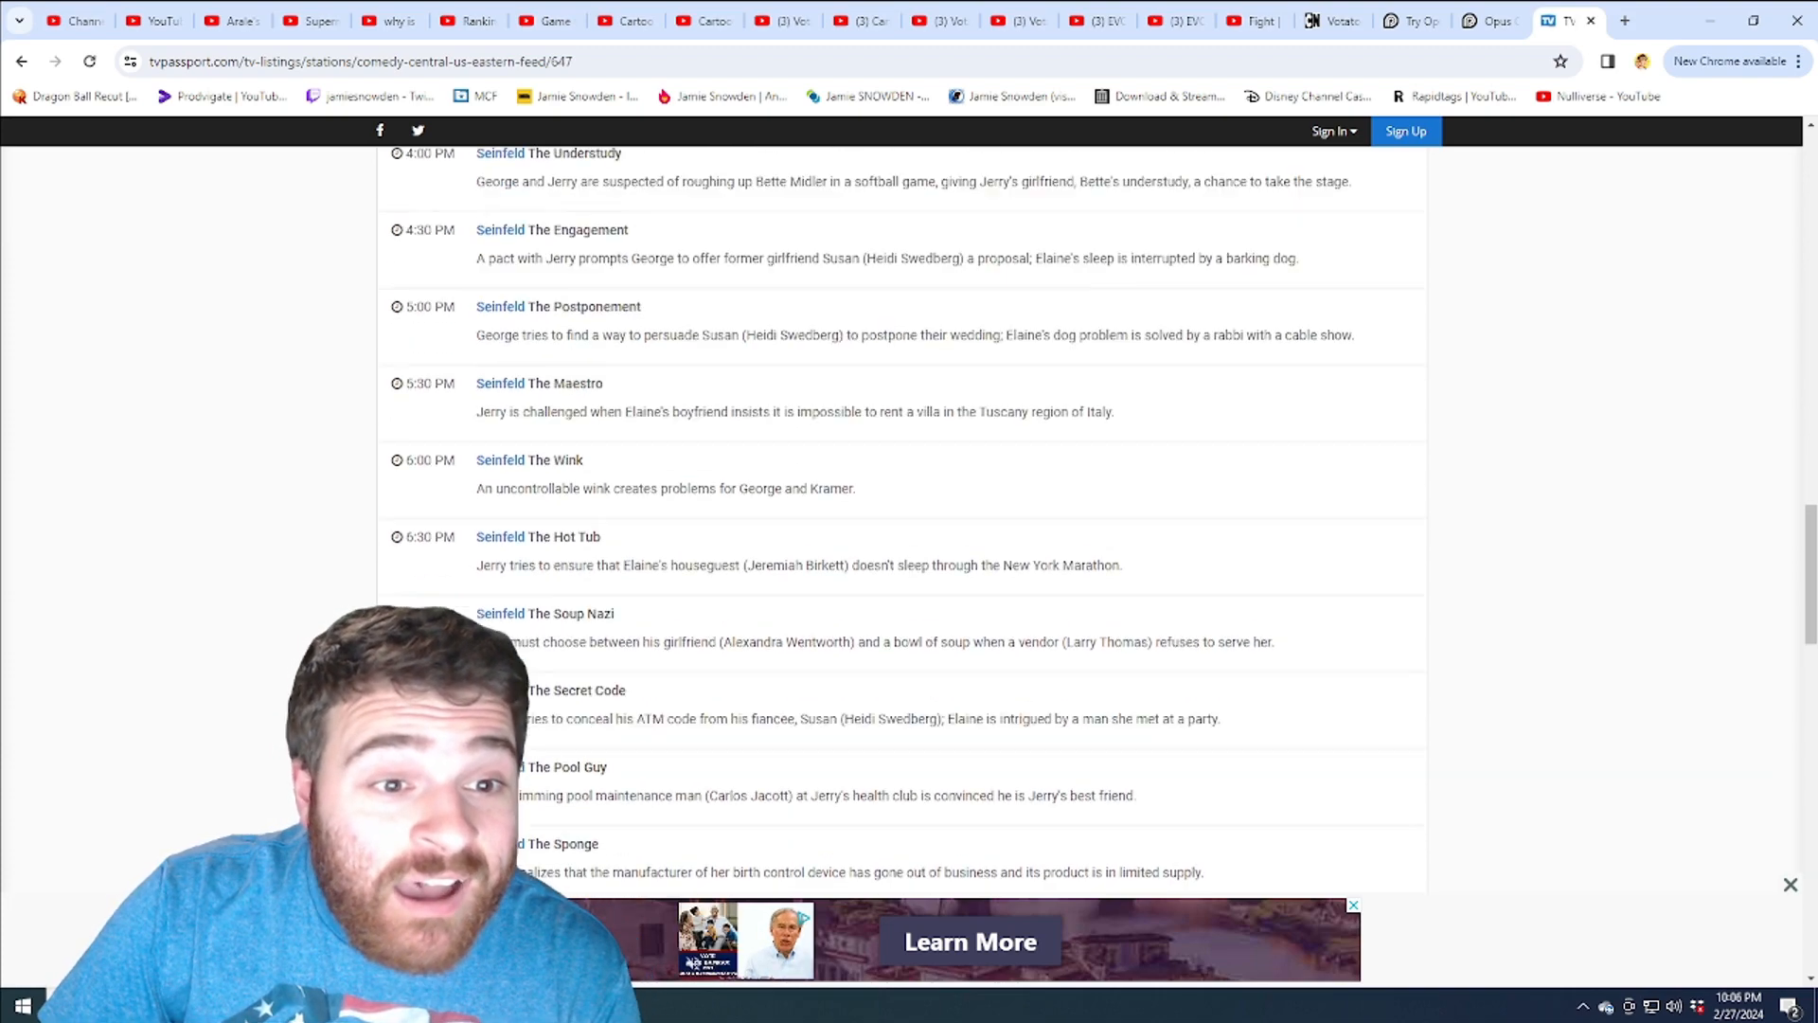
scroll(up, 3)
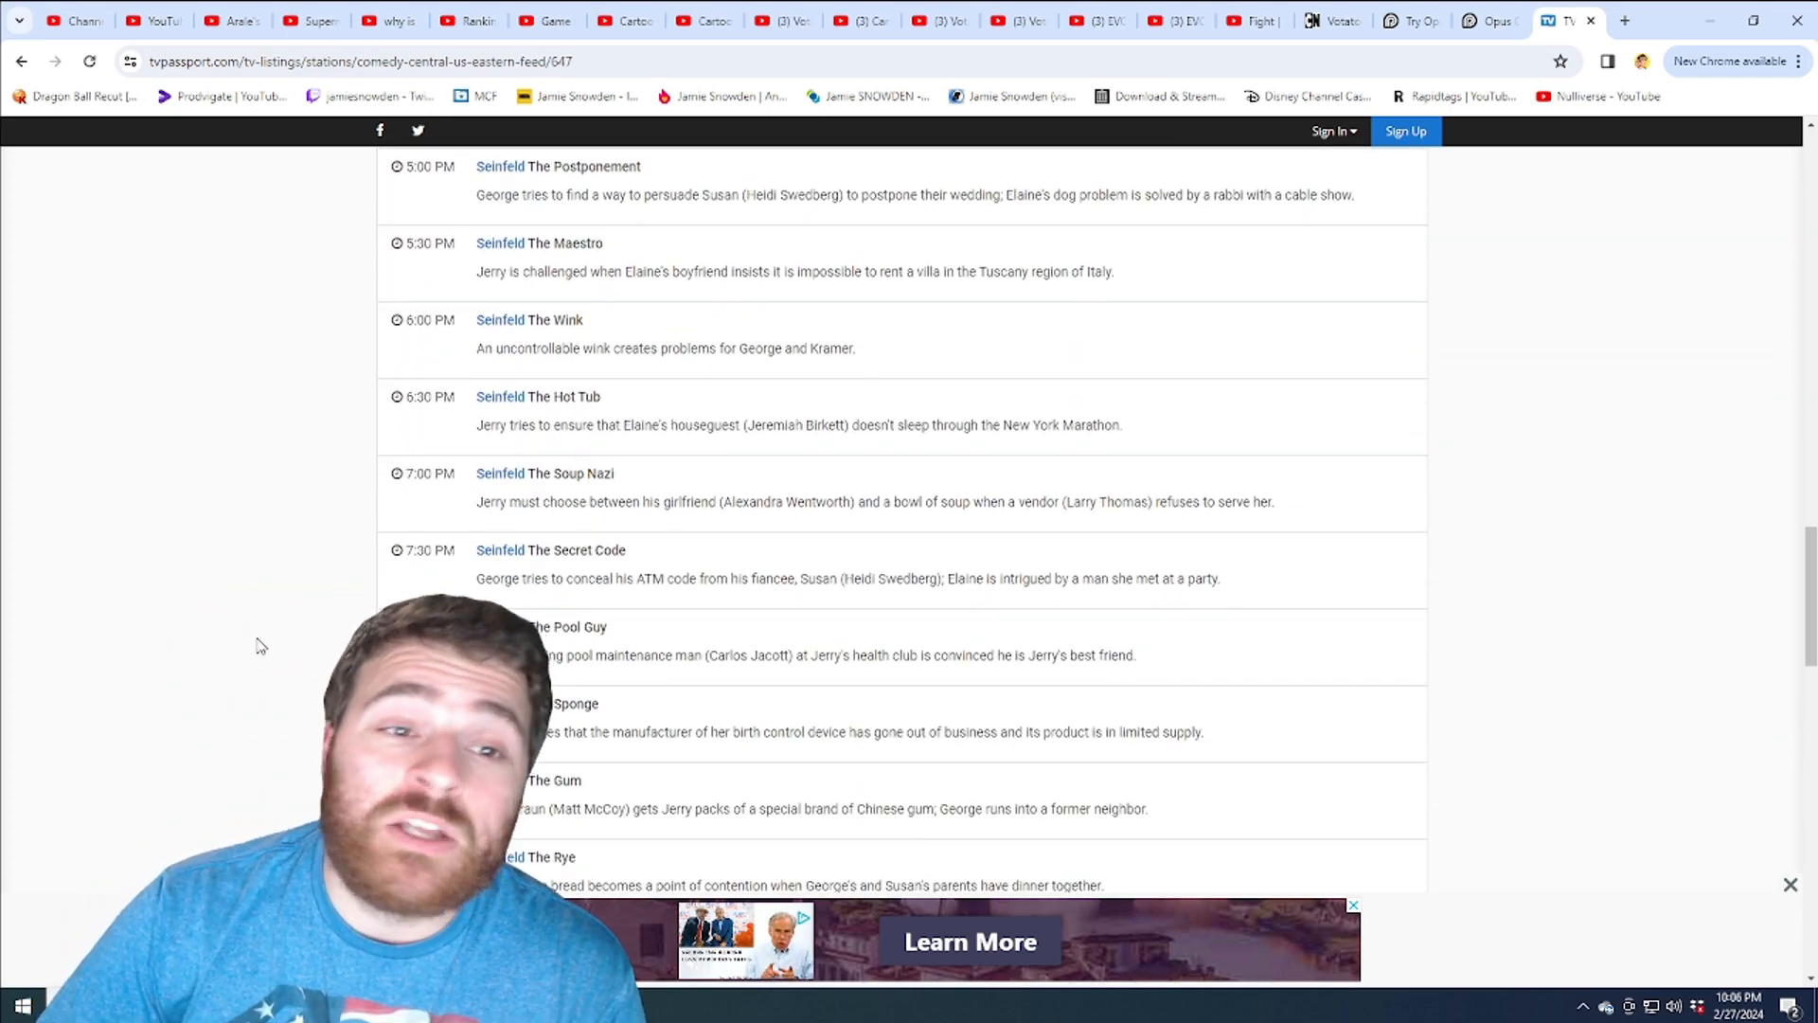
drag(500, 424, 615, 473)
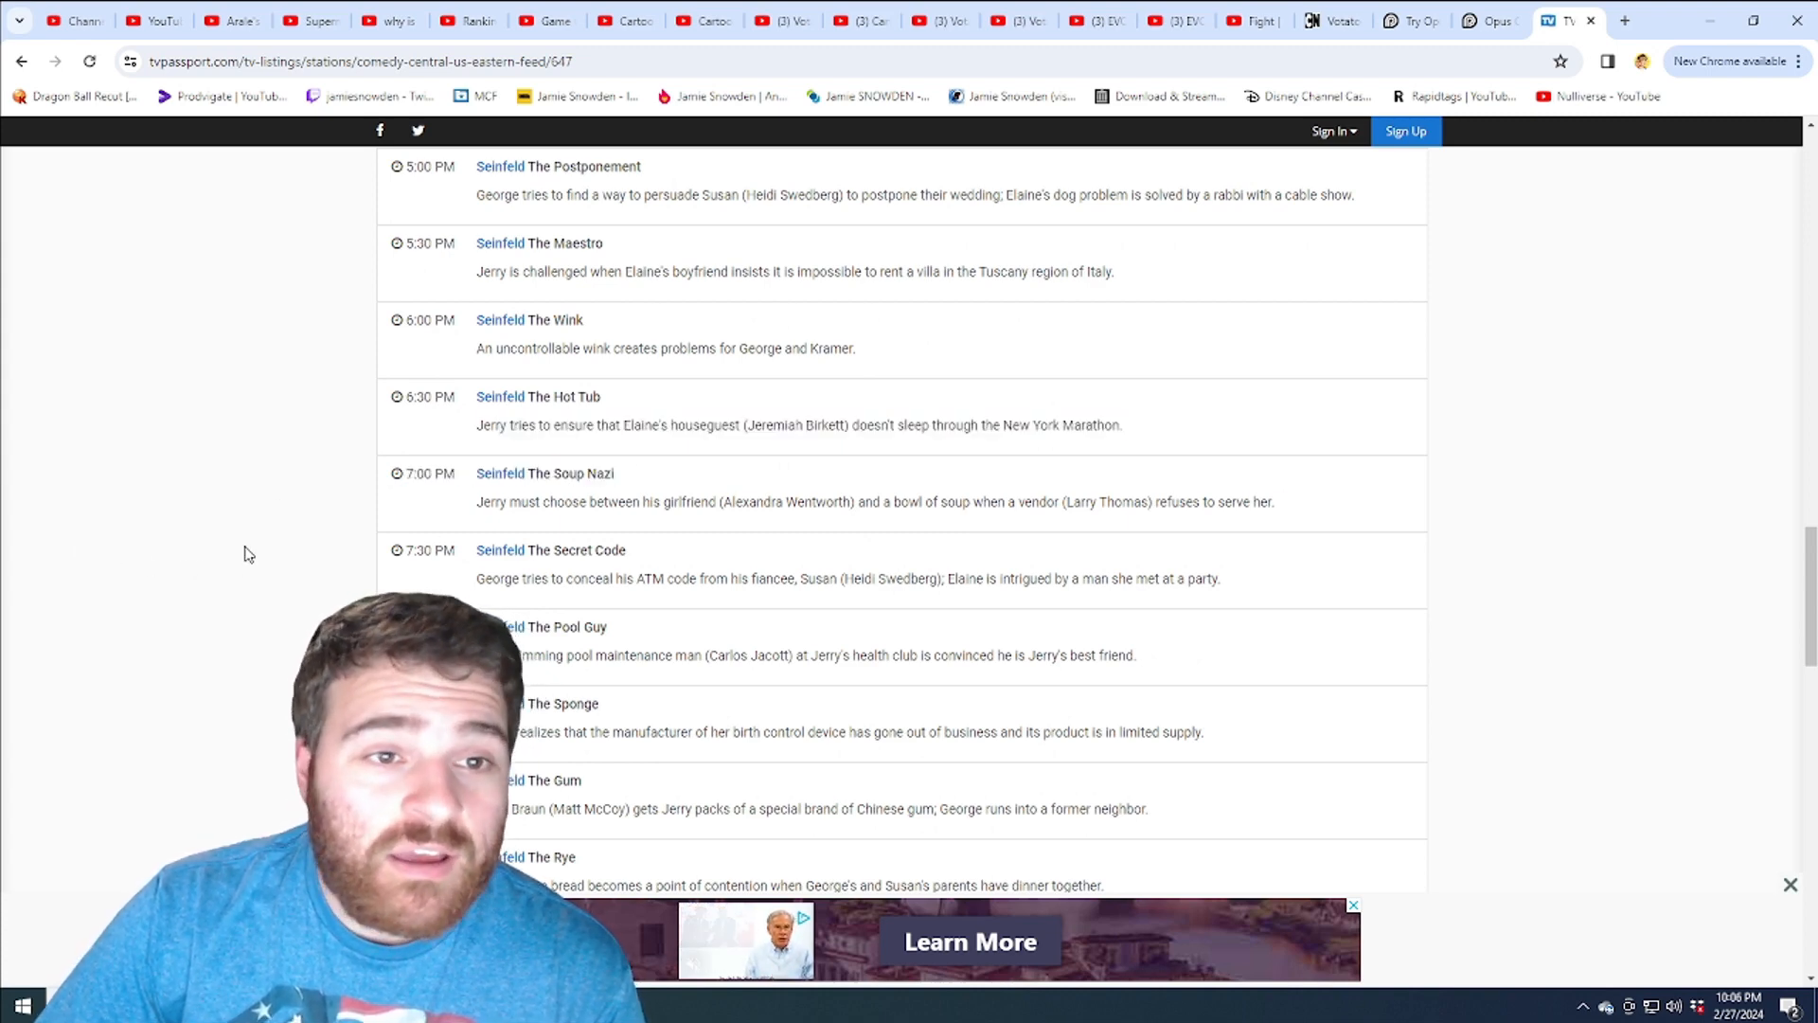
scroll(down, 3)
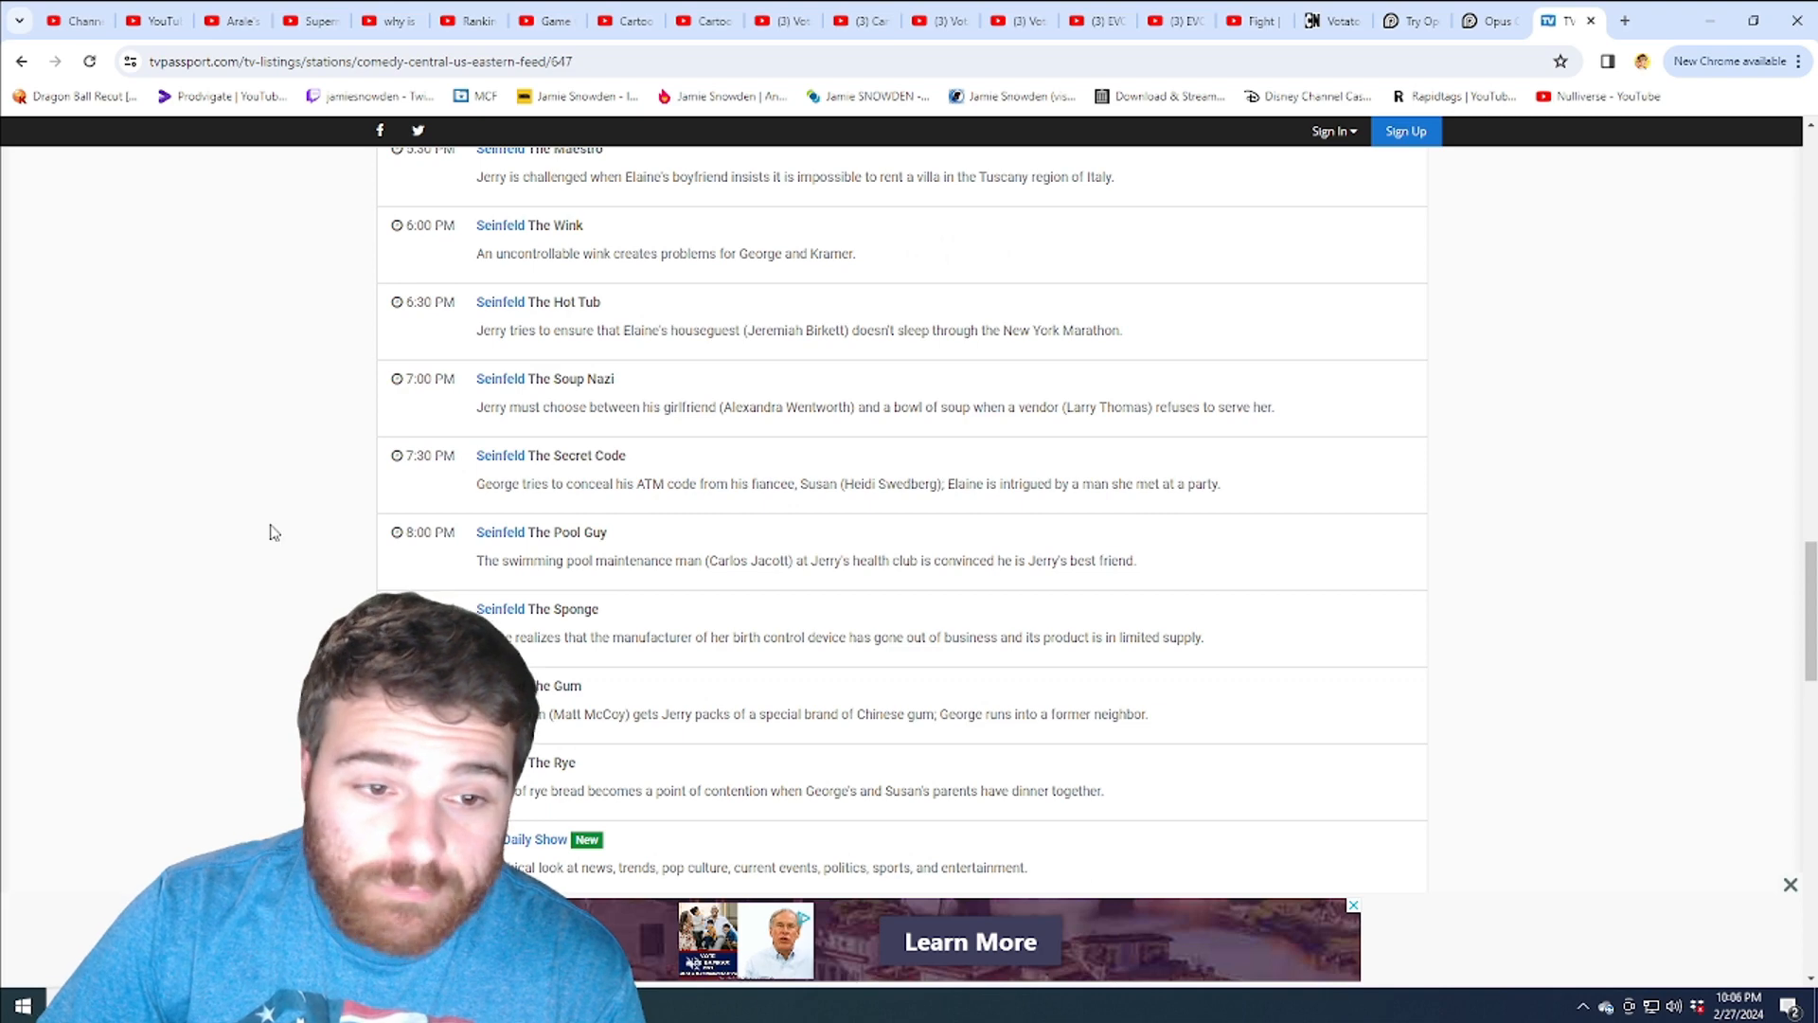
scroll(down, 3)
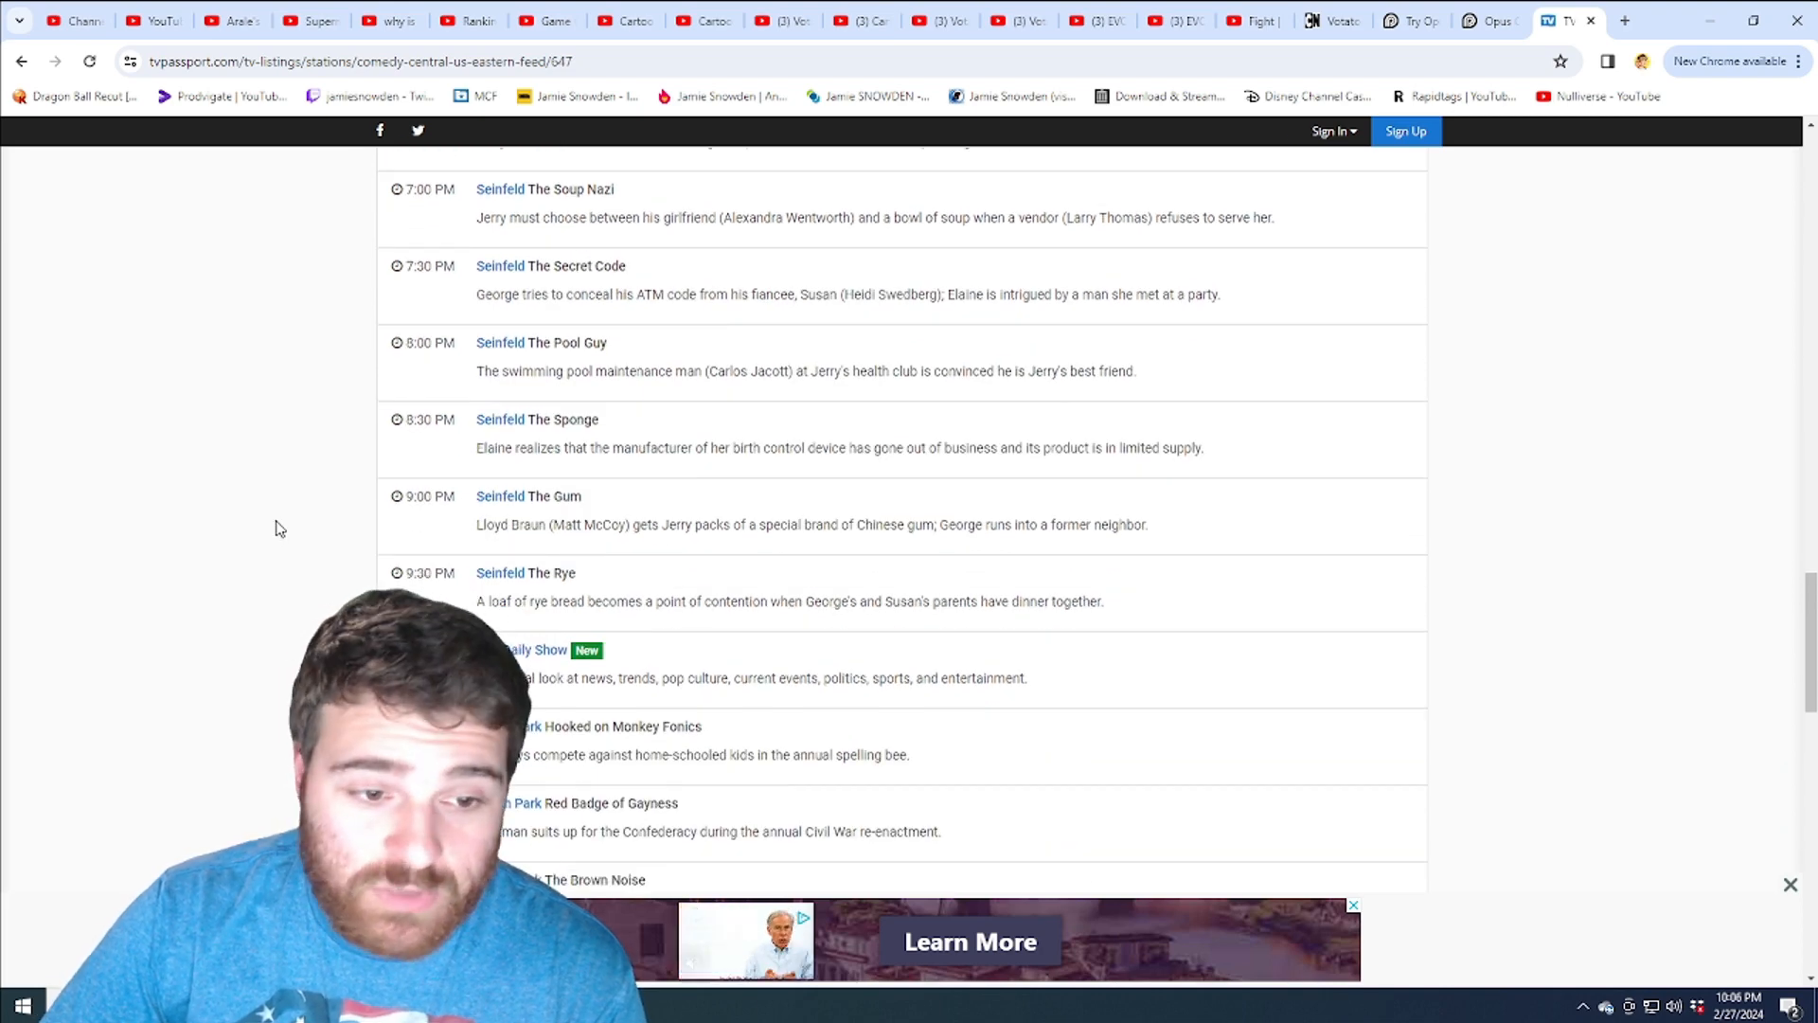
scroll(down, 3)
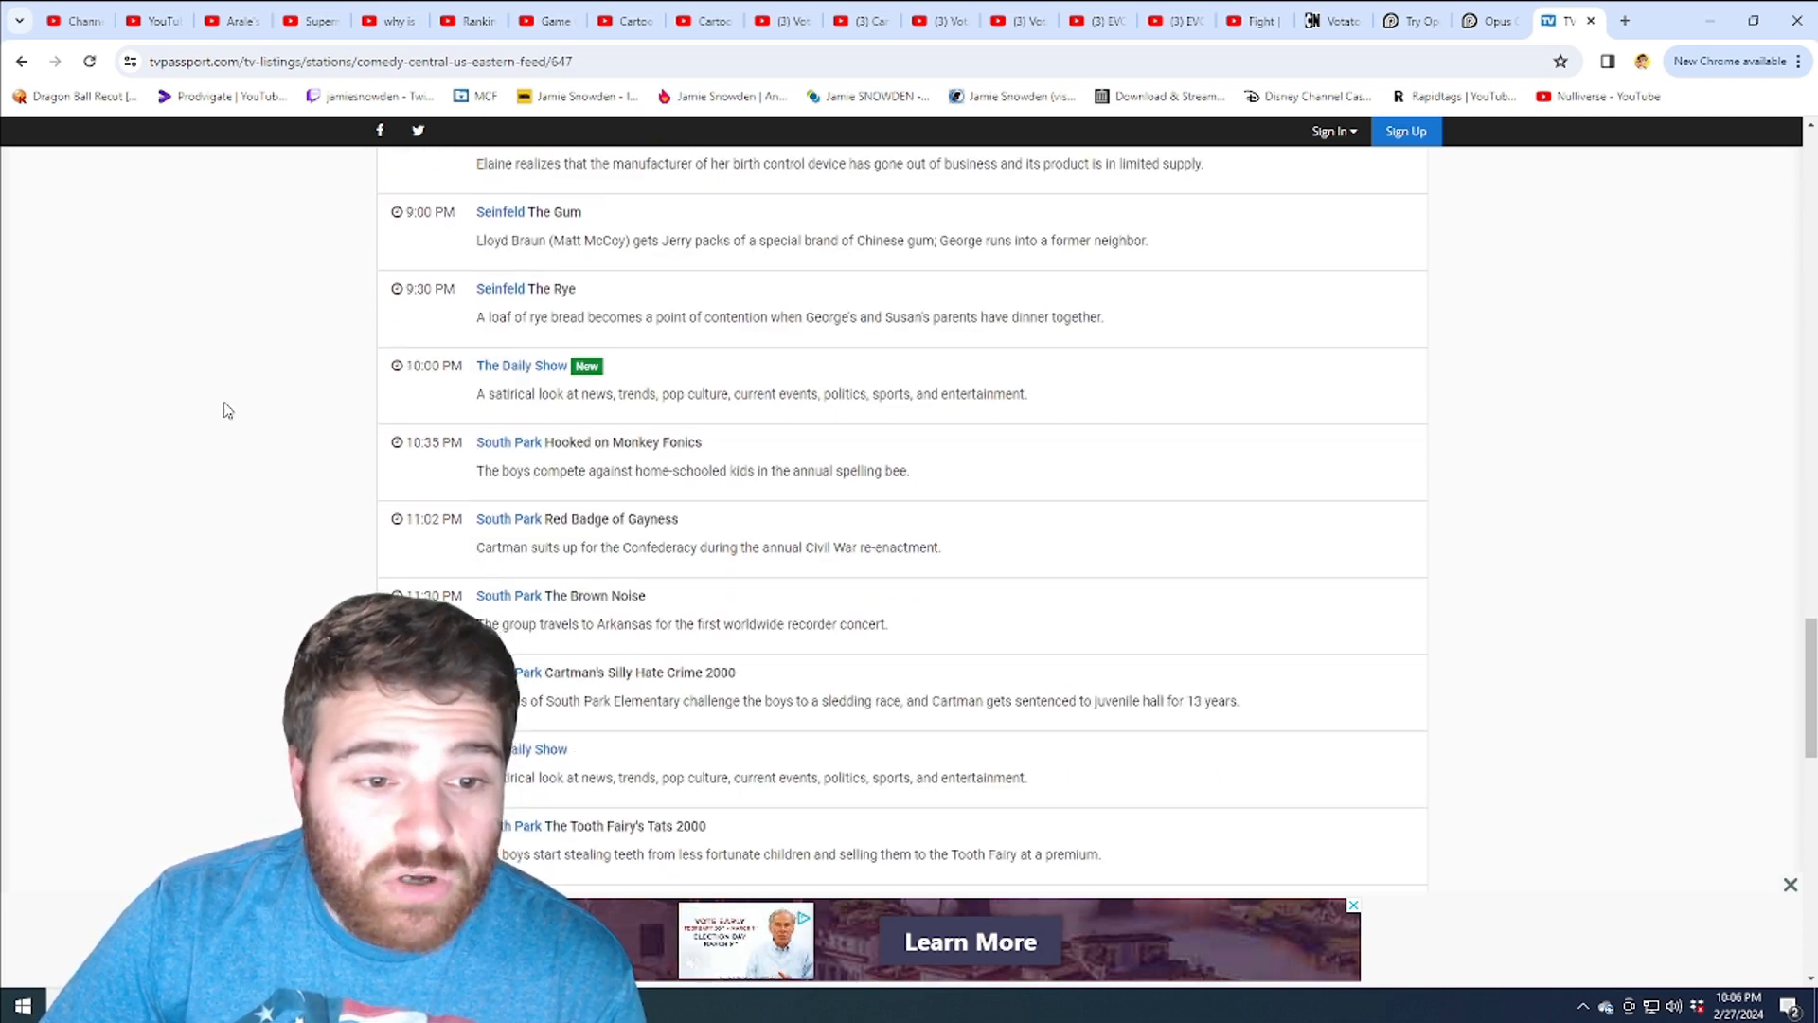
mouse_move(361, 579)
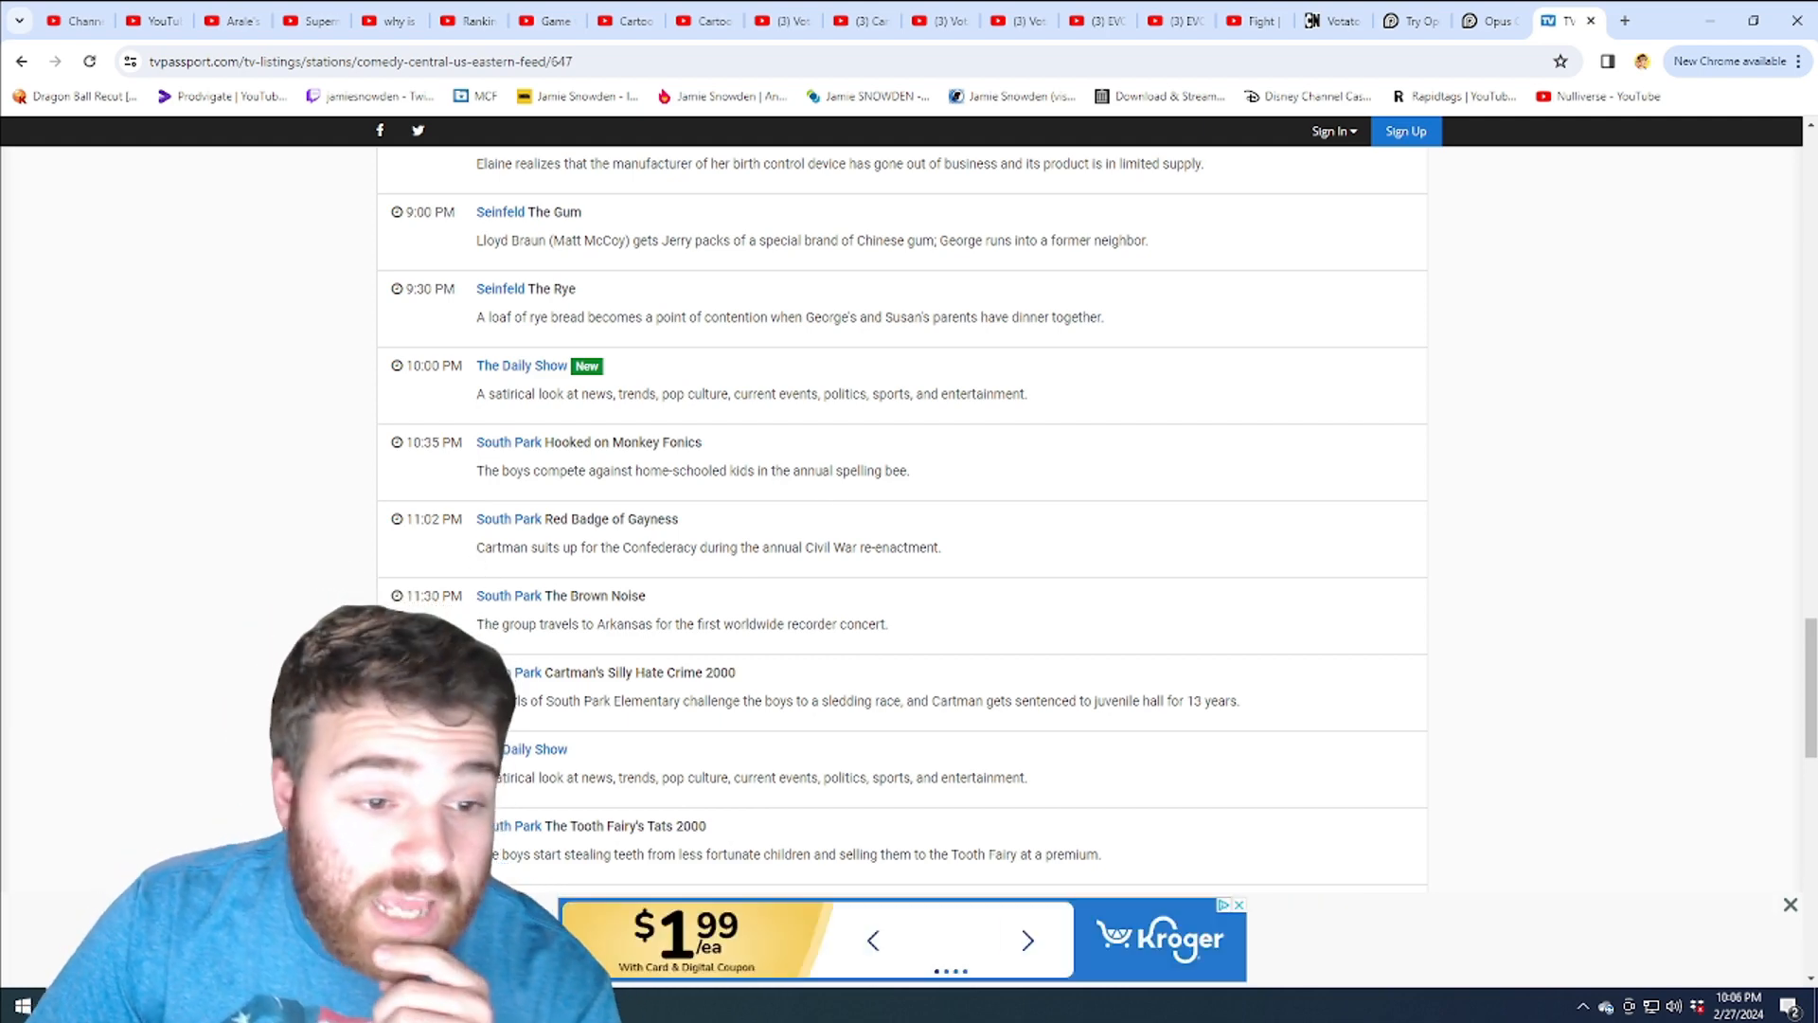
scroll(down, 3)
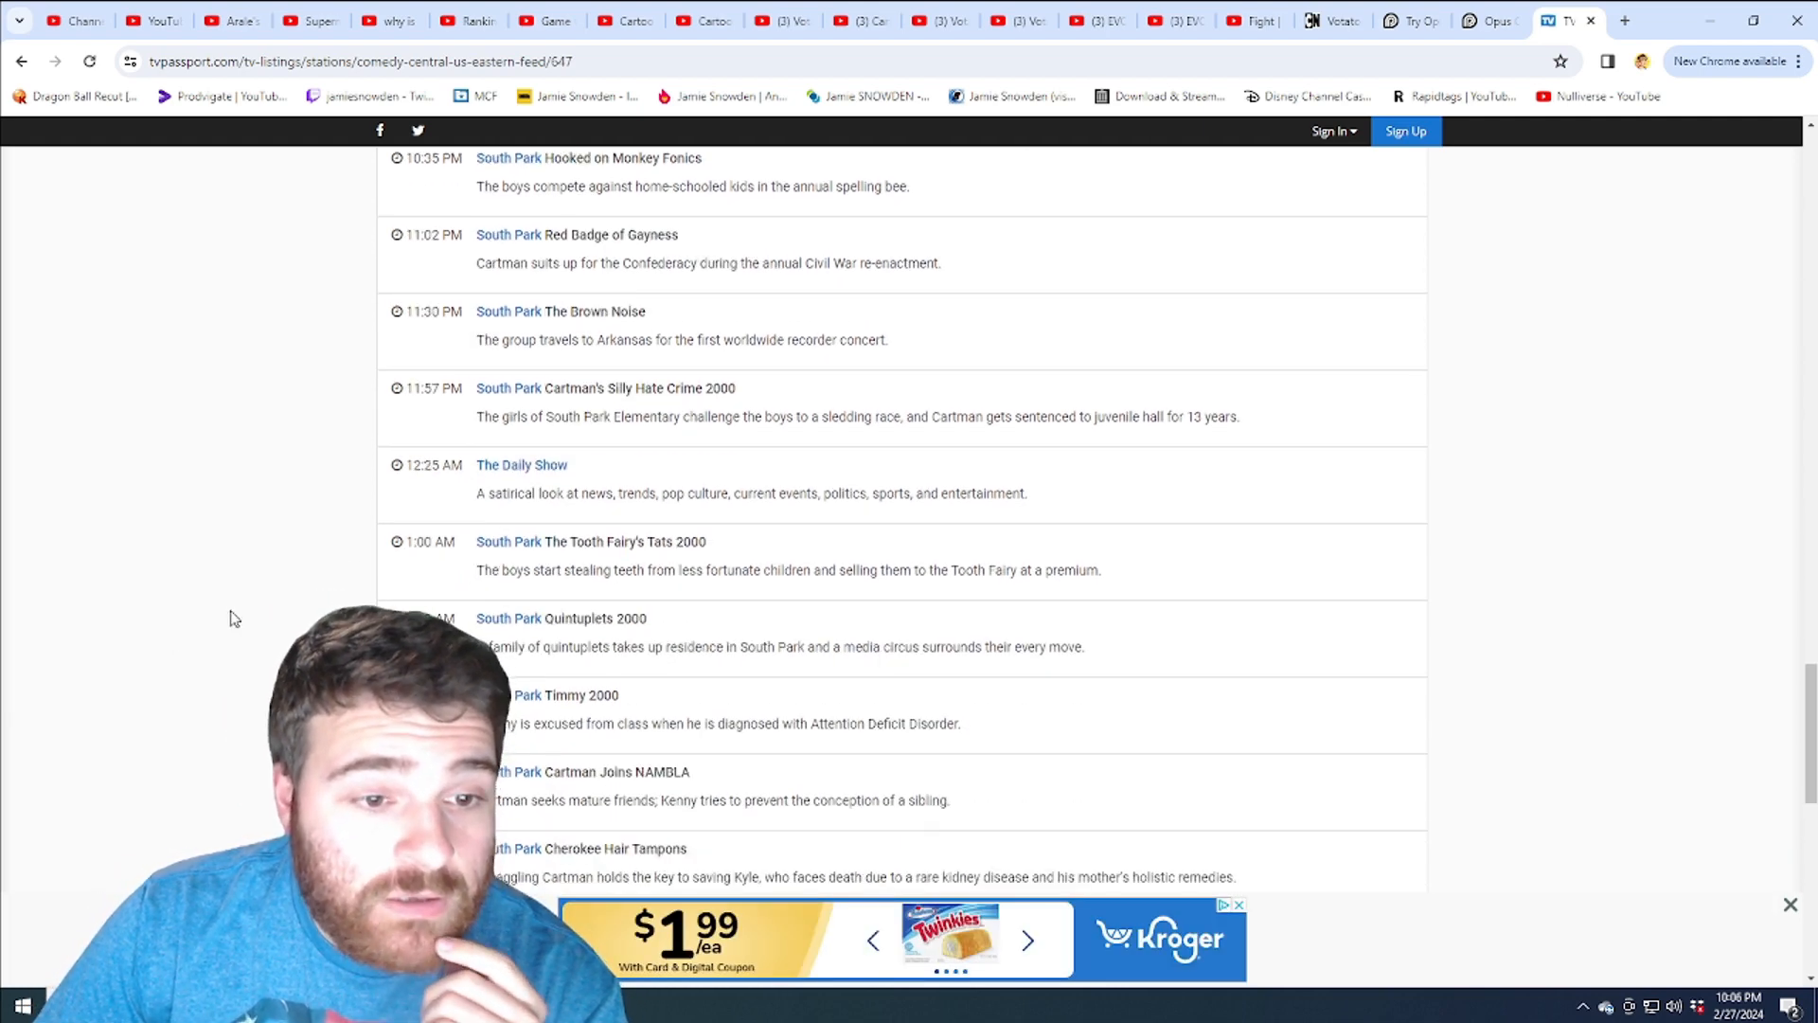
scroll(down, 3)
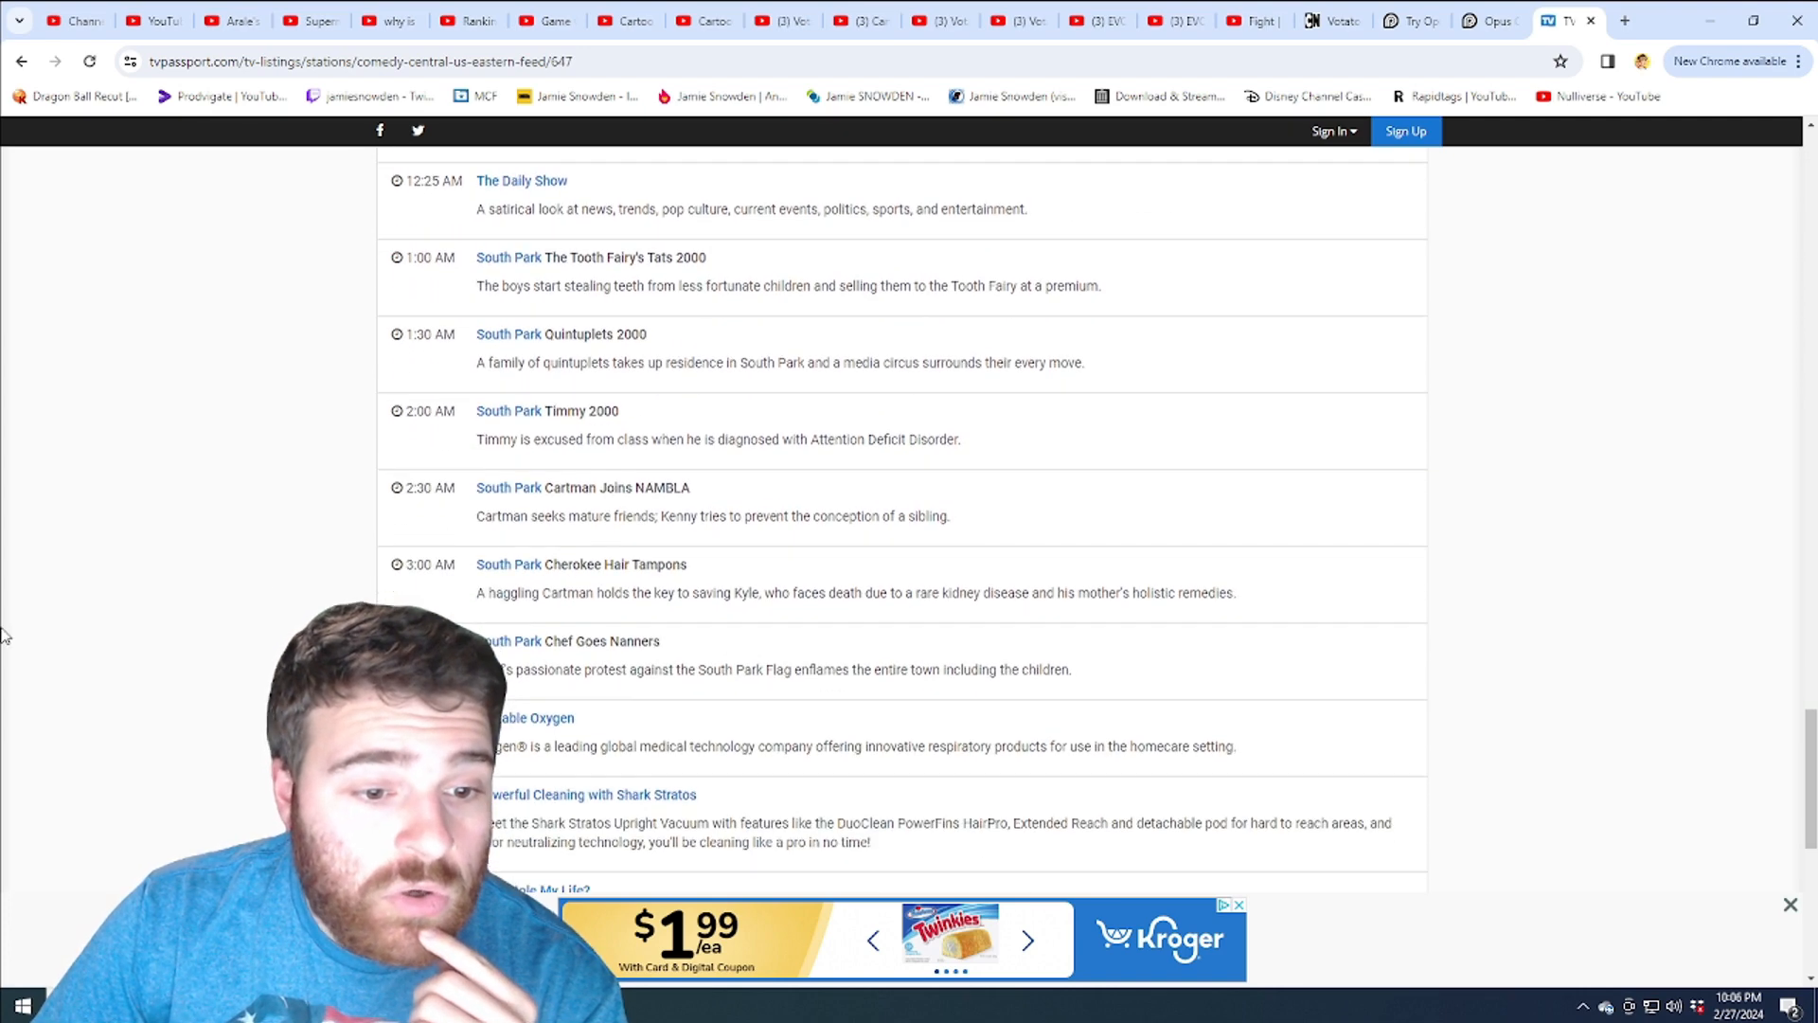
mouse_move(392, 310)
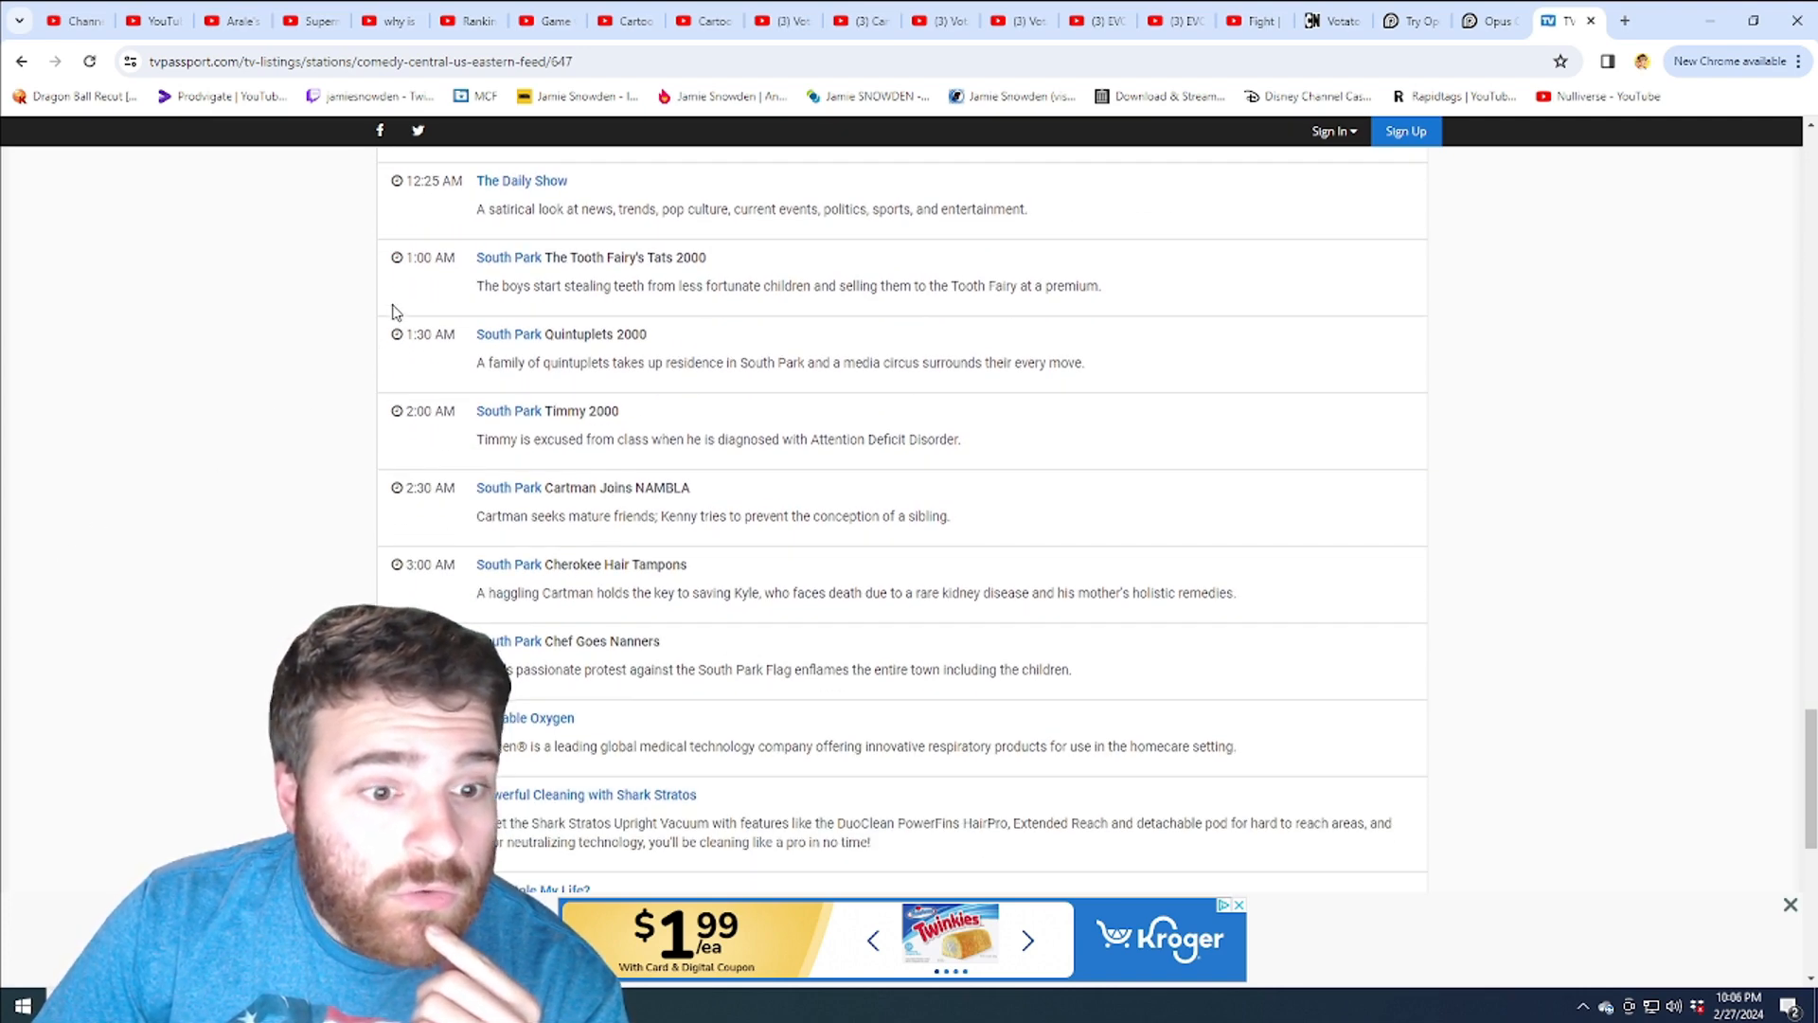
mouse_move(189, 839)
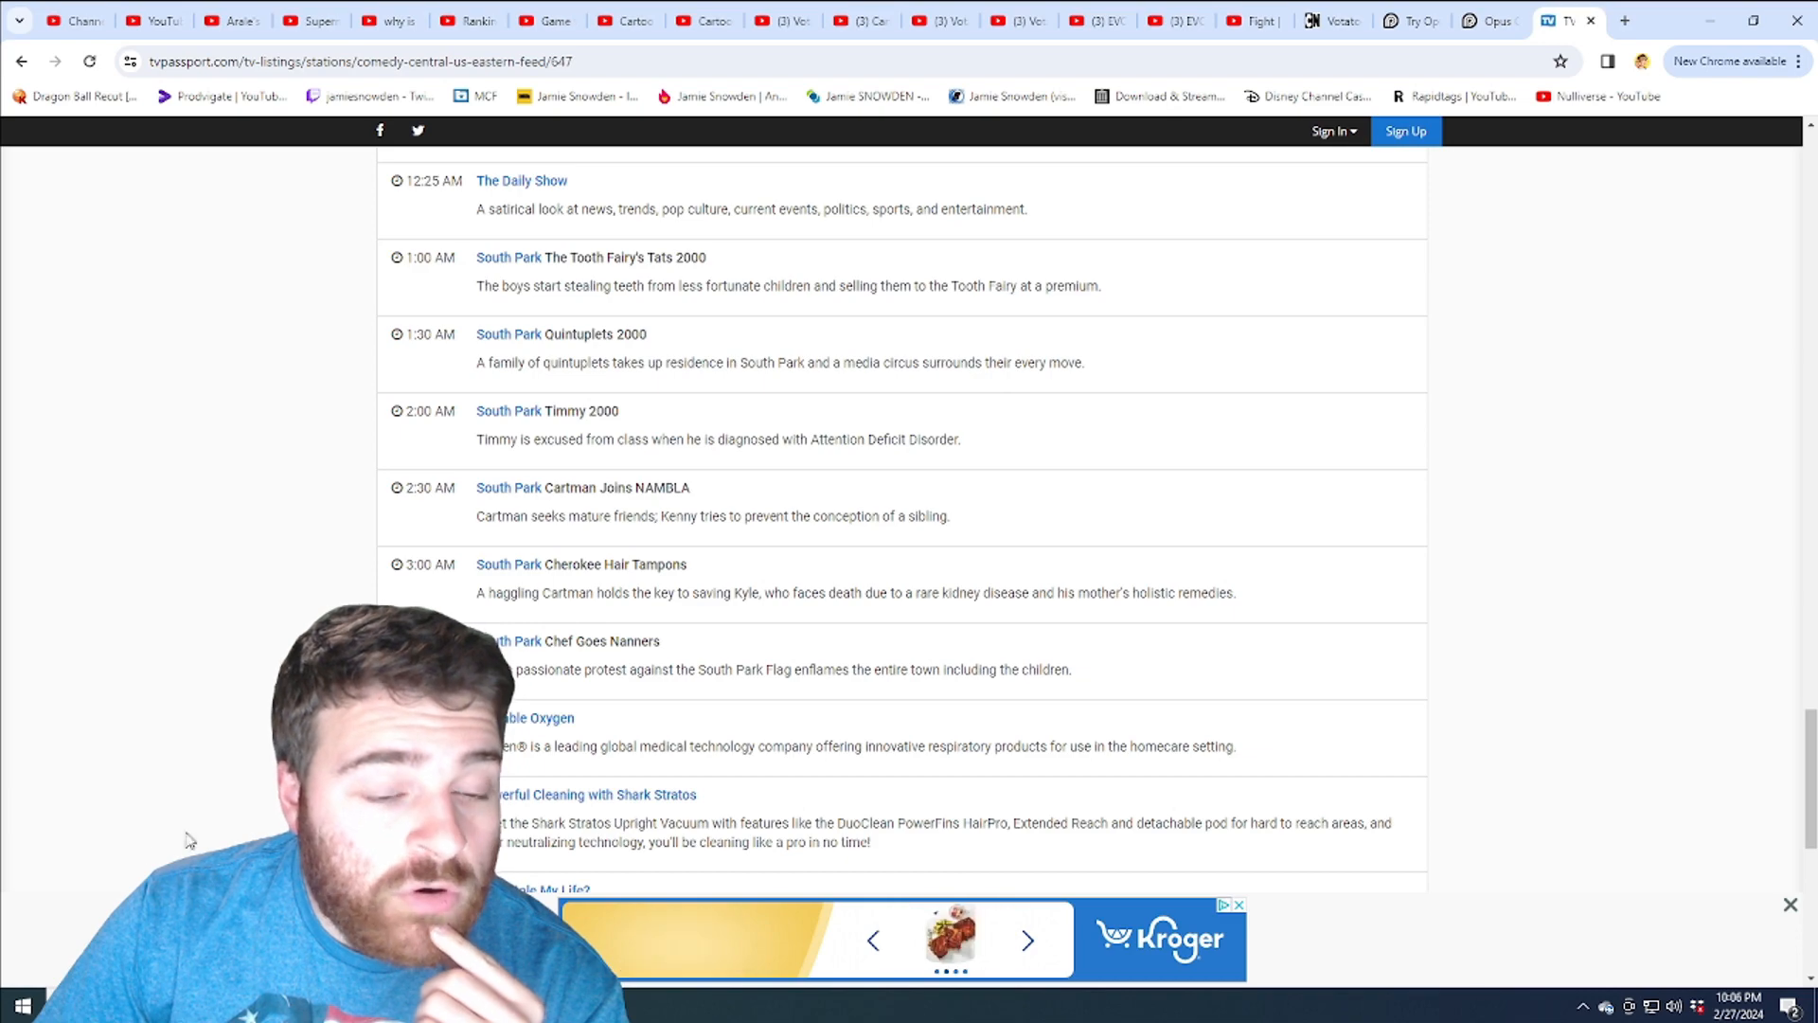
scroll(down, 3)
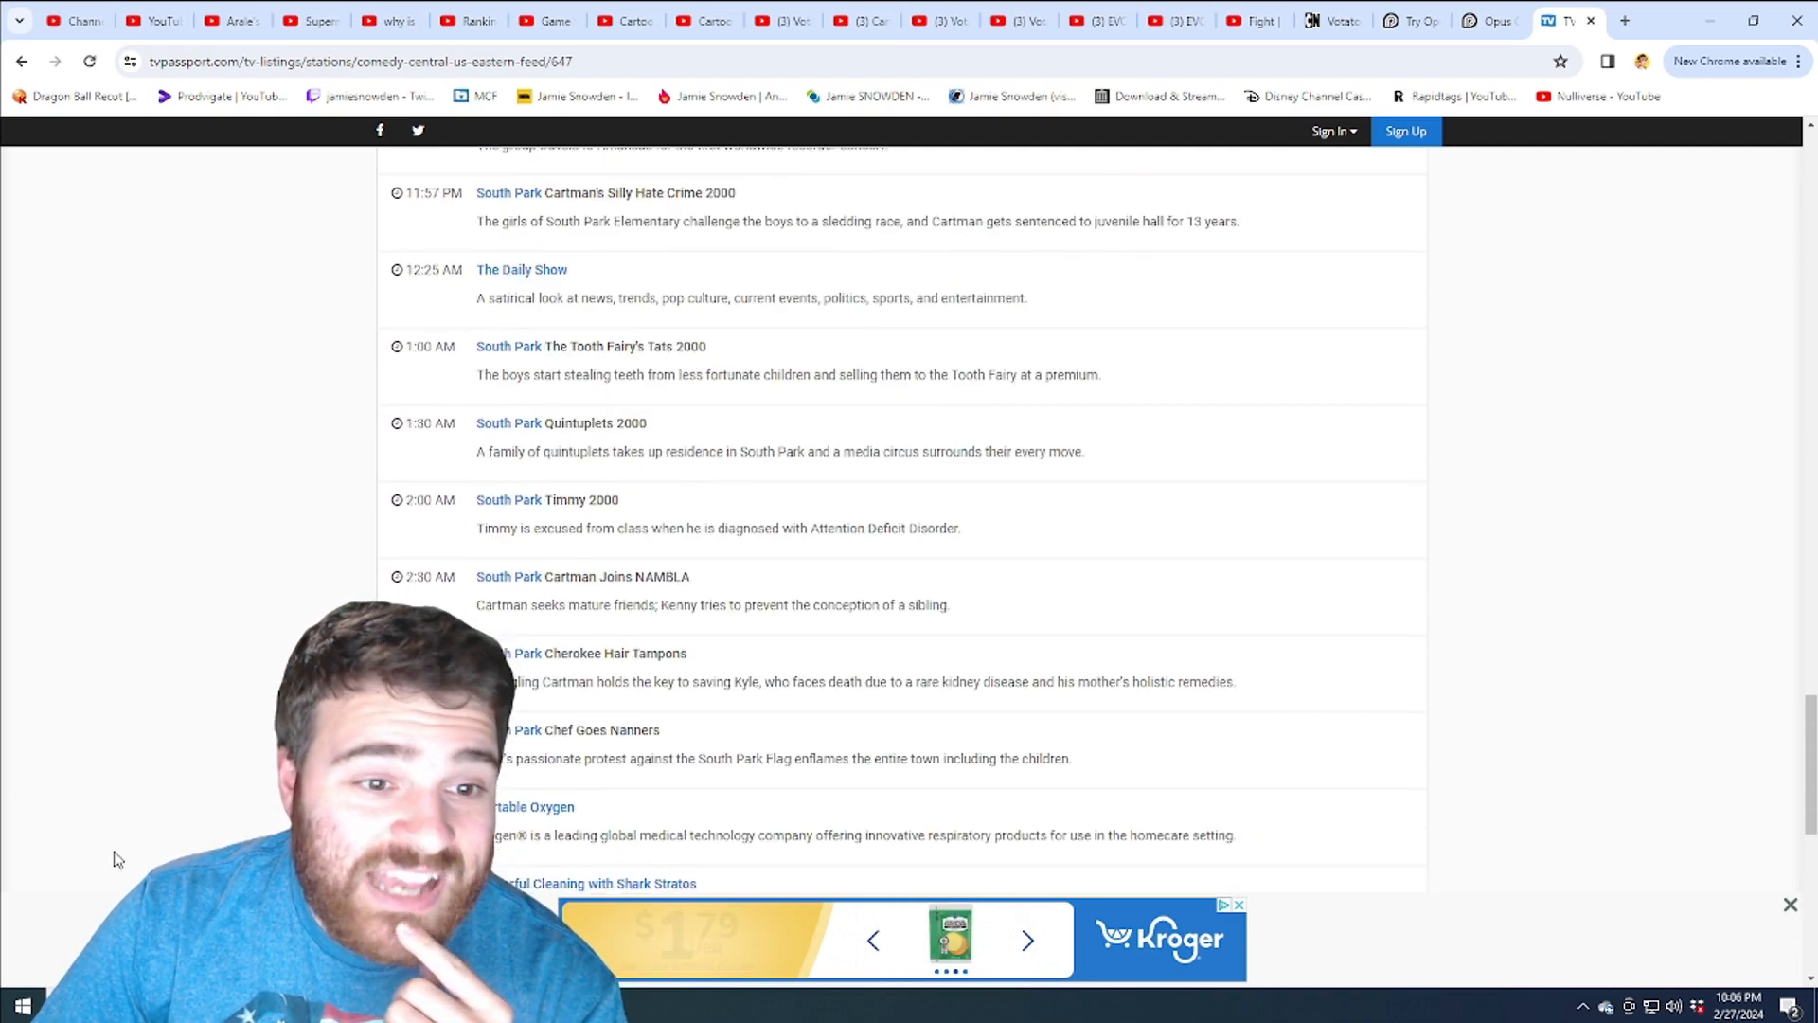
scroll(down, 3)
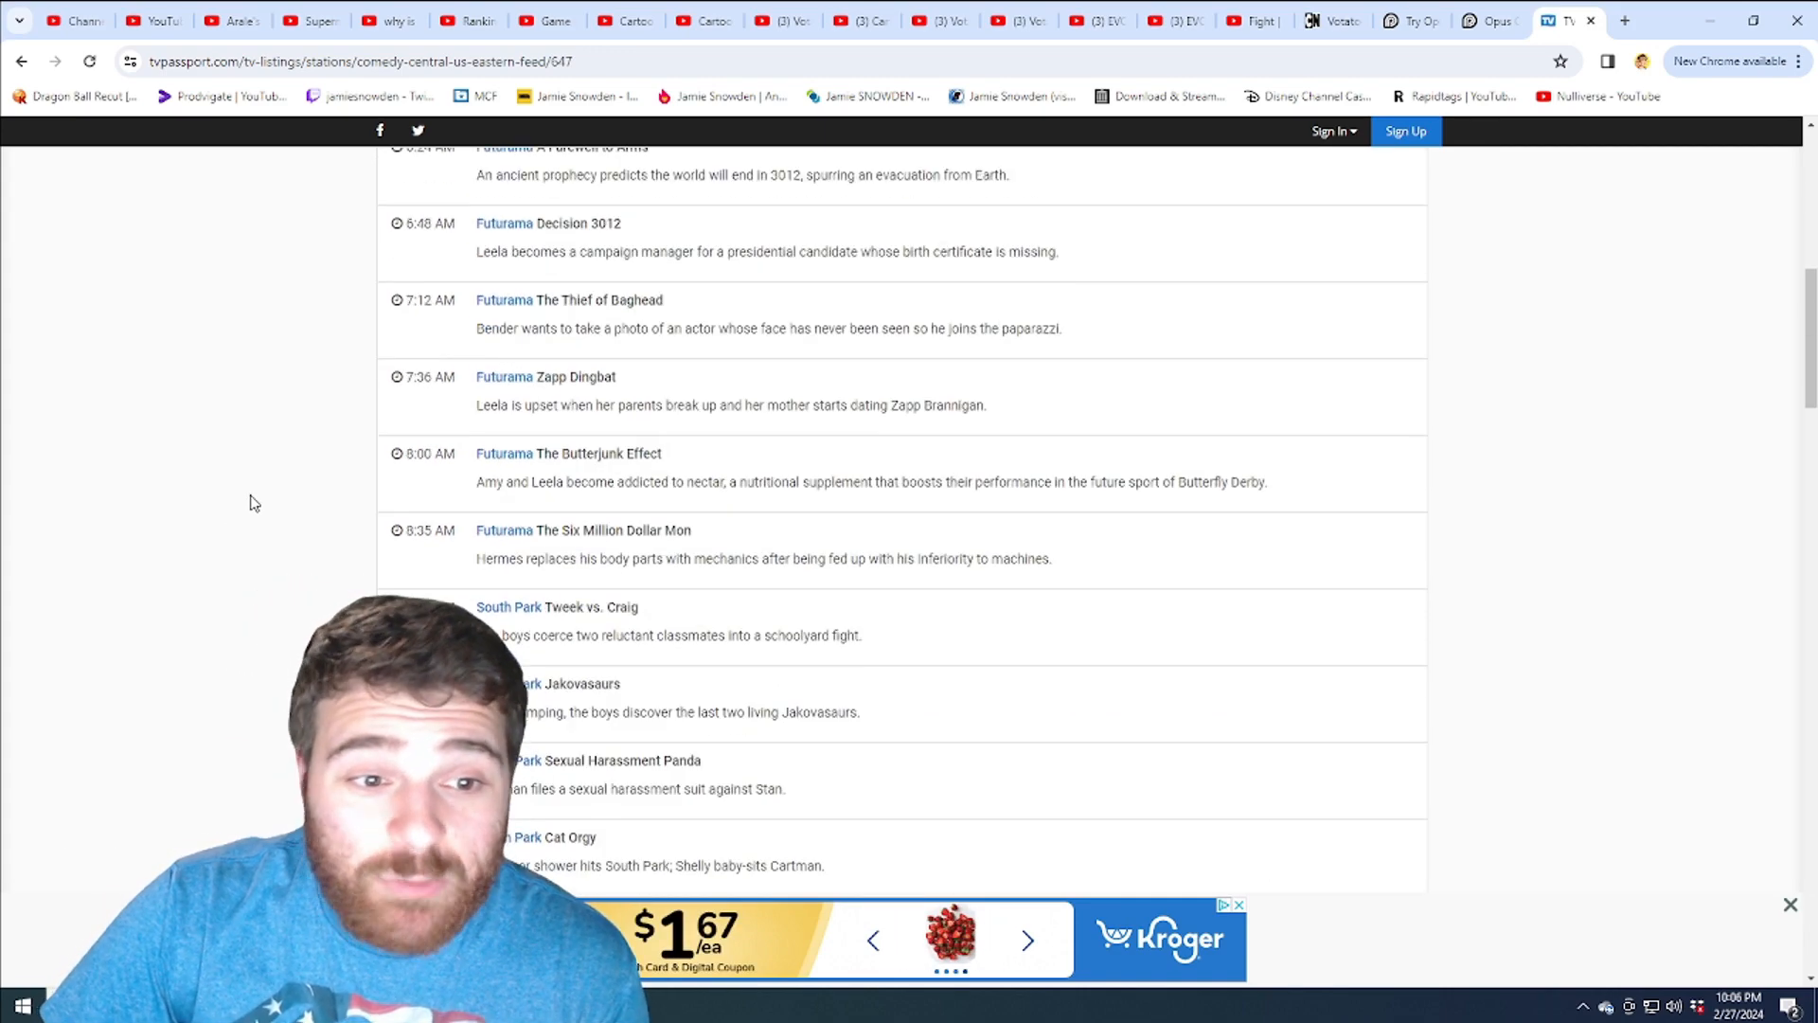
Read through the rest of the February 28th listings before moving on to Thursday, February 29th.
scroll(down, 3)
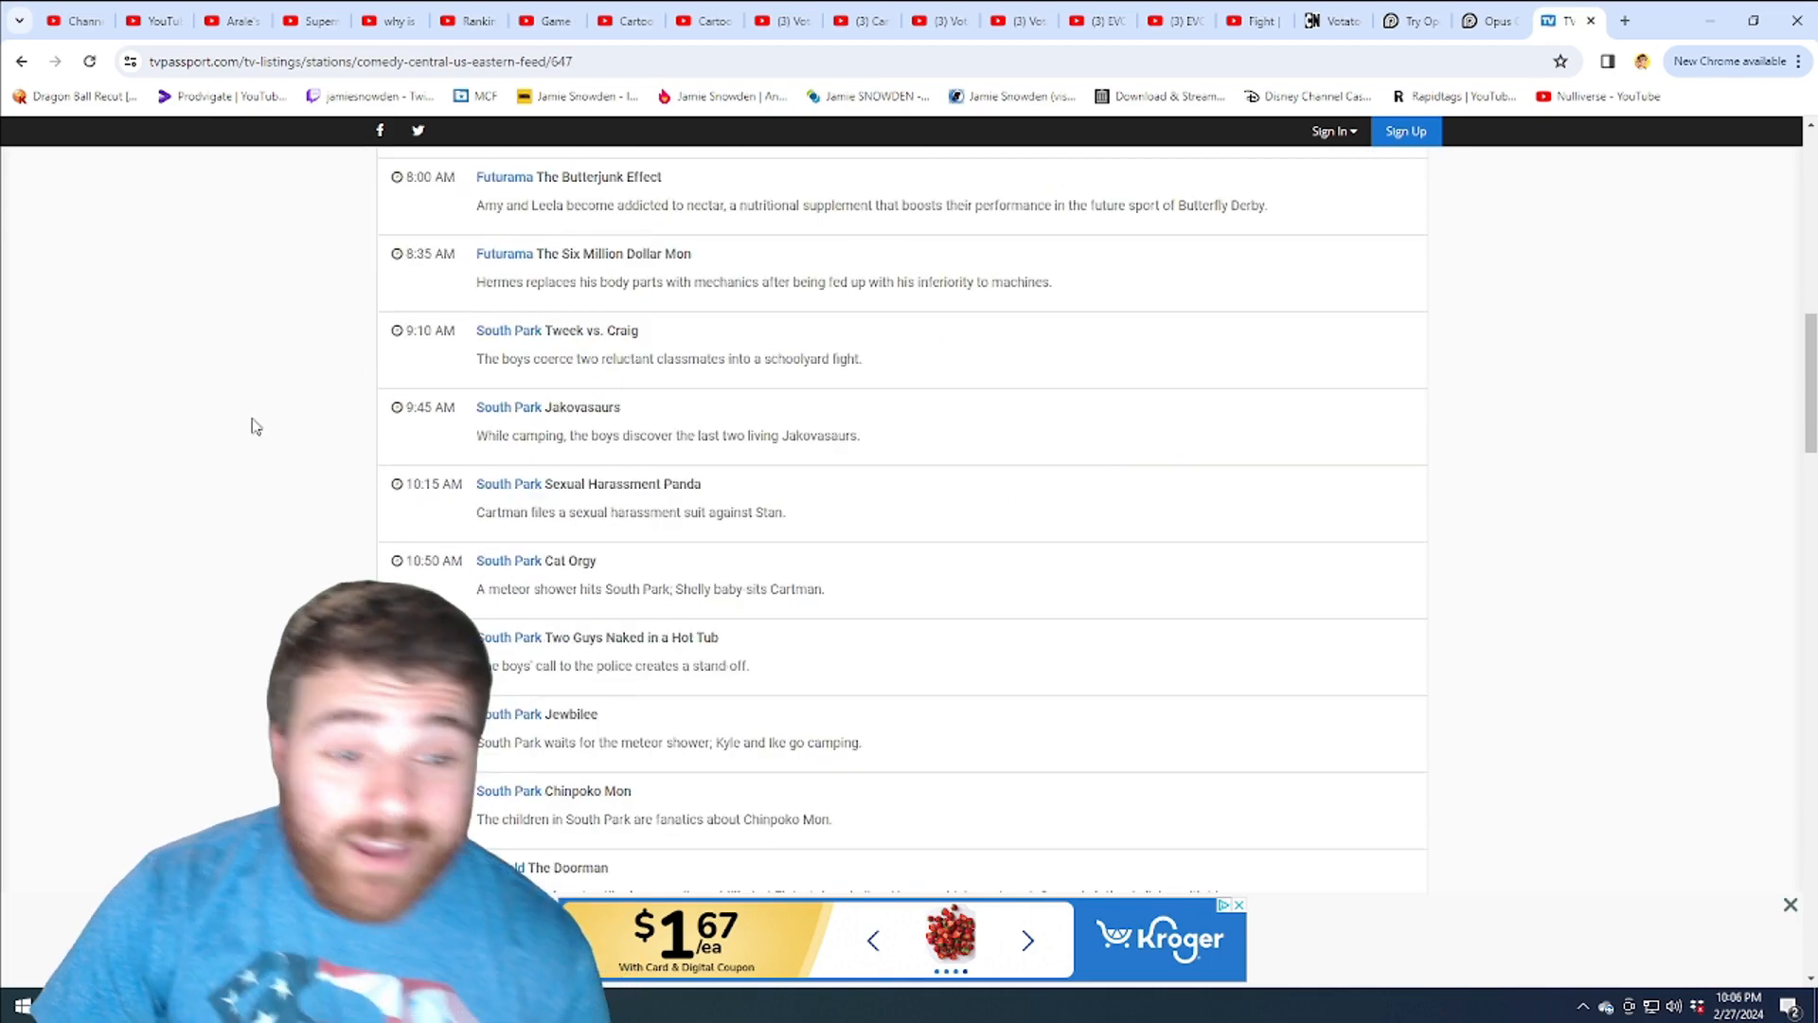
scroll(down, 3)
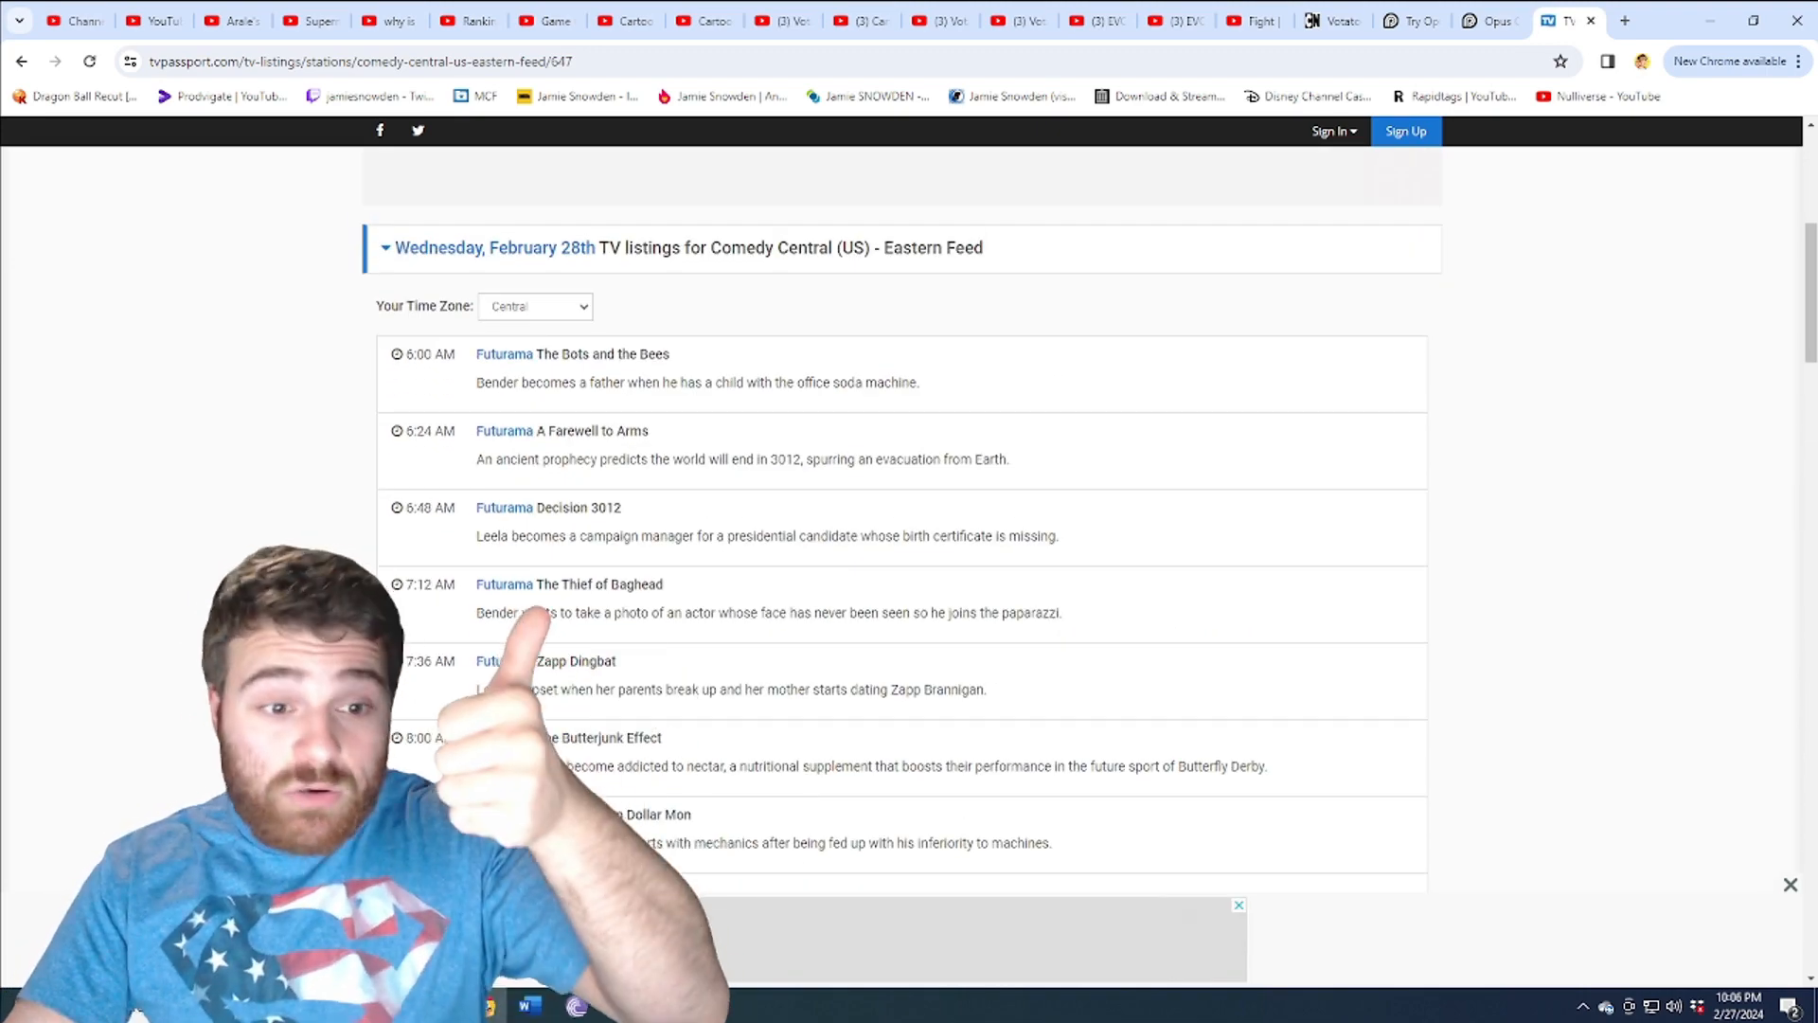
scroll(down, 3)
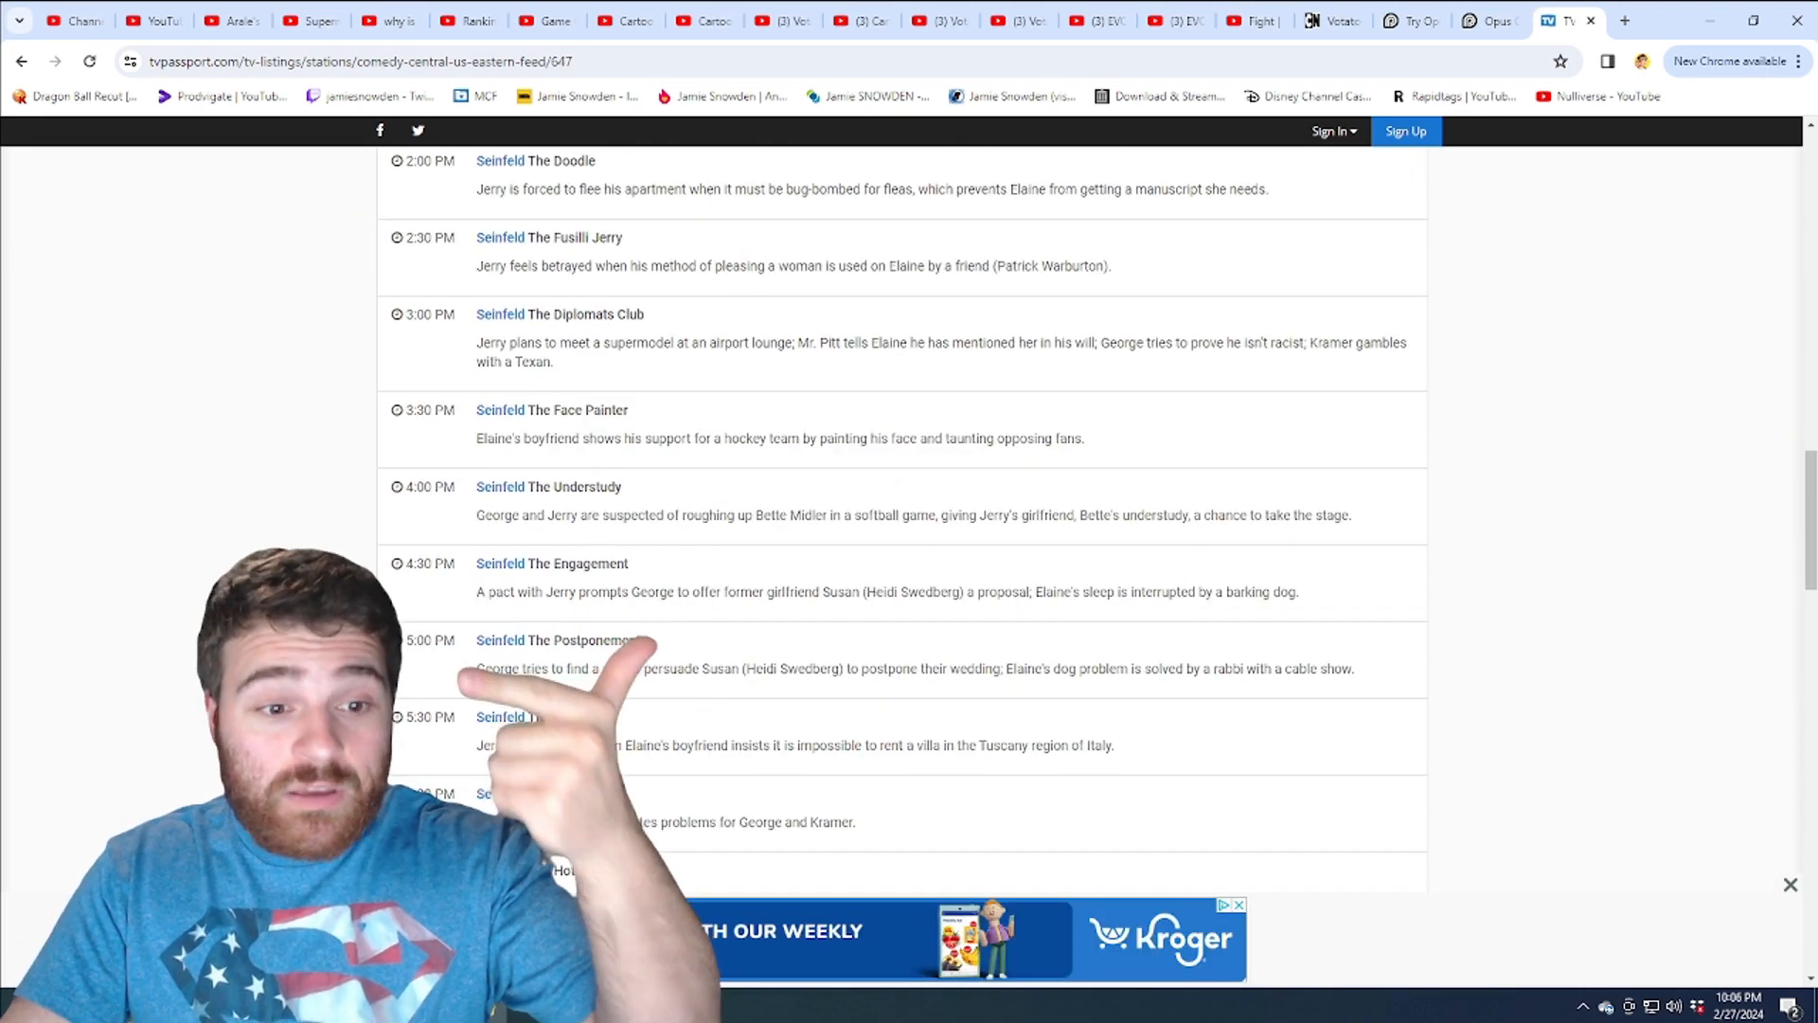
scroll(down, 3)
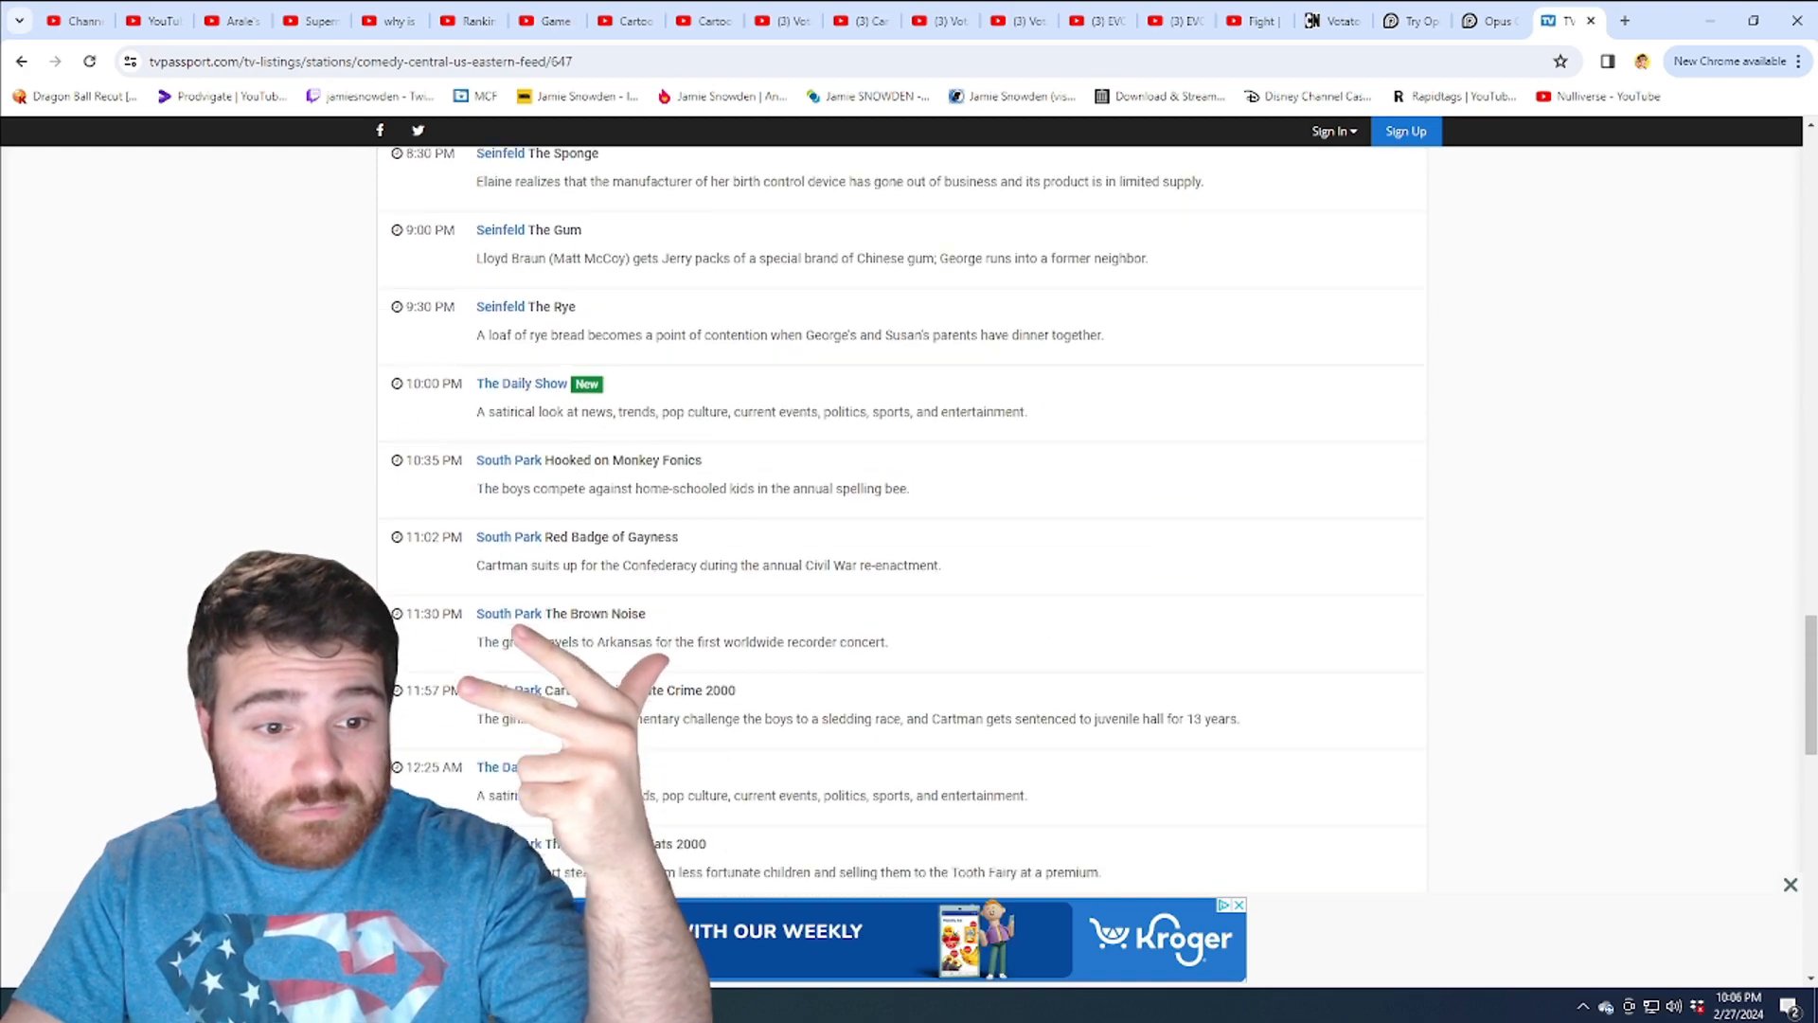
scroll(down, 3)
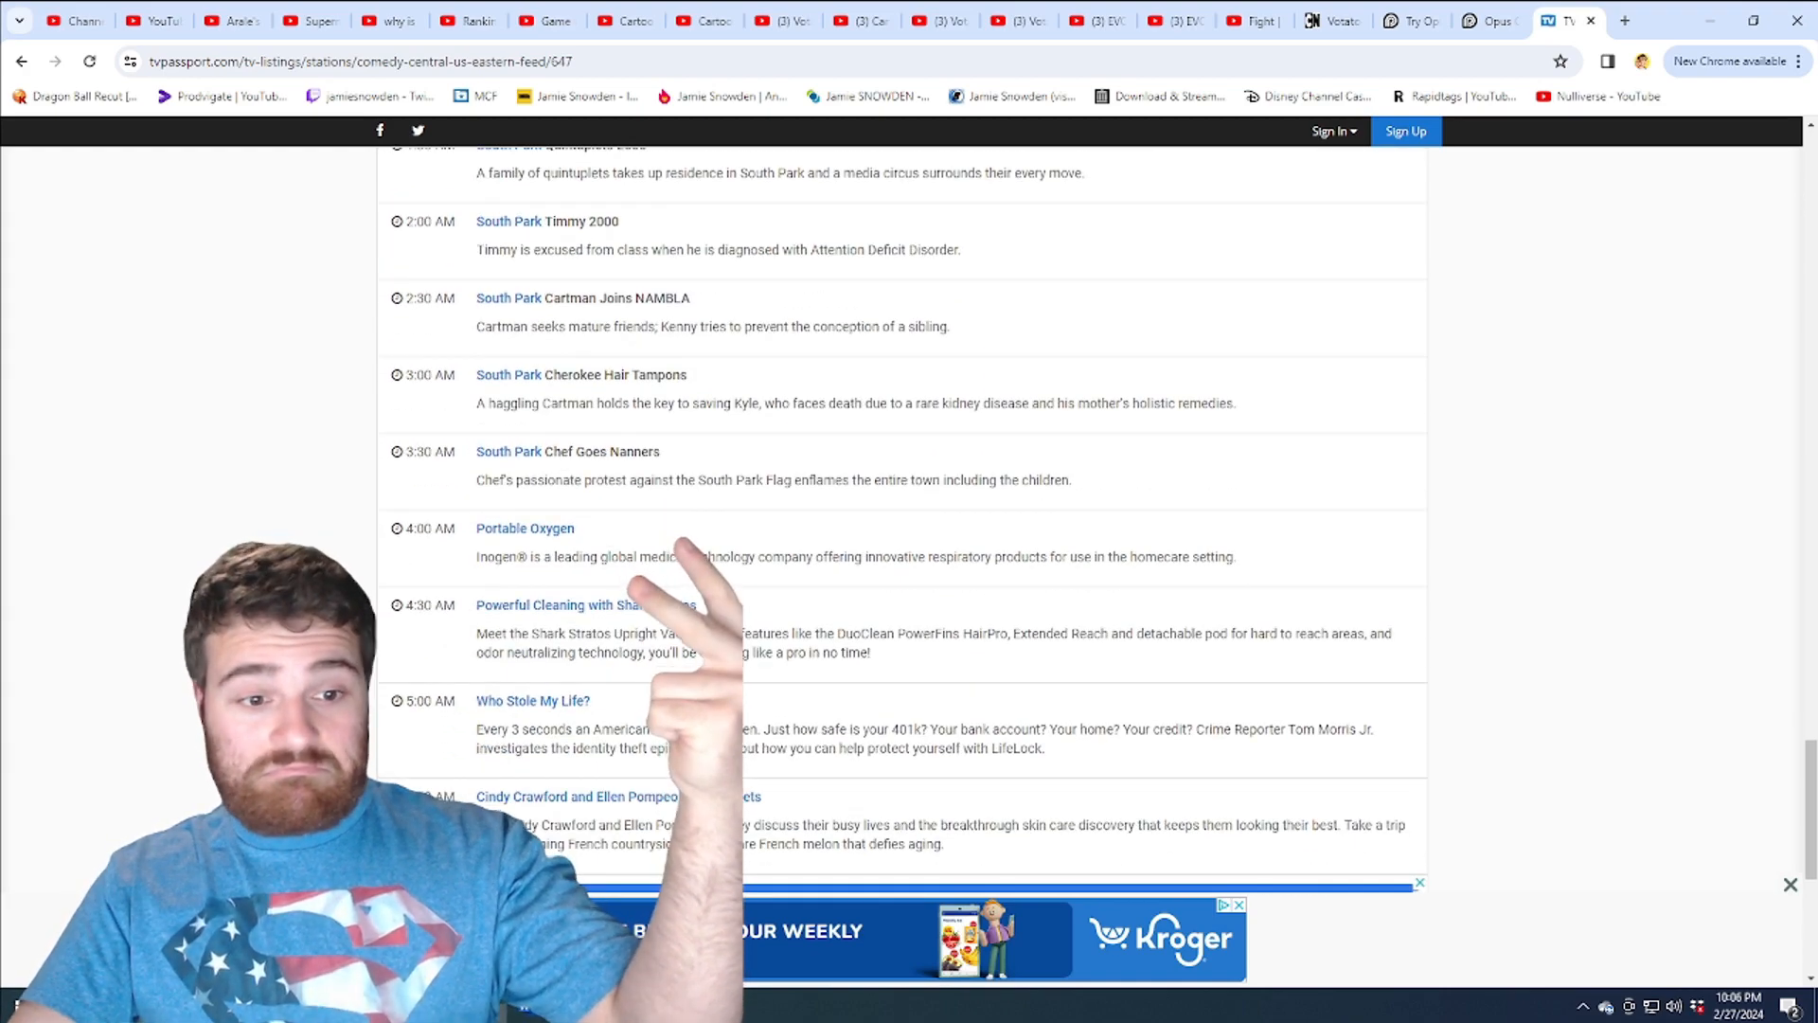
scroll(down, 3)
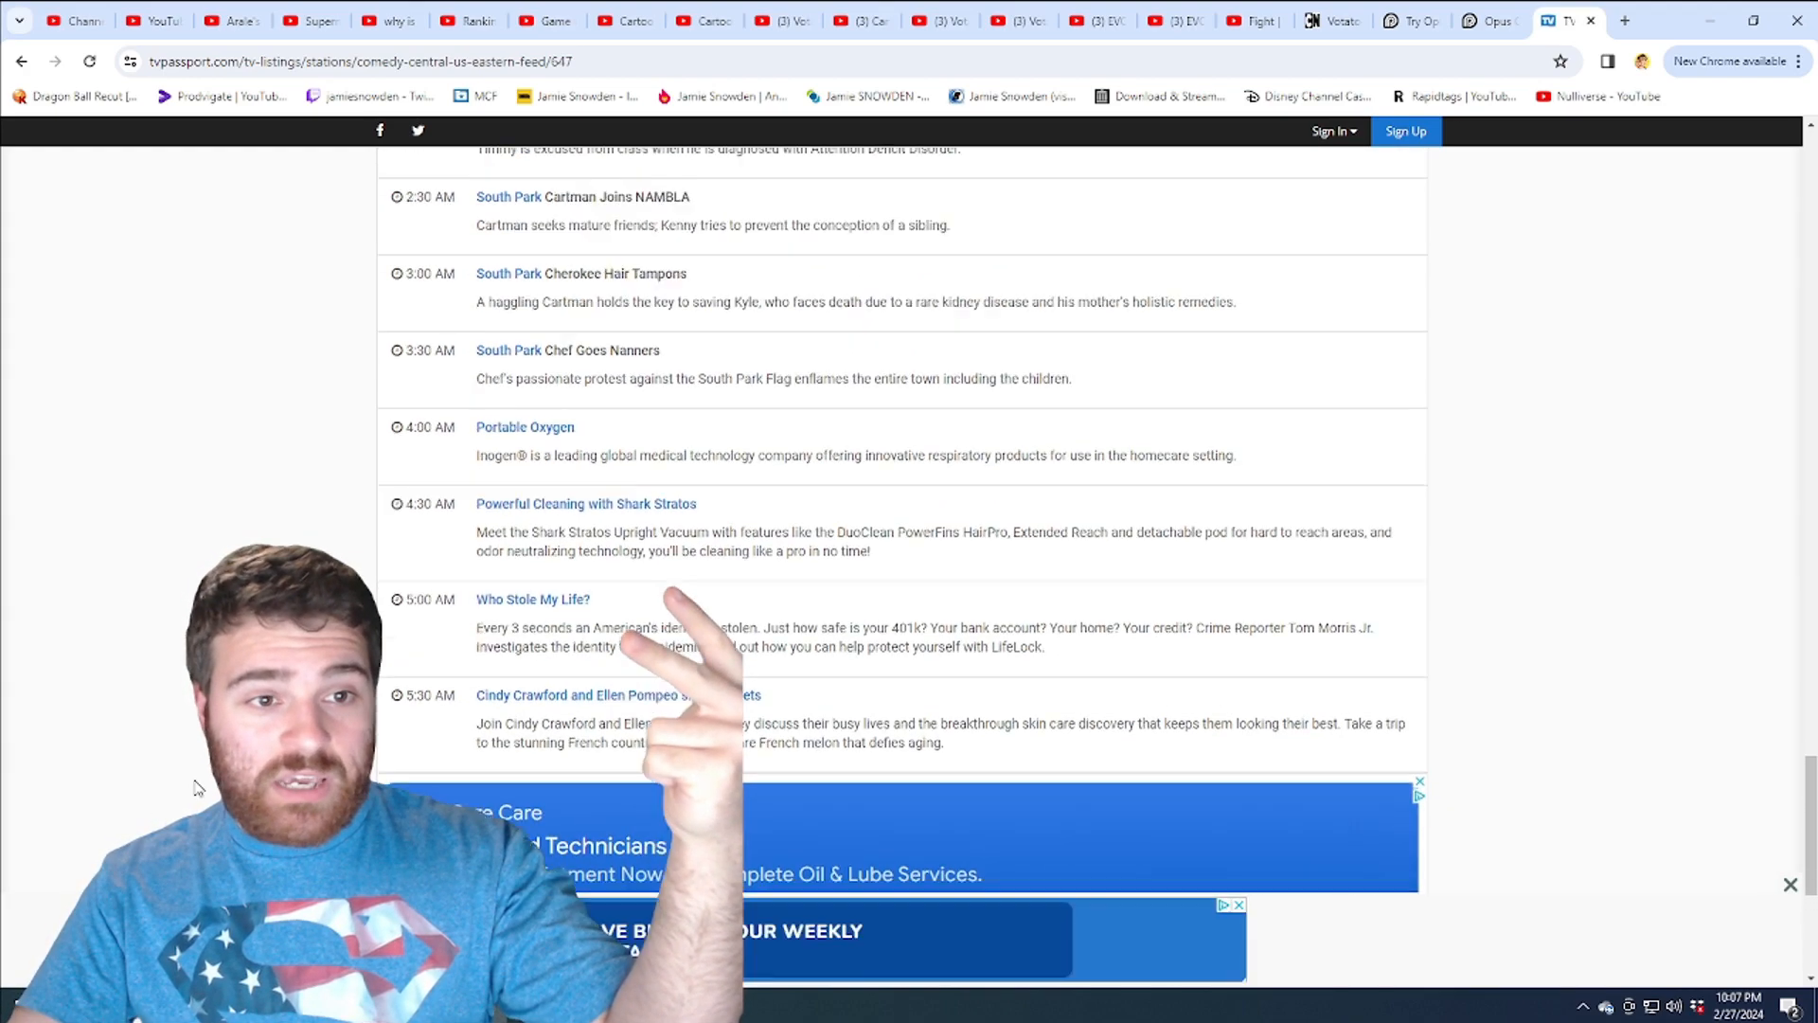
scroll(up, 3)
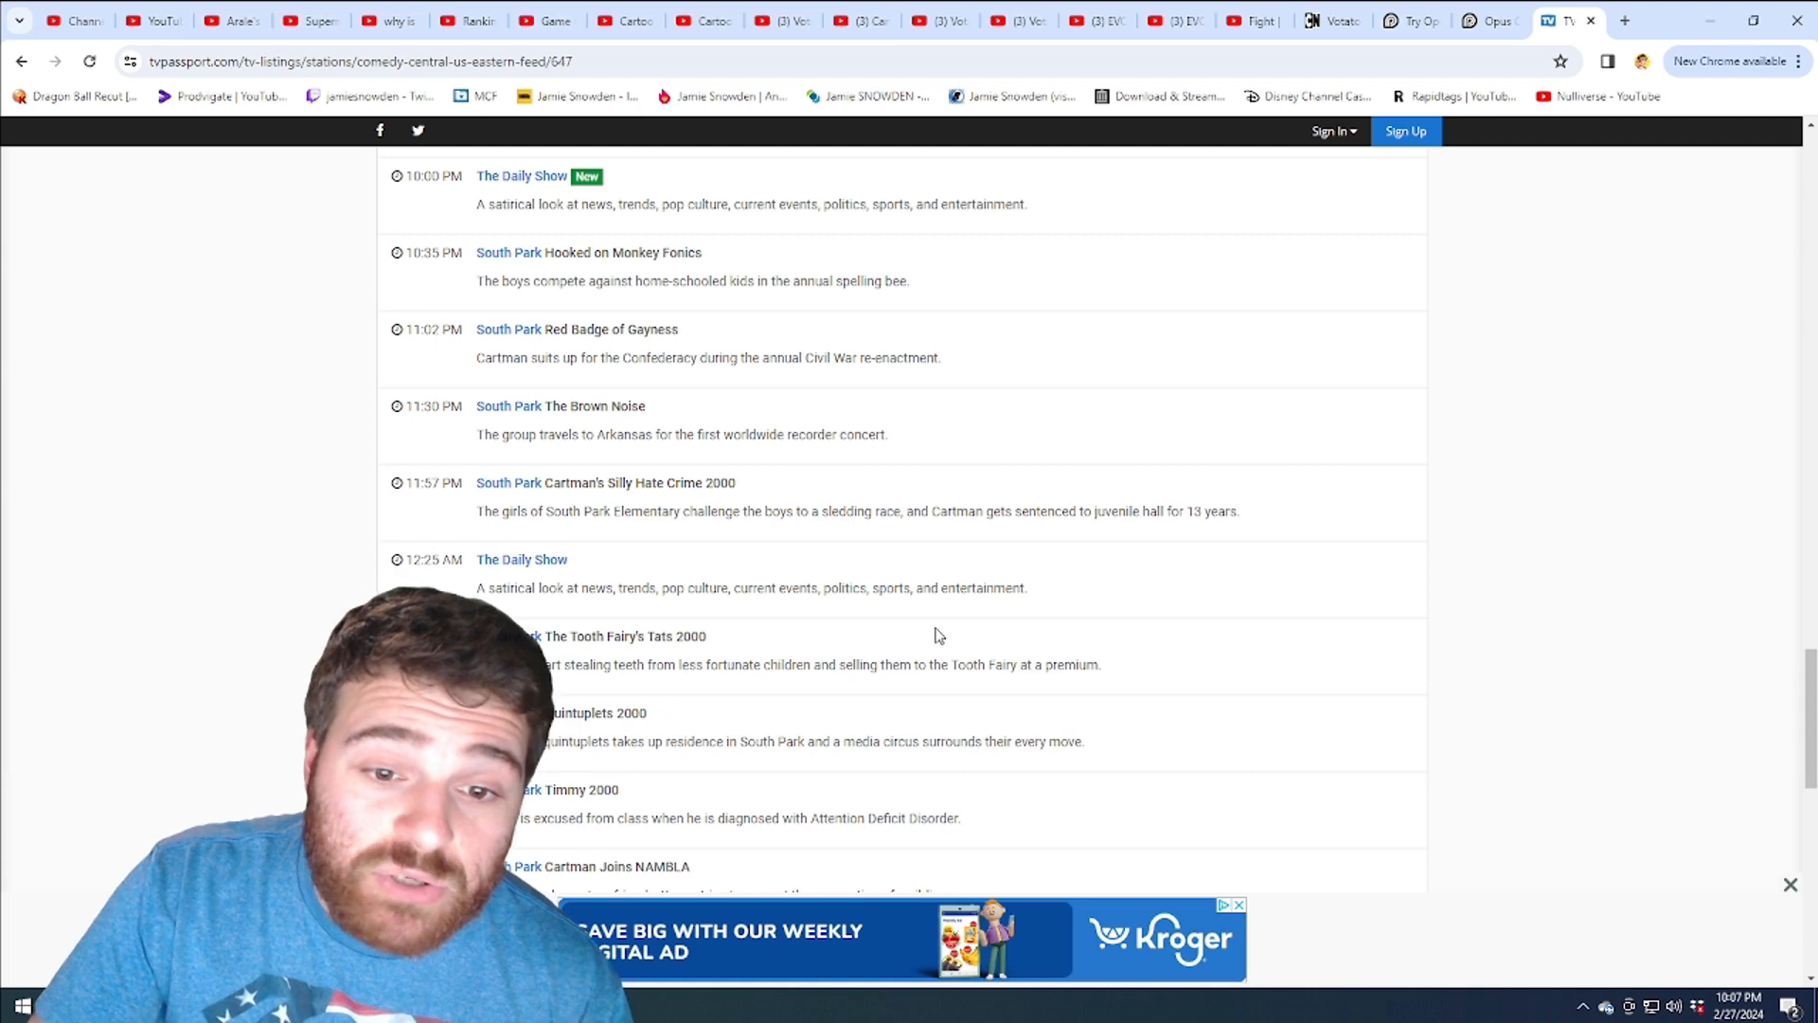
scroll(up, 3)
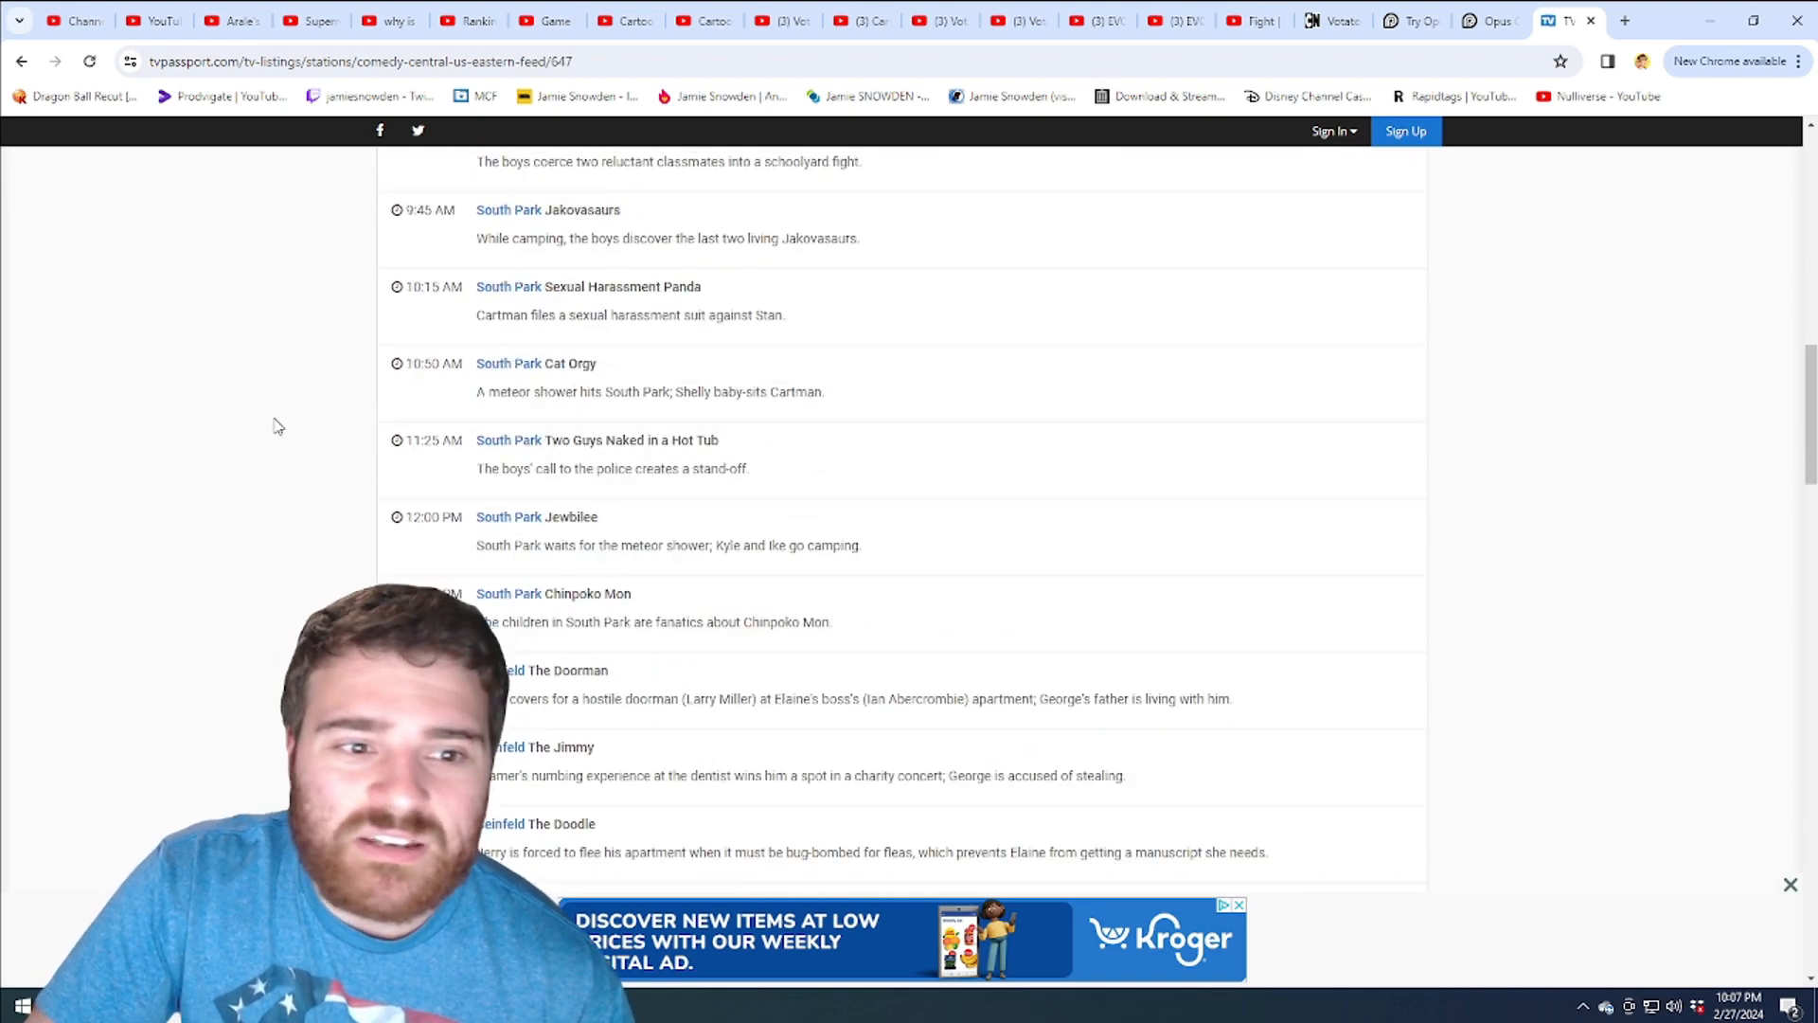
scroll(down, 3)
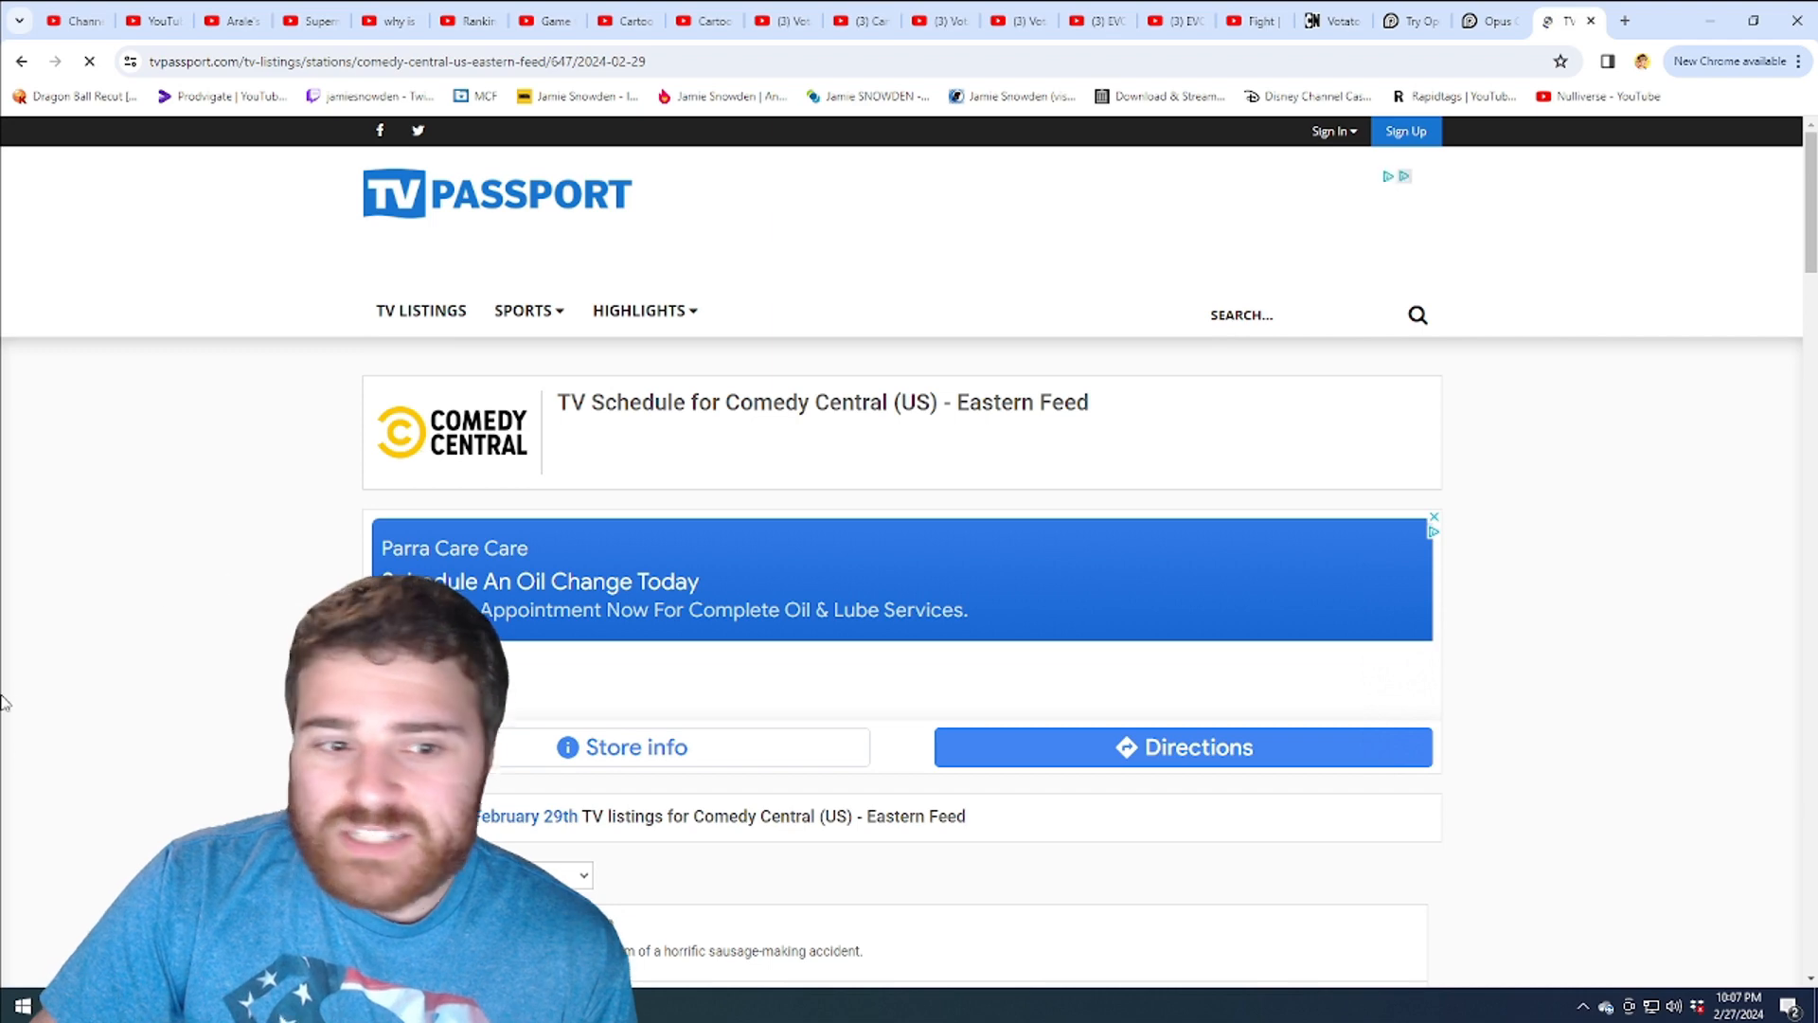
Scroll through the first half of Thursday, February 29th's Comedy Central listings.
scroll(down, 3)
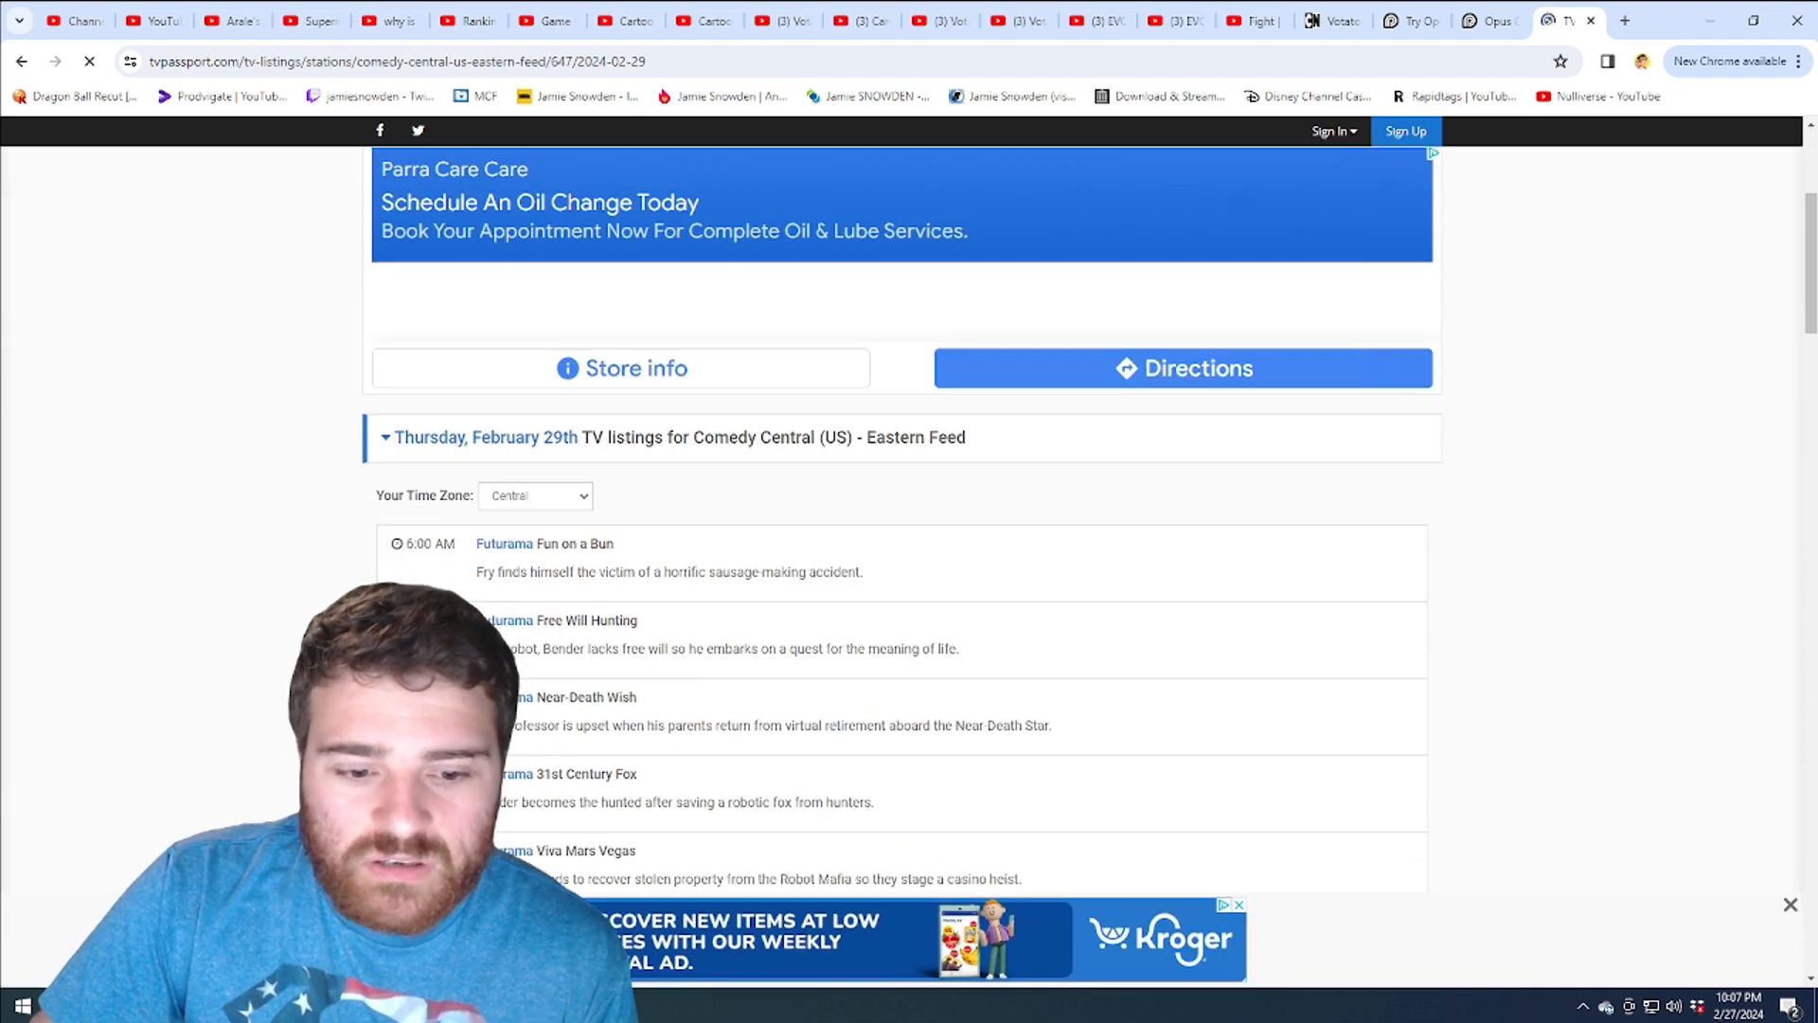
scroll(down, 3)
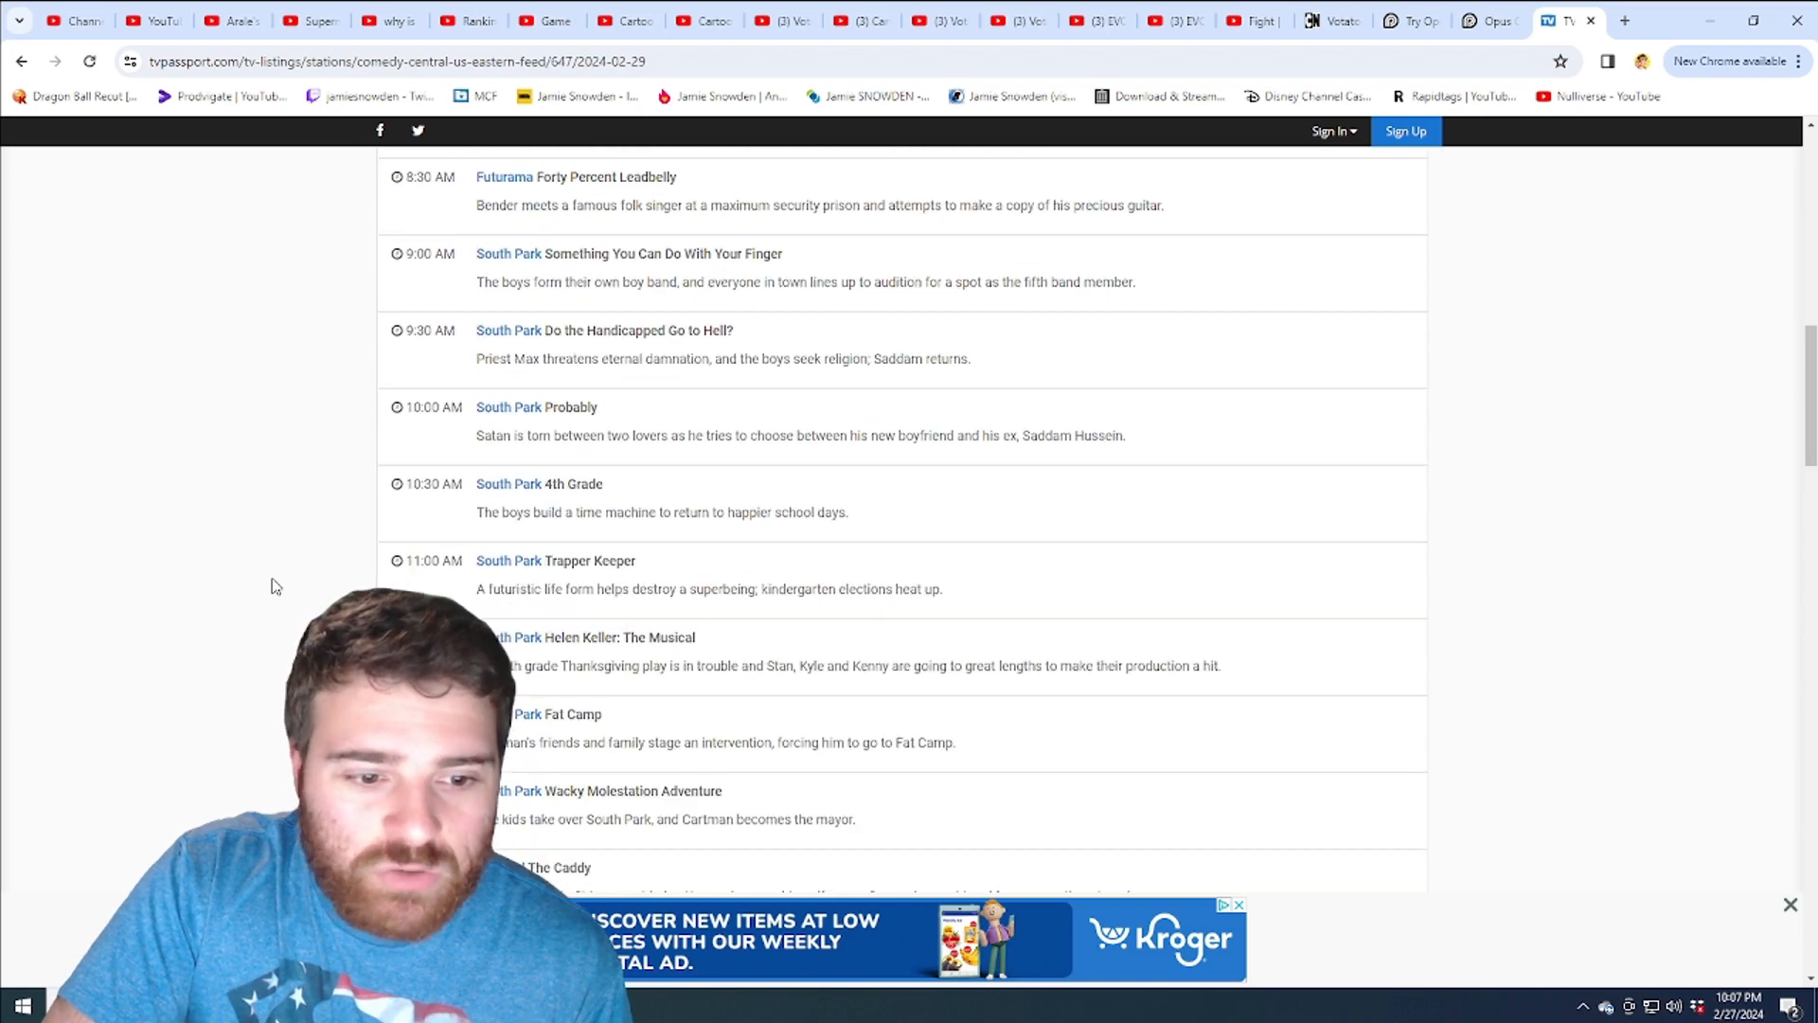
scroll(down, 3)
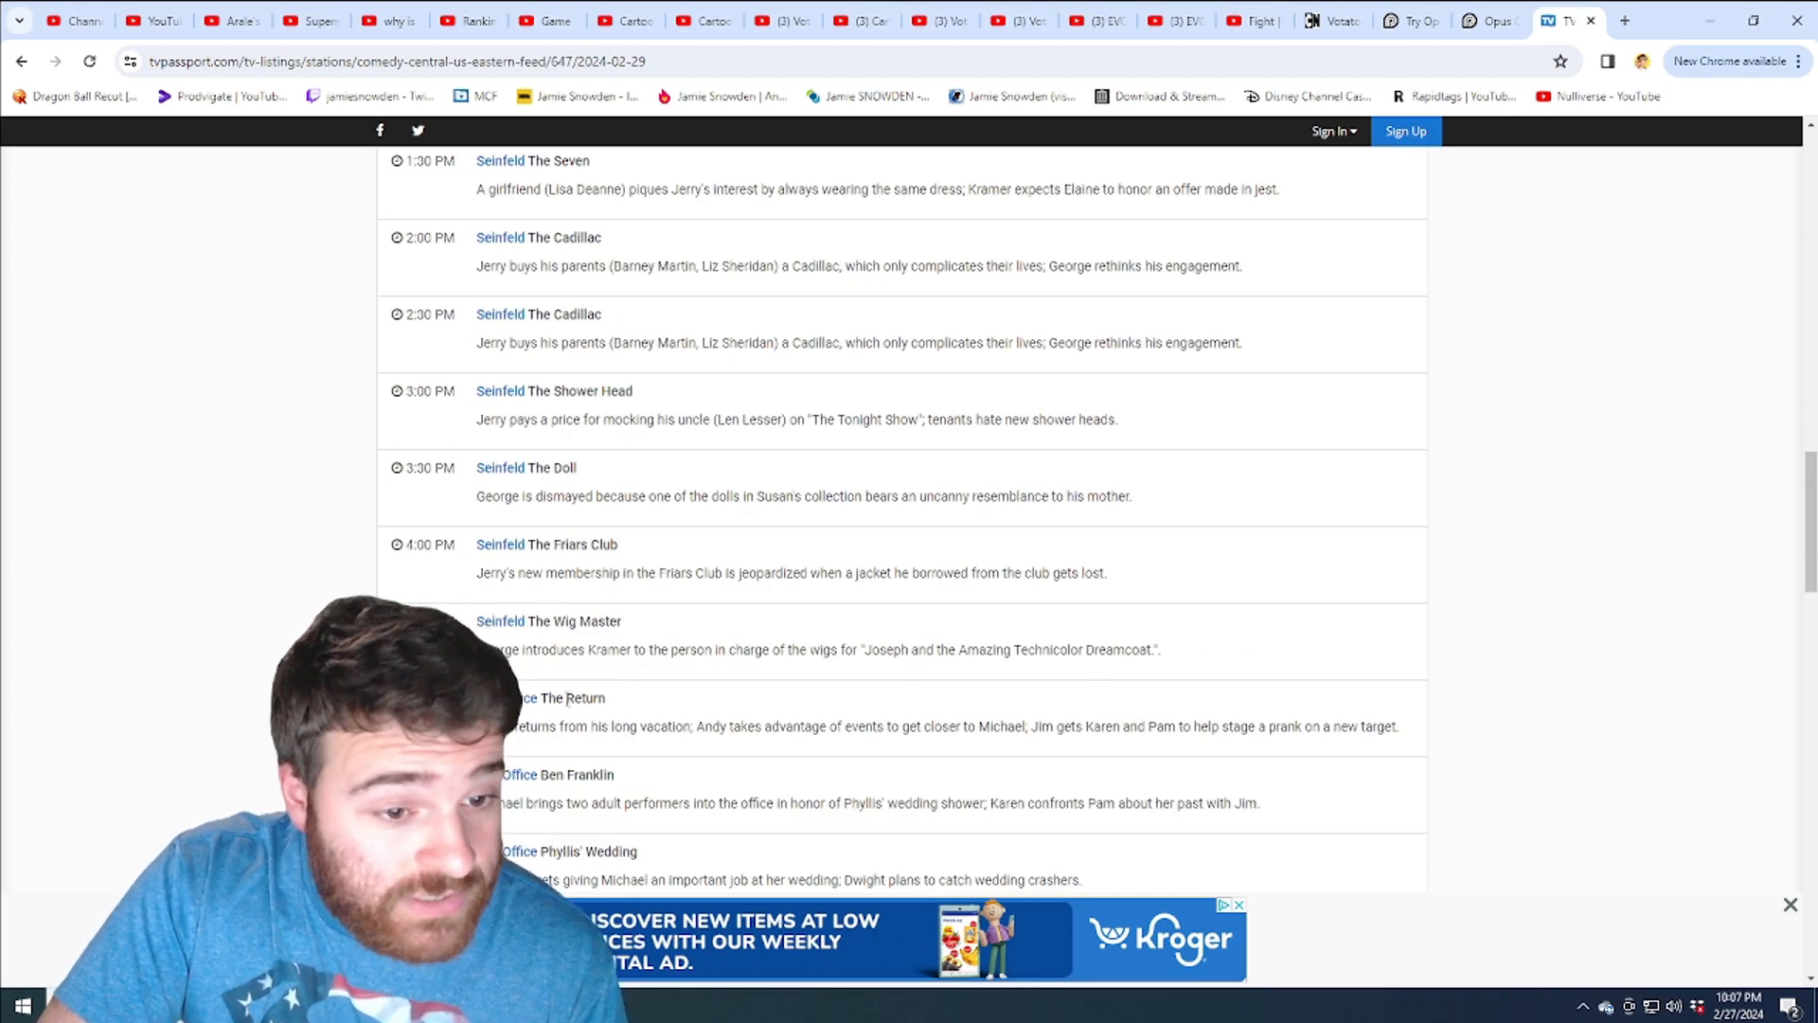
scroll(down, 3)
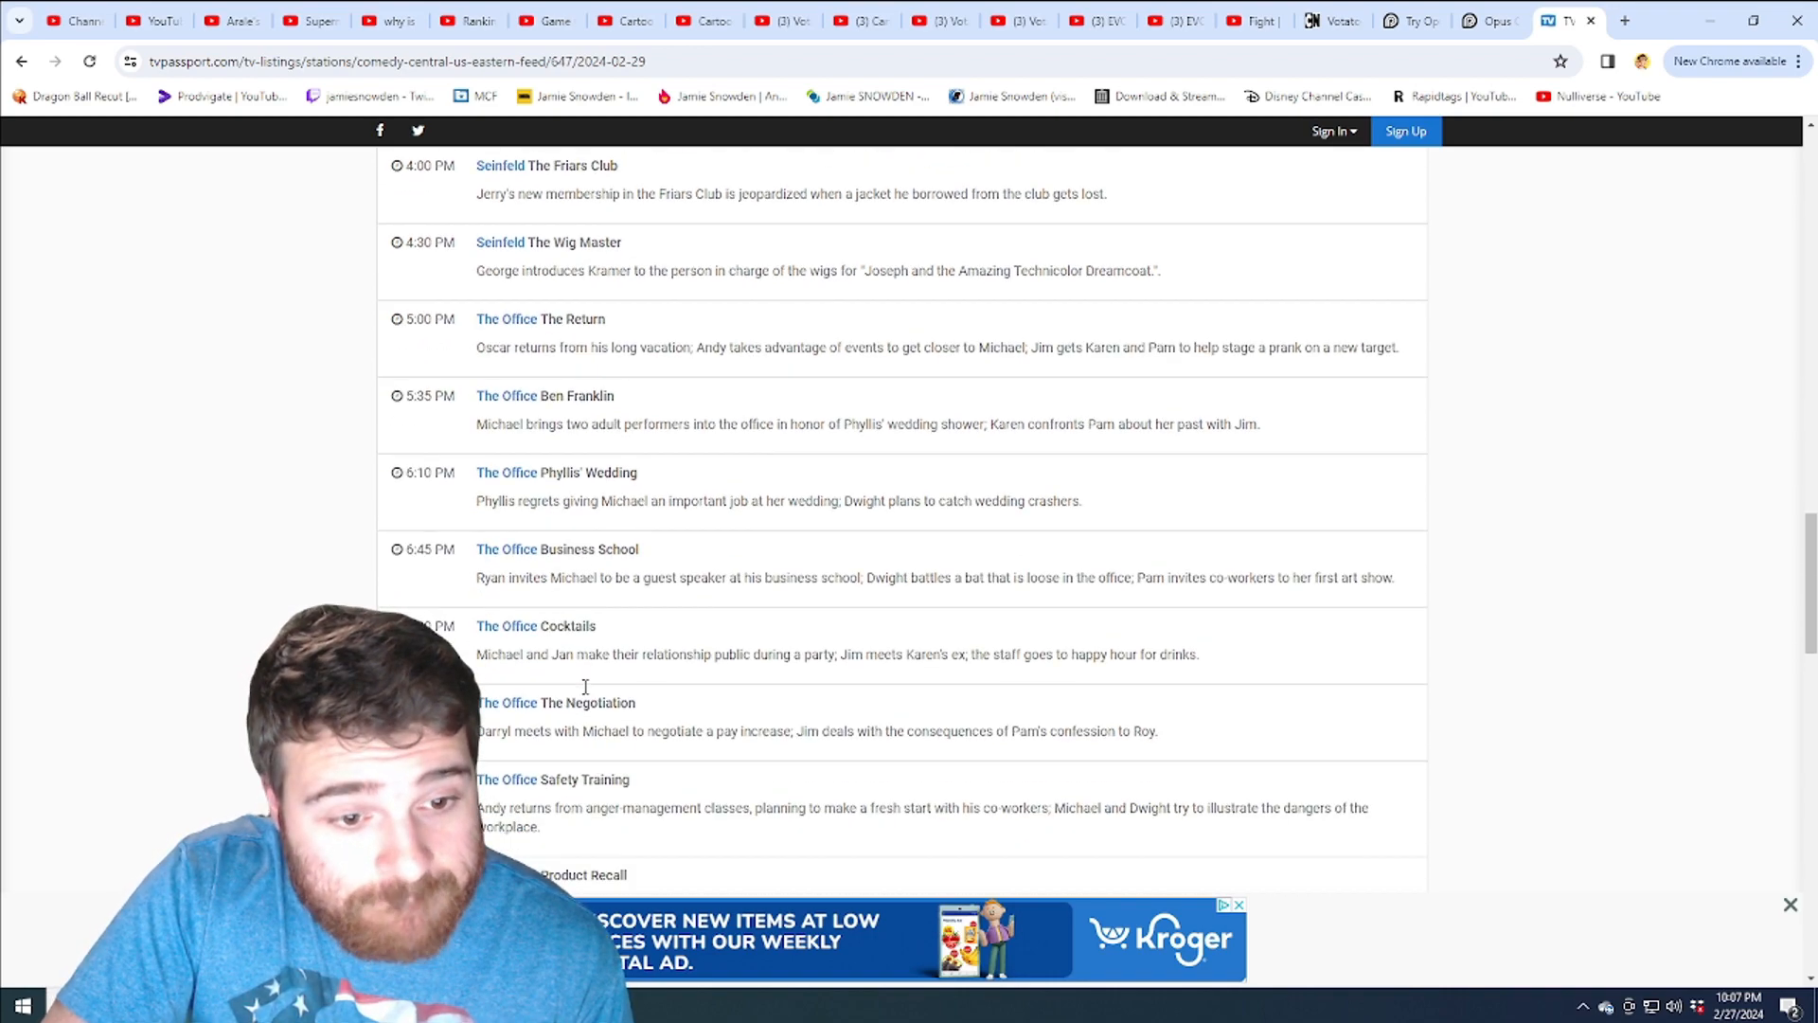
scroll(down, 3)
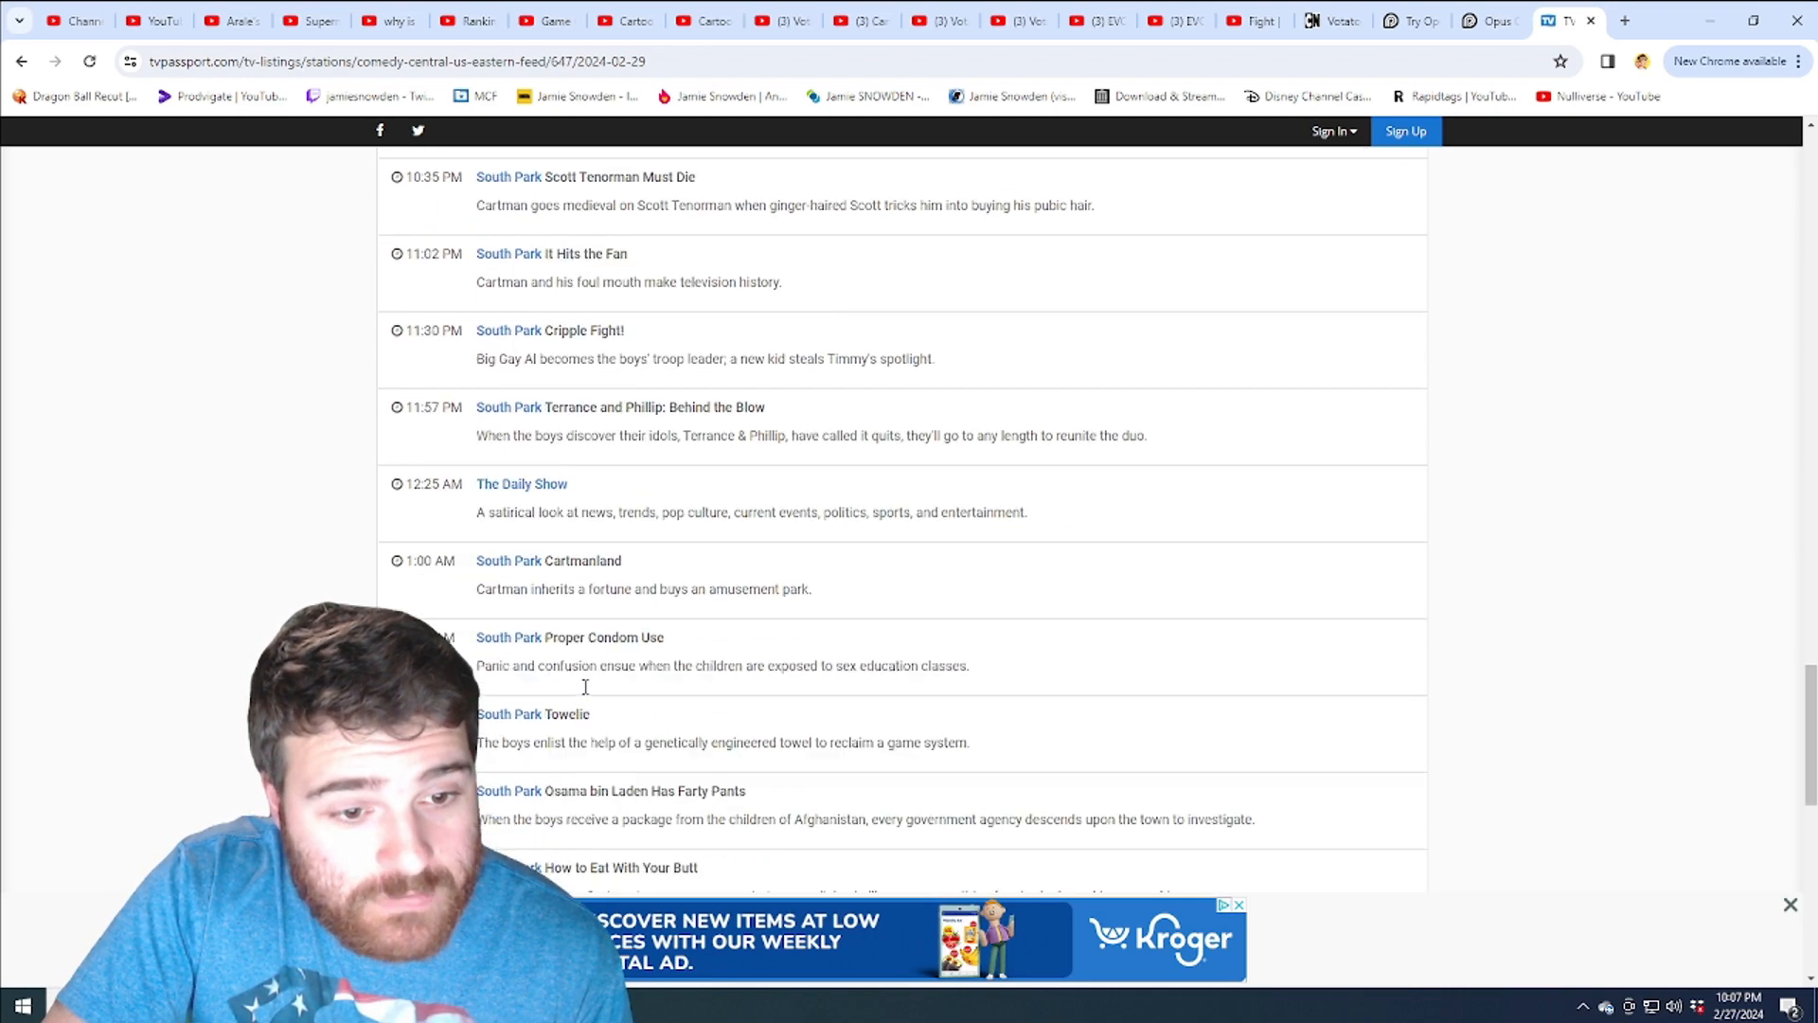
scroll(down, 3)
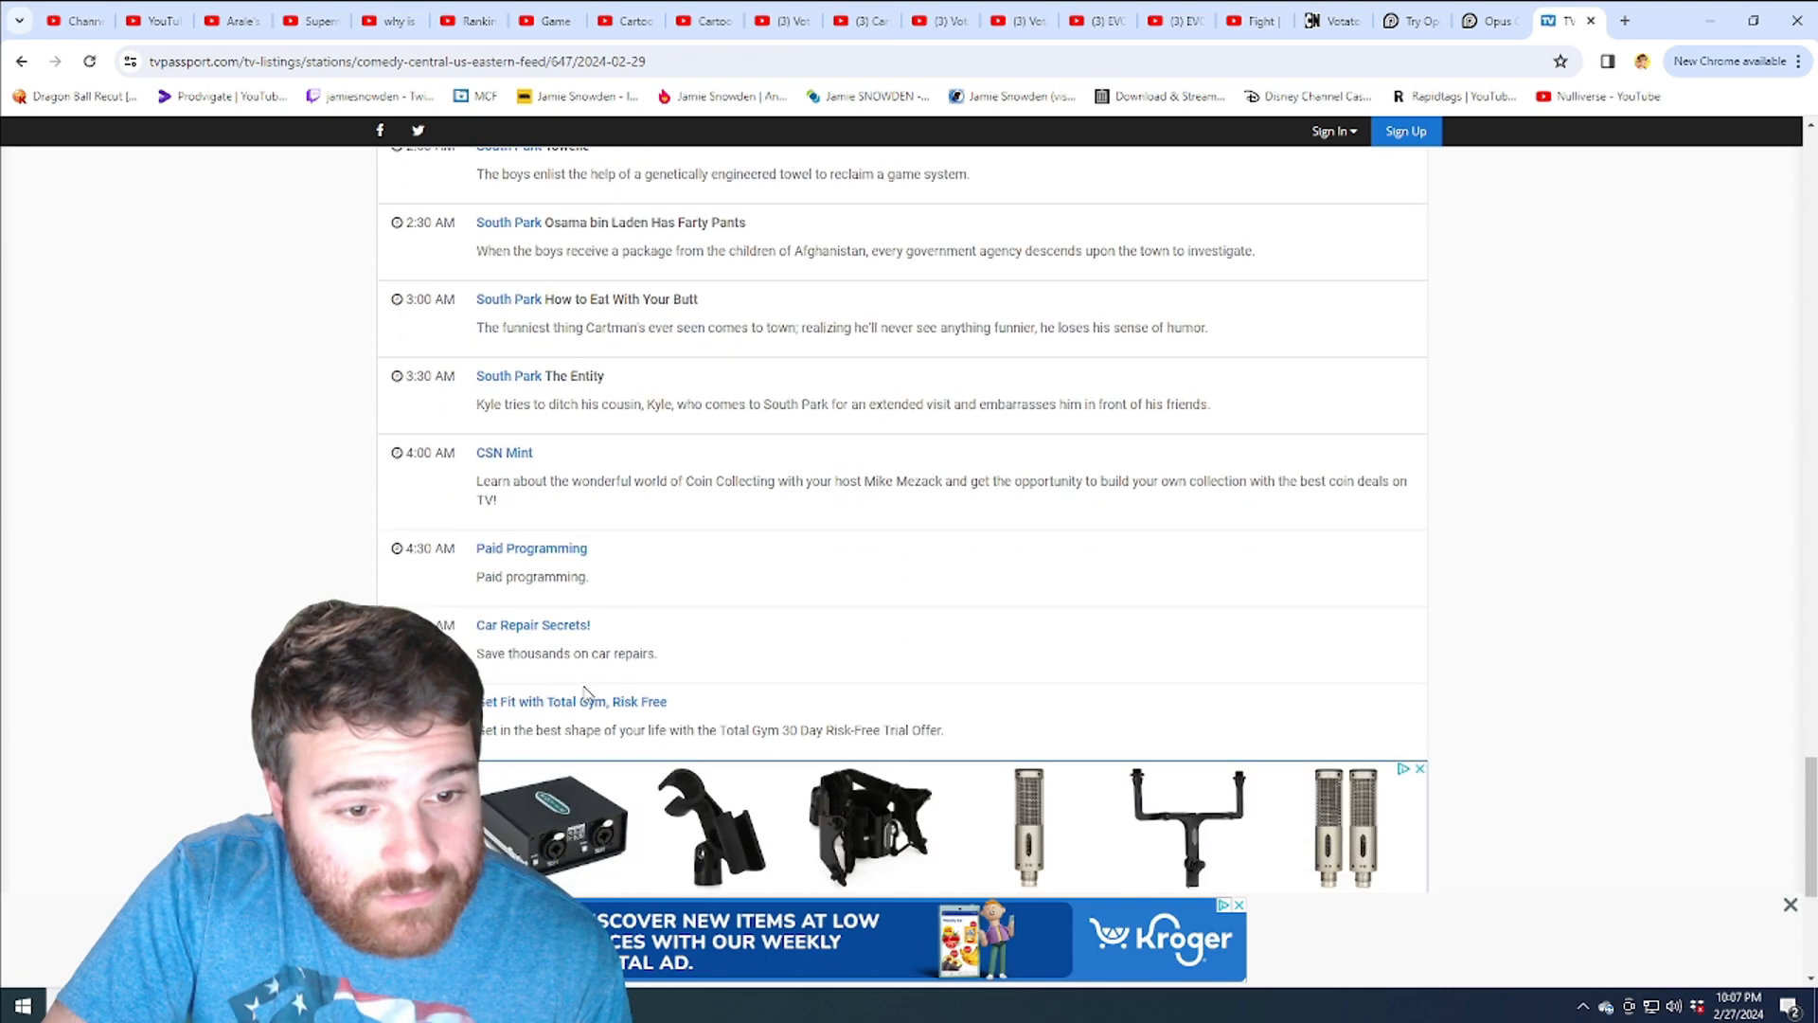
scroll(down, 3)
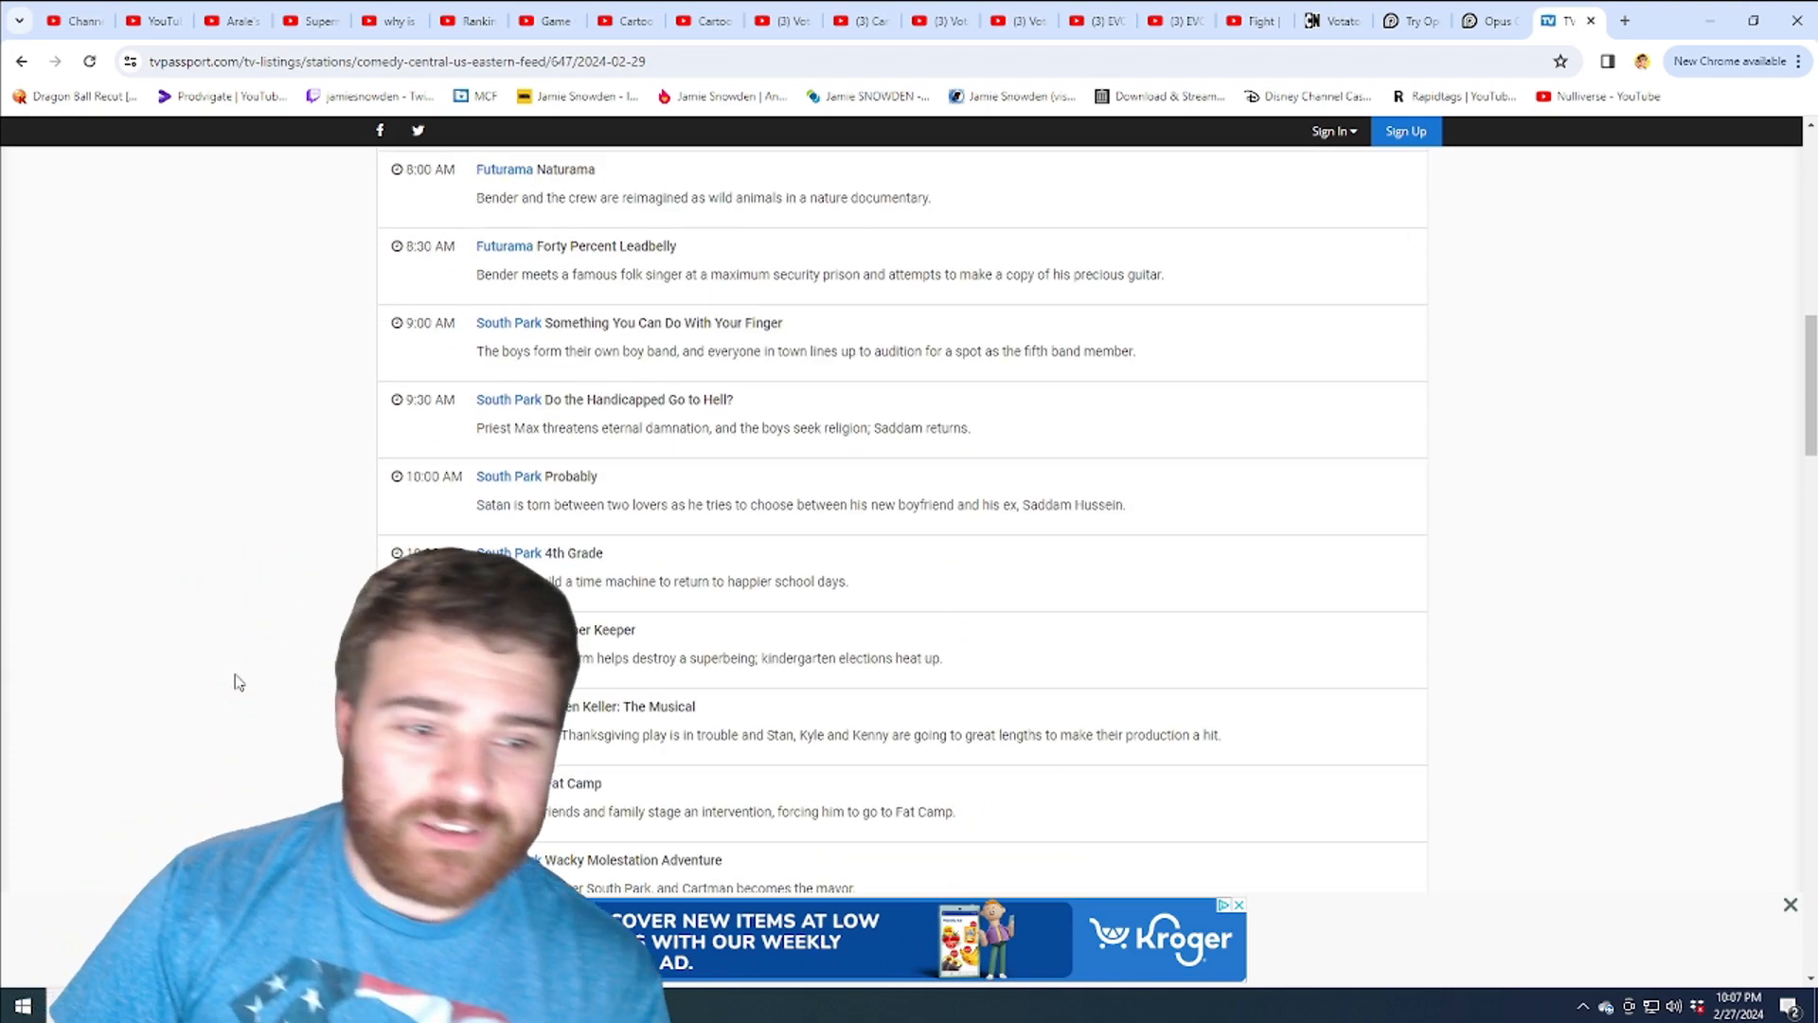
scroll(down, 3)
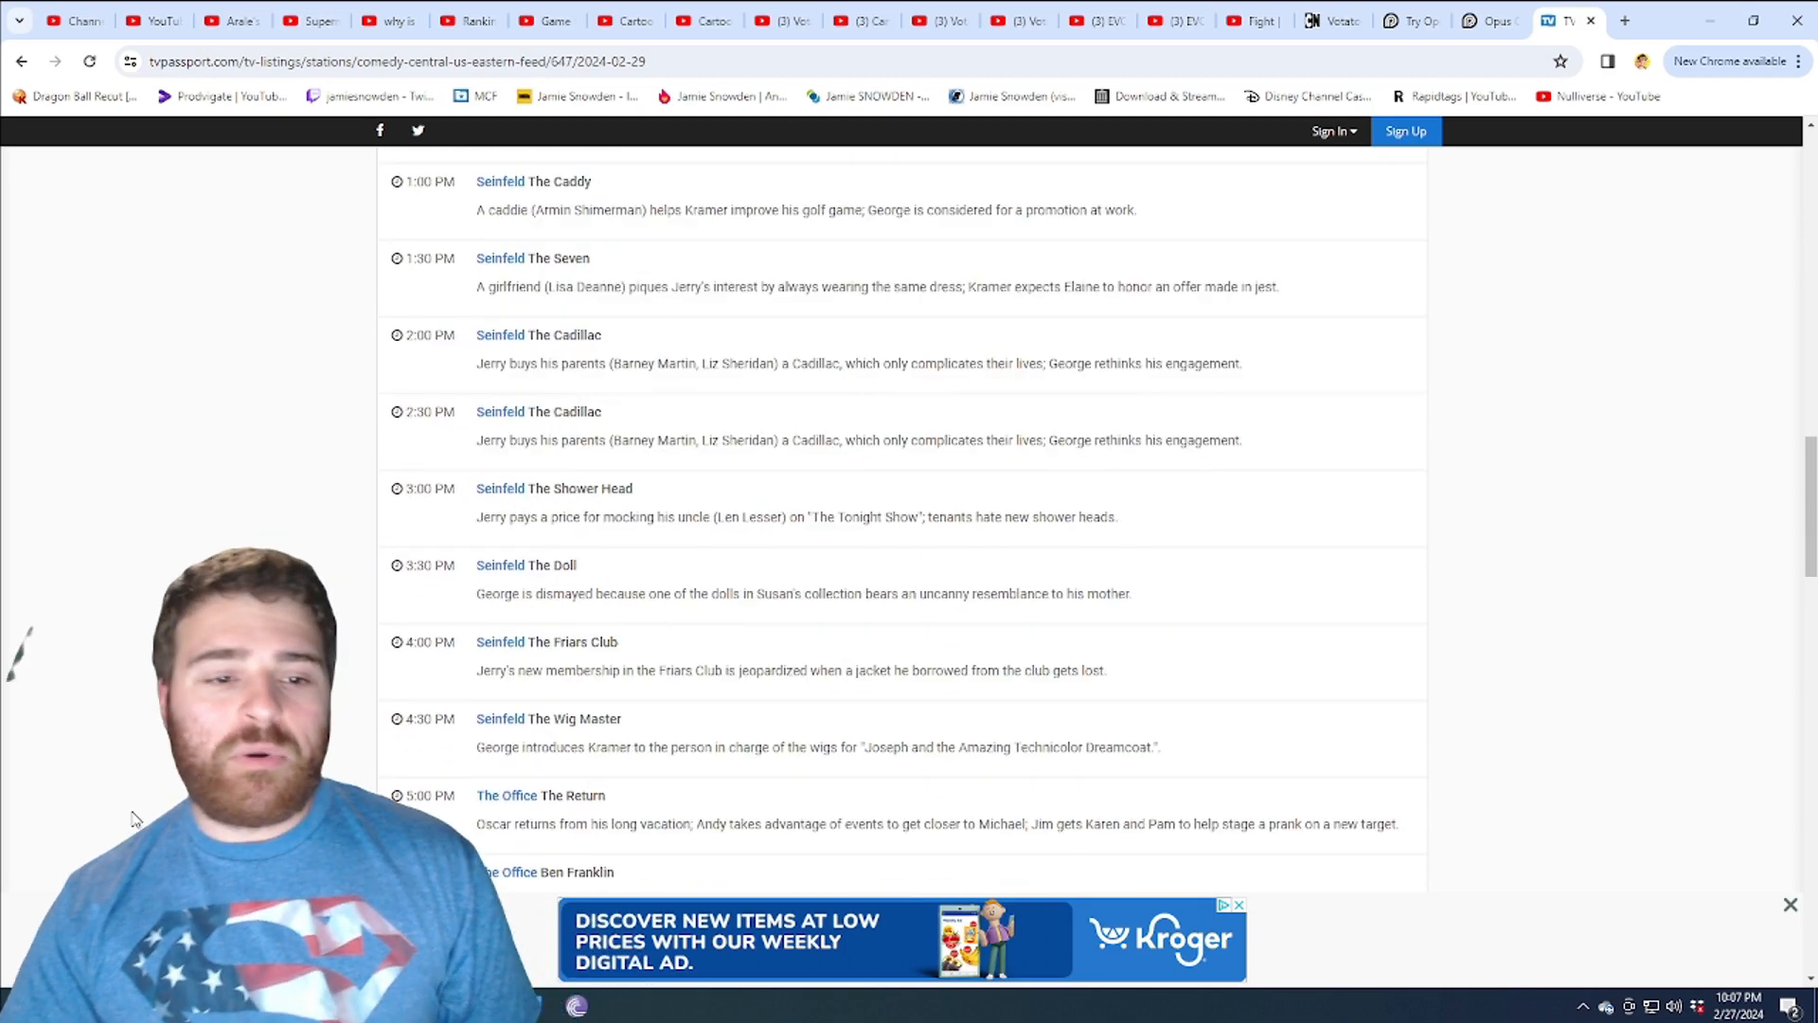
scroll(down, 3)
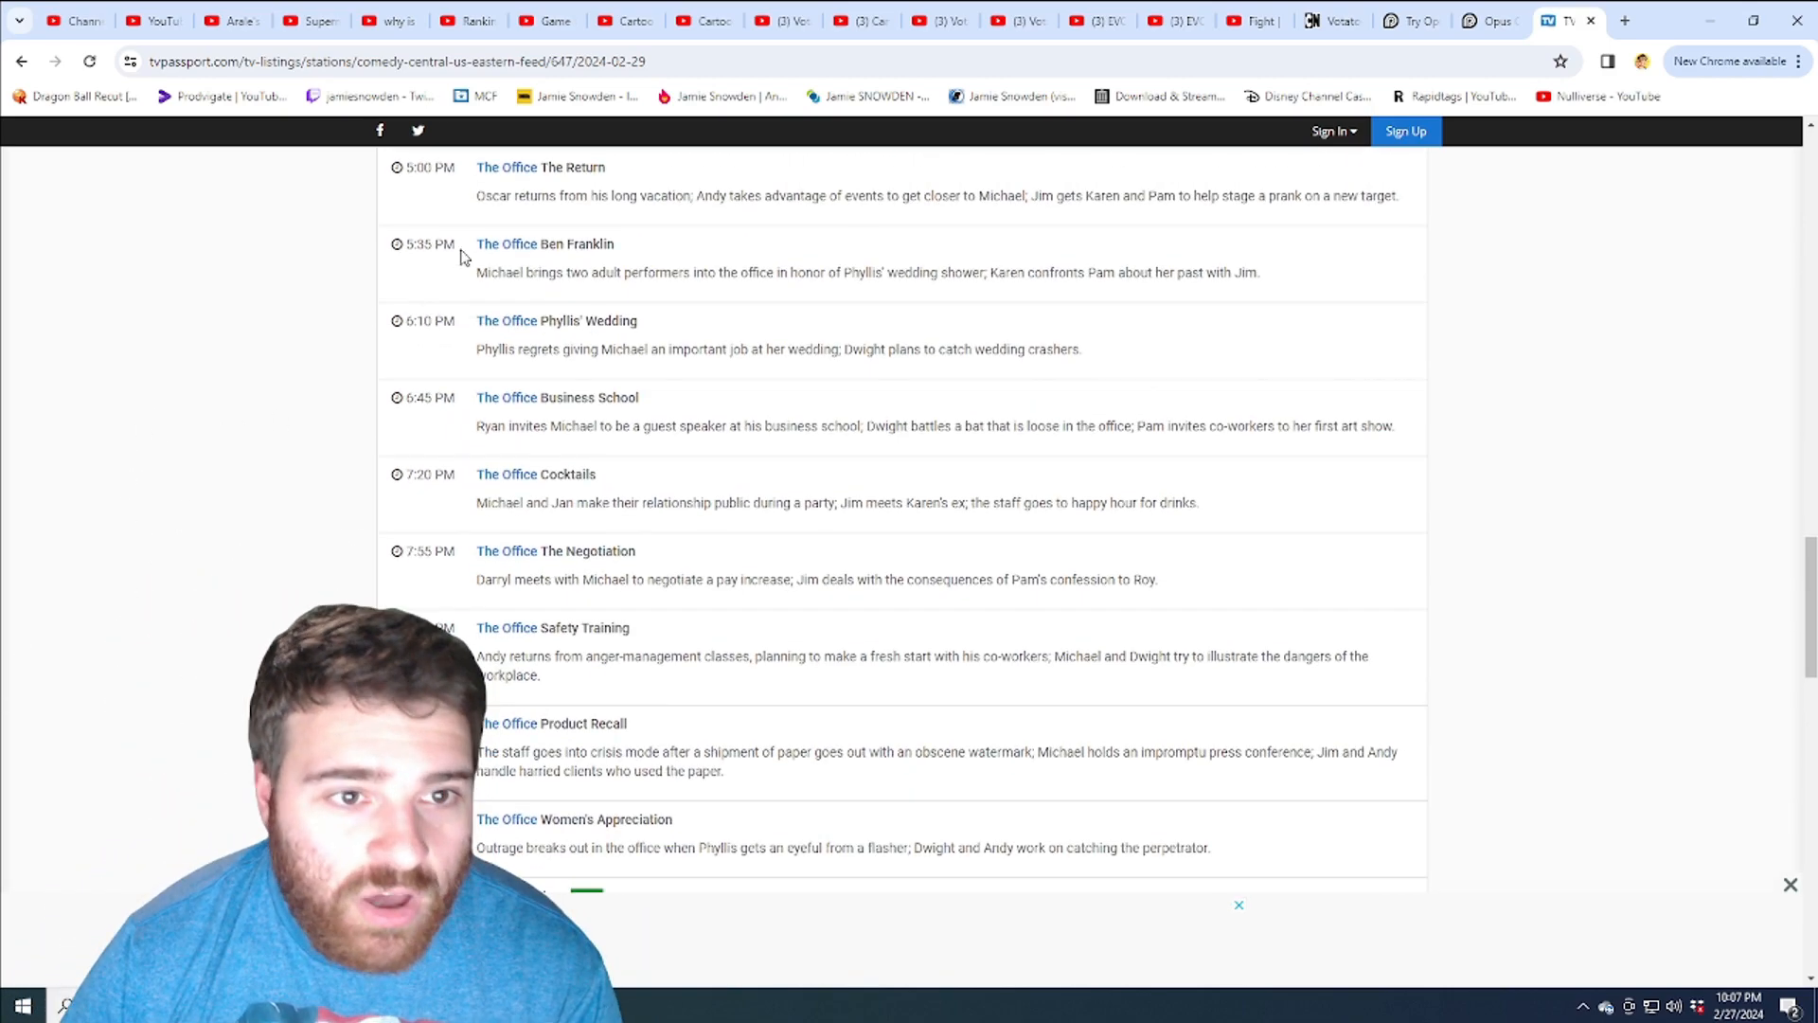
scroll(up, 3)
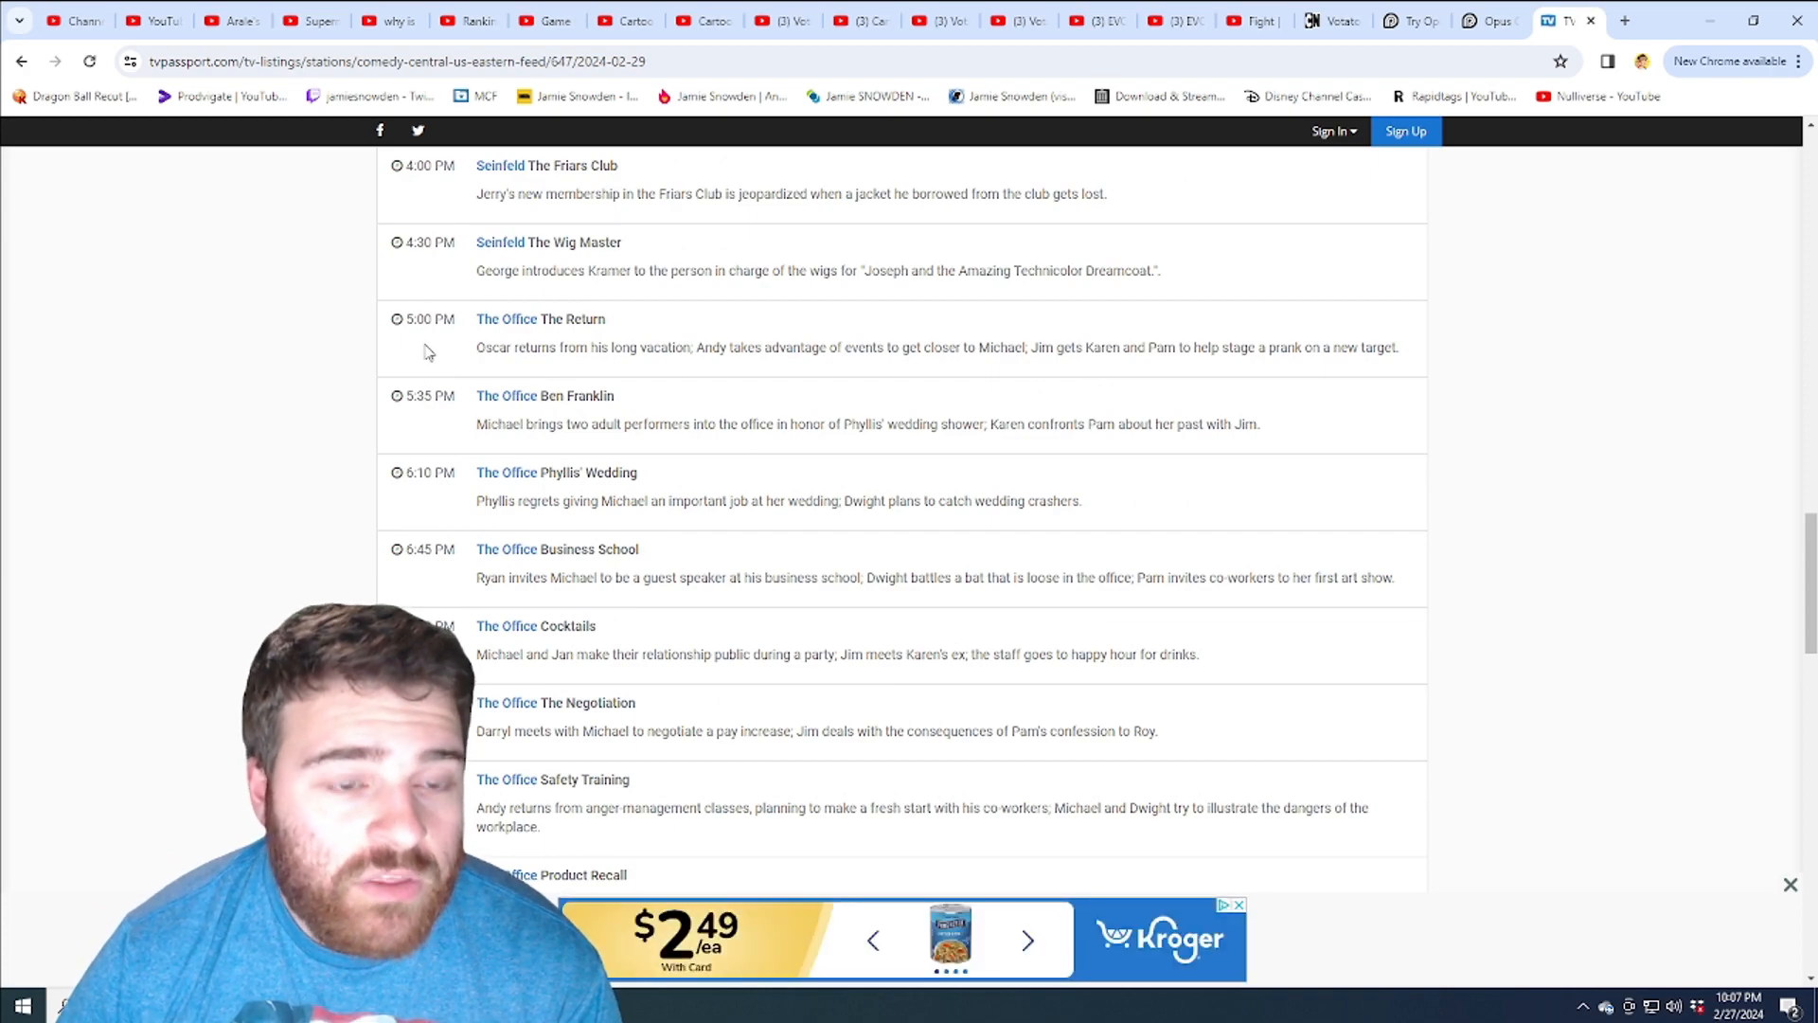
scroll(down, 3)
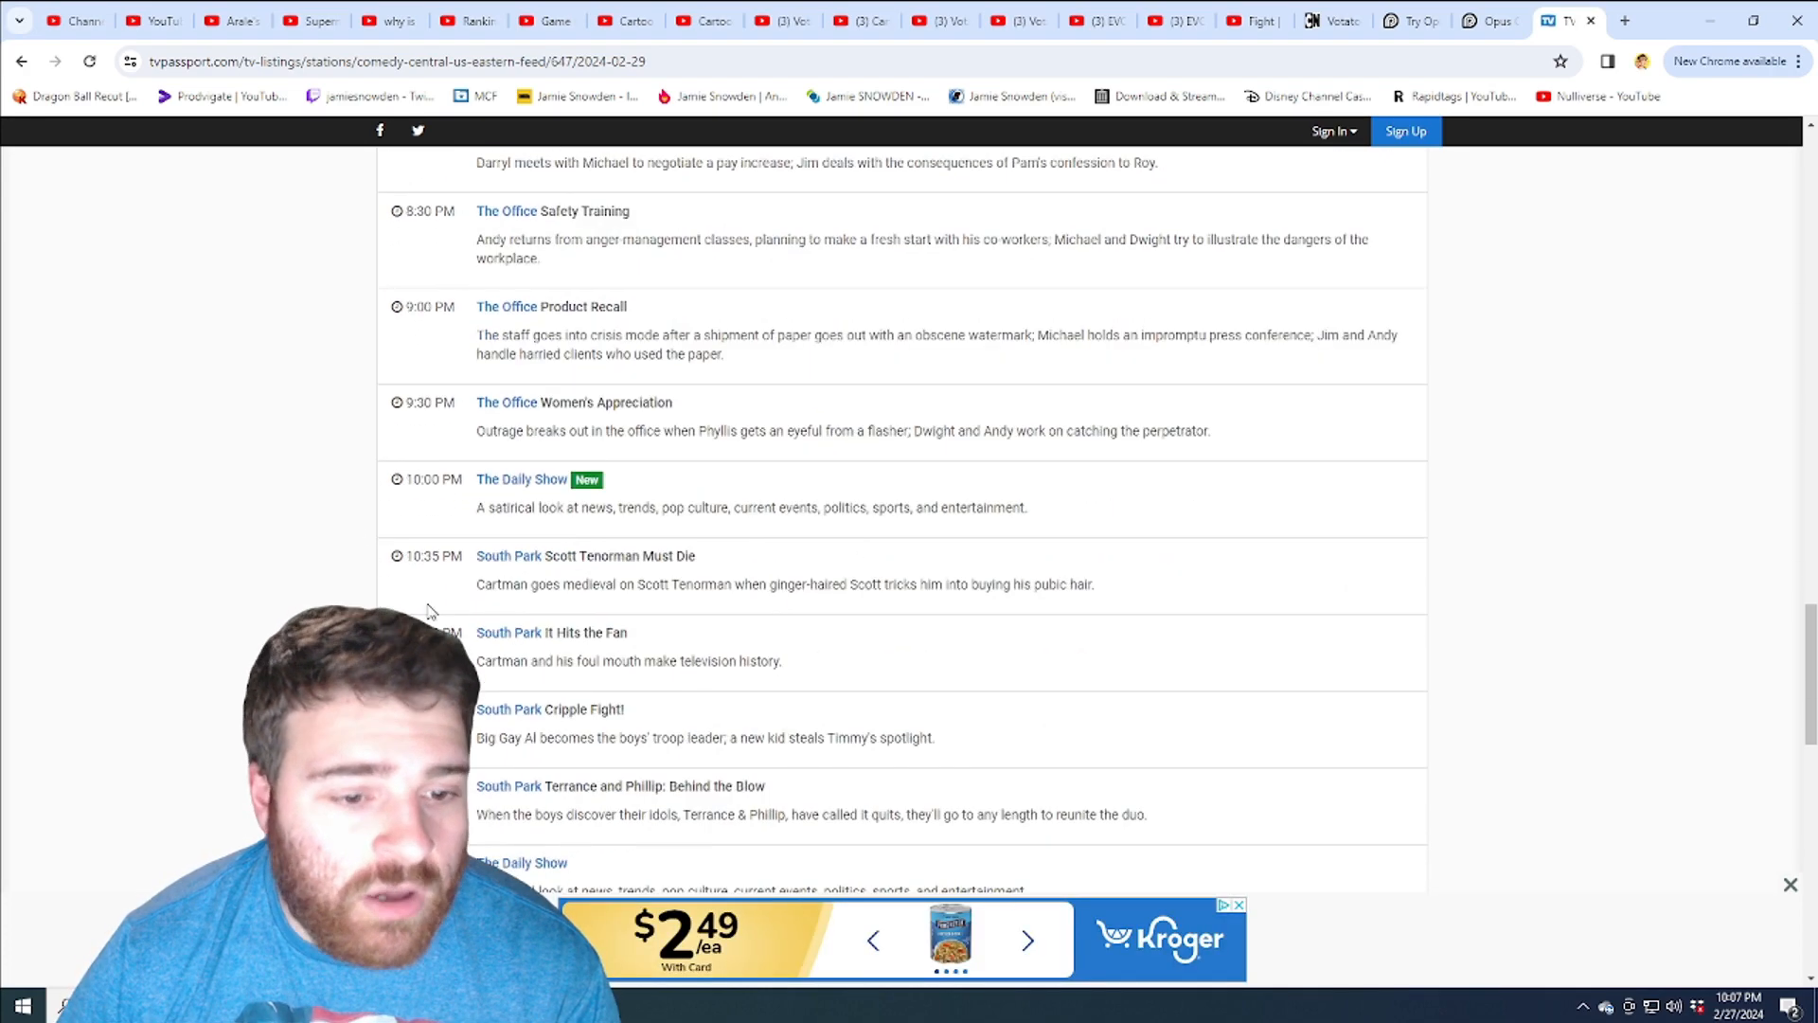
mouse_move(322, 523)
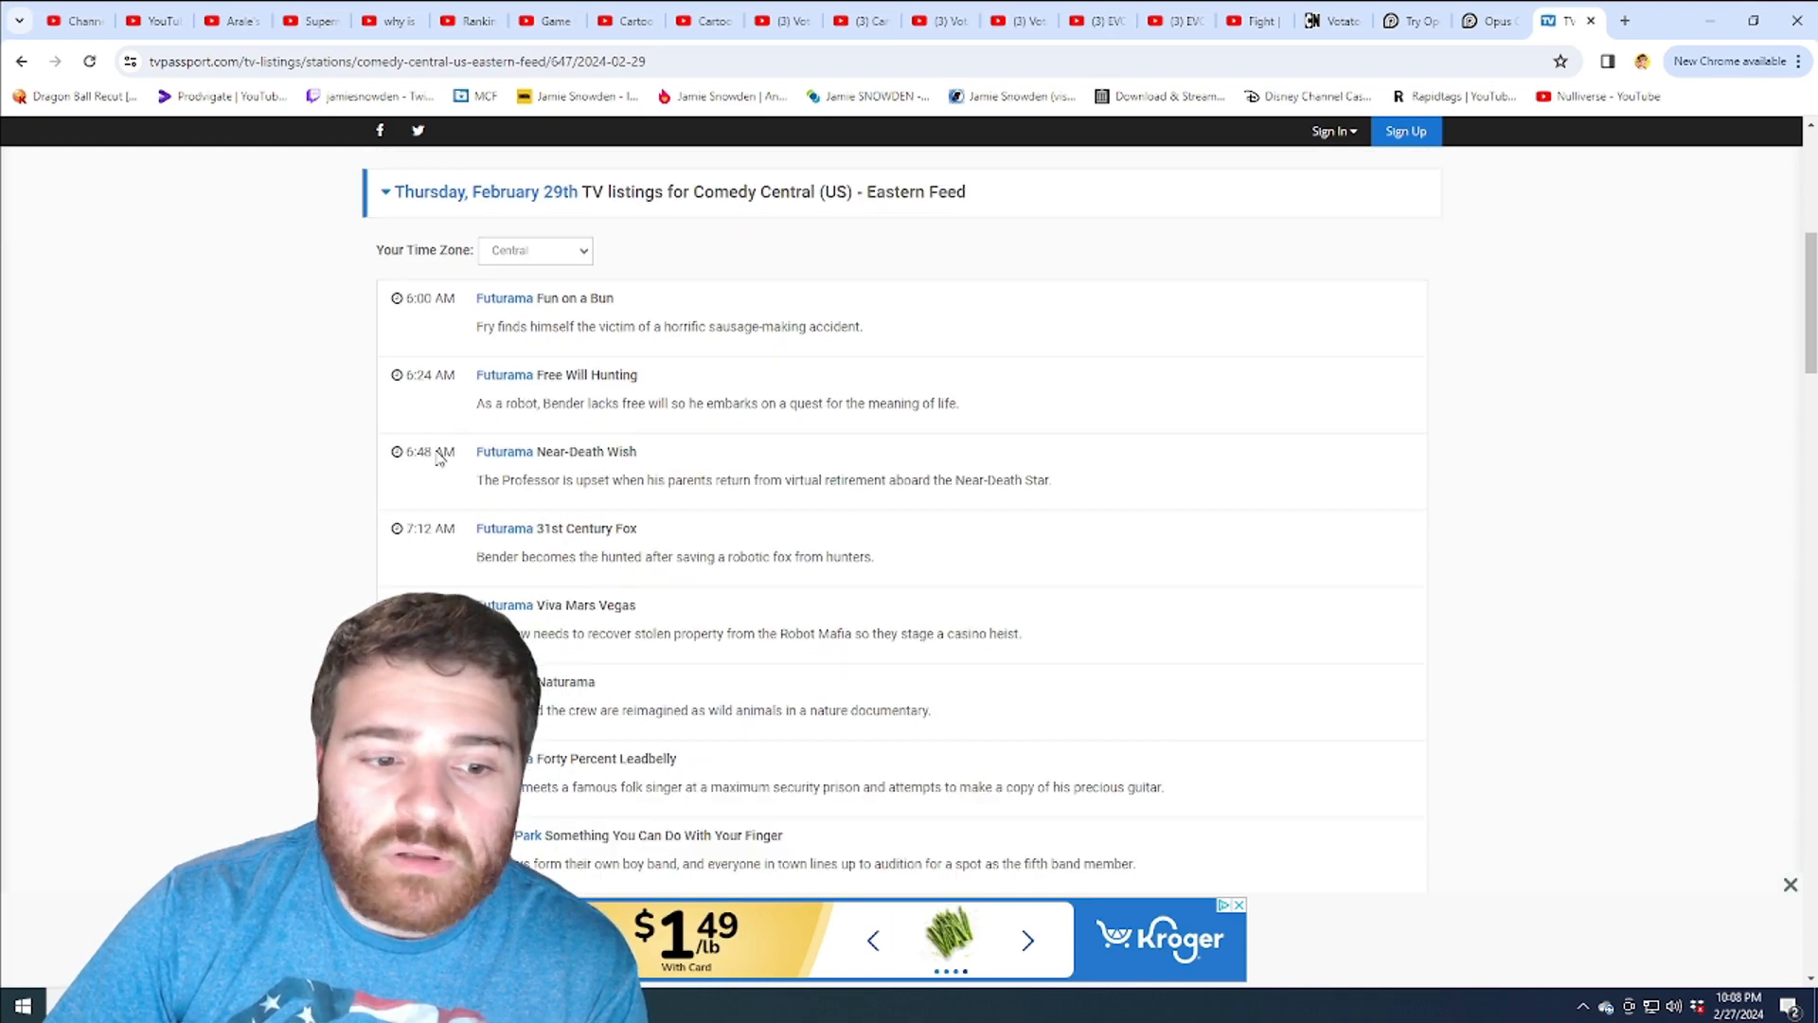
Continue down the February 29th schedule through The Office listings.
scroll(down, 3)
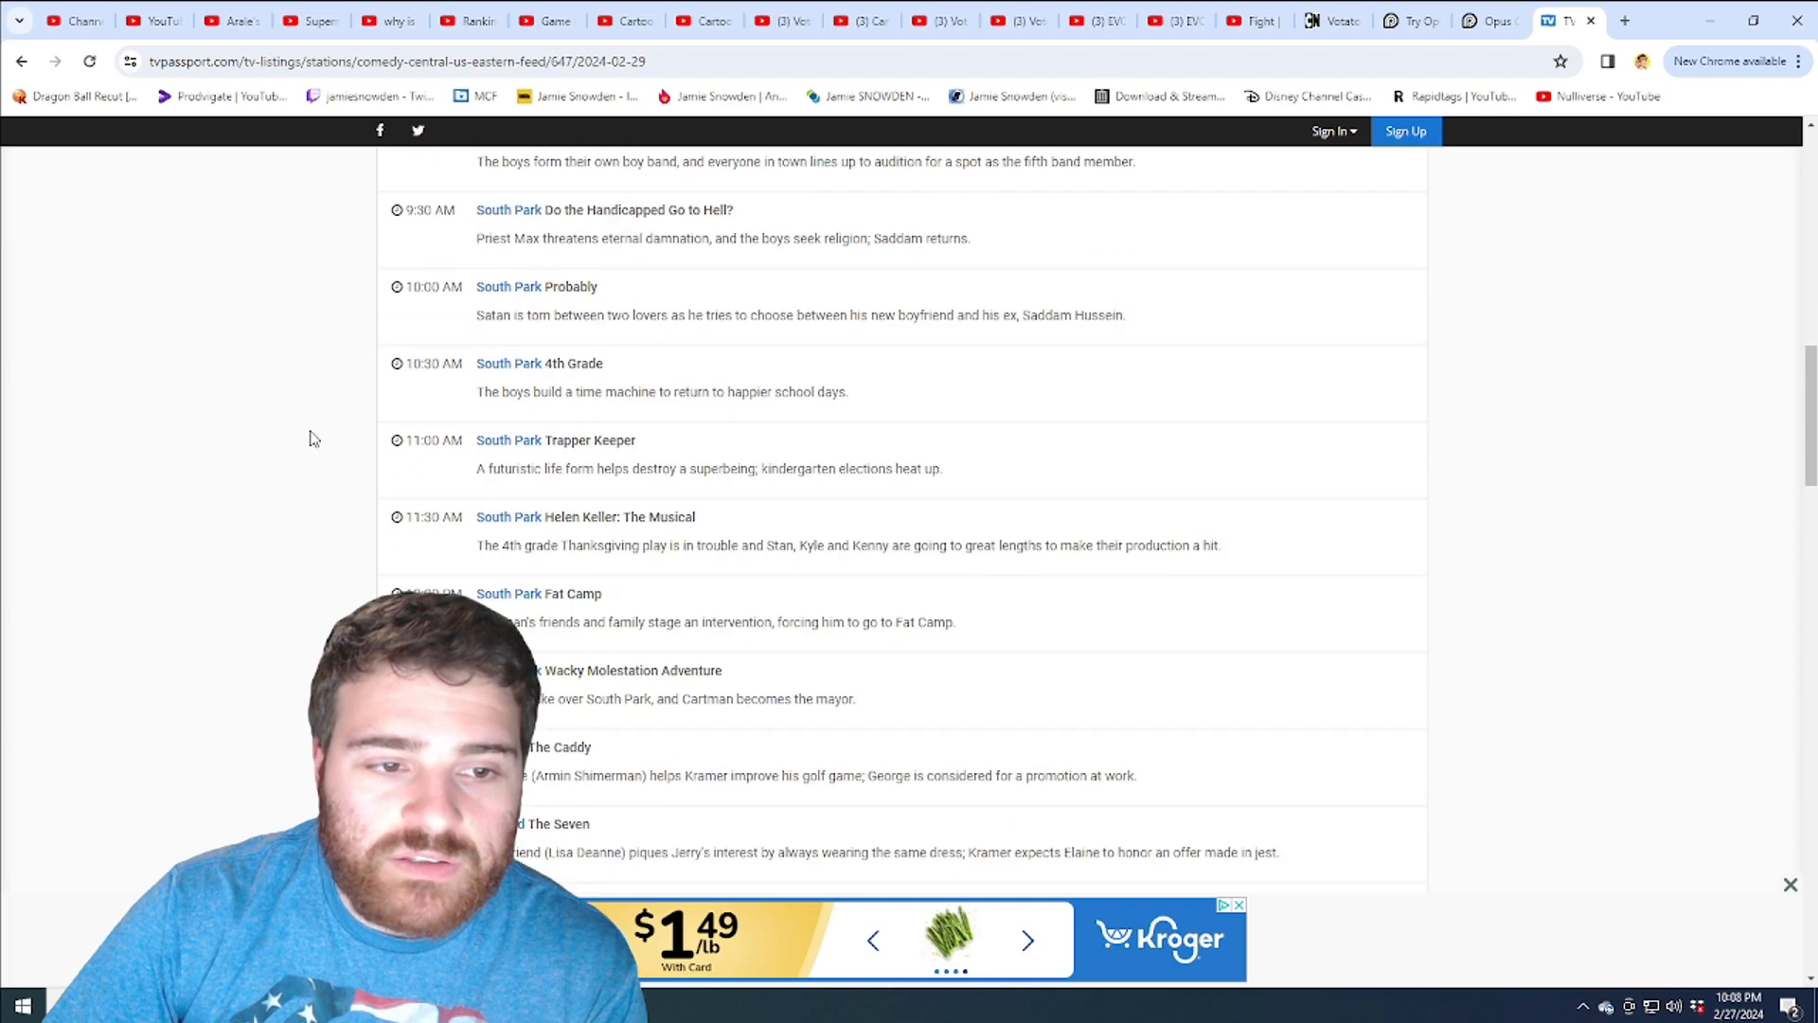
scroll(down, 3)
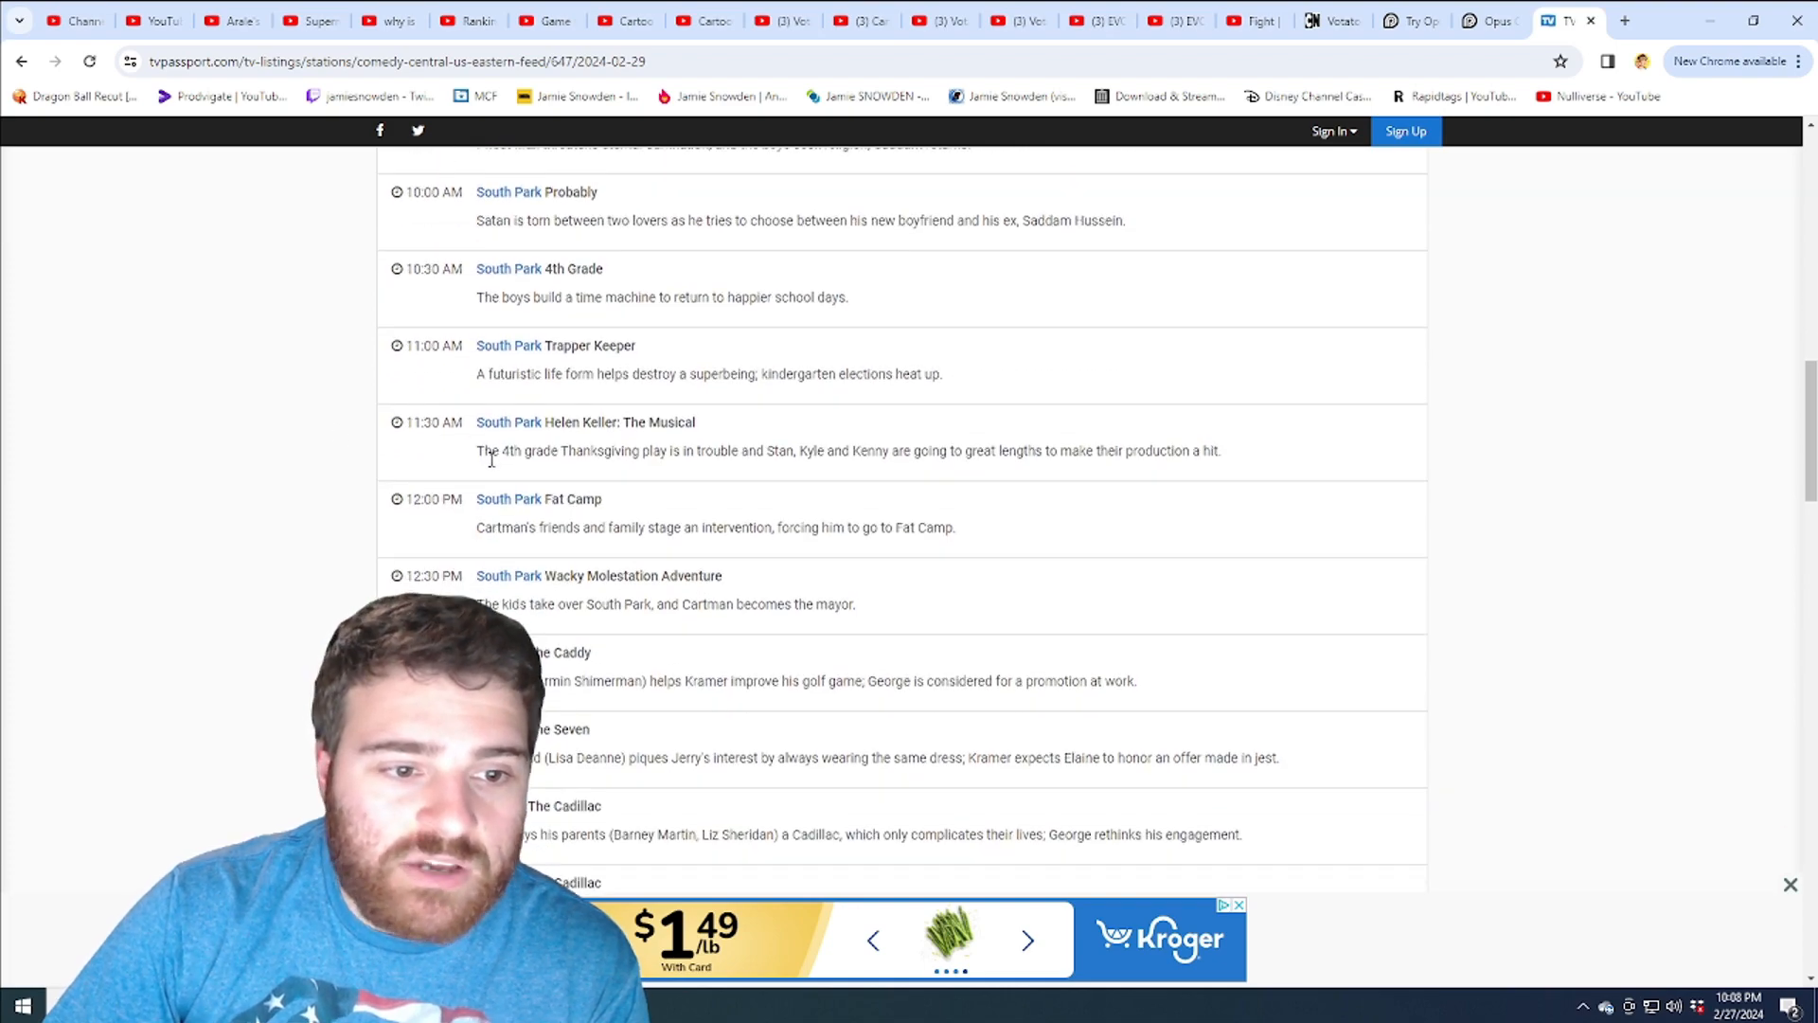
scroll(down, 3)
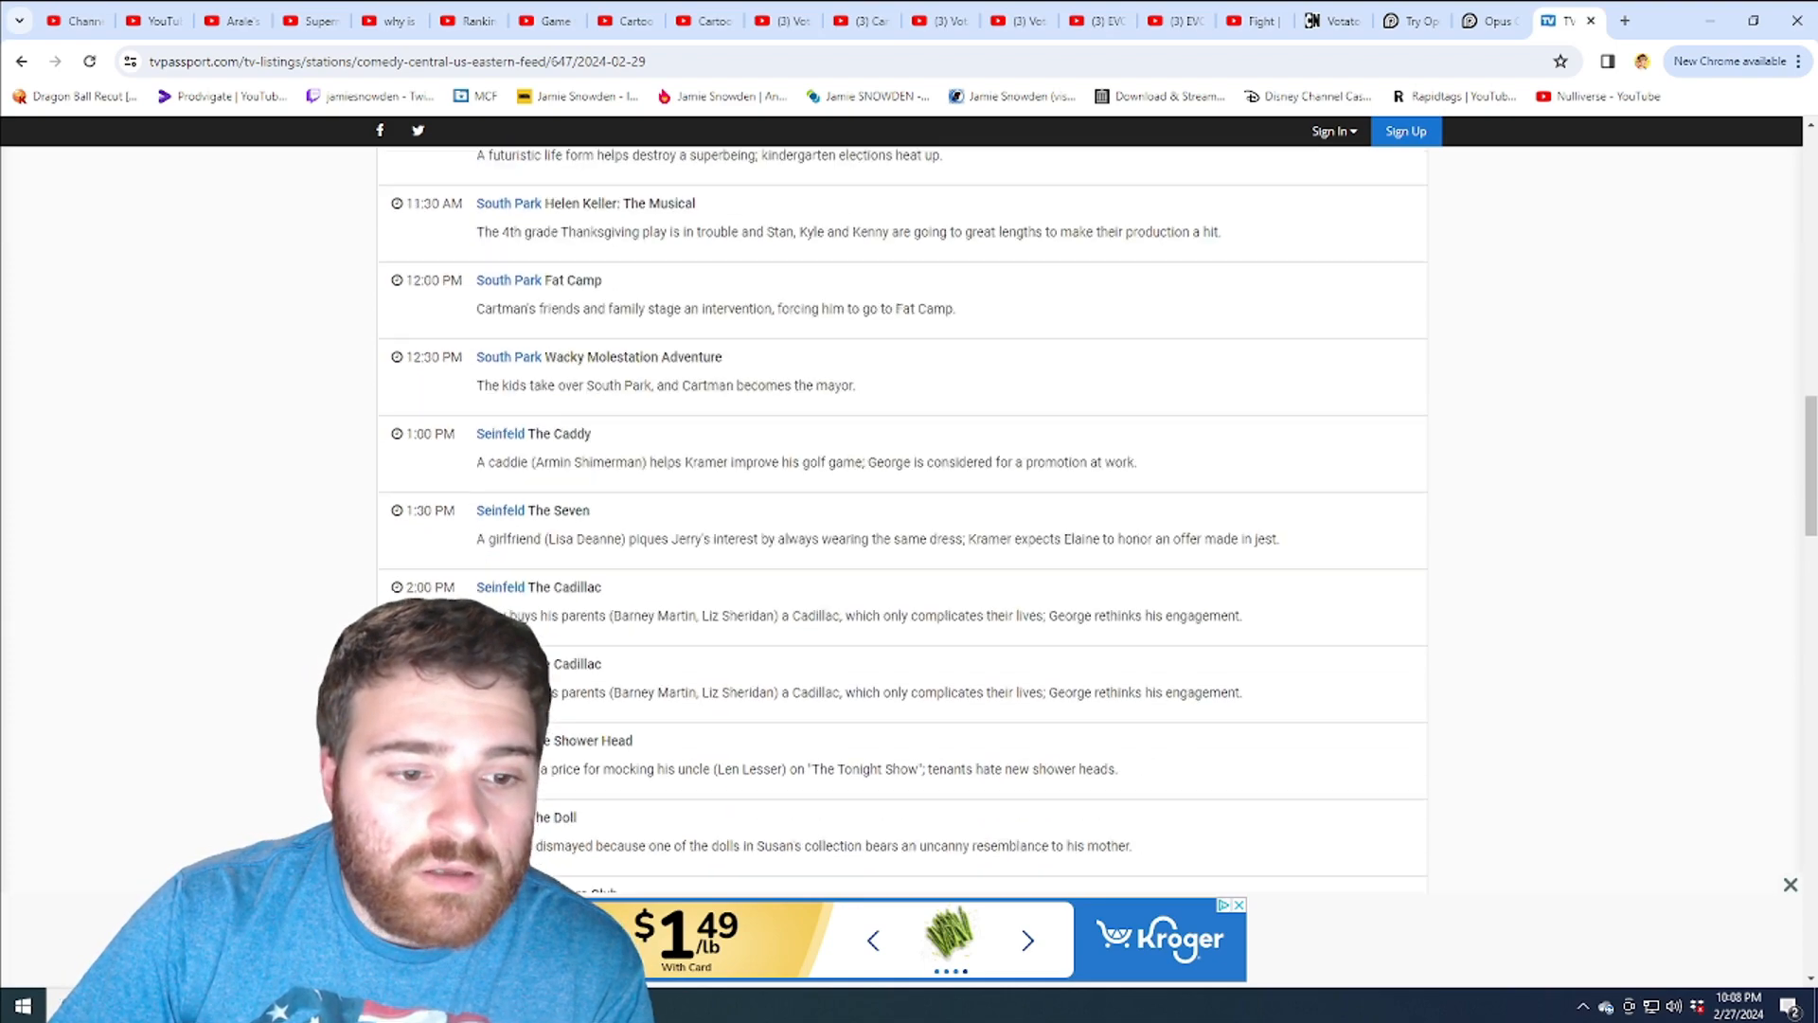
scroll(down, 3)
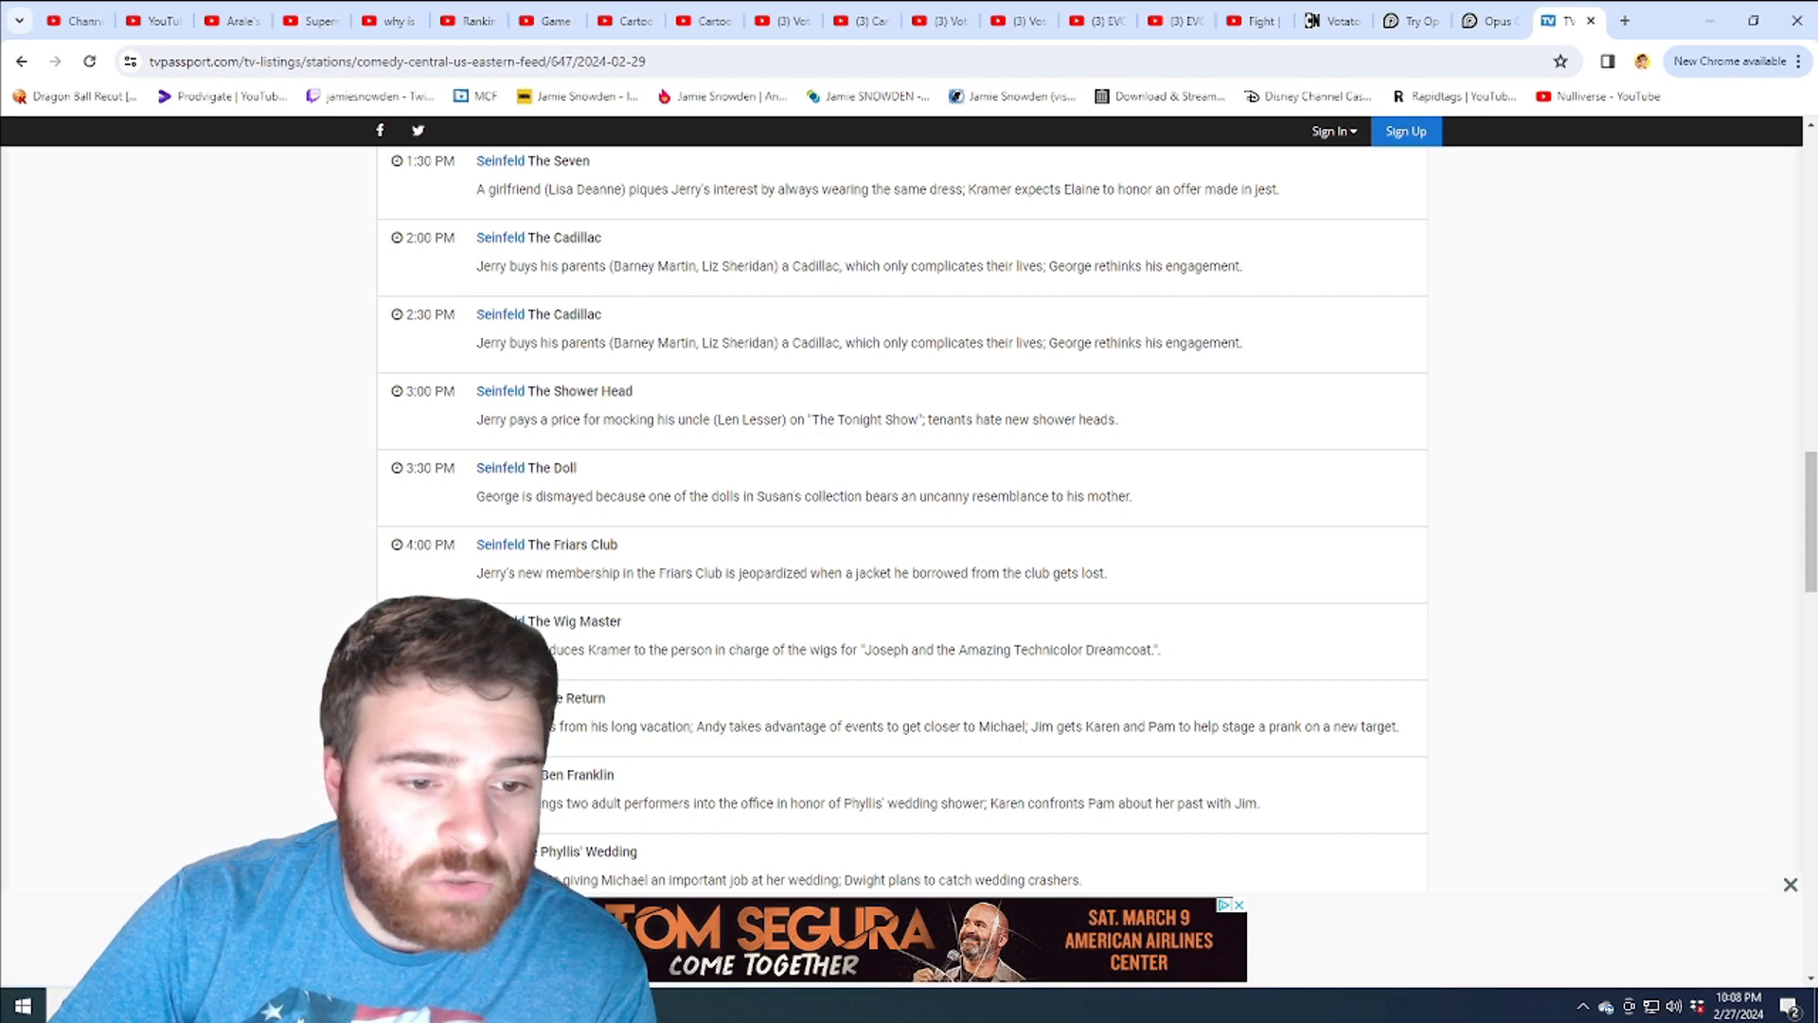
scroll(down, 3)
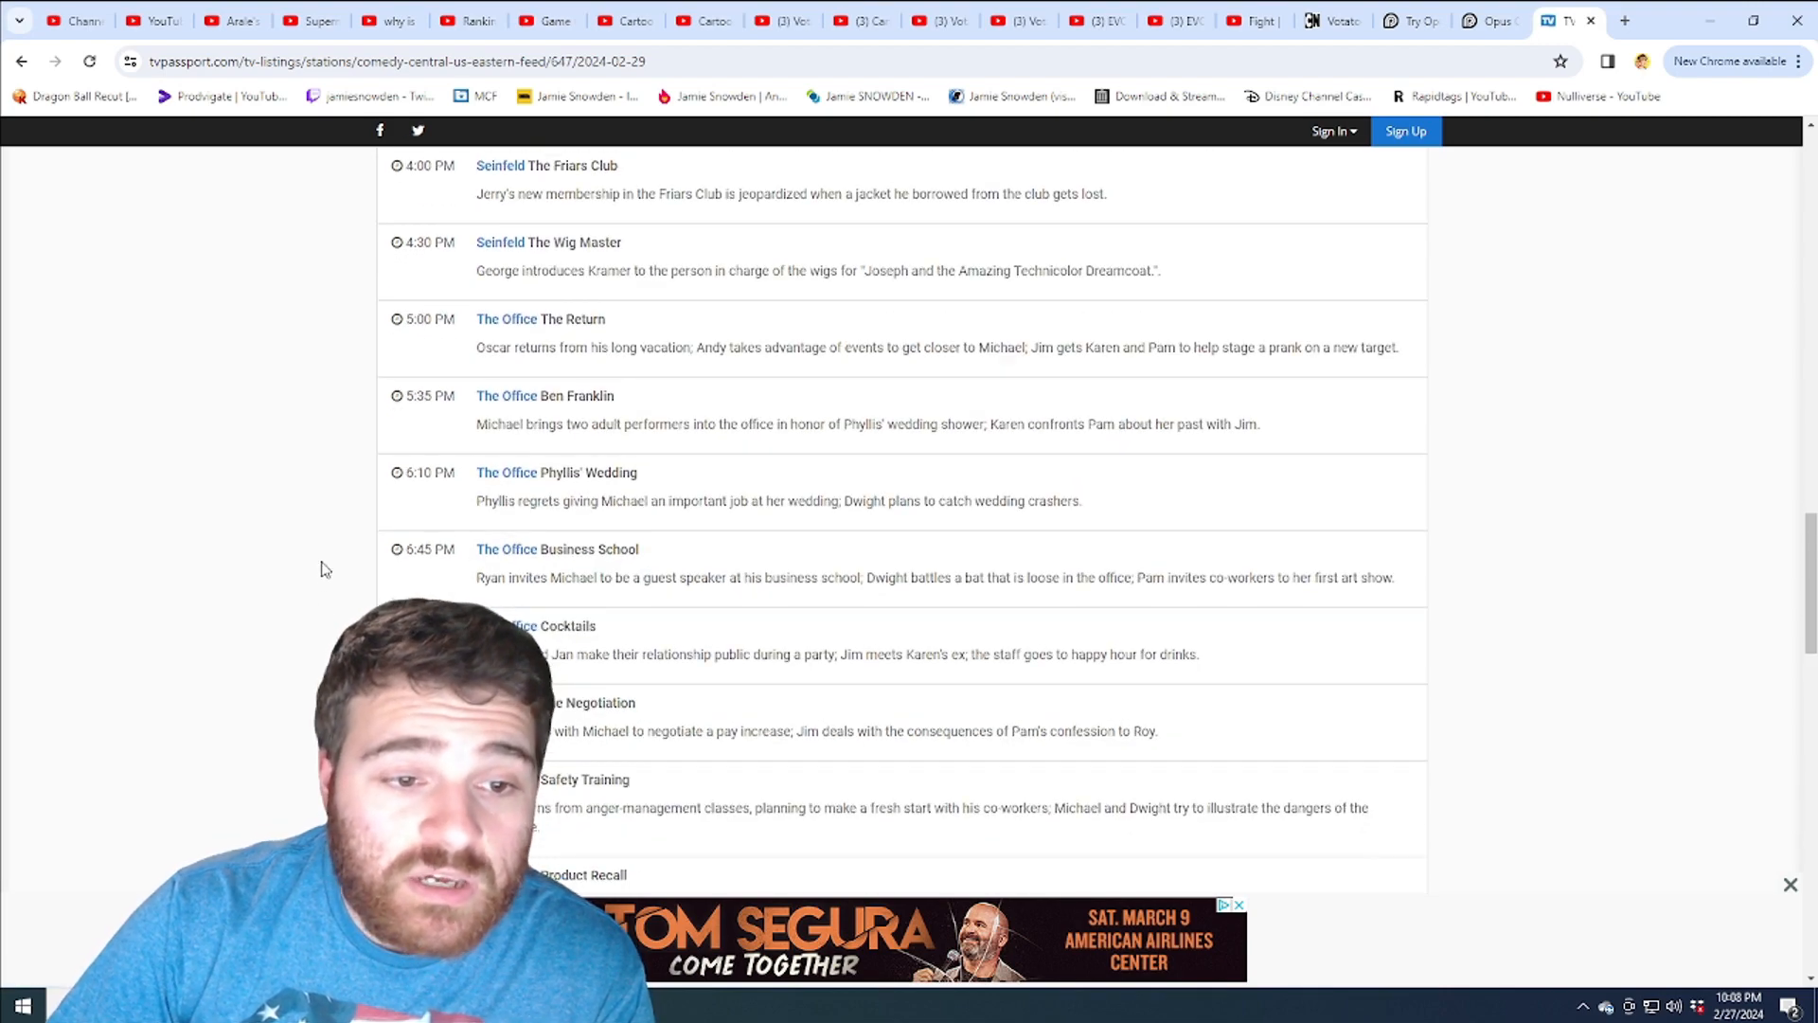
scroll(down, 3)
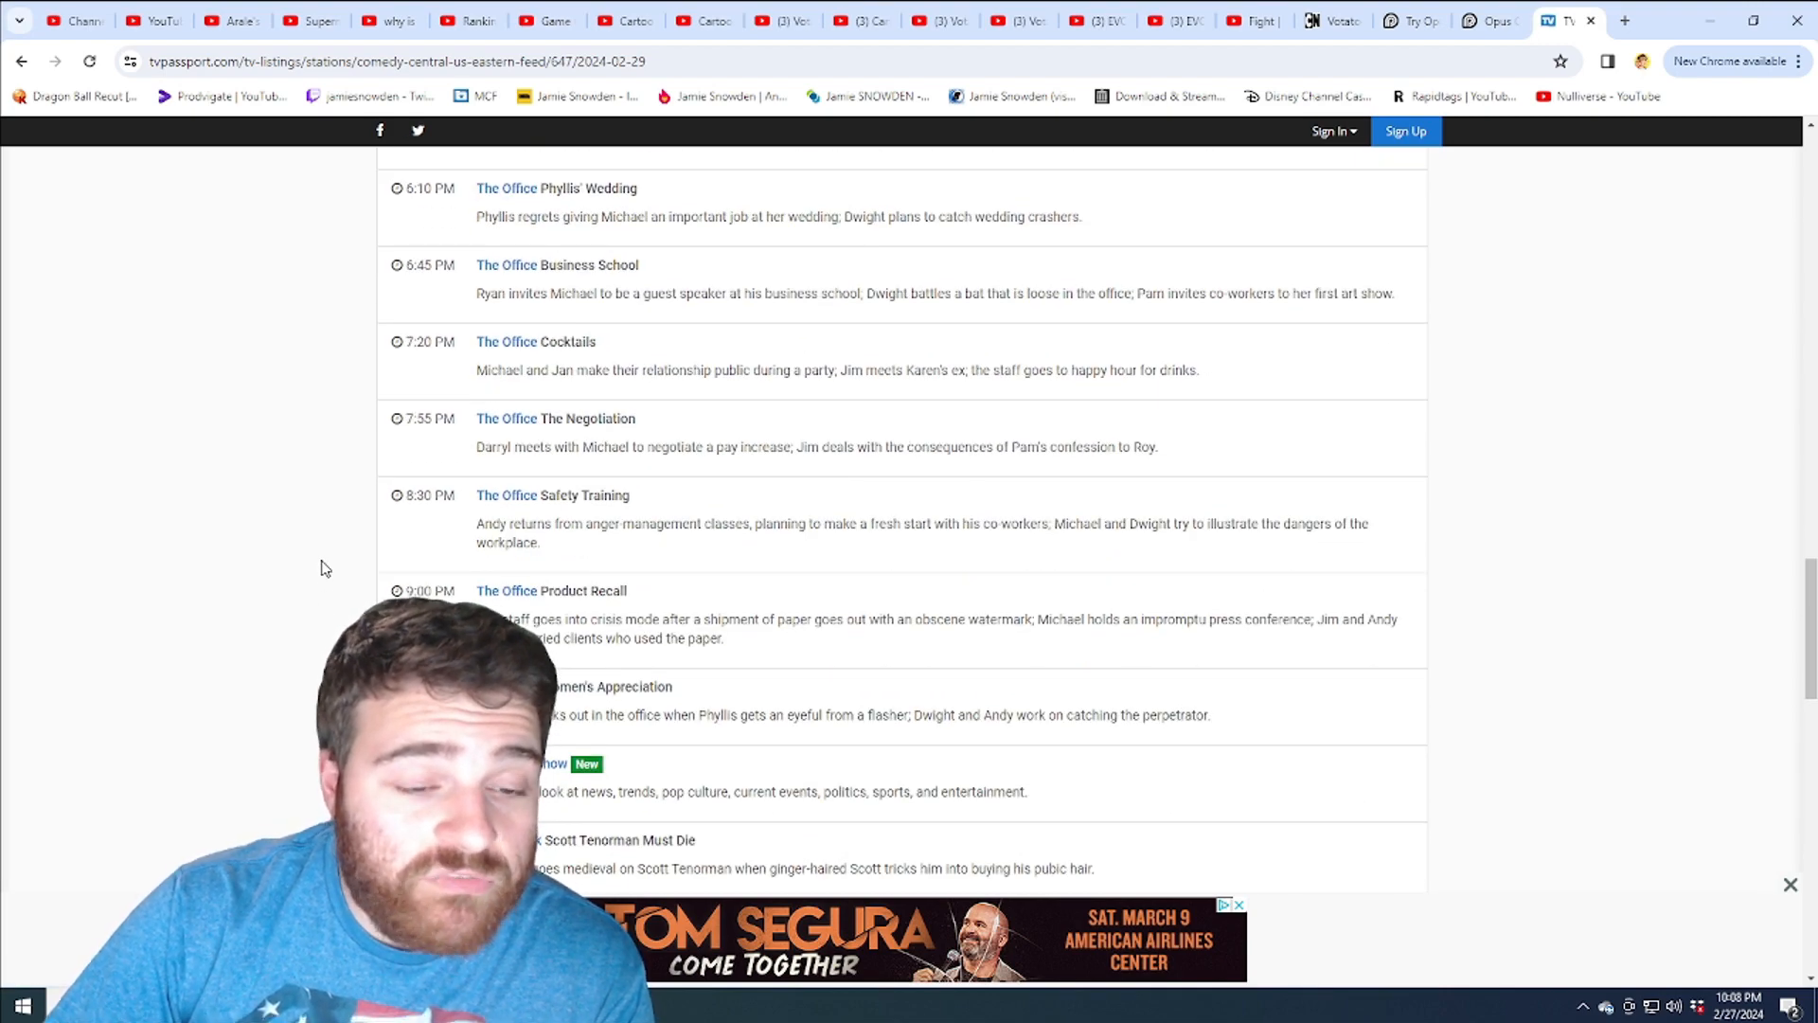
scroll(down, 3)
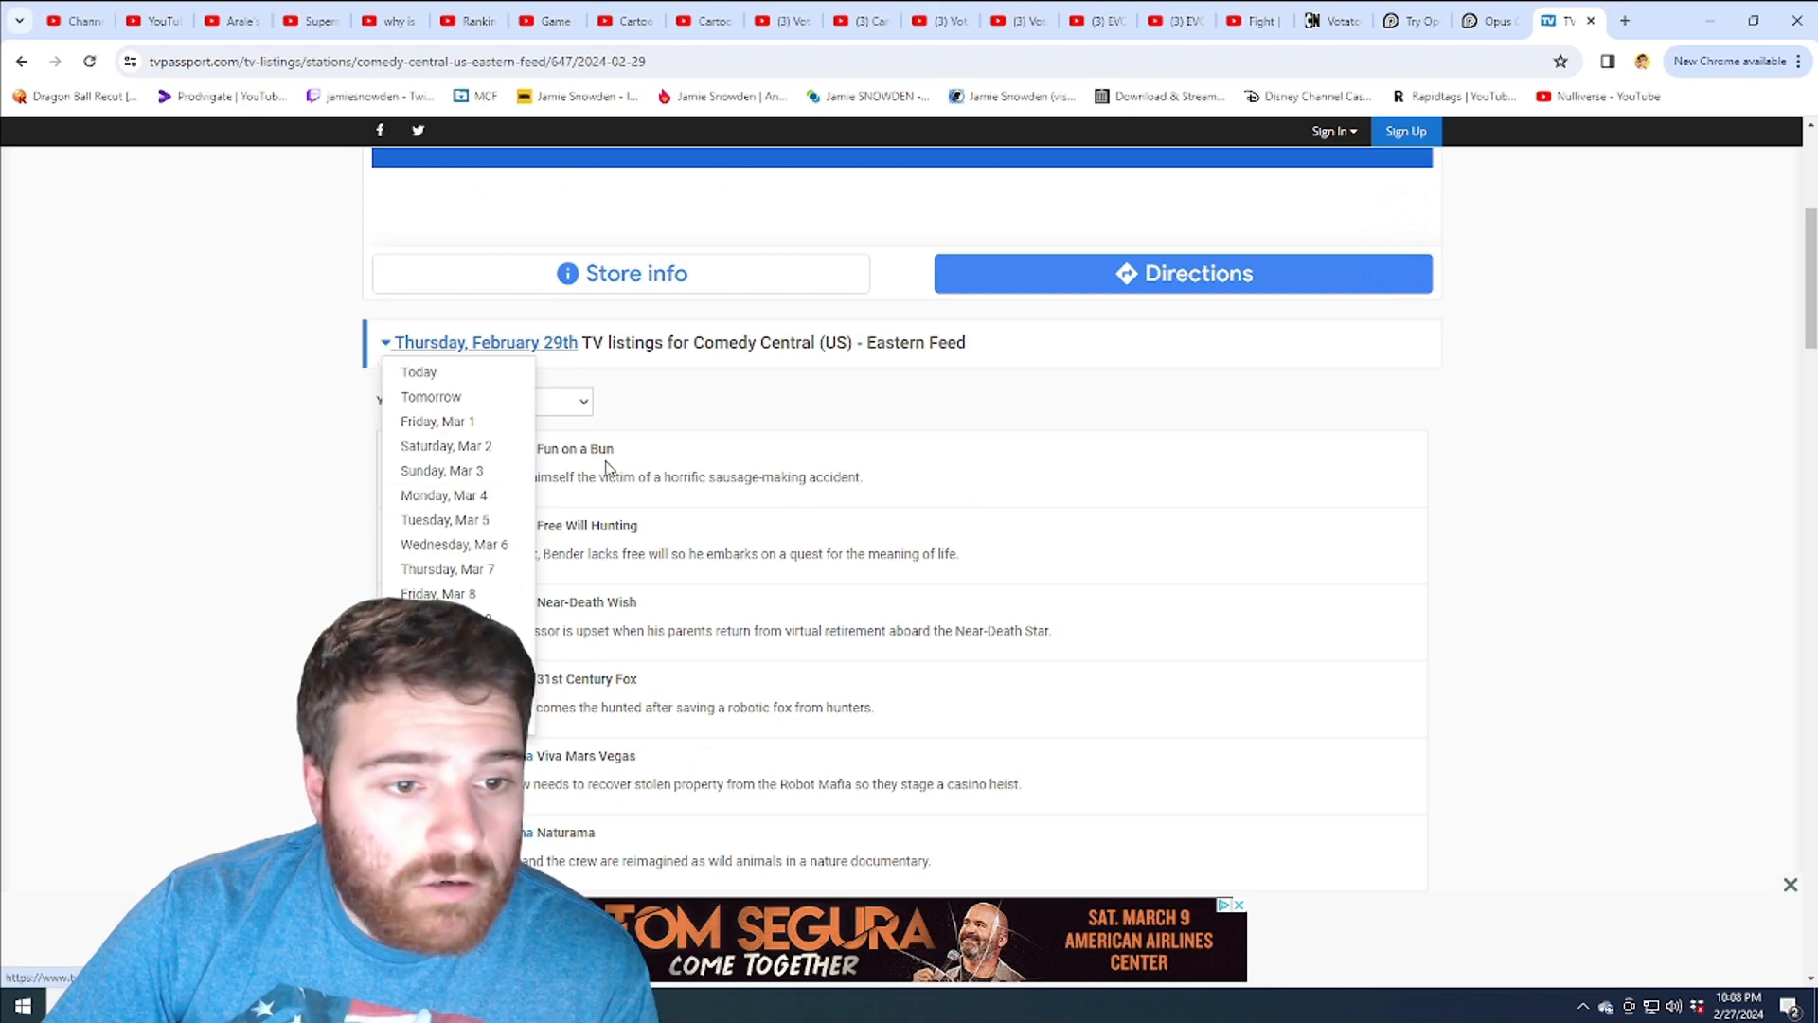
Switch the schedule to Friday, March 1st and scroll through that day's listings.
click(438, 420)
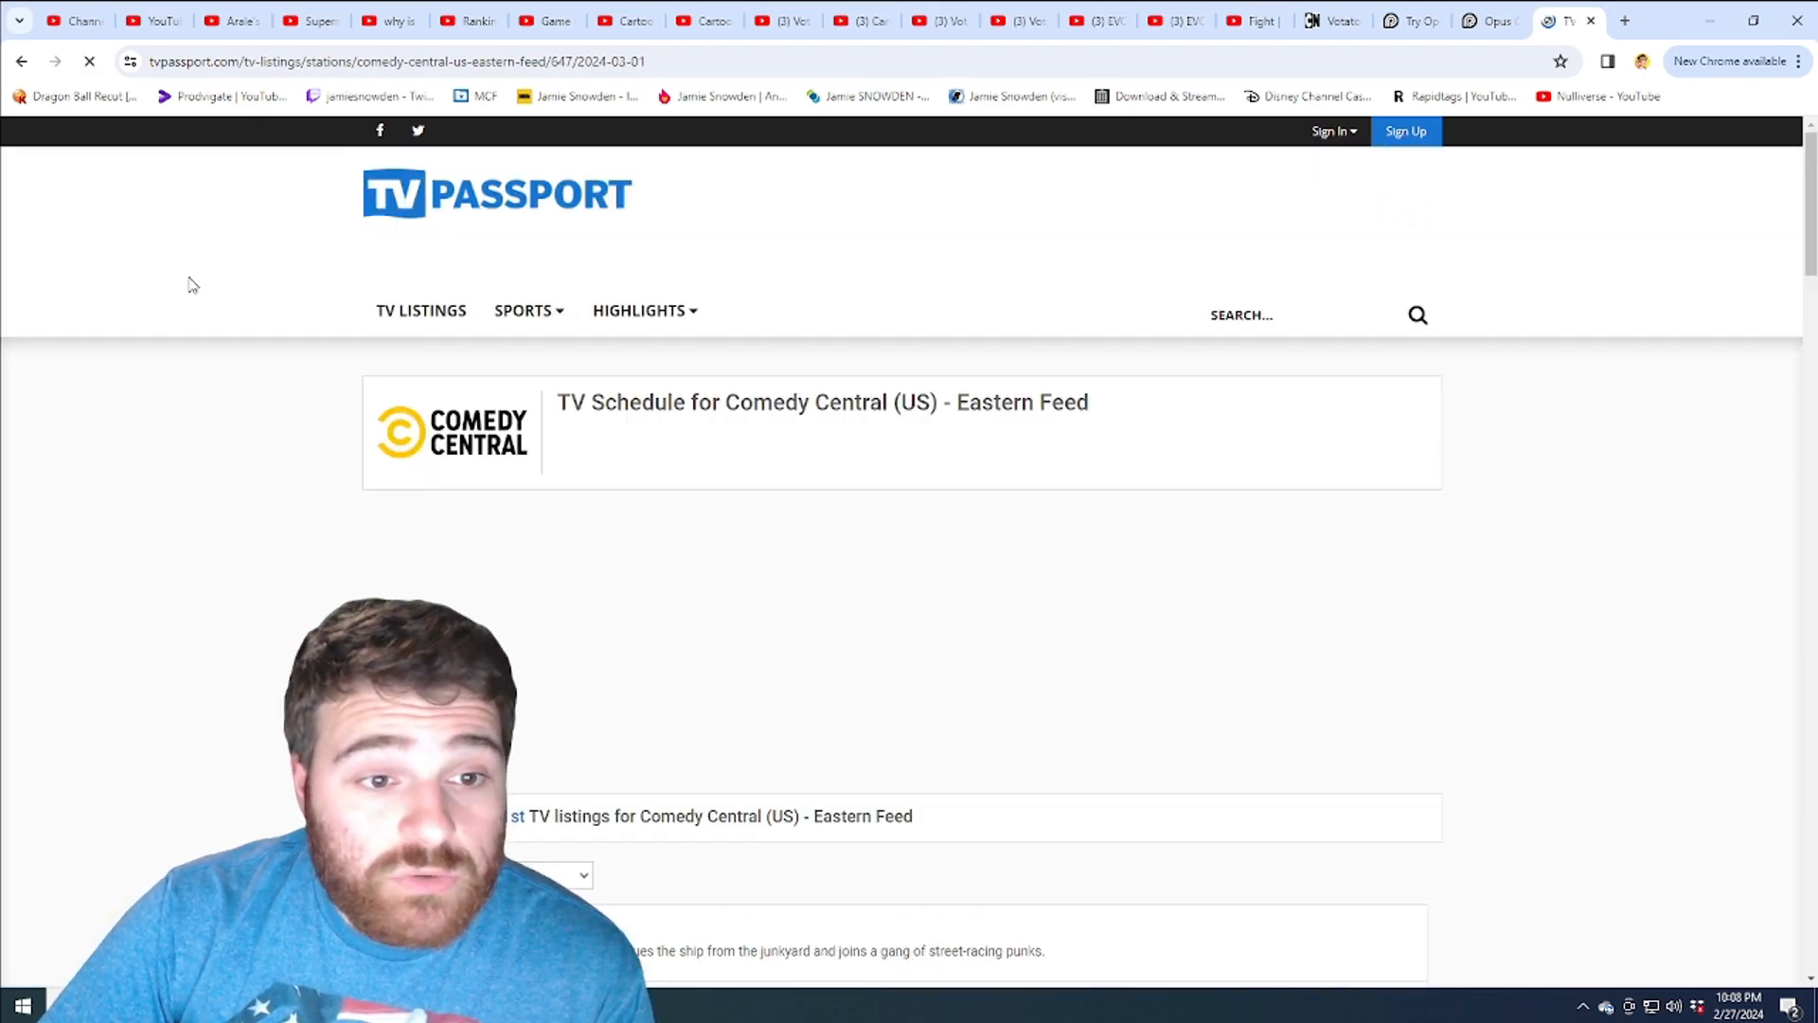
scroll(down, 3)
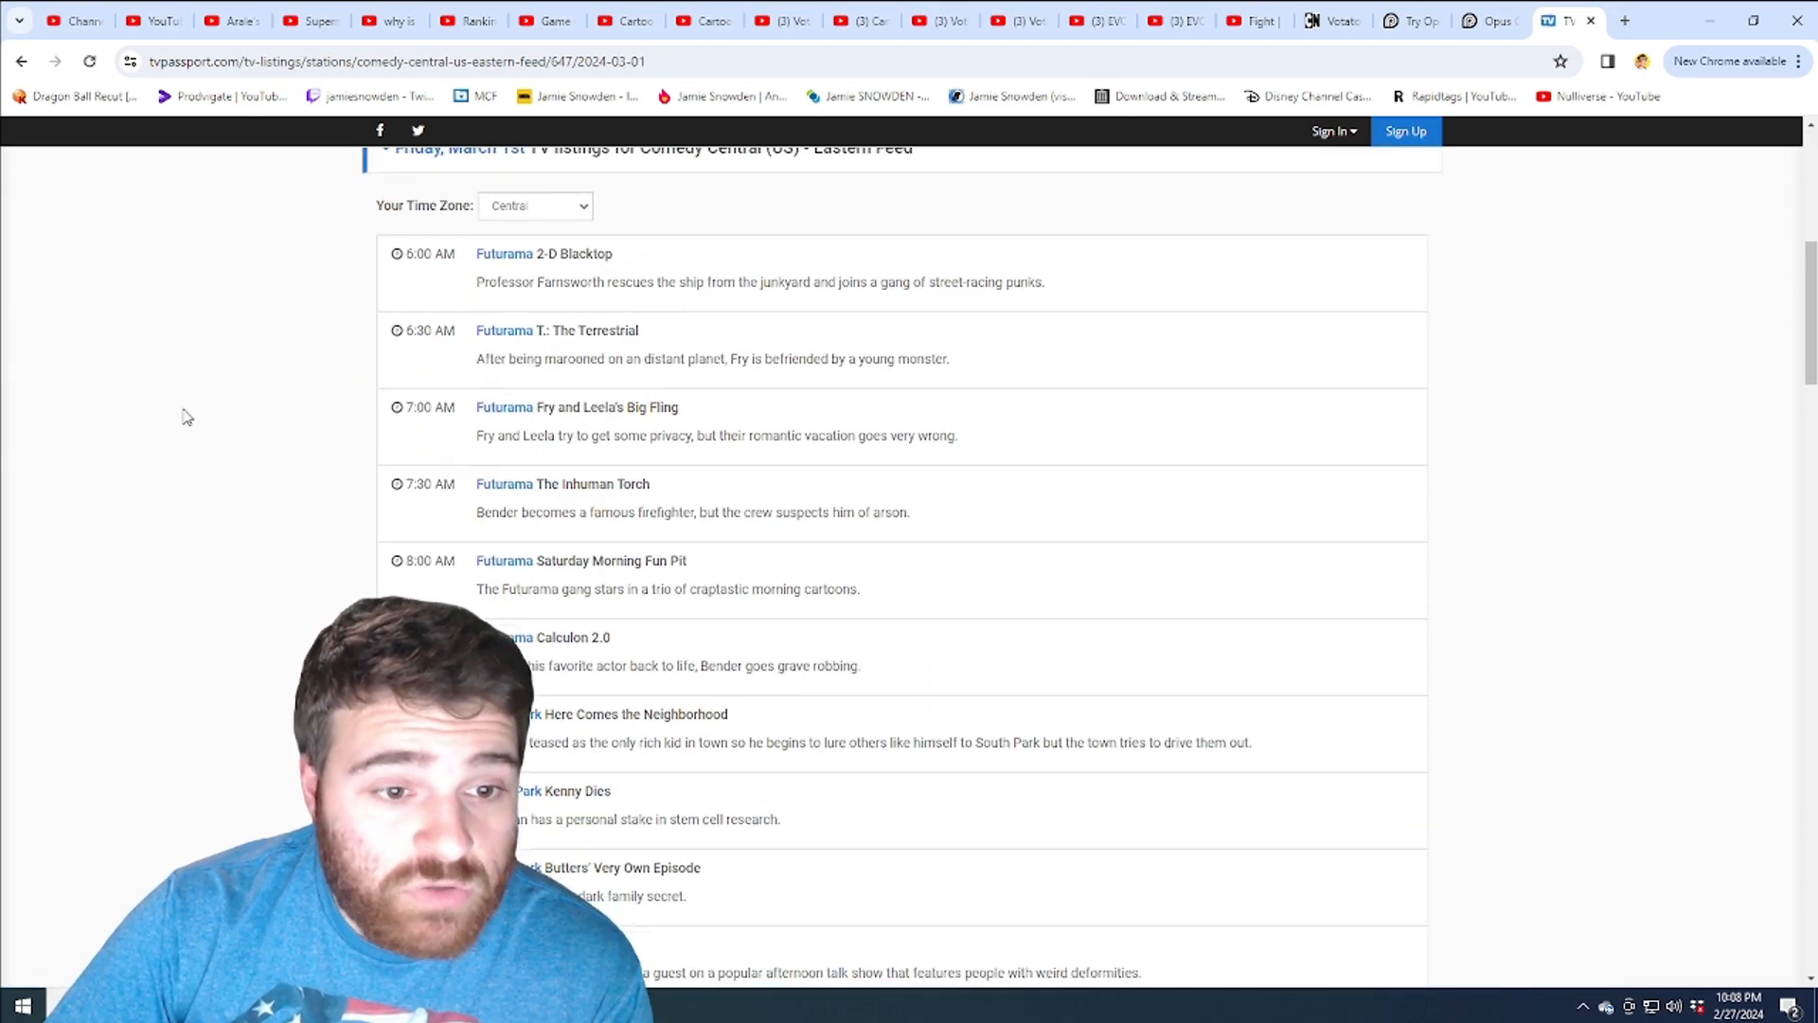
scroll(down, 3)
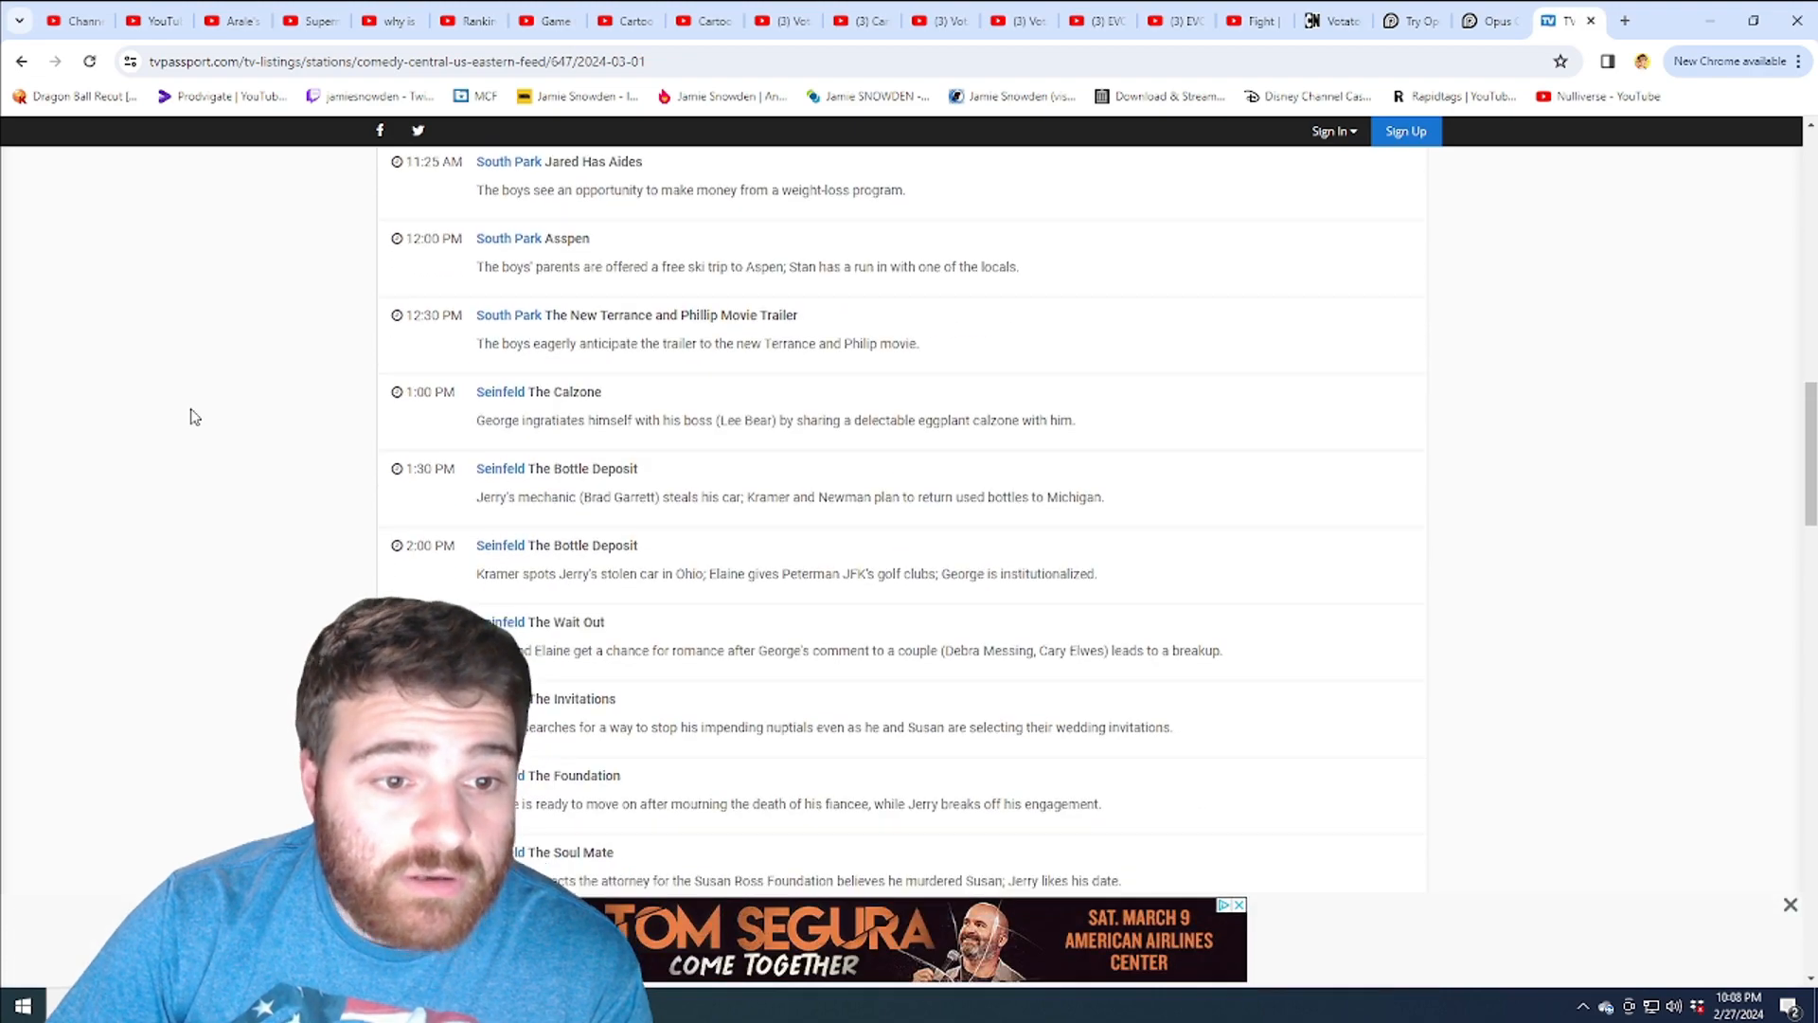
scroll(down, 3)
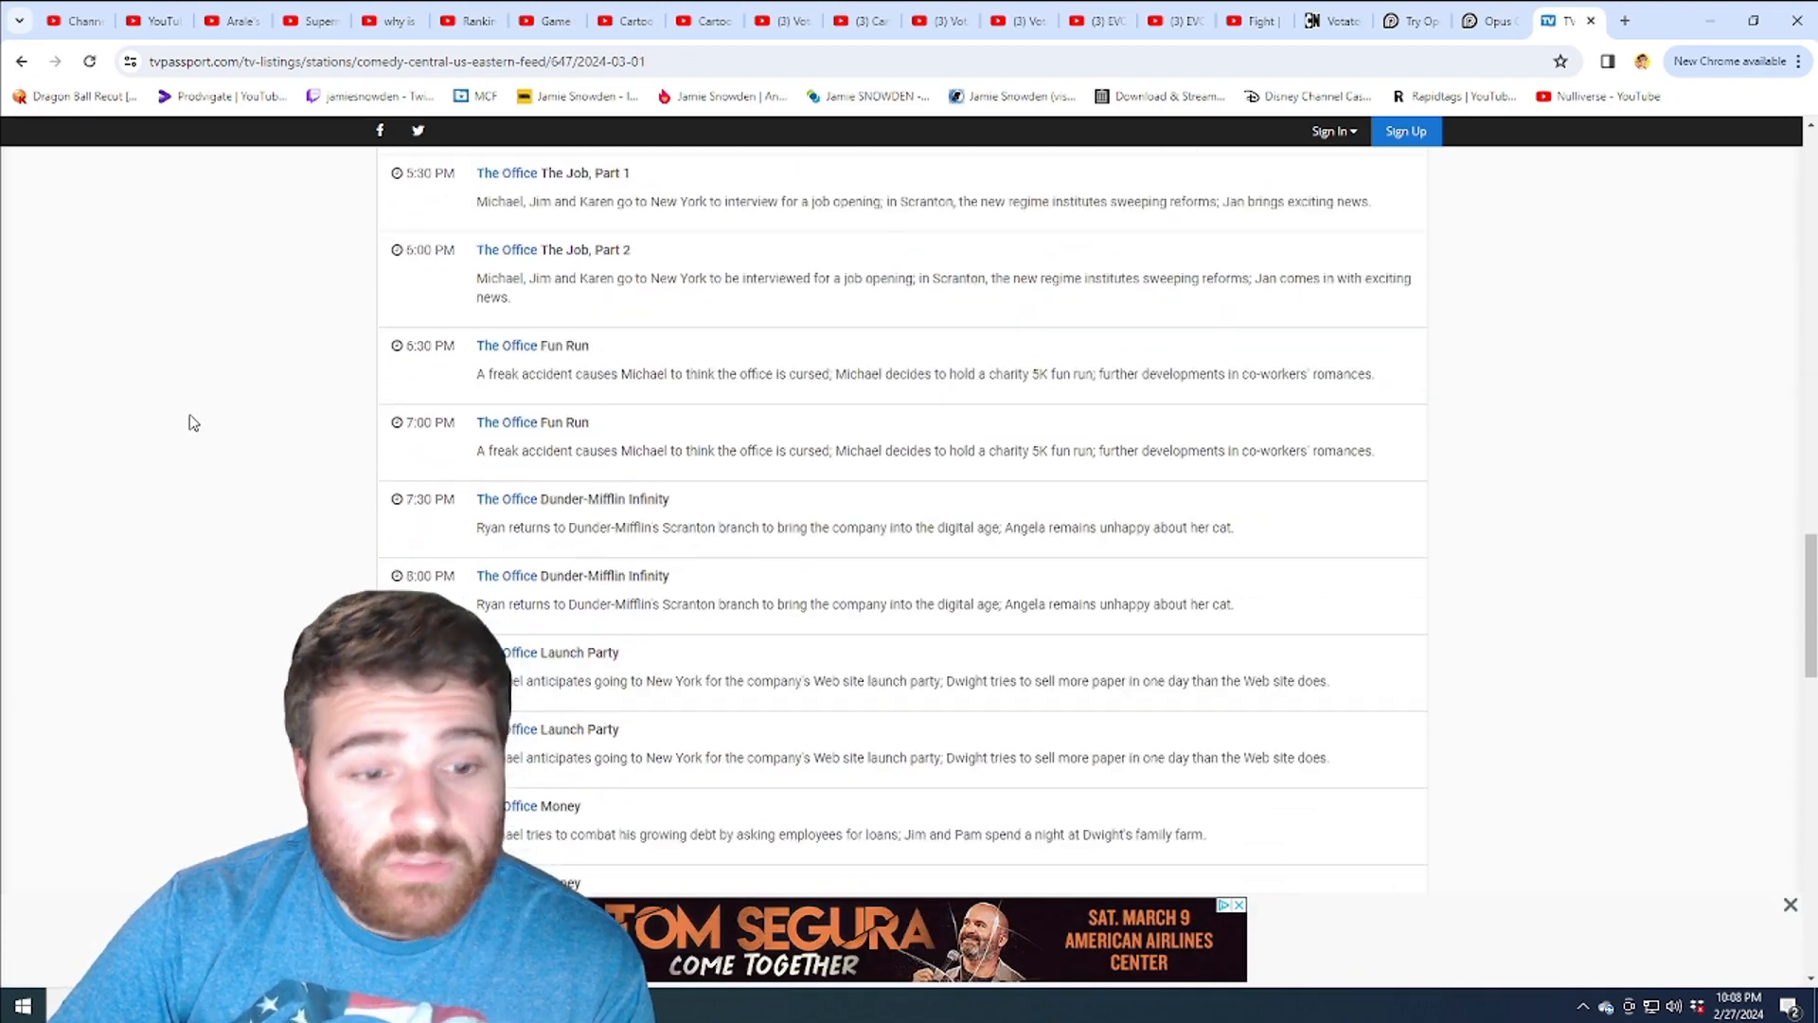
scroll(down, 3)
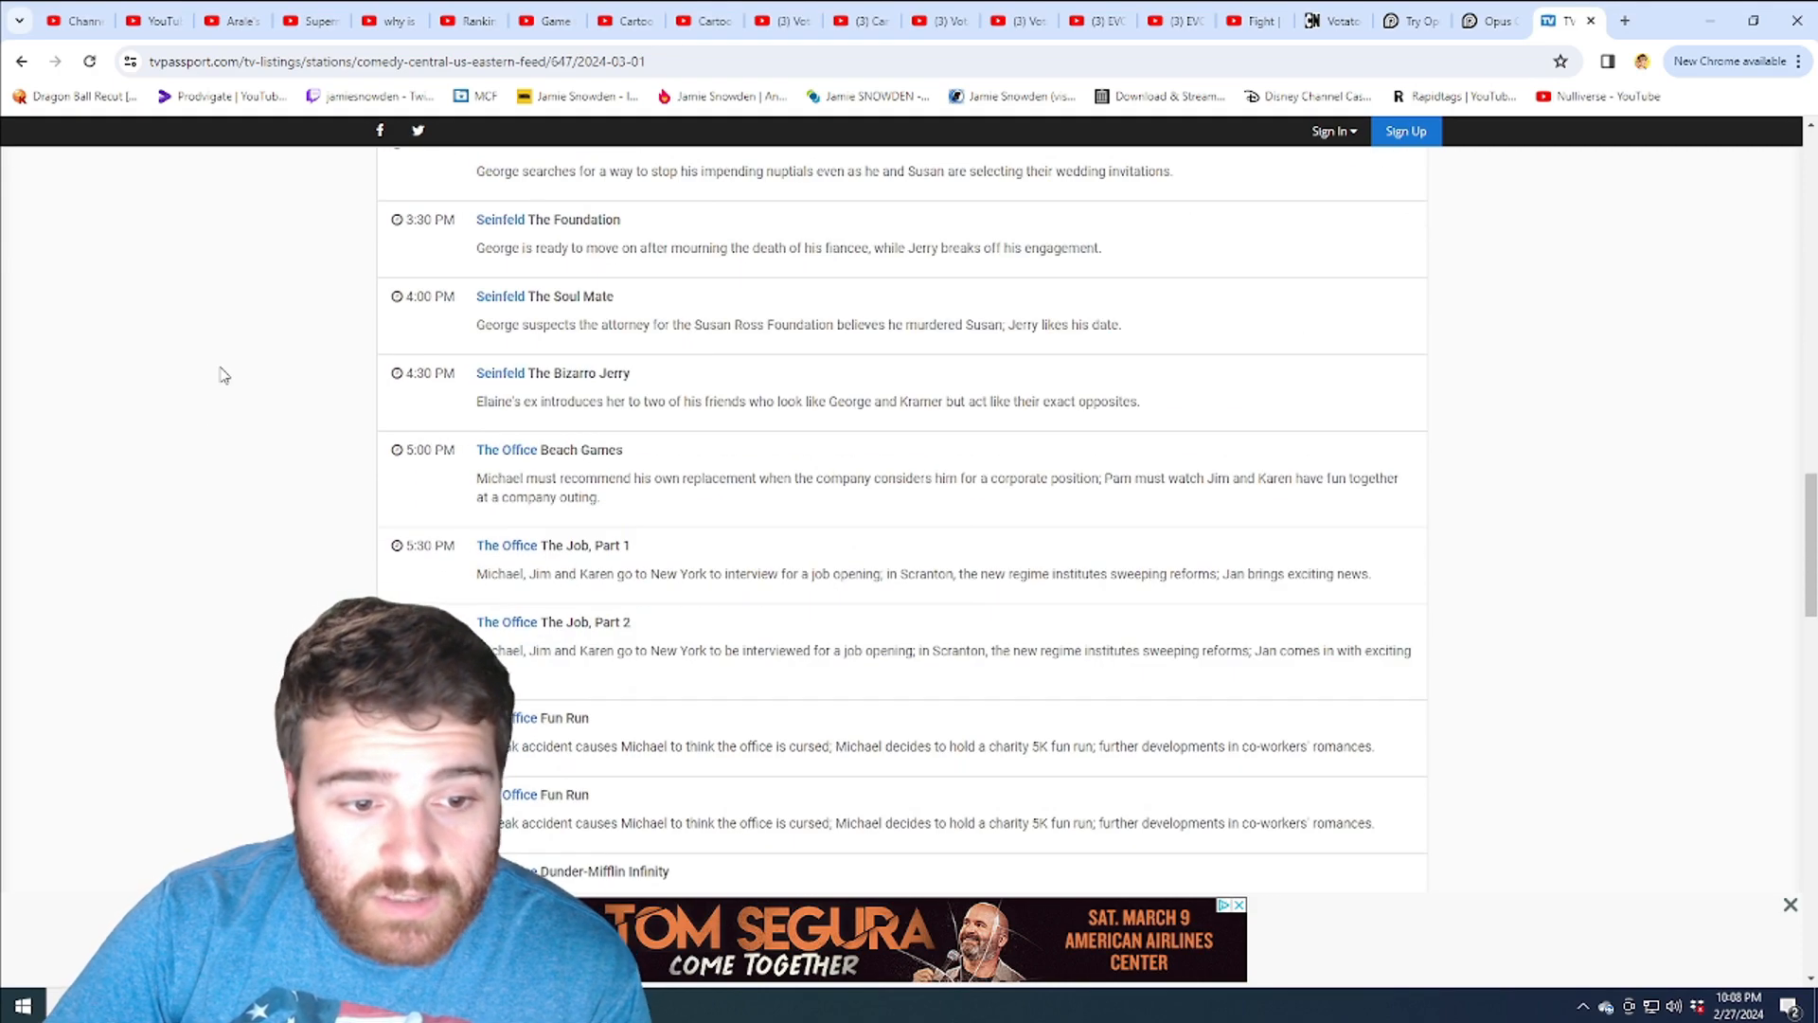
scroll(down, 3)
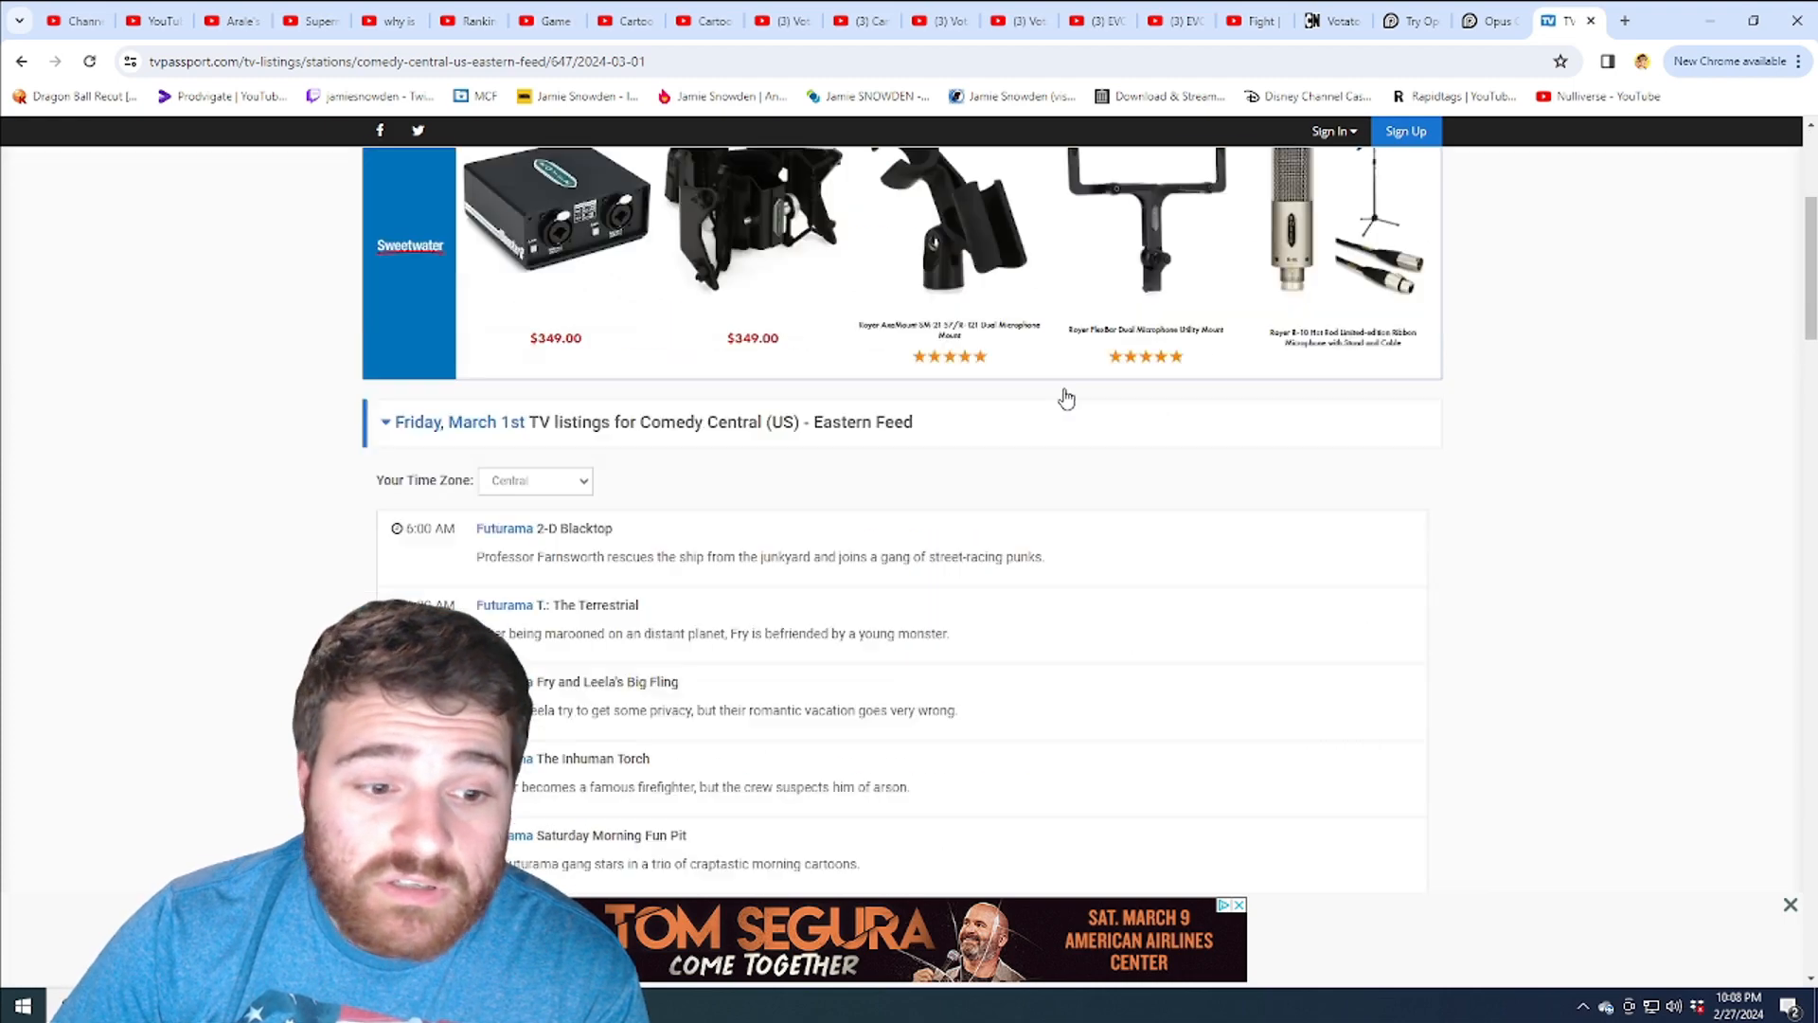
scroll(down, 3)
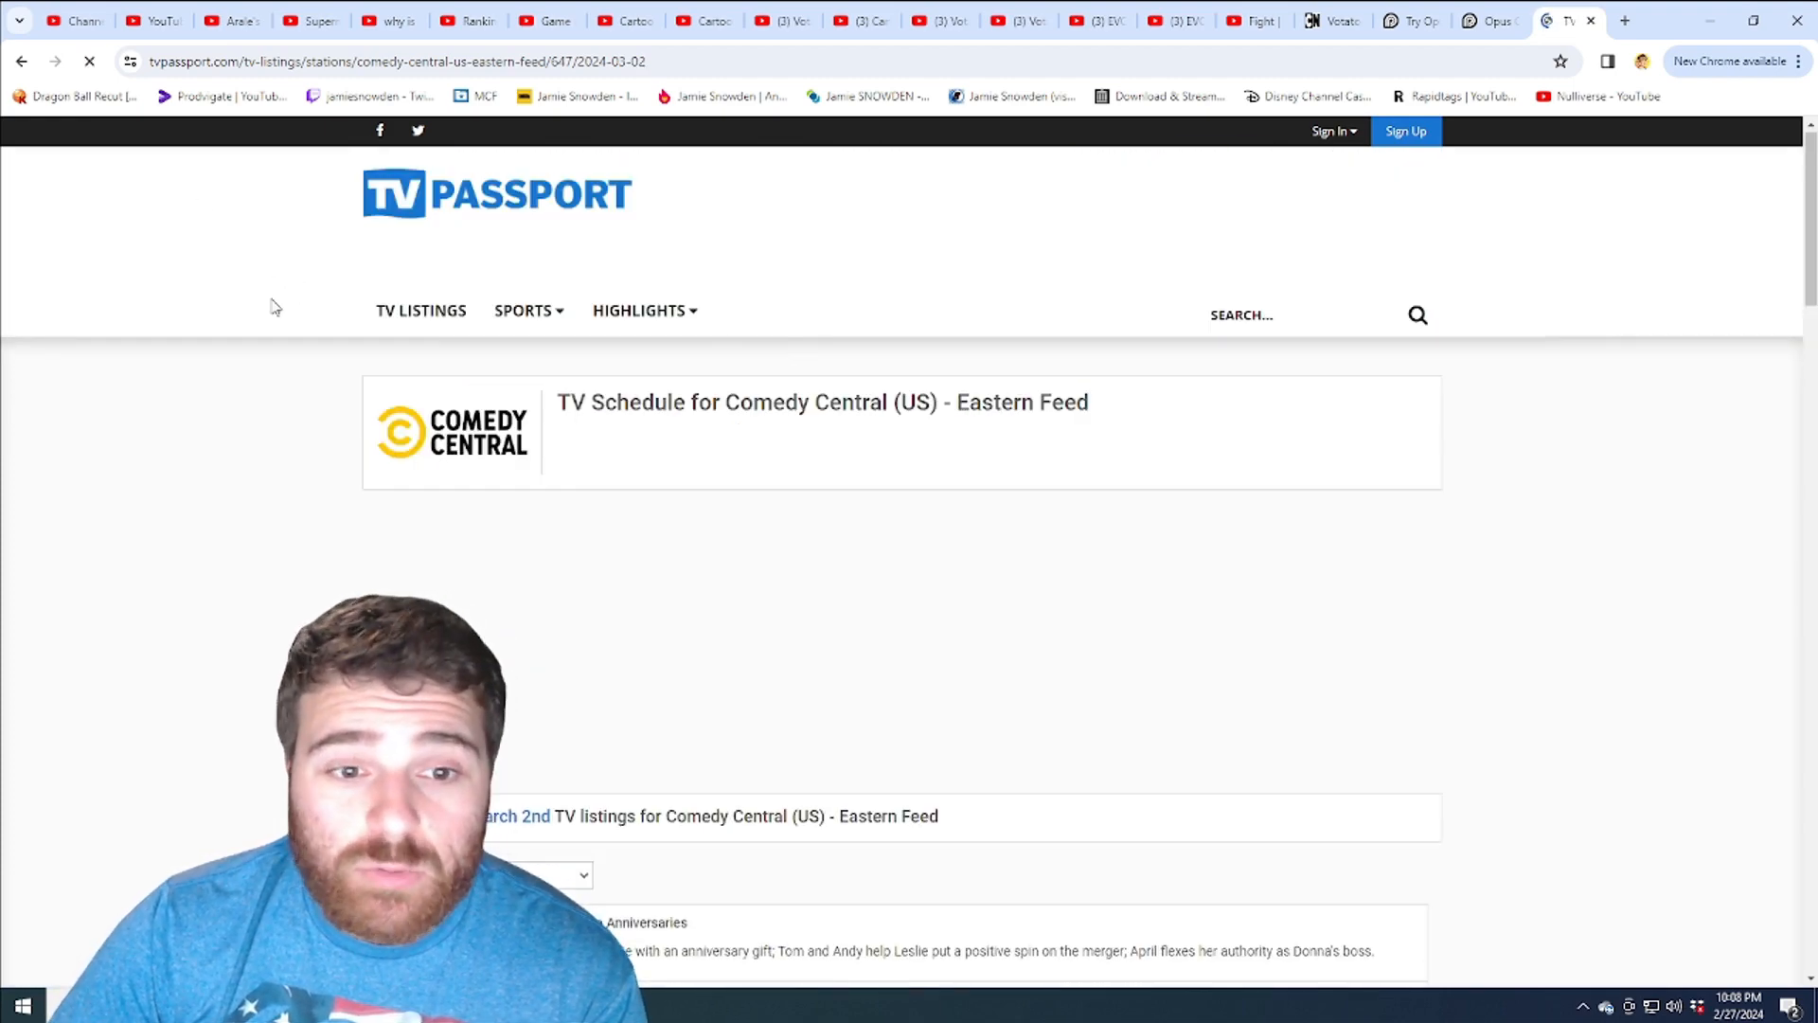
scroll(down, 3)
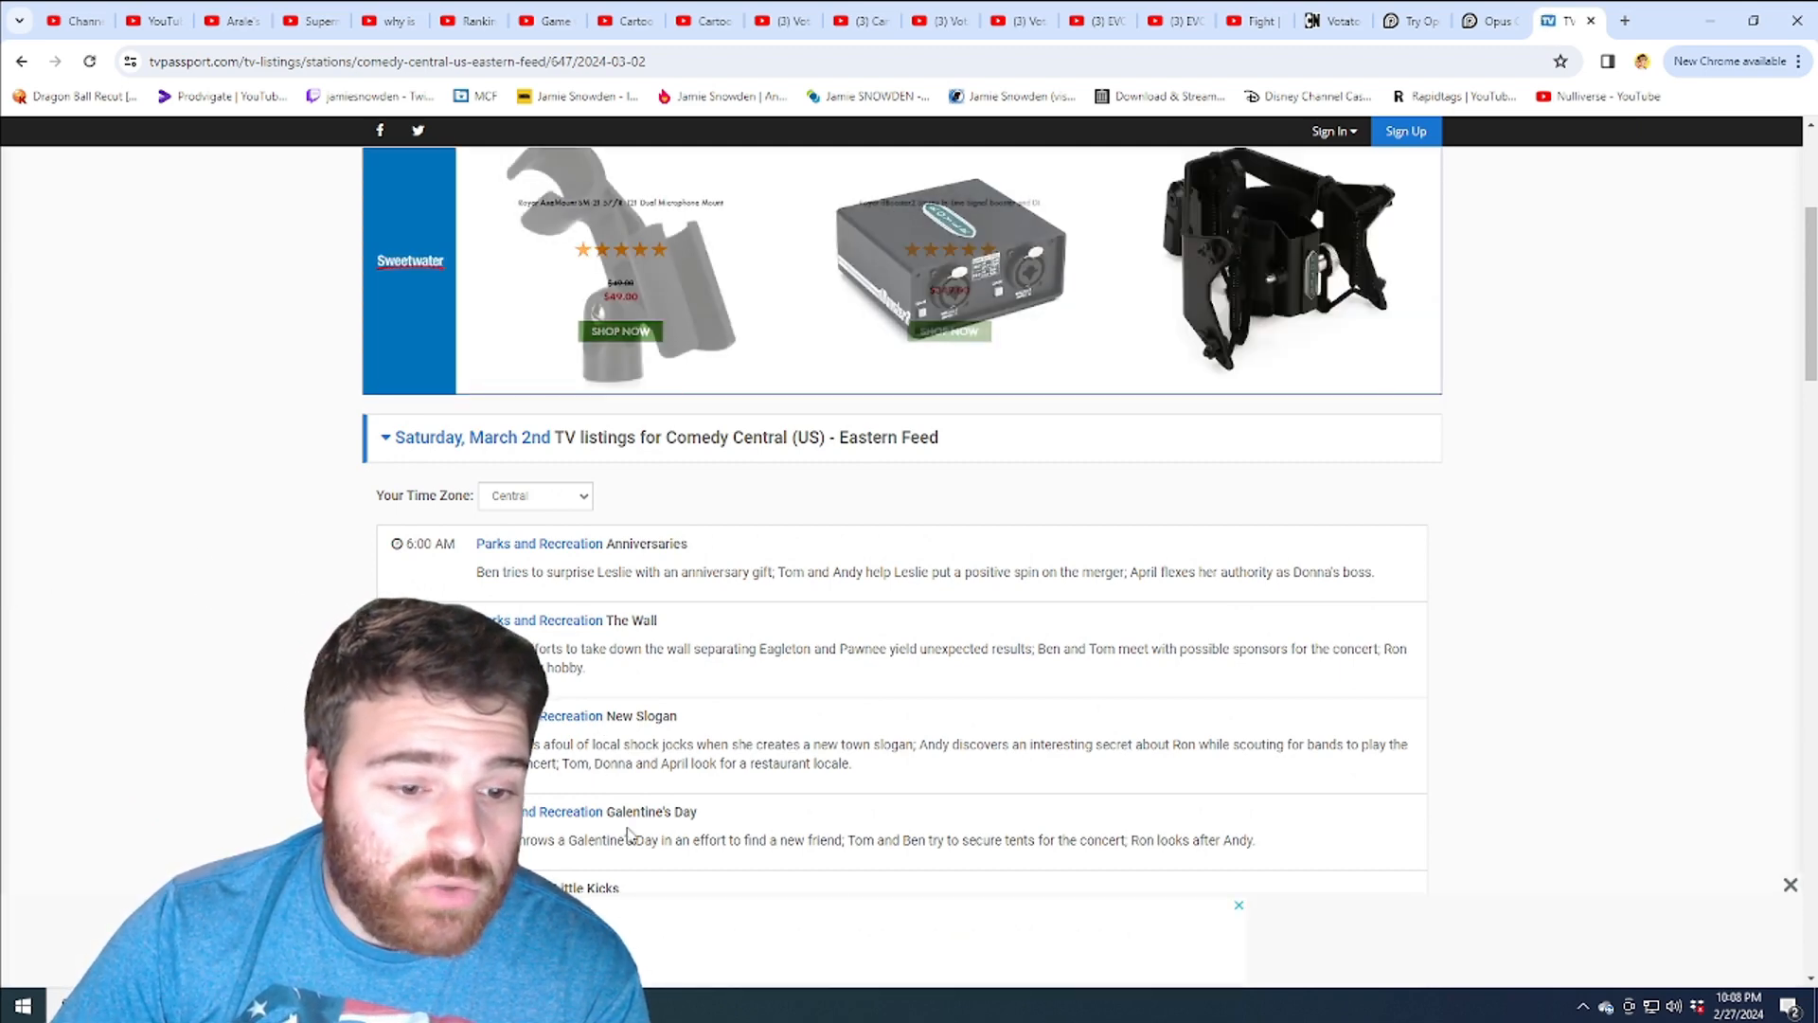
scroll(down, 3)
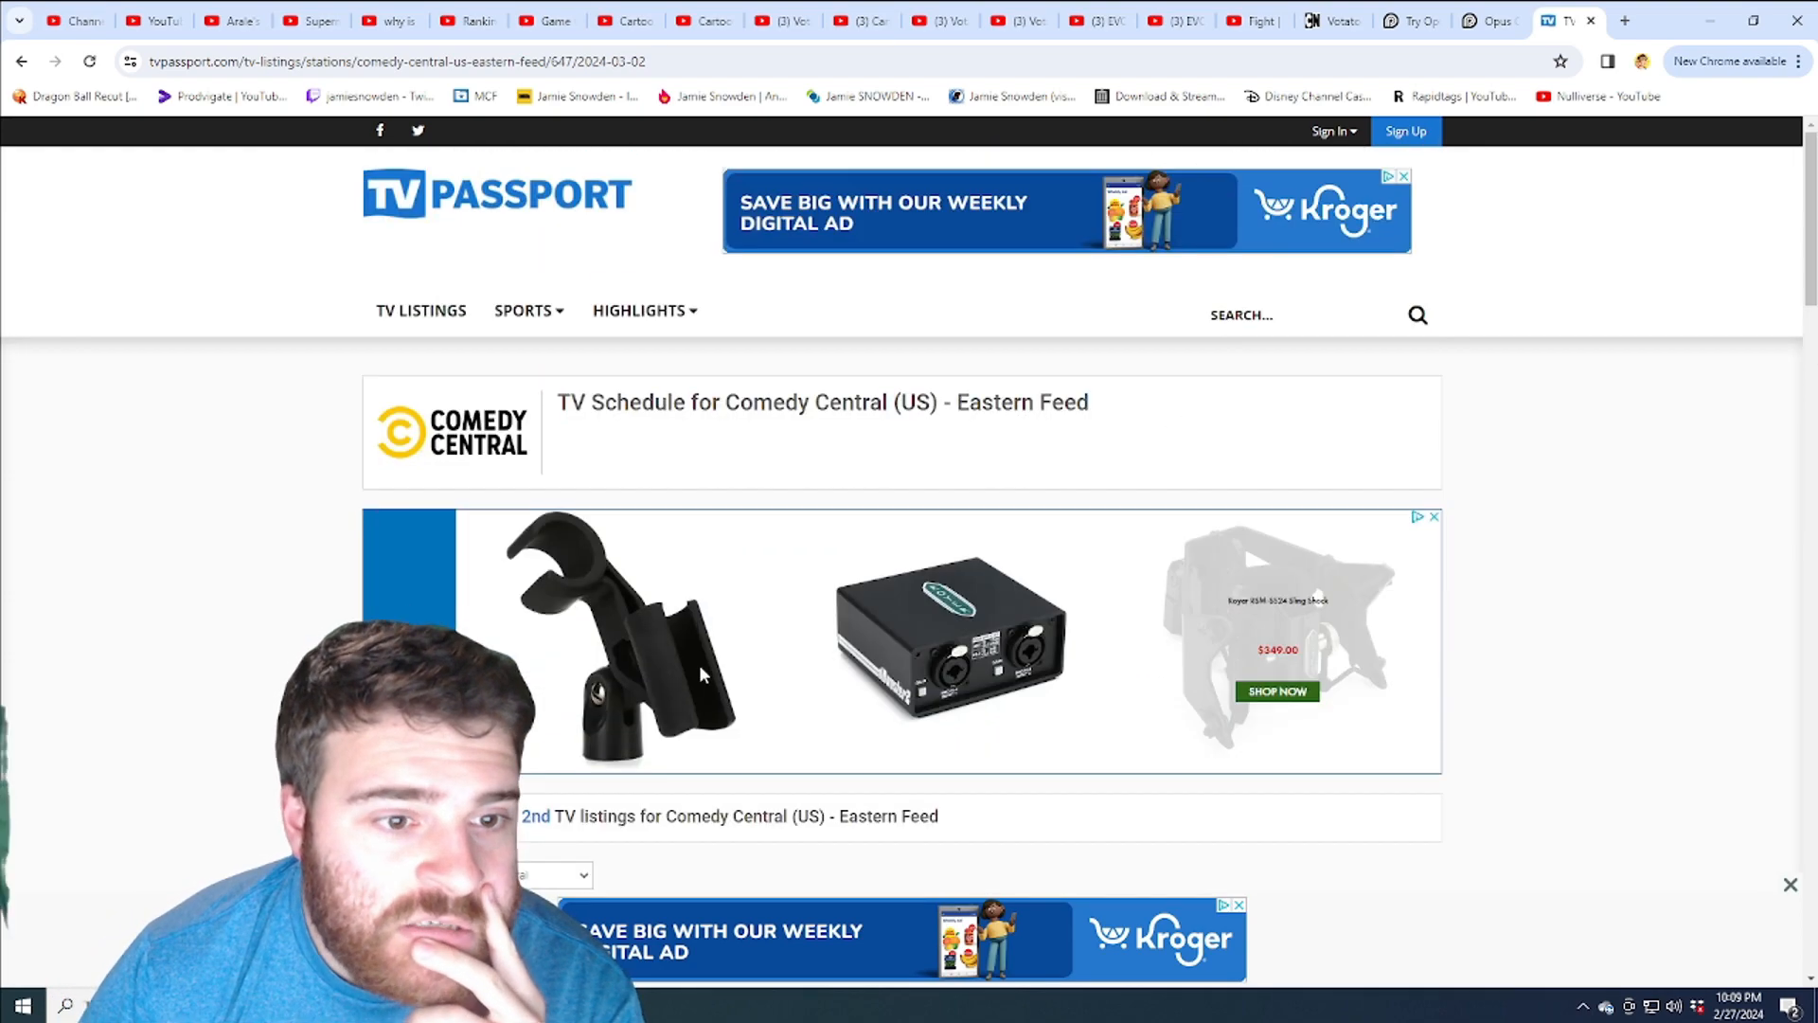
scroll(down, 3)
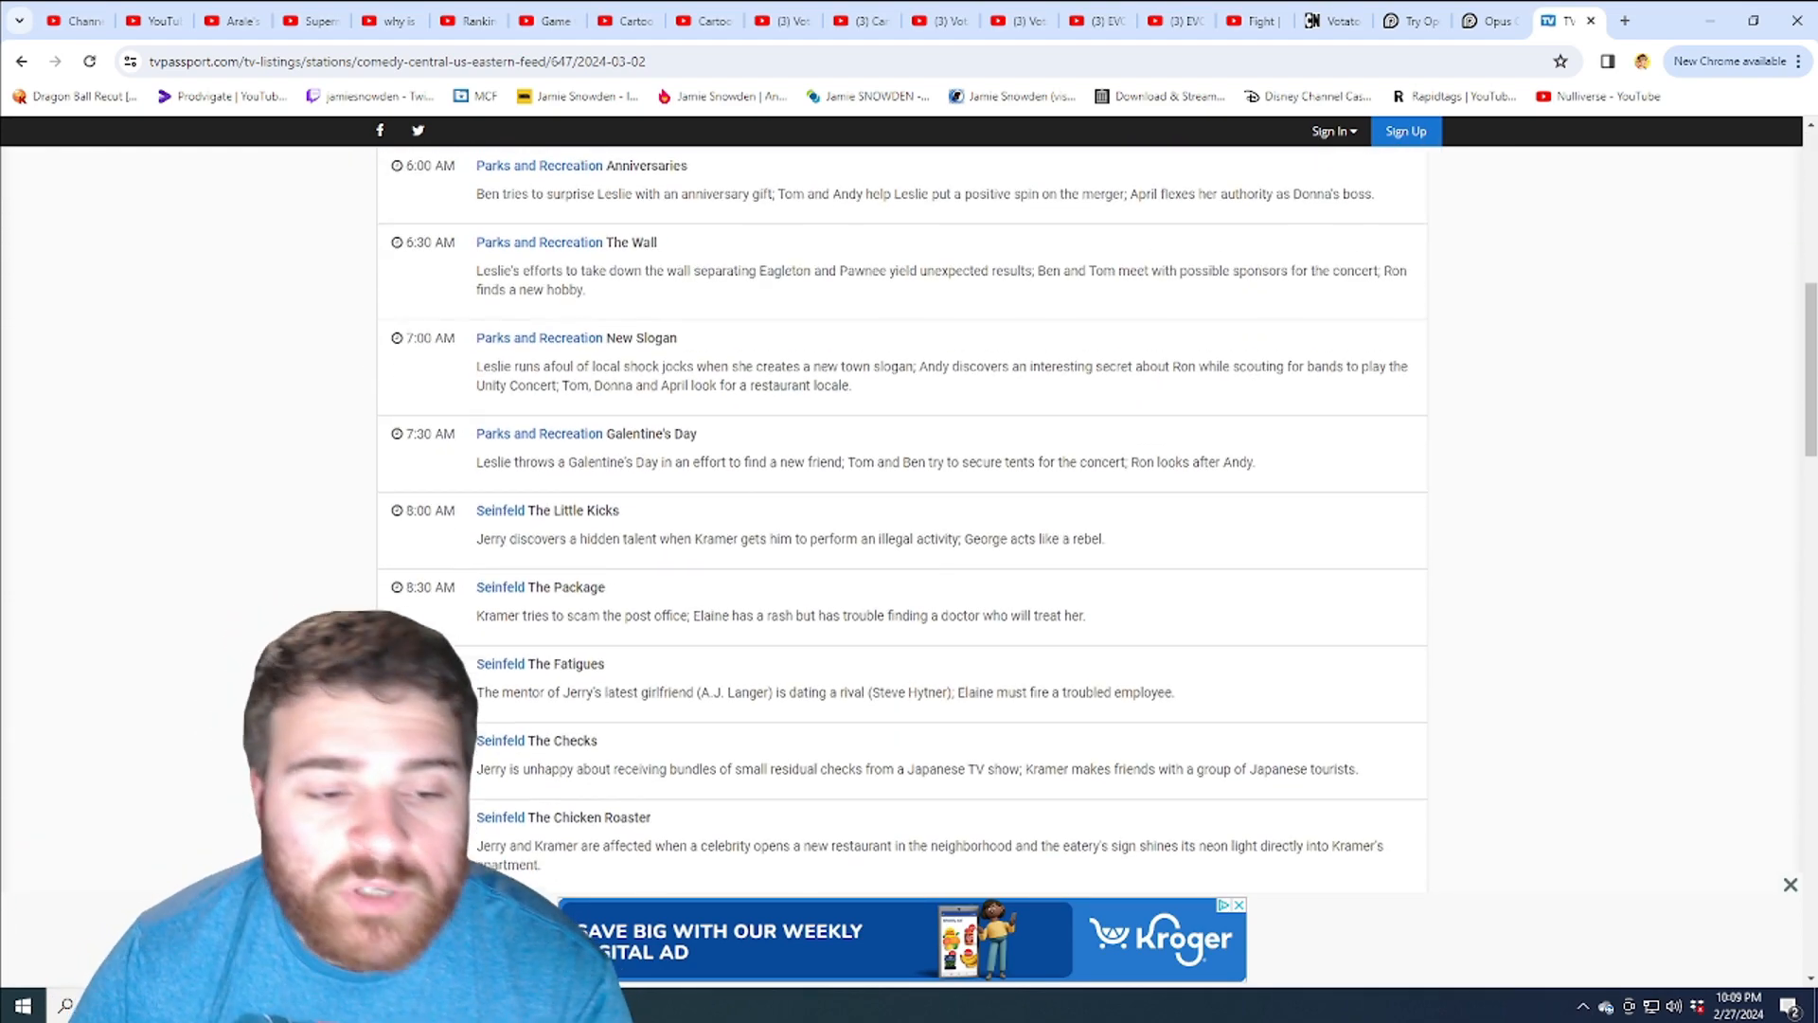
scroll(down, 3)
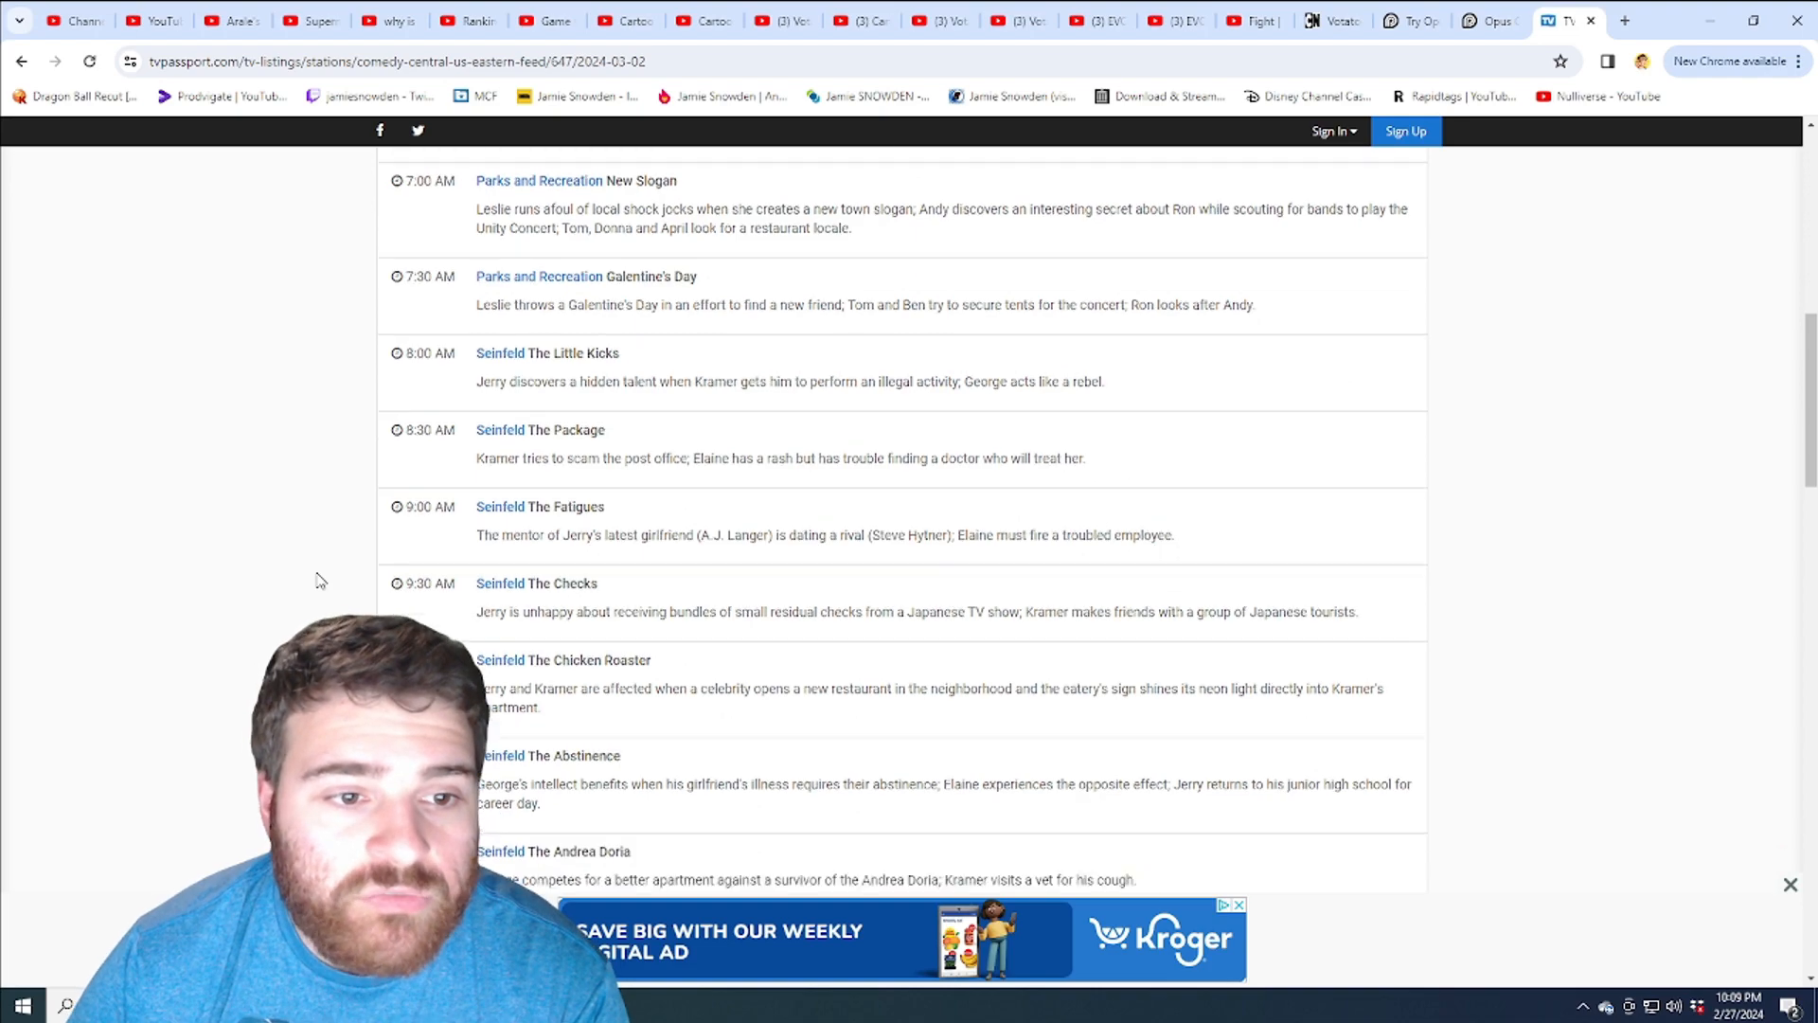
scroll(down, 3)
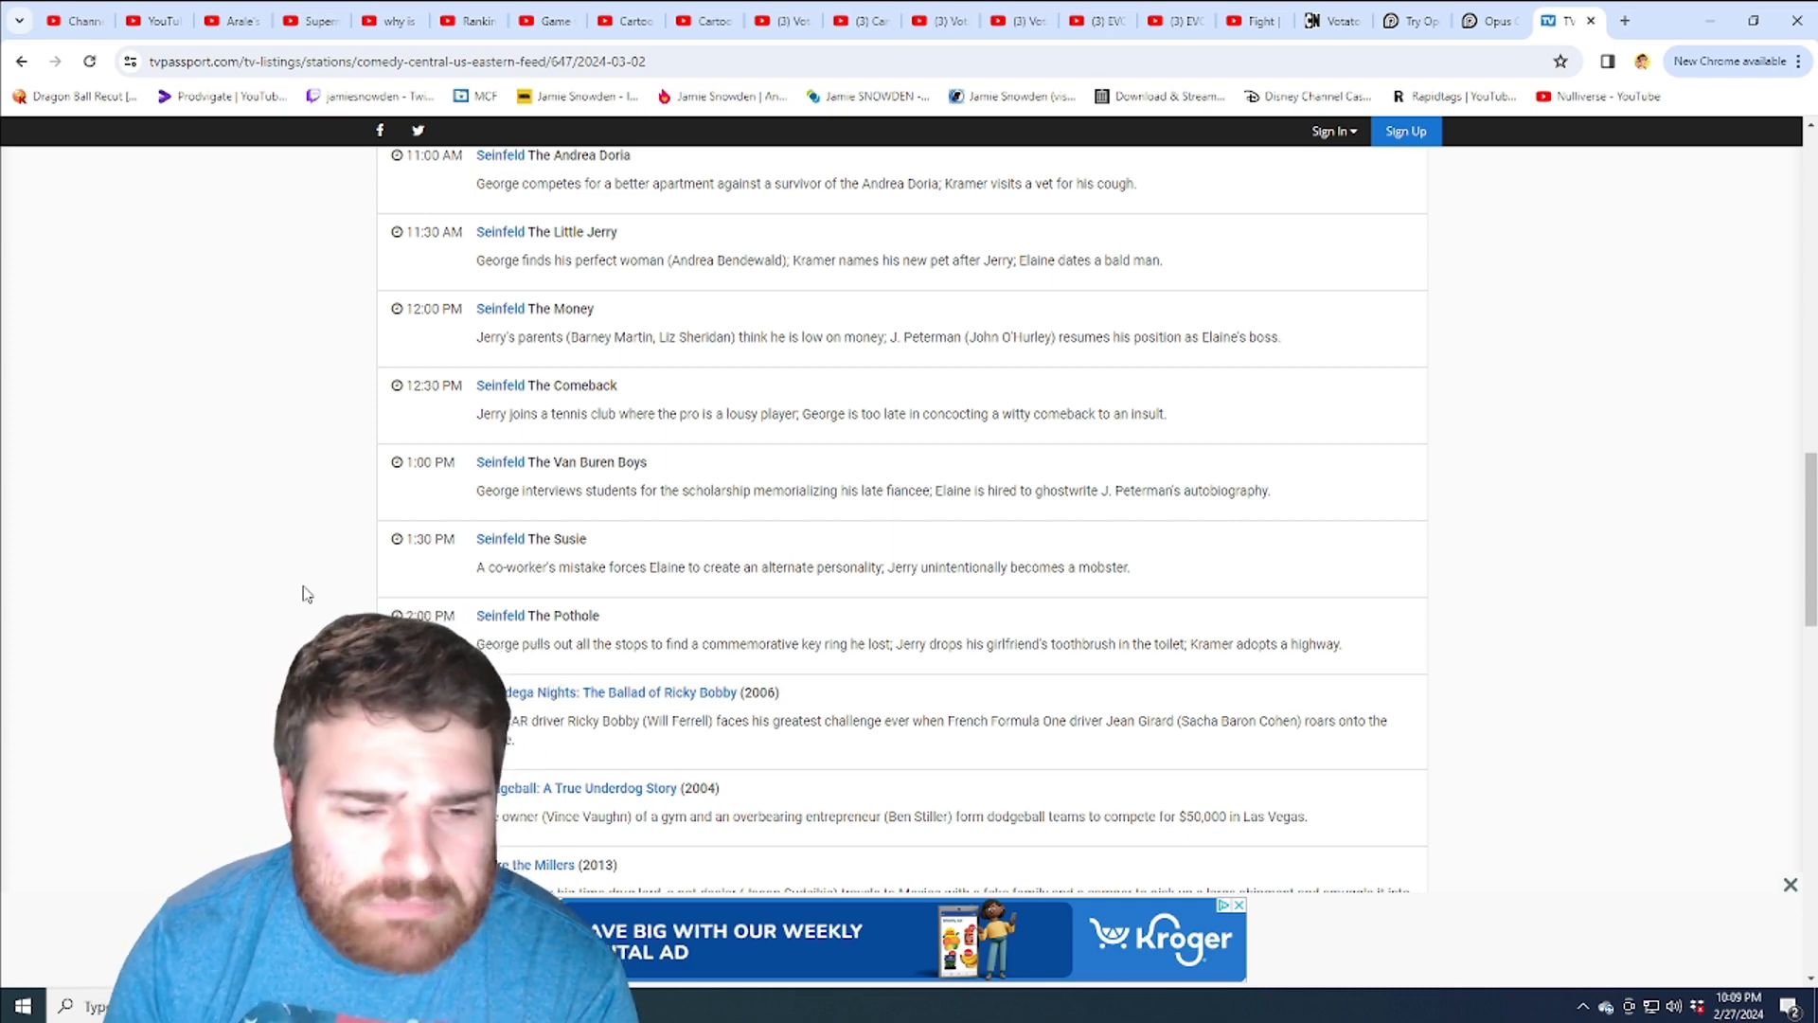
scroll(down, 3)
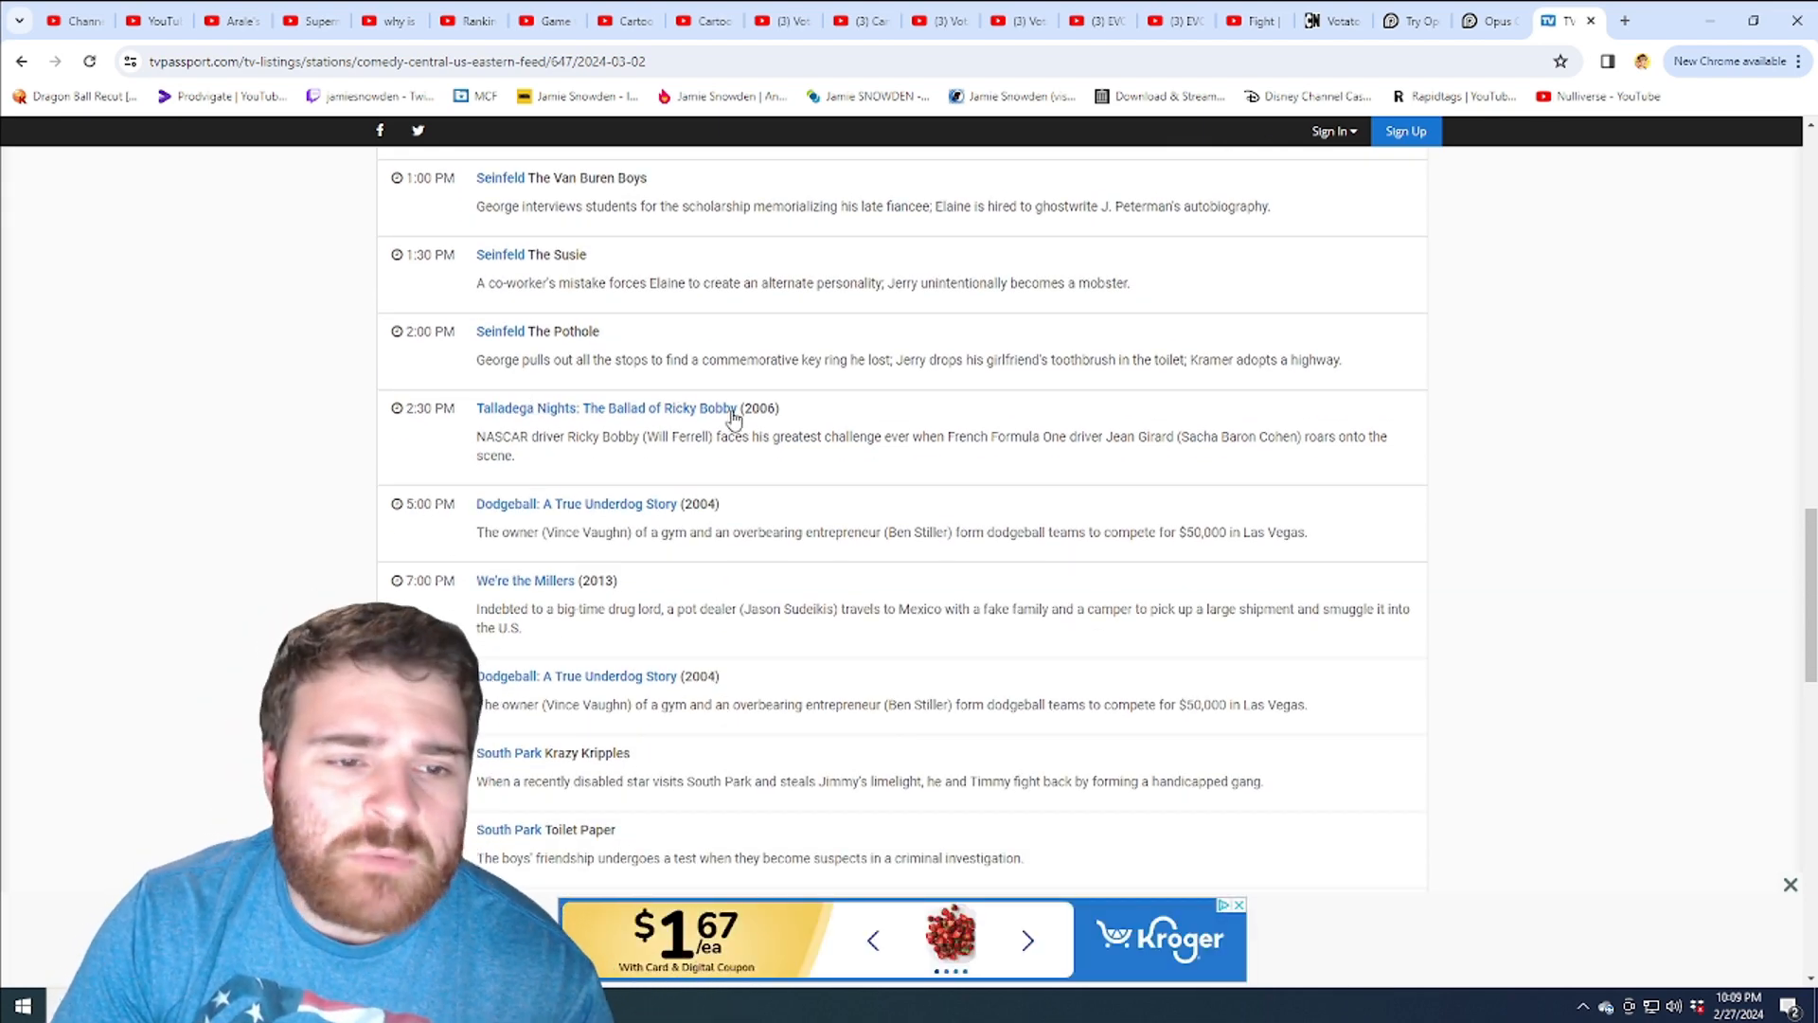
mouse_move(475, 528)
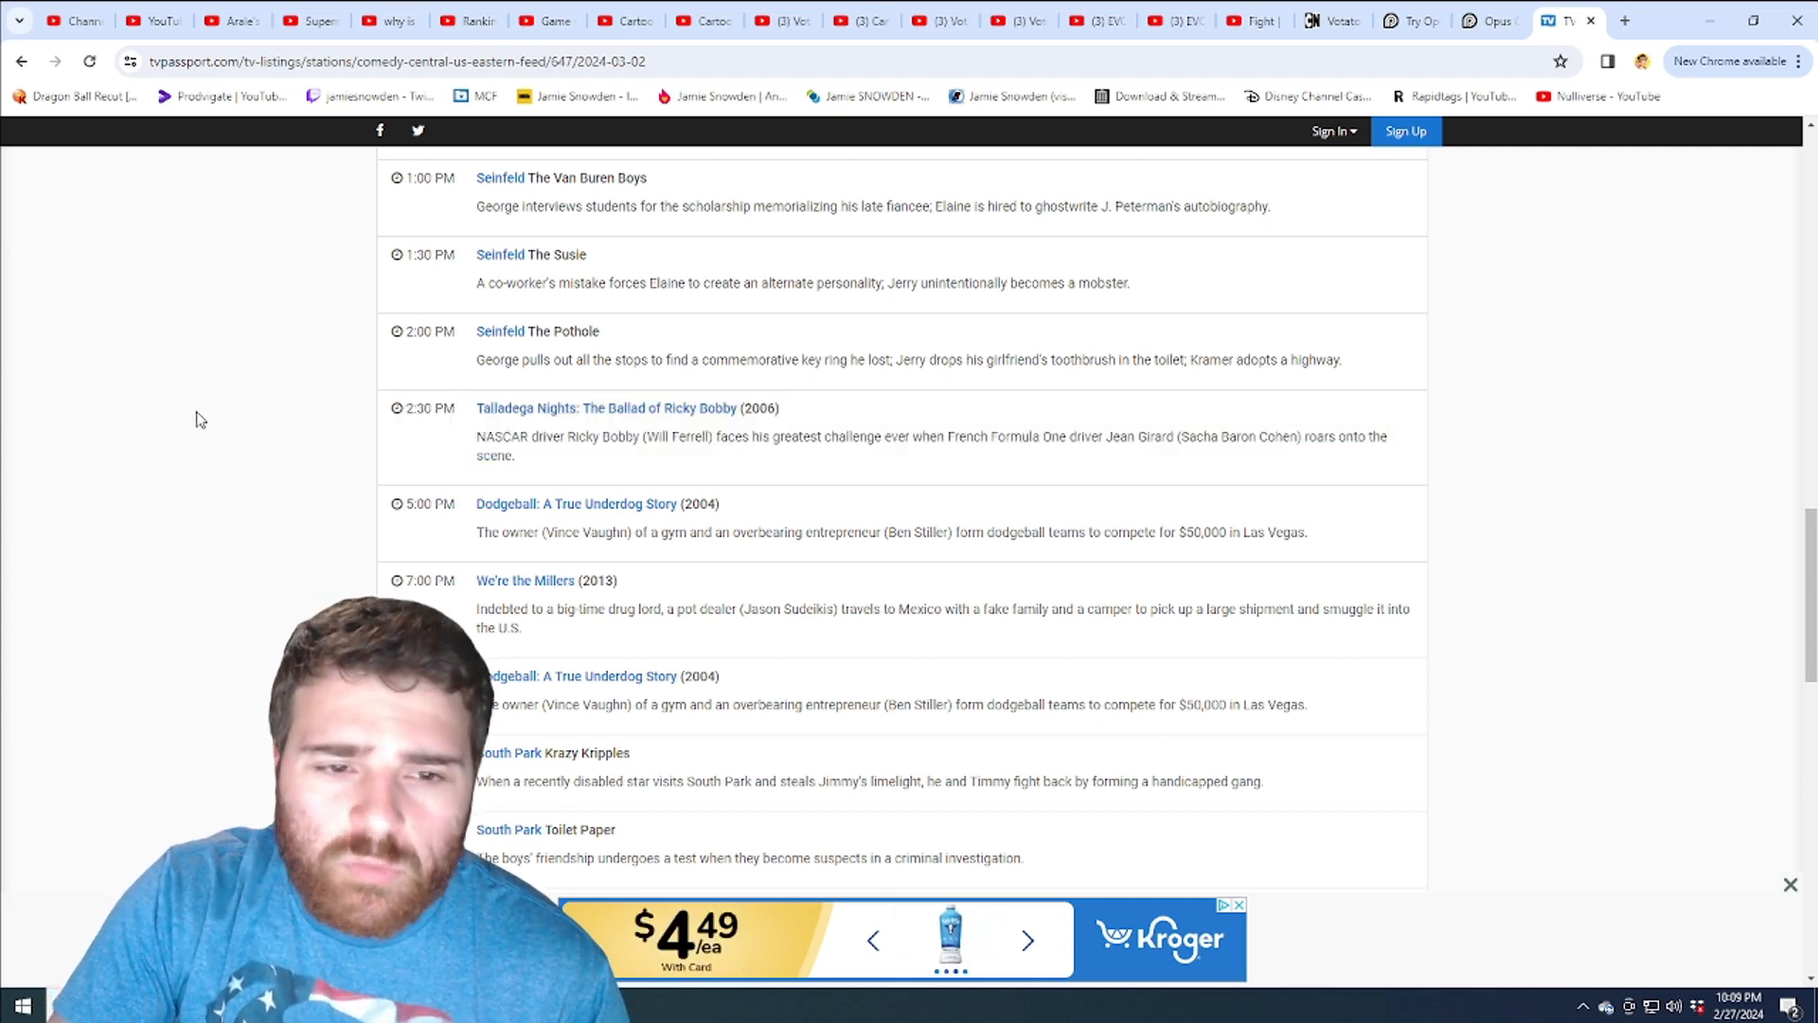
mouse_move(226, 382)
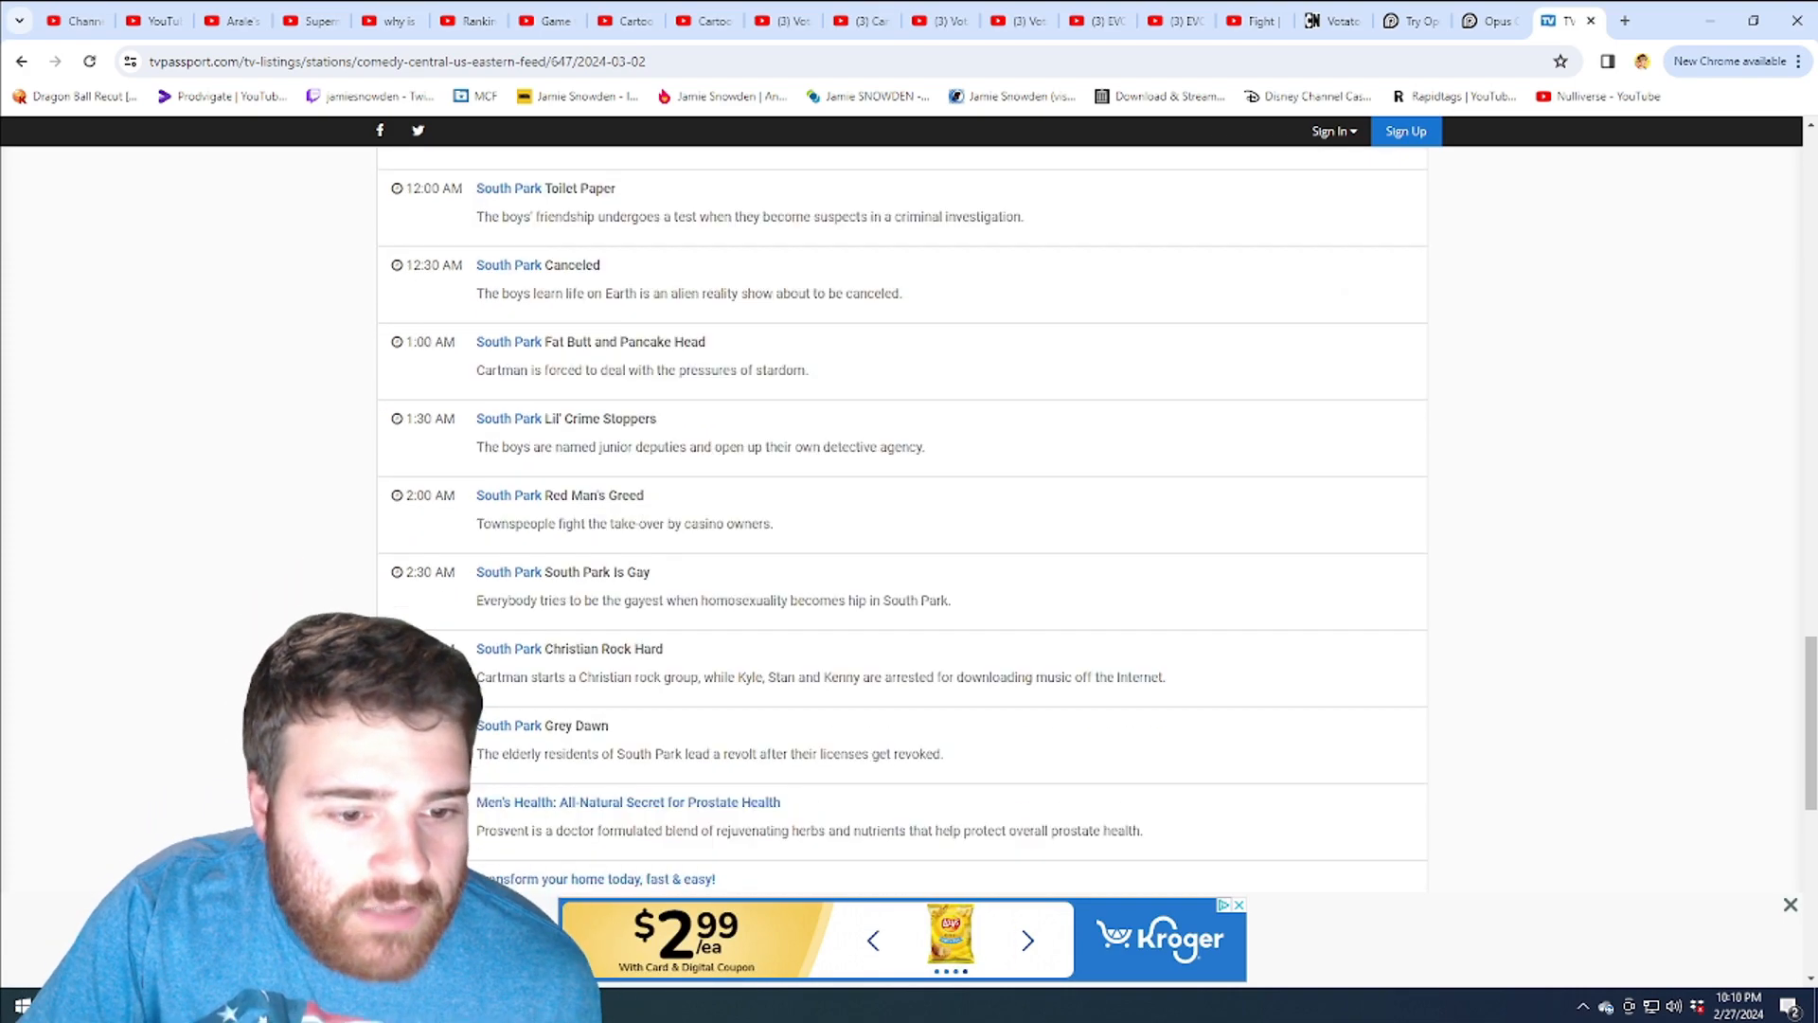
scroll(up, 3)
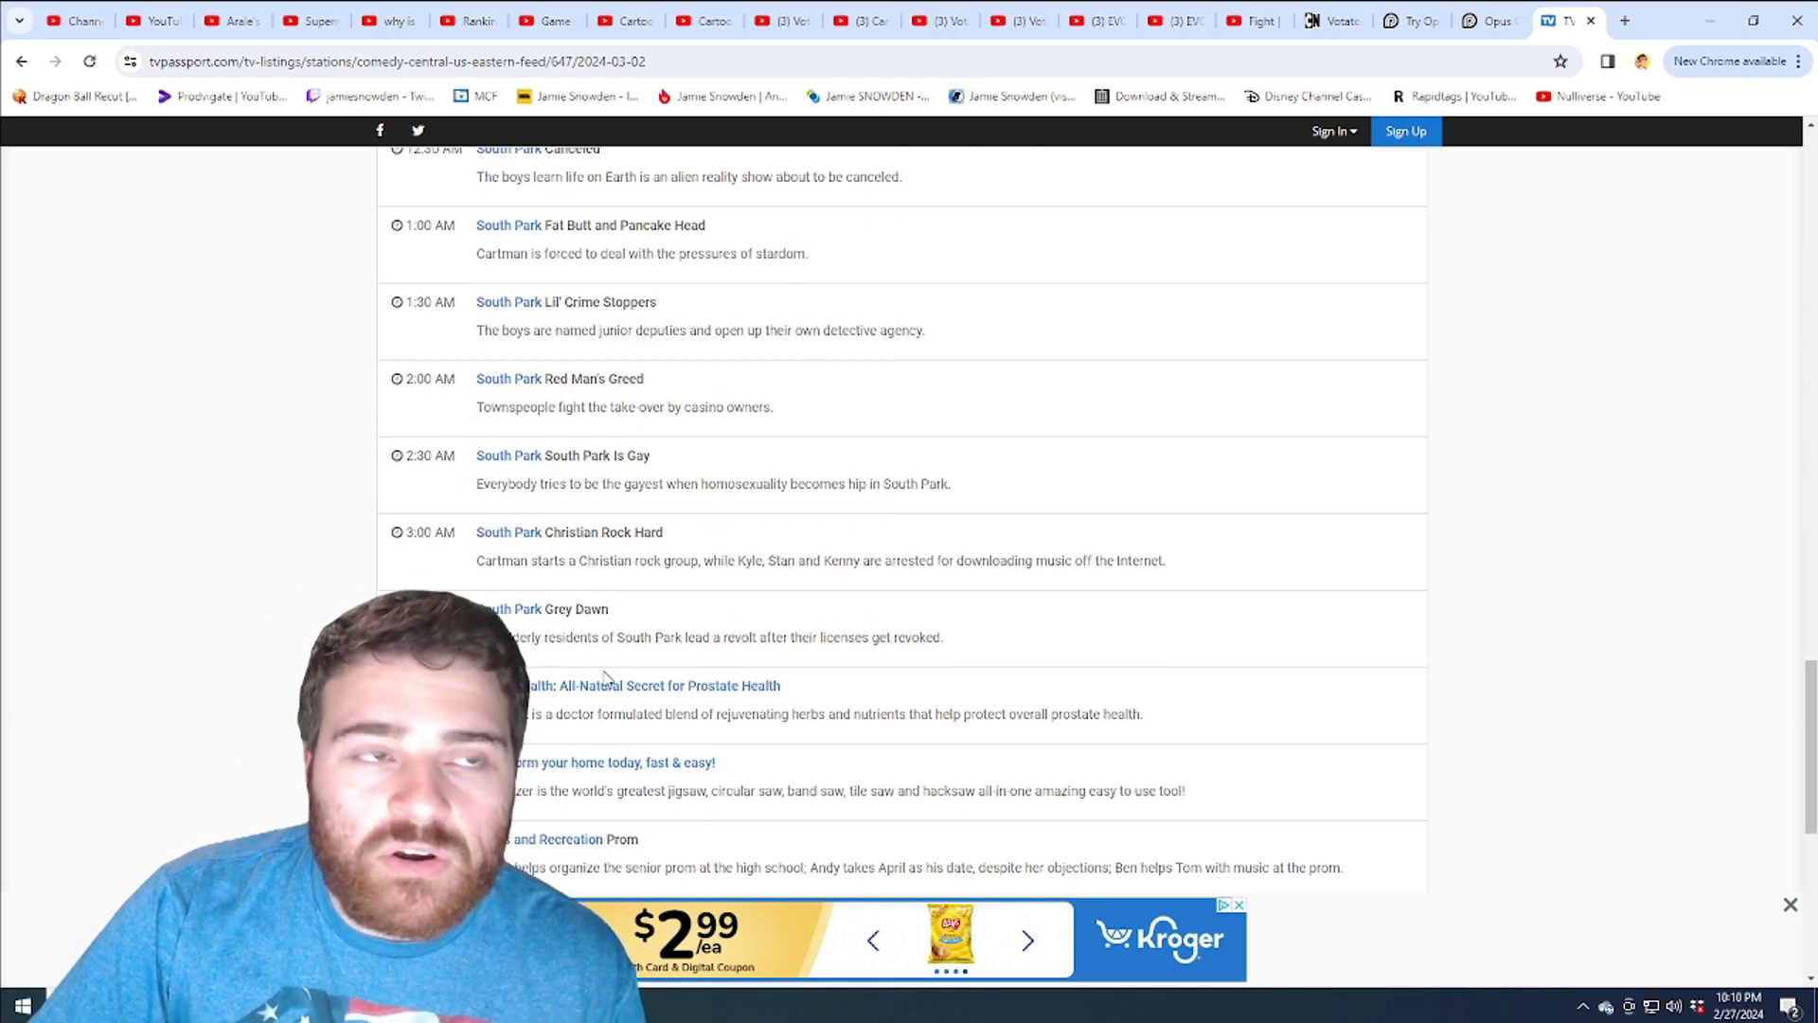
scroll(down, 3)
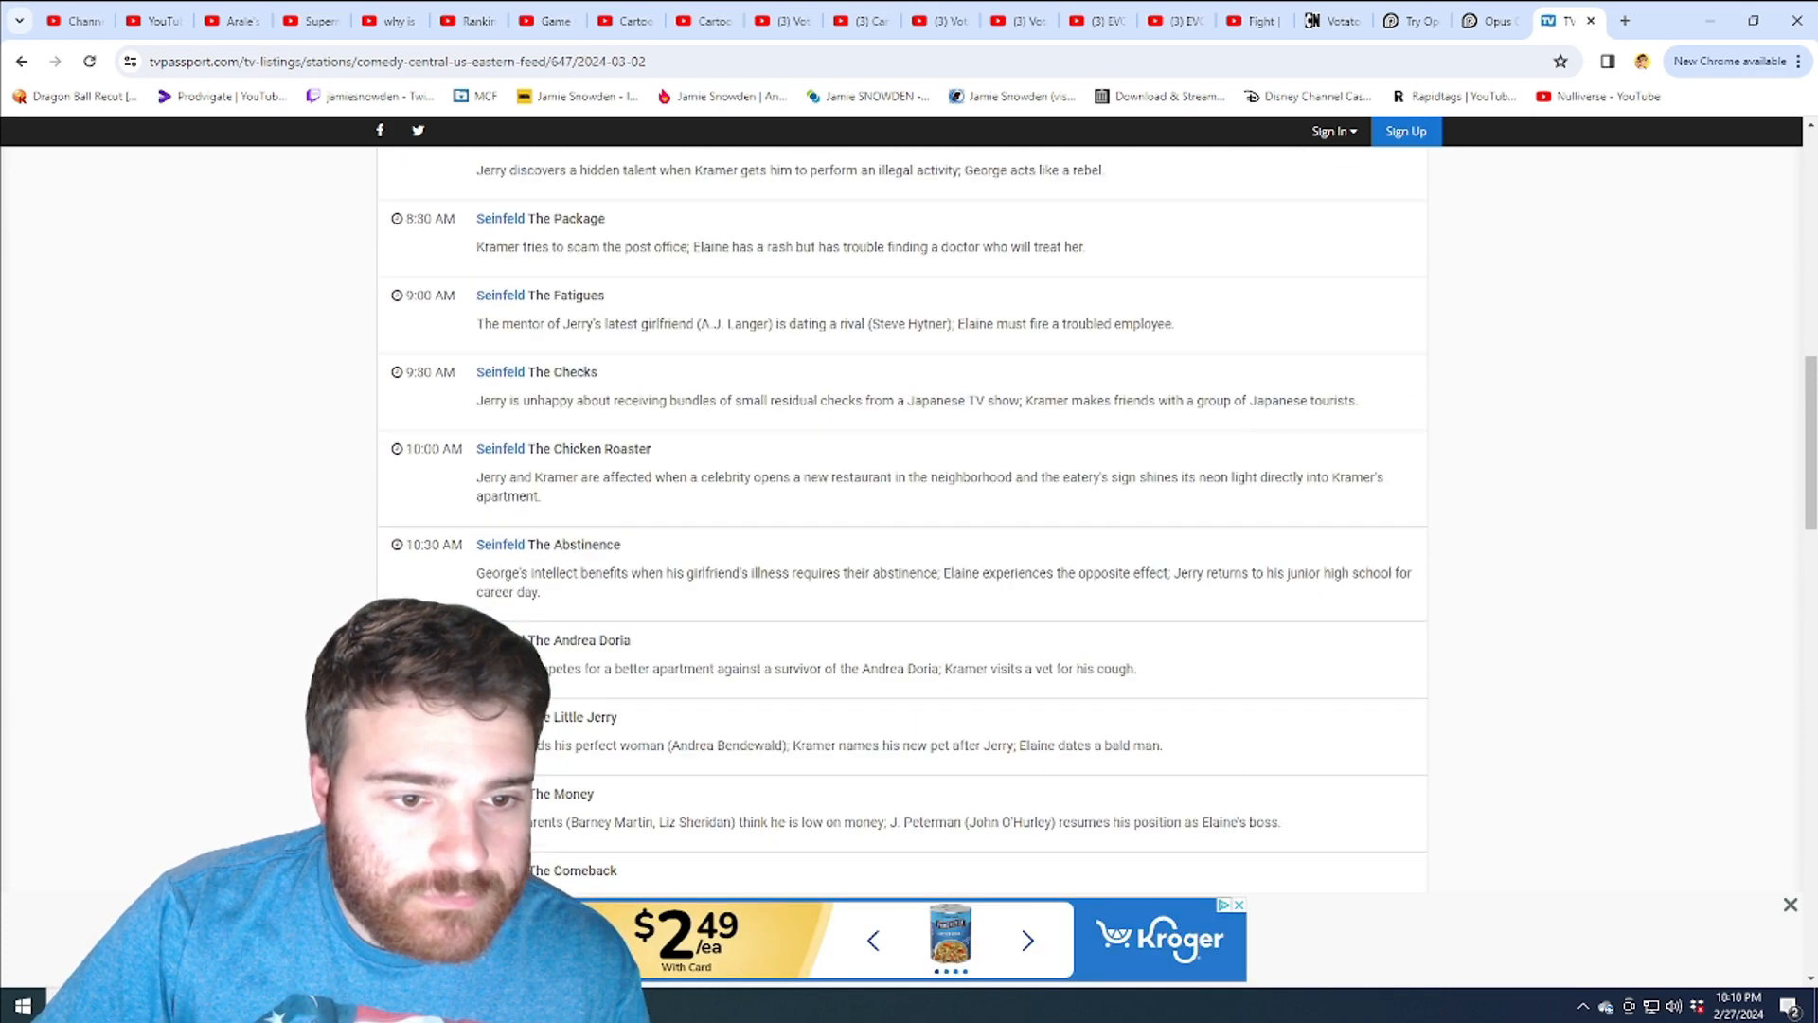
scroll(down, 3)
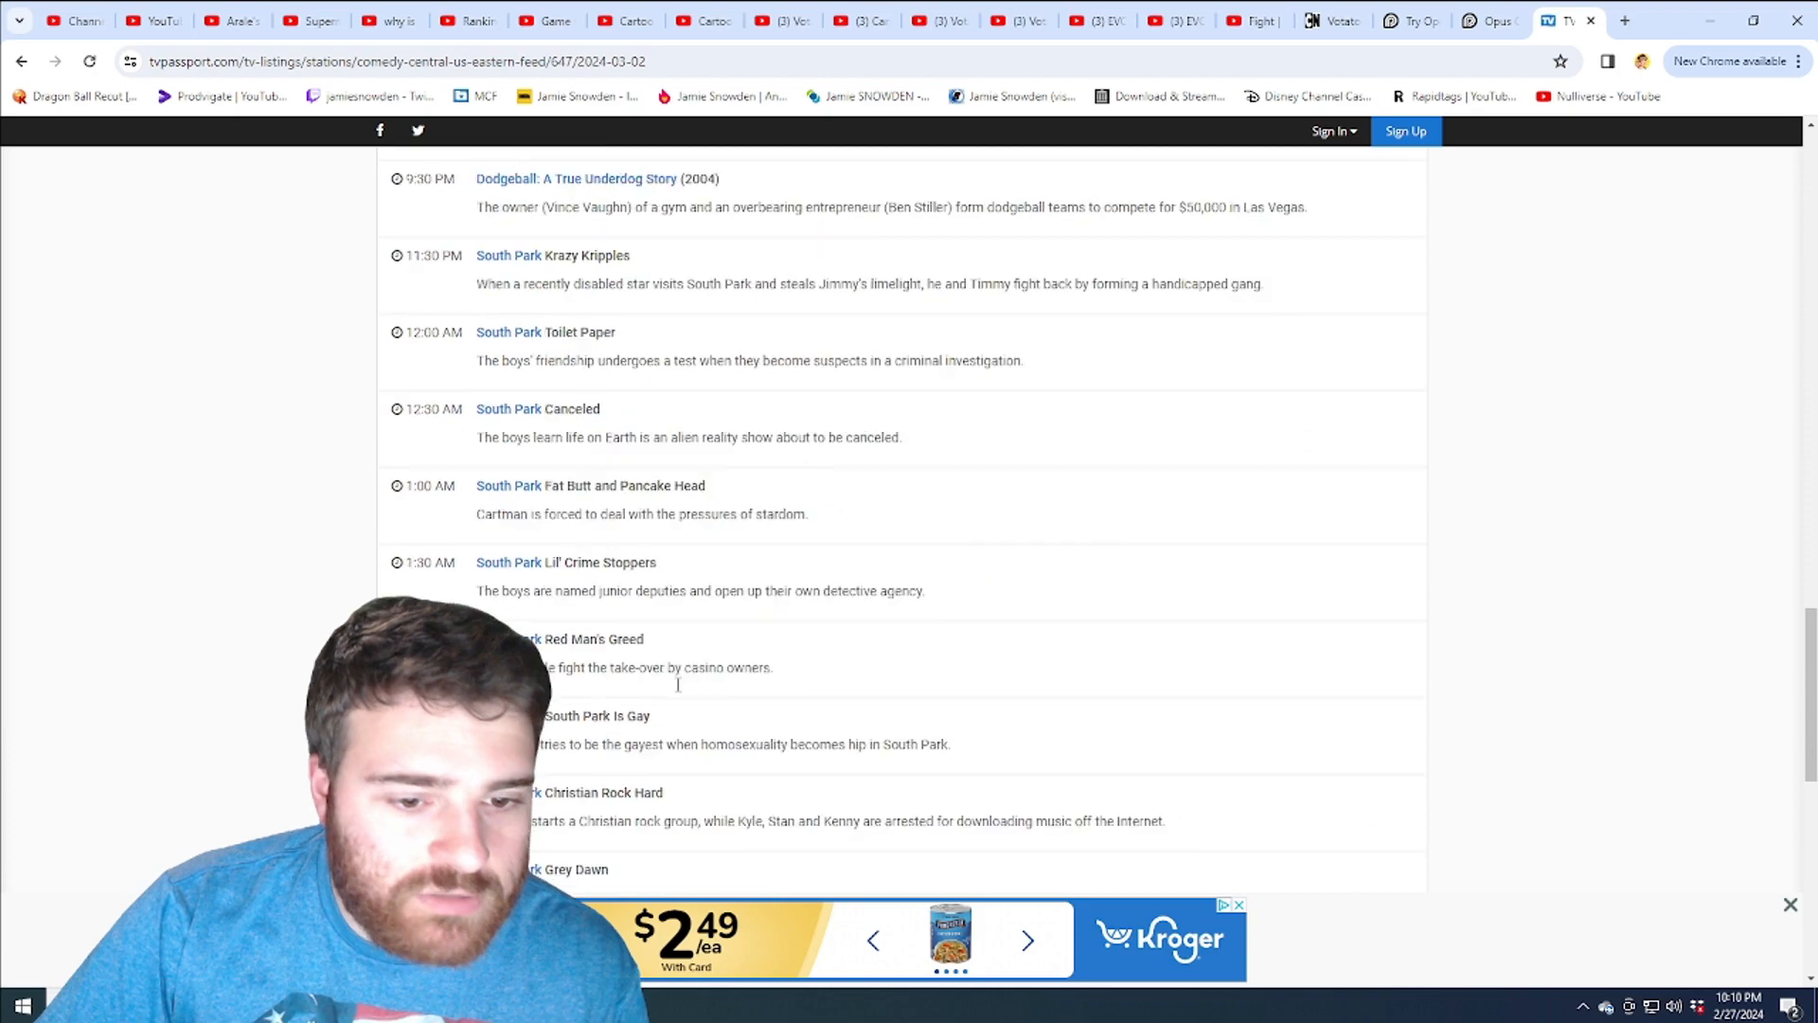
scroll(up, 3)
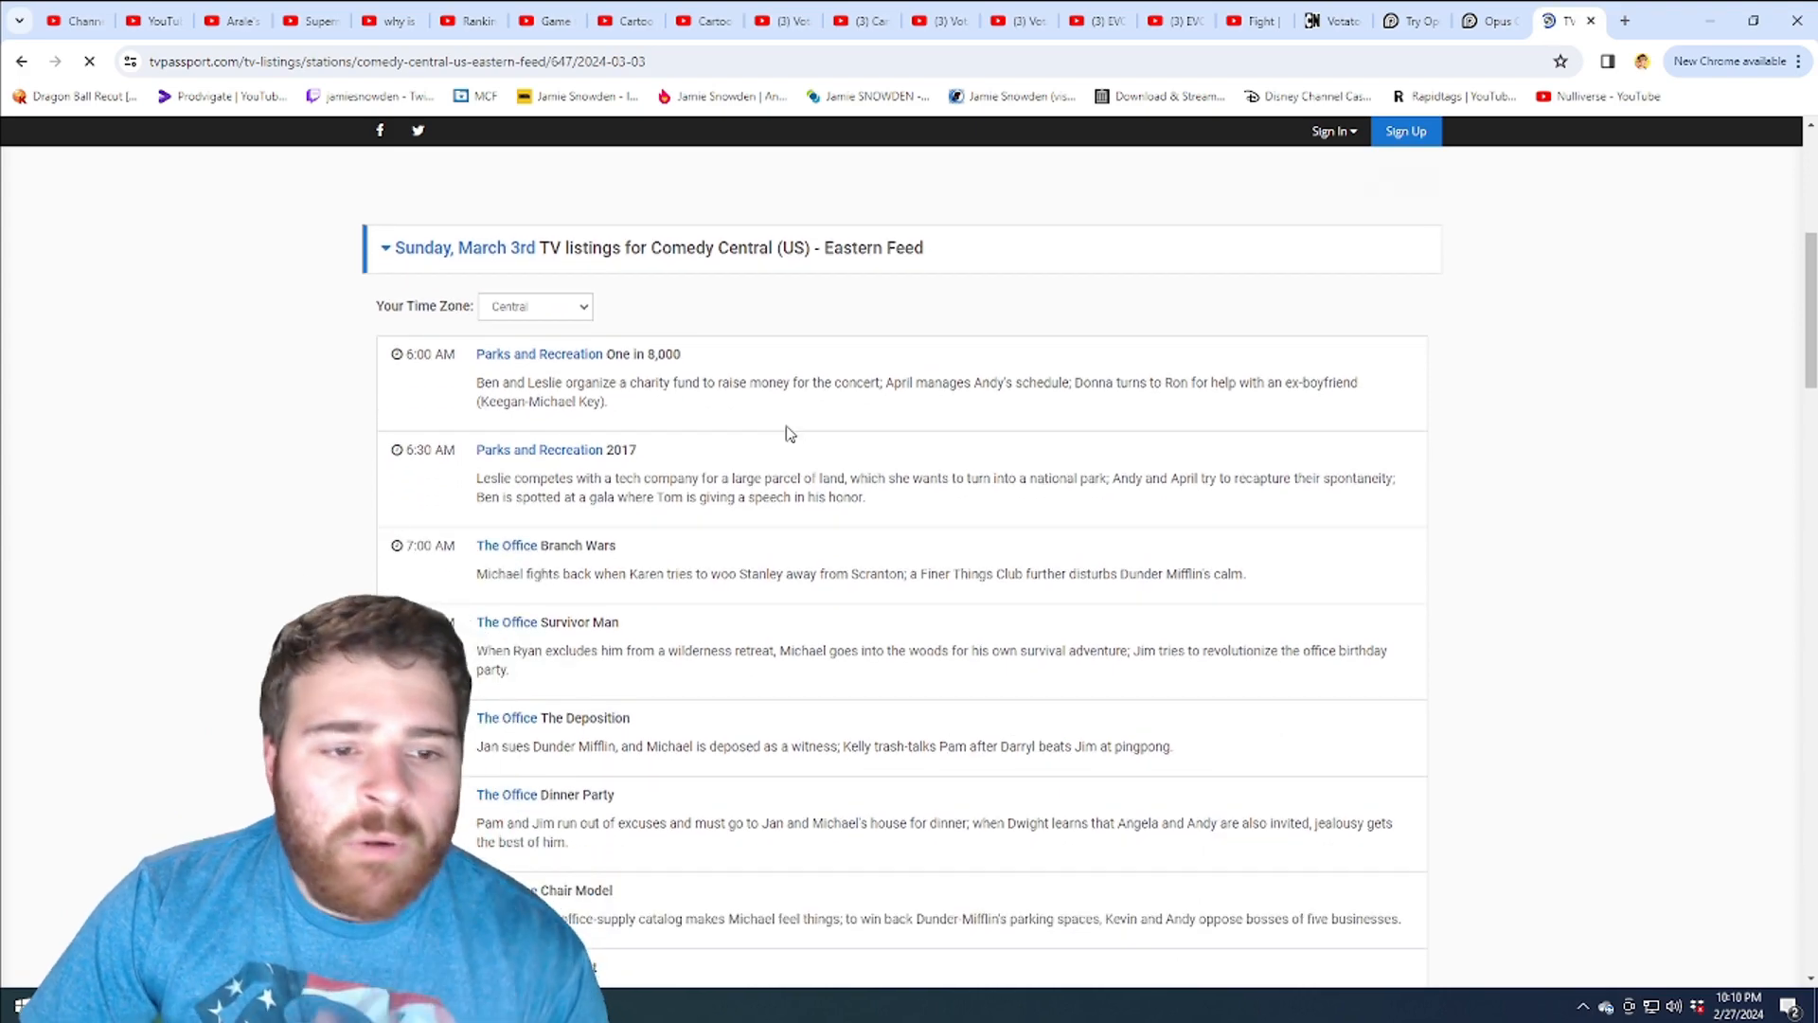
Read the Sunday, March 3rd listings down to the overnight South Park block.
scroll(down, 3)
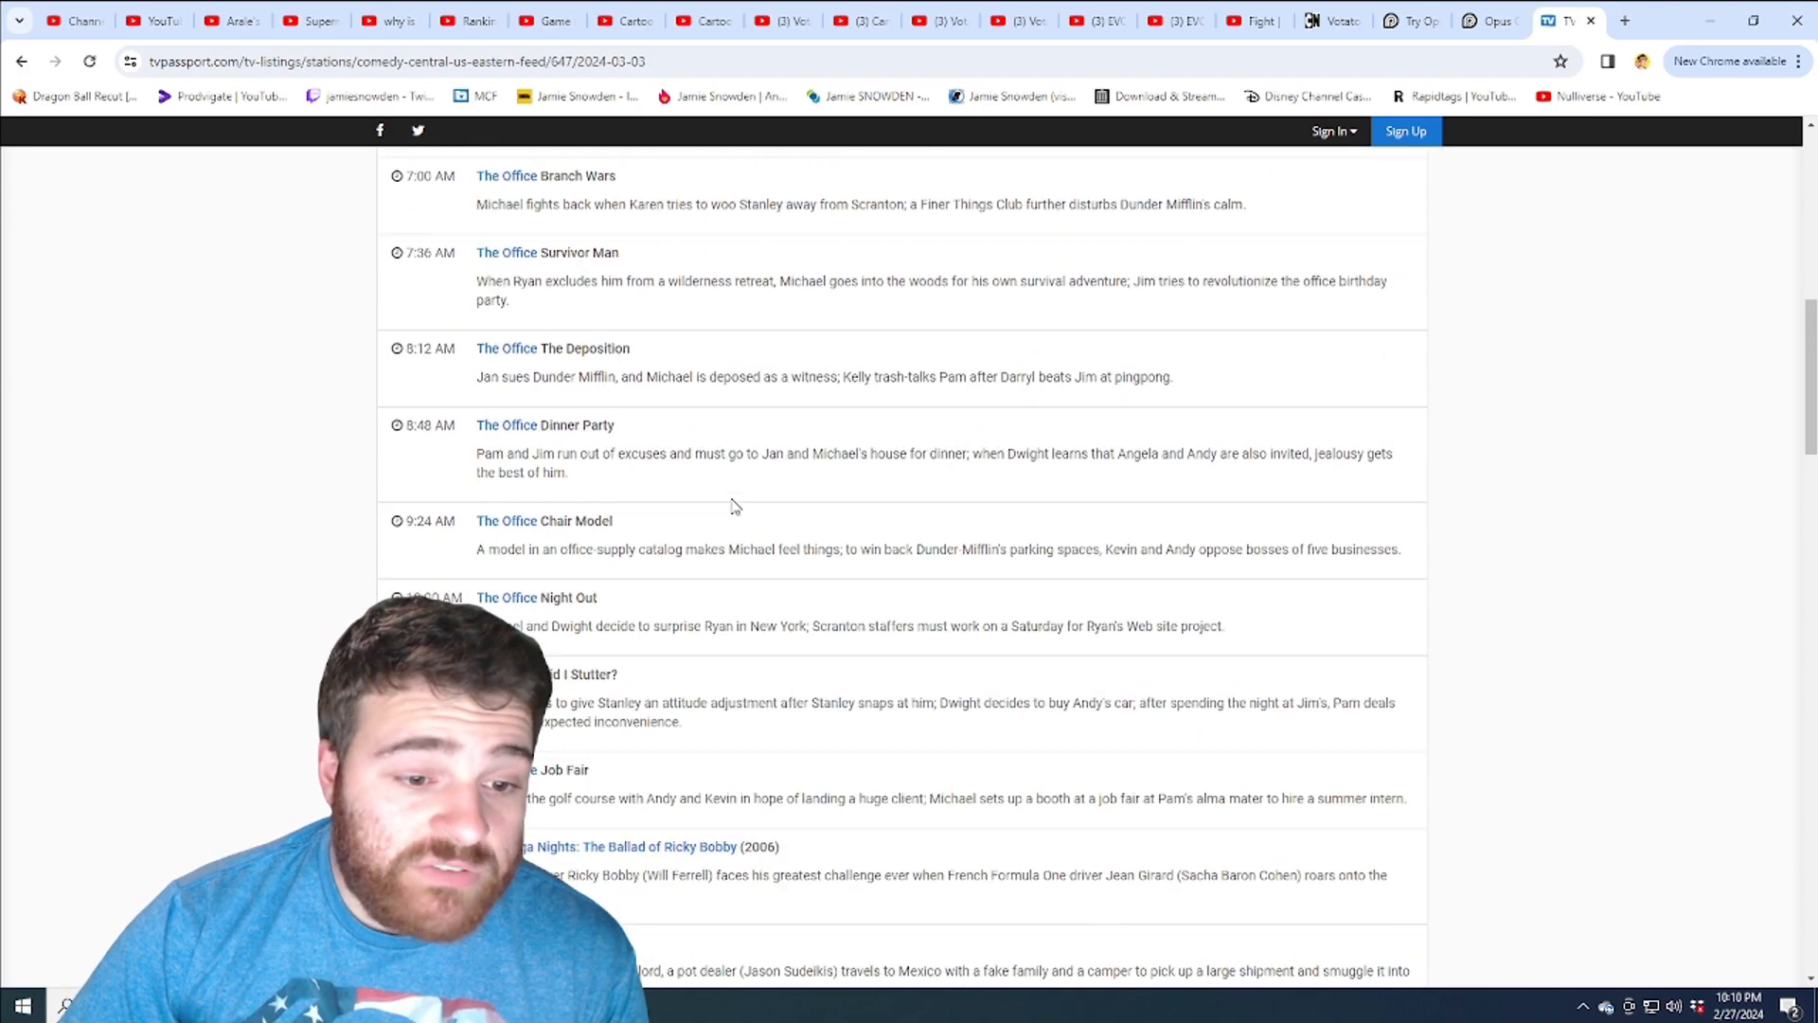
scroll(down, 3)
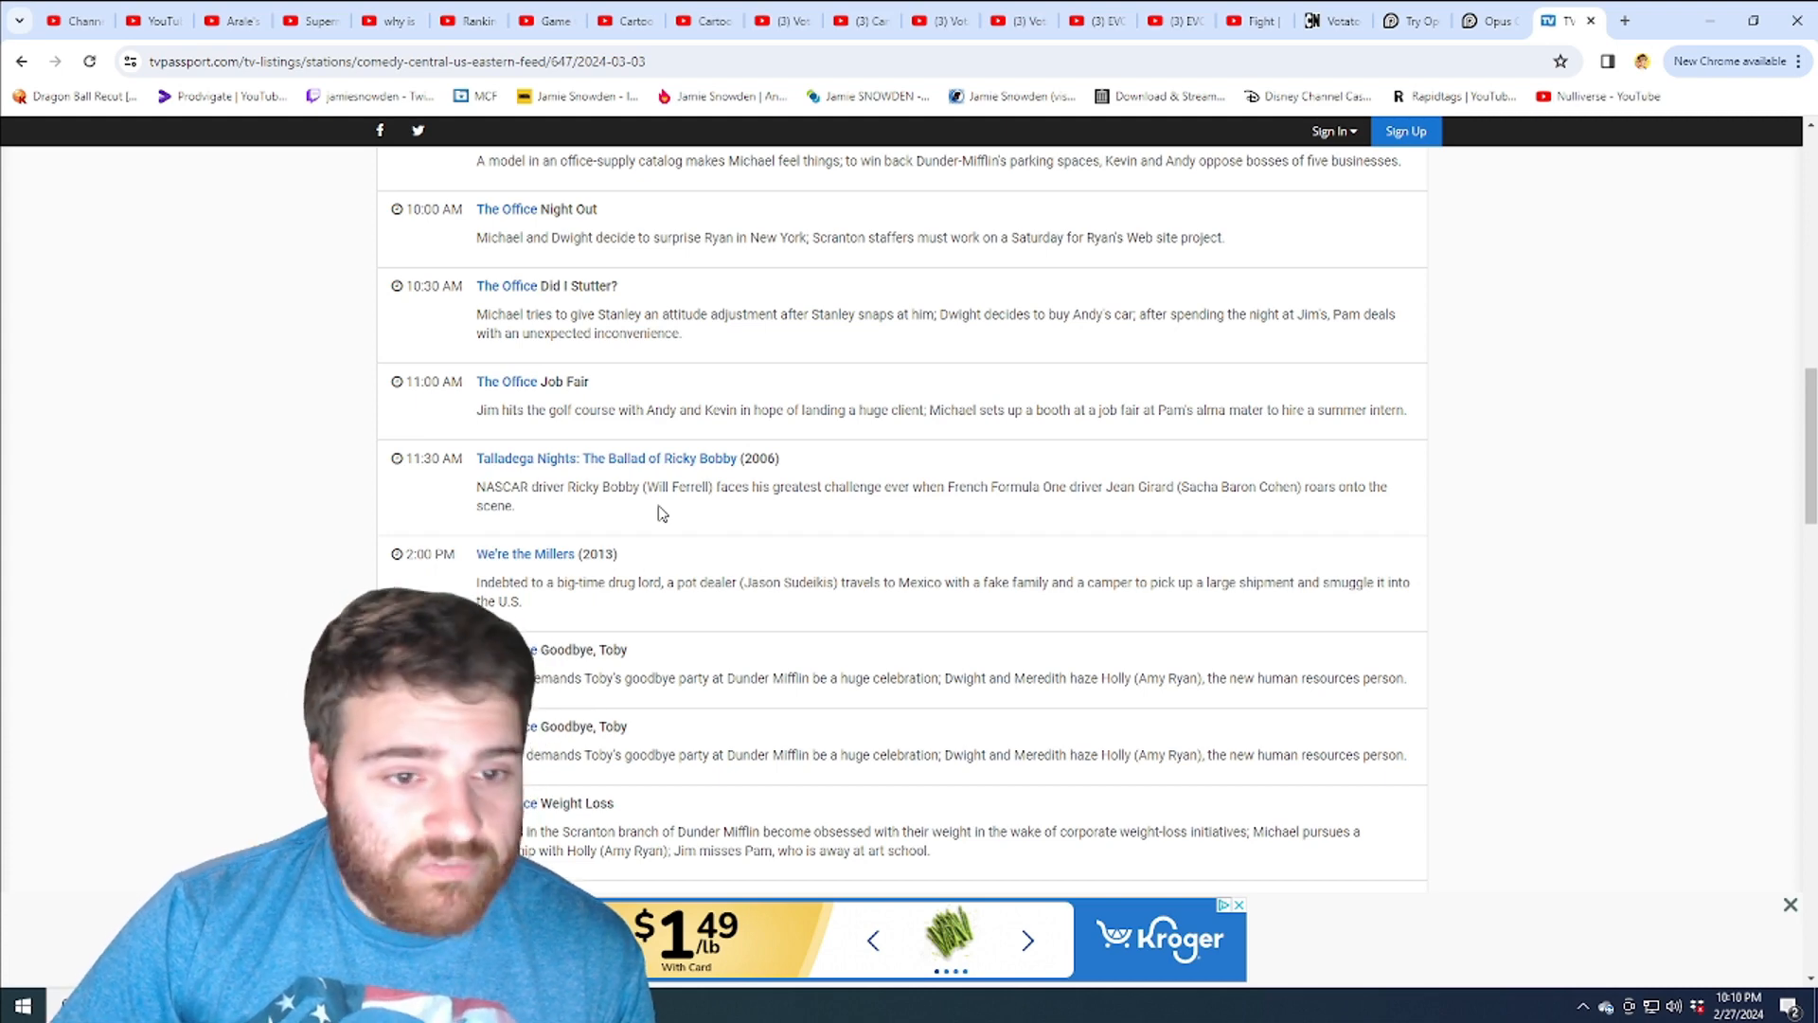
scroll(down, 3)
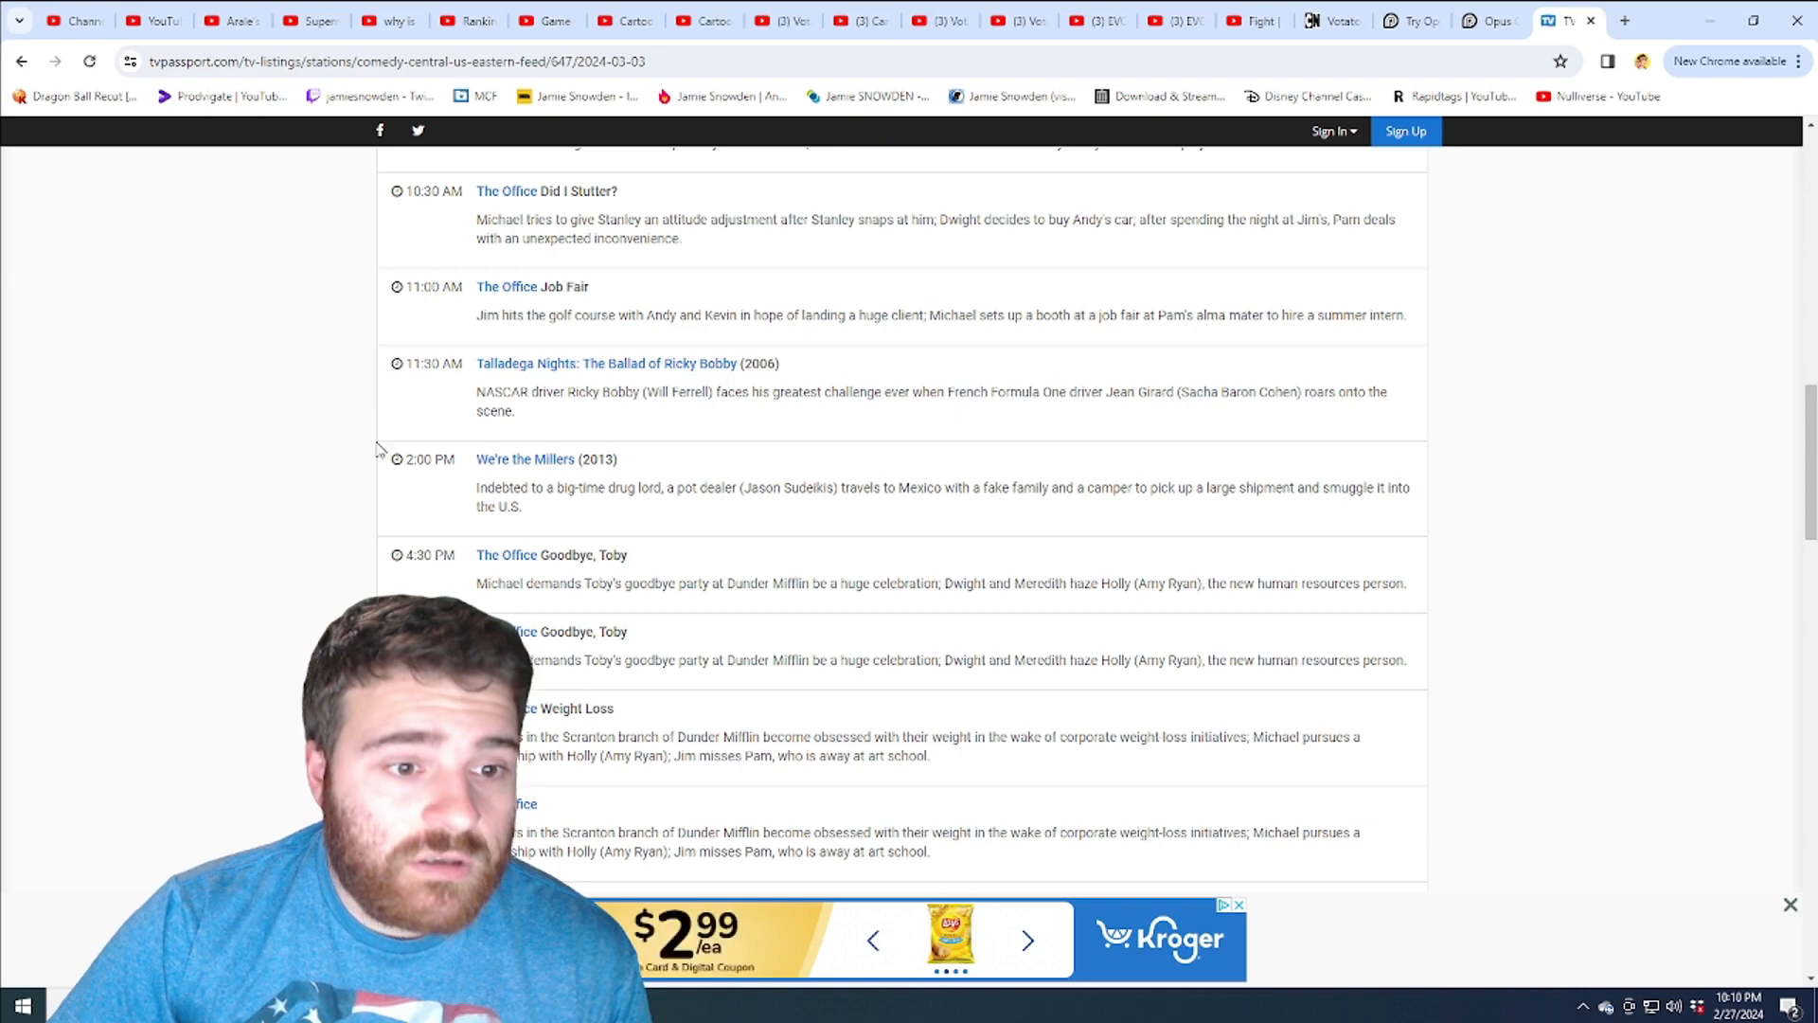
scroll(down, 3)
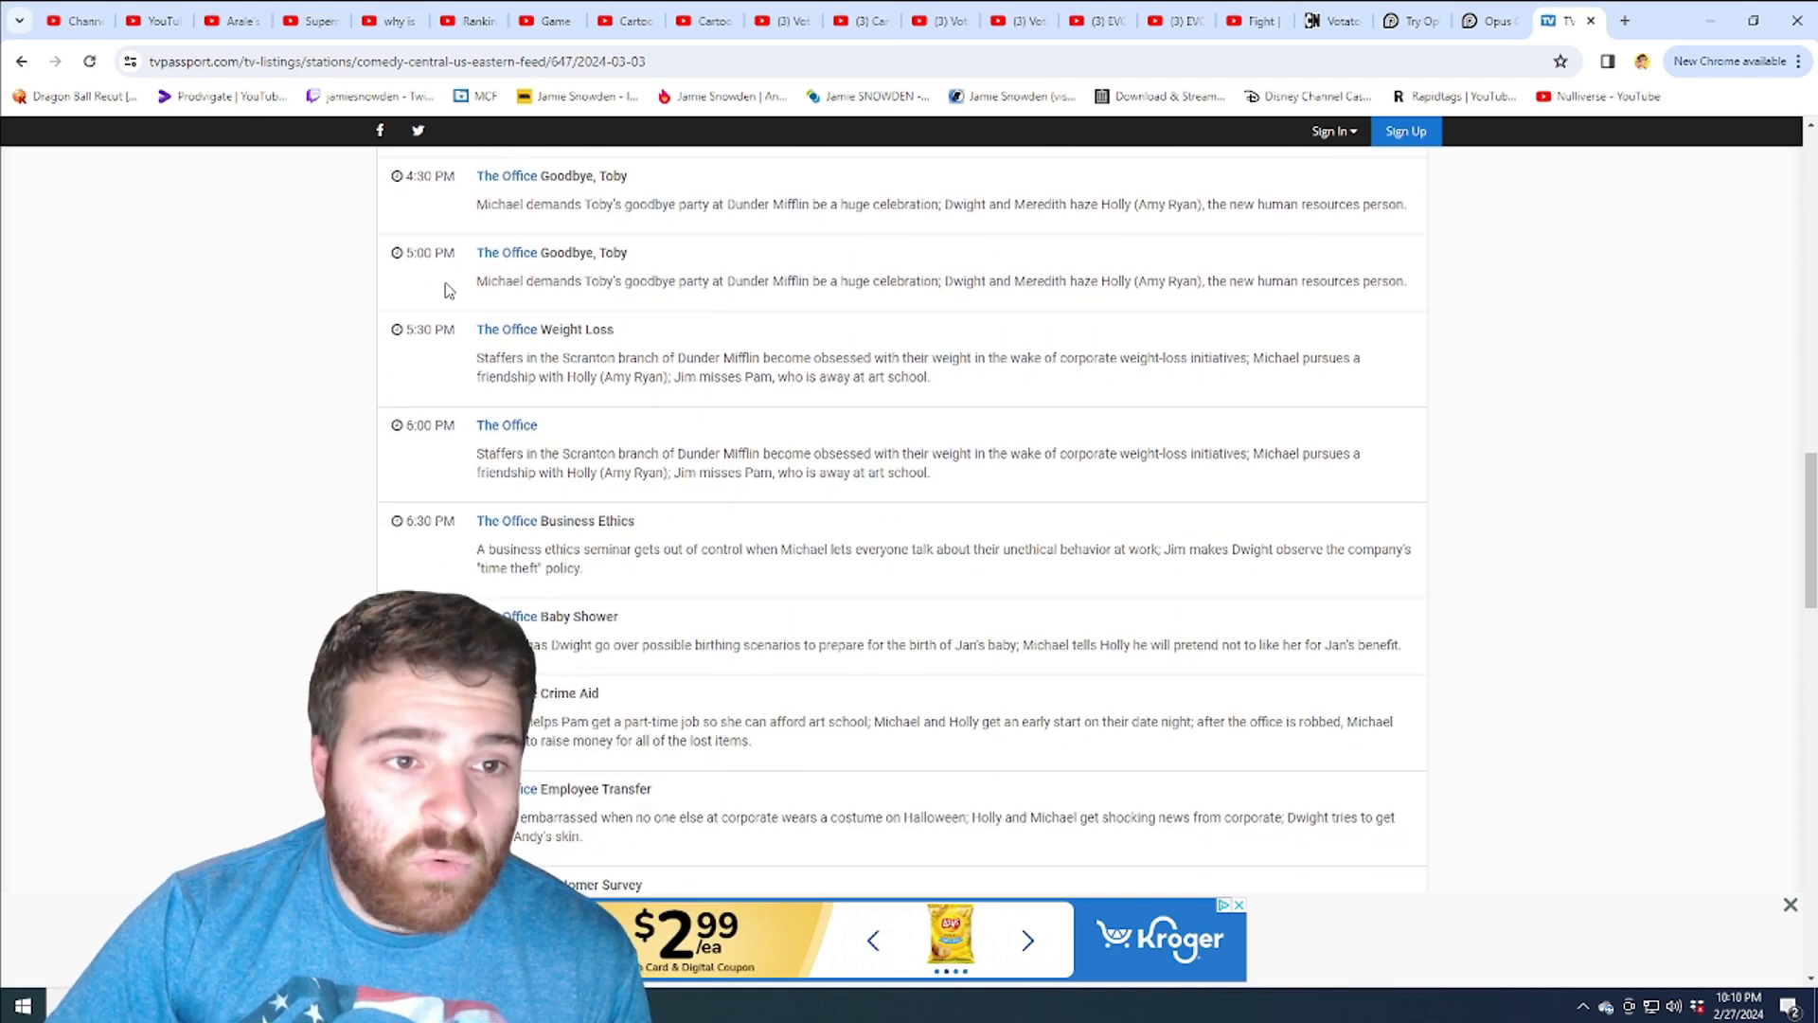
scroll(down, 3)
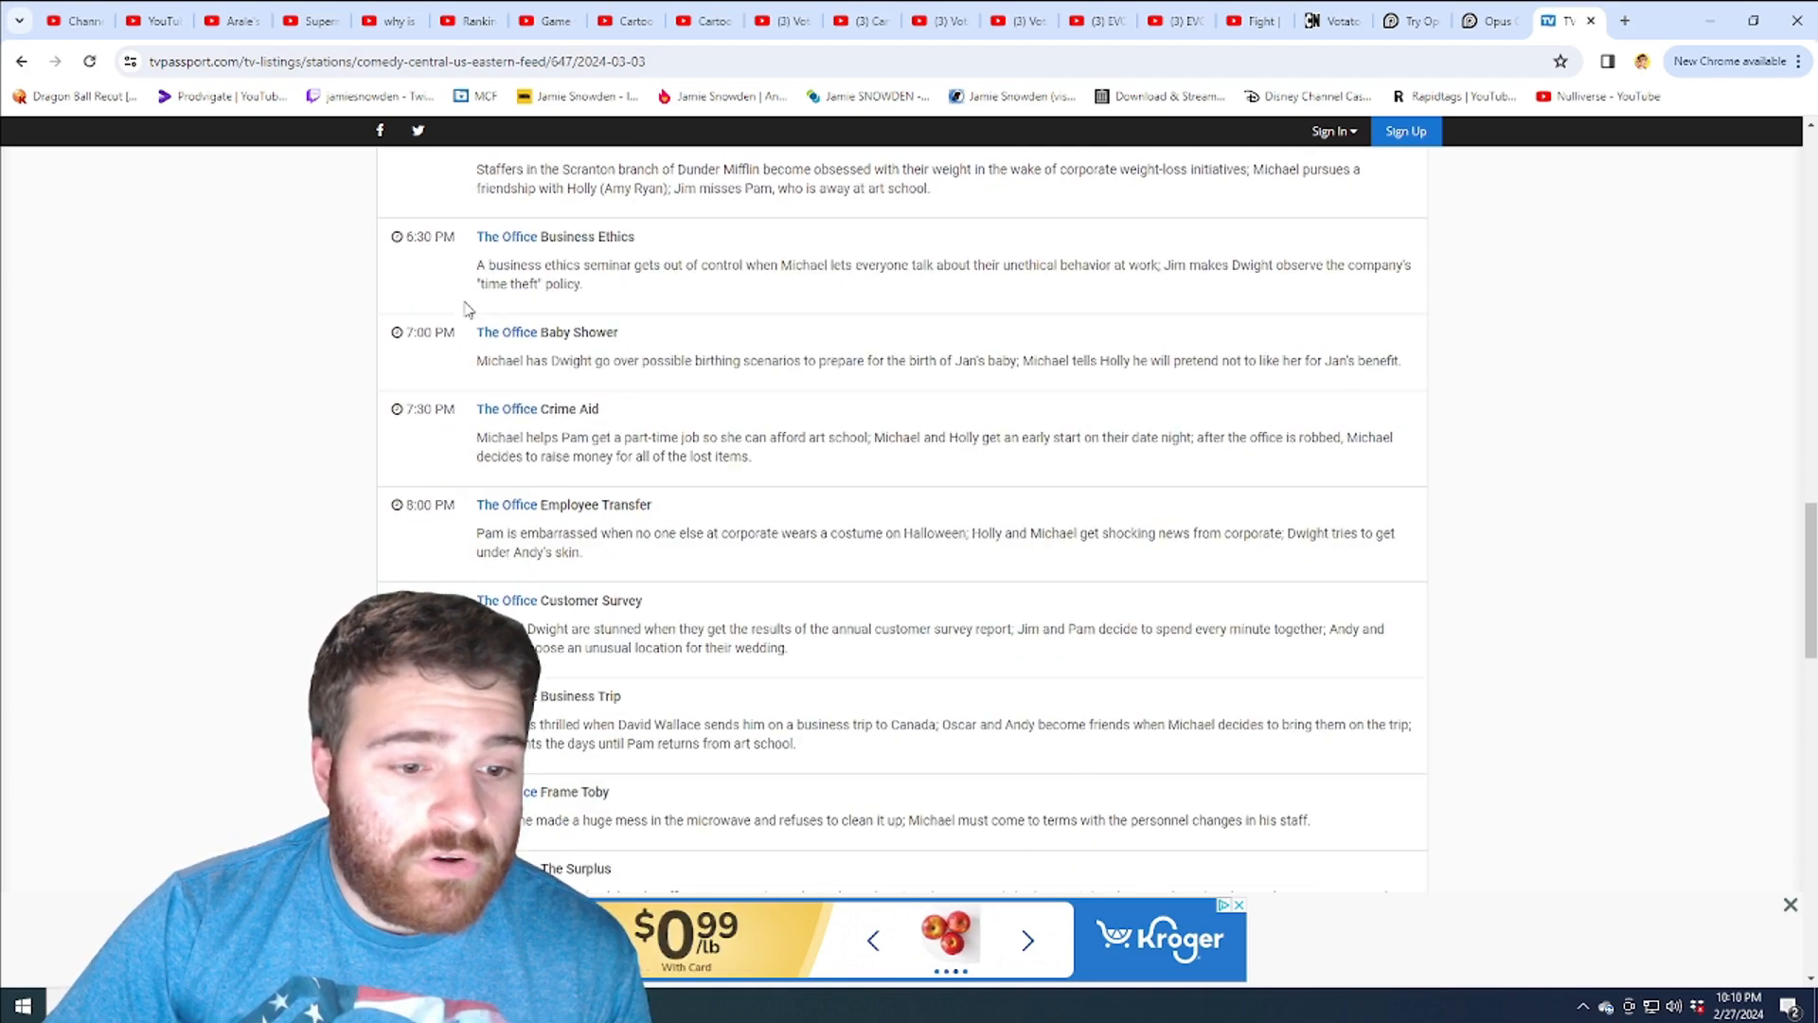
scroll(down, 3)
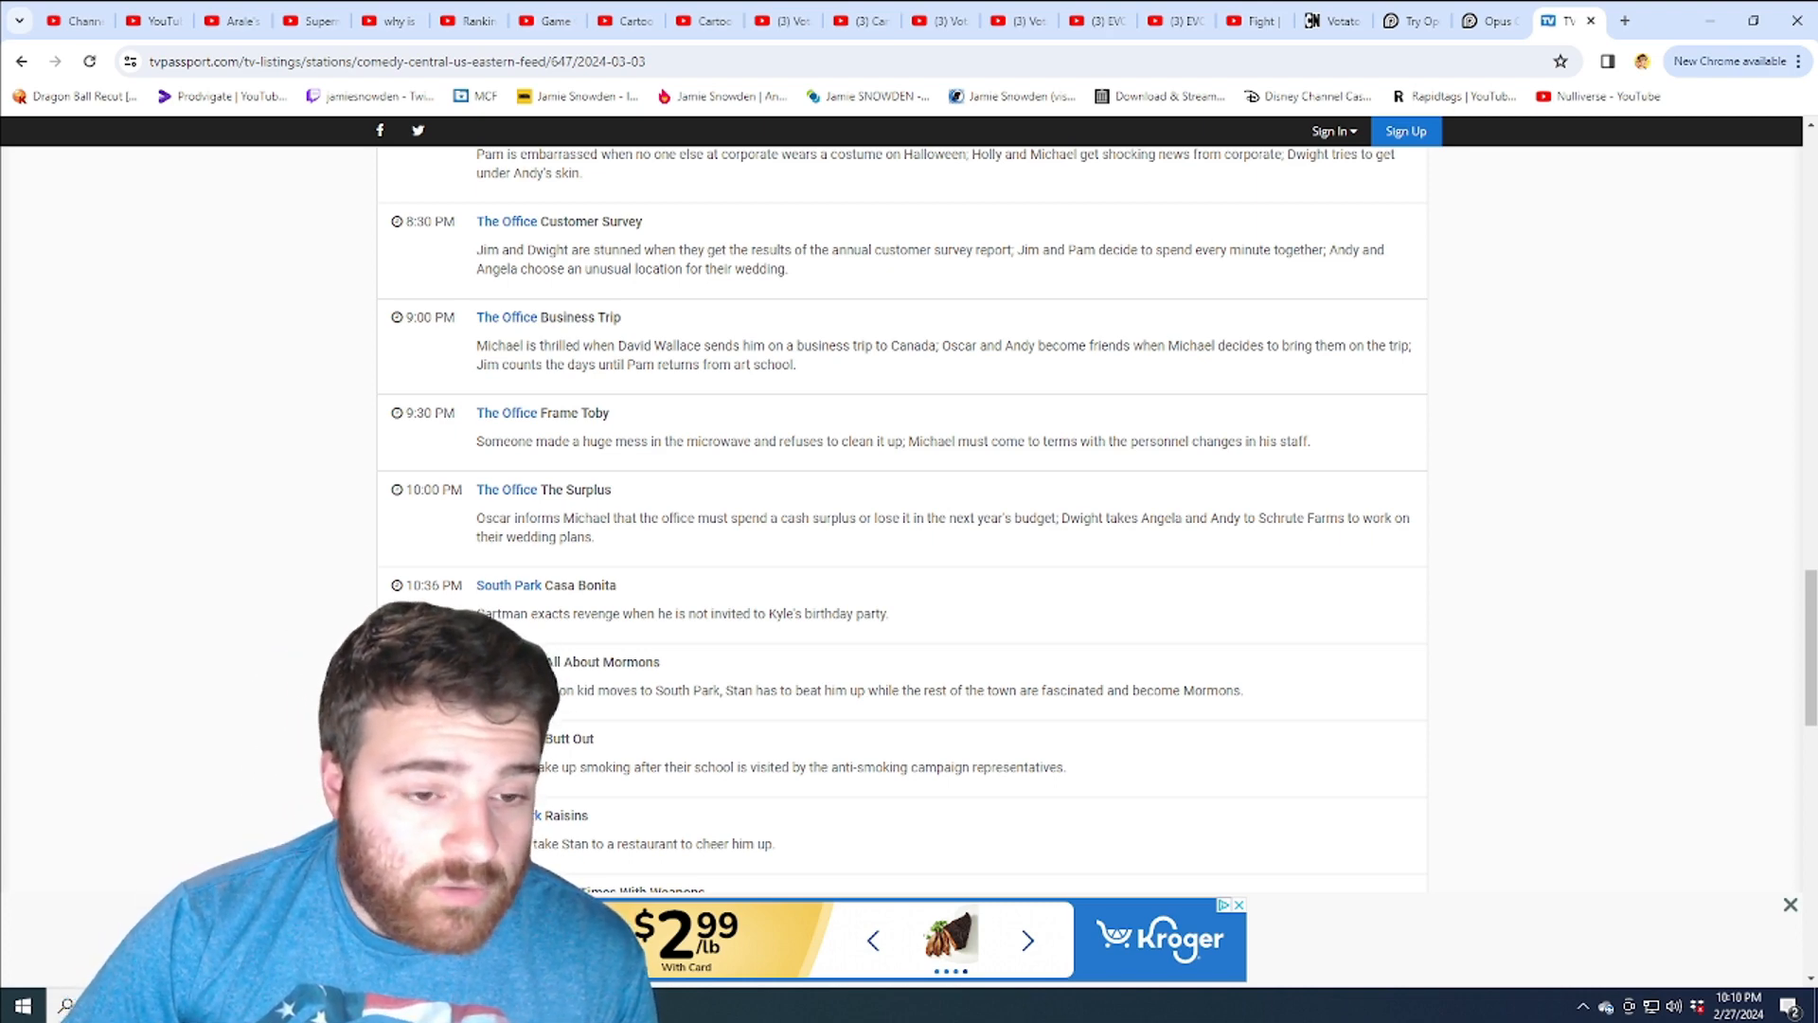
scroll(down, 3)
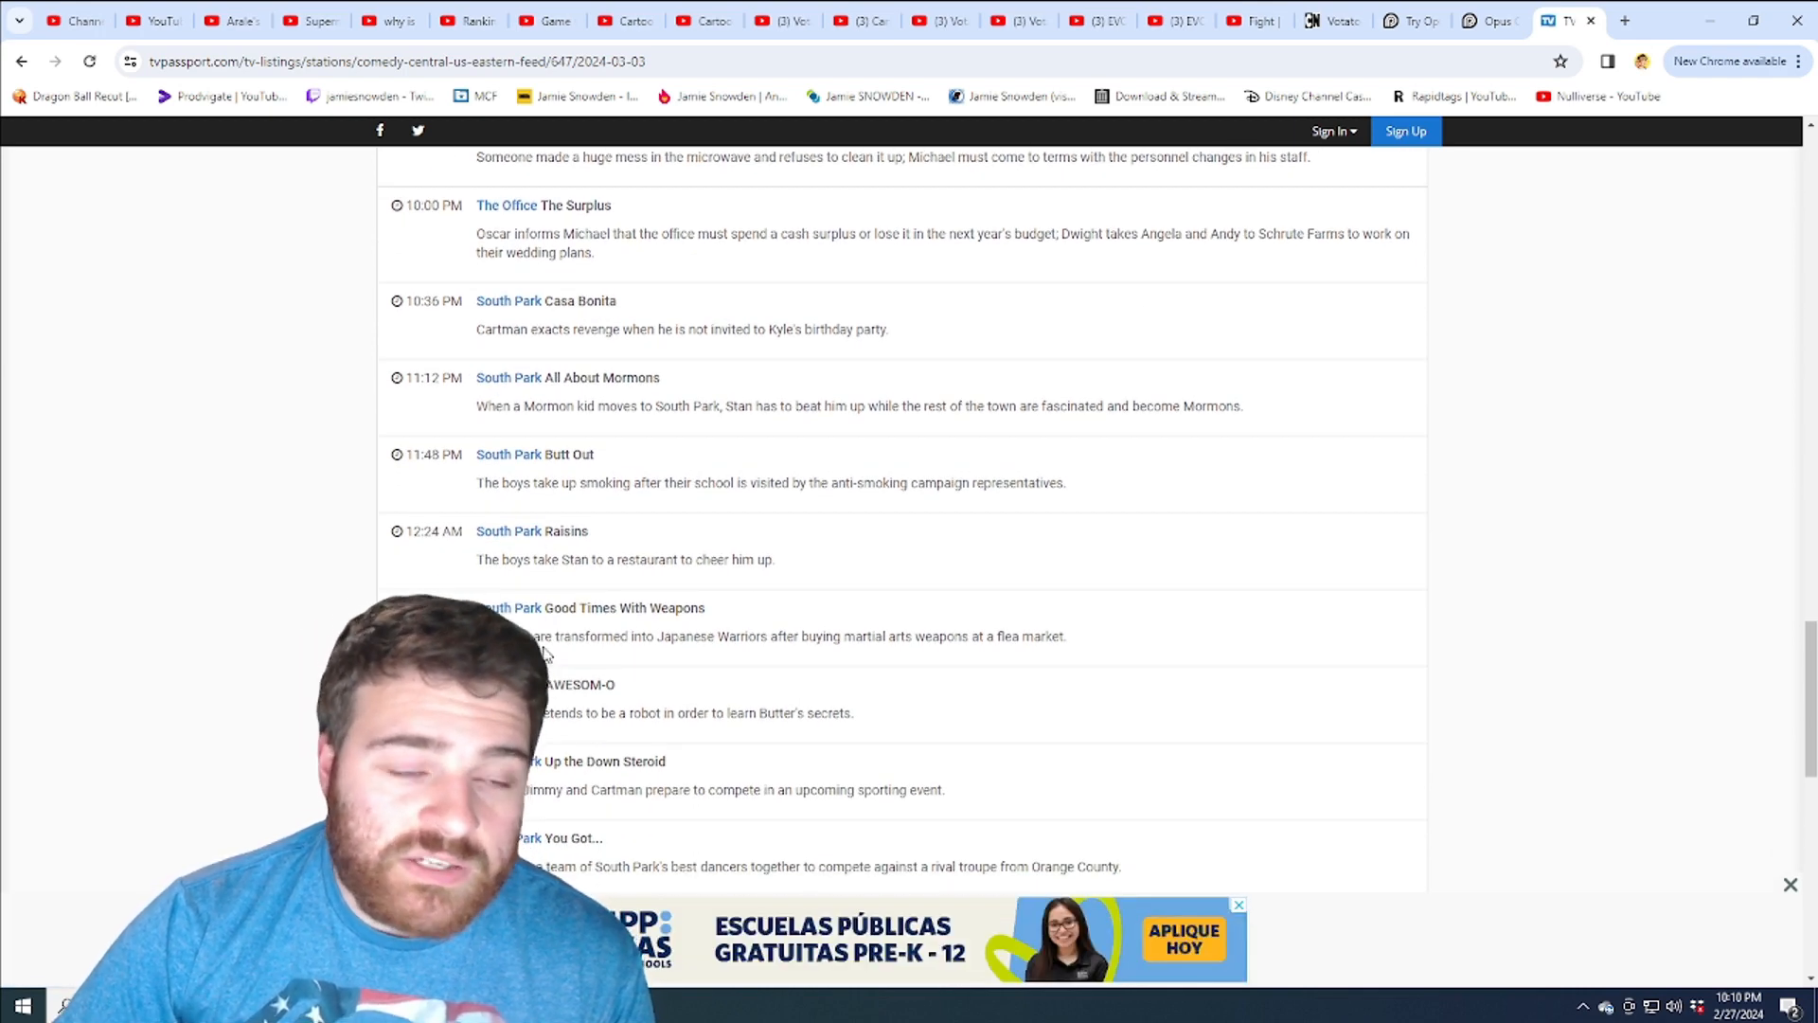
scroll(down, 3)
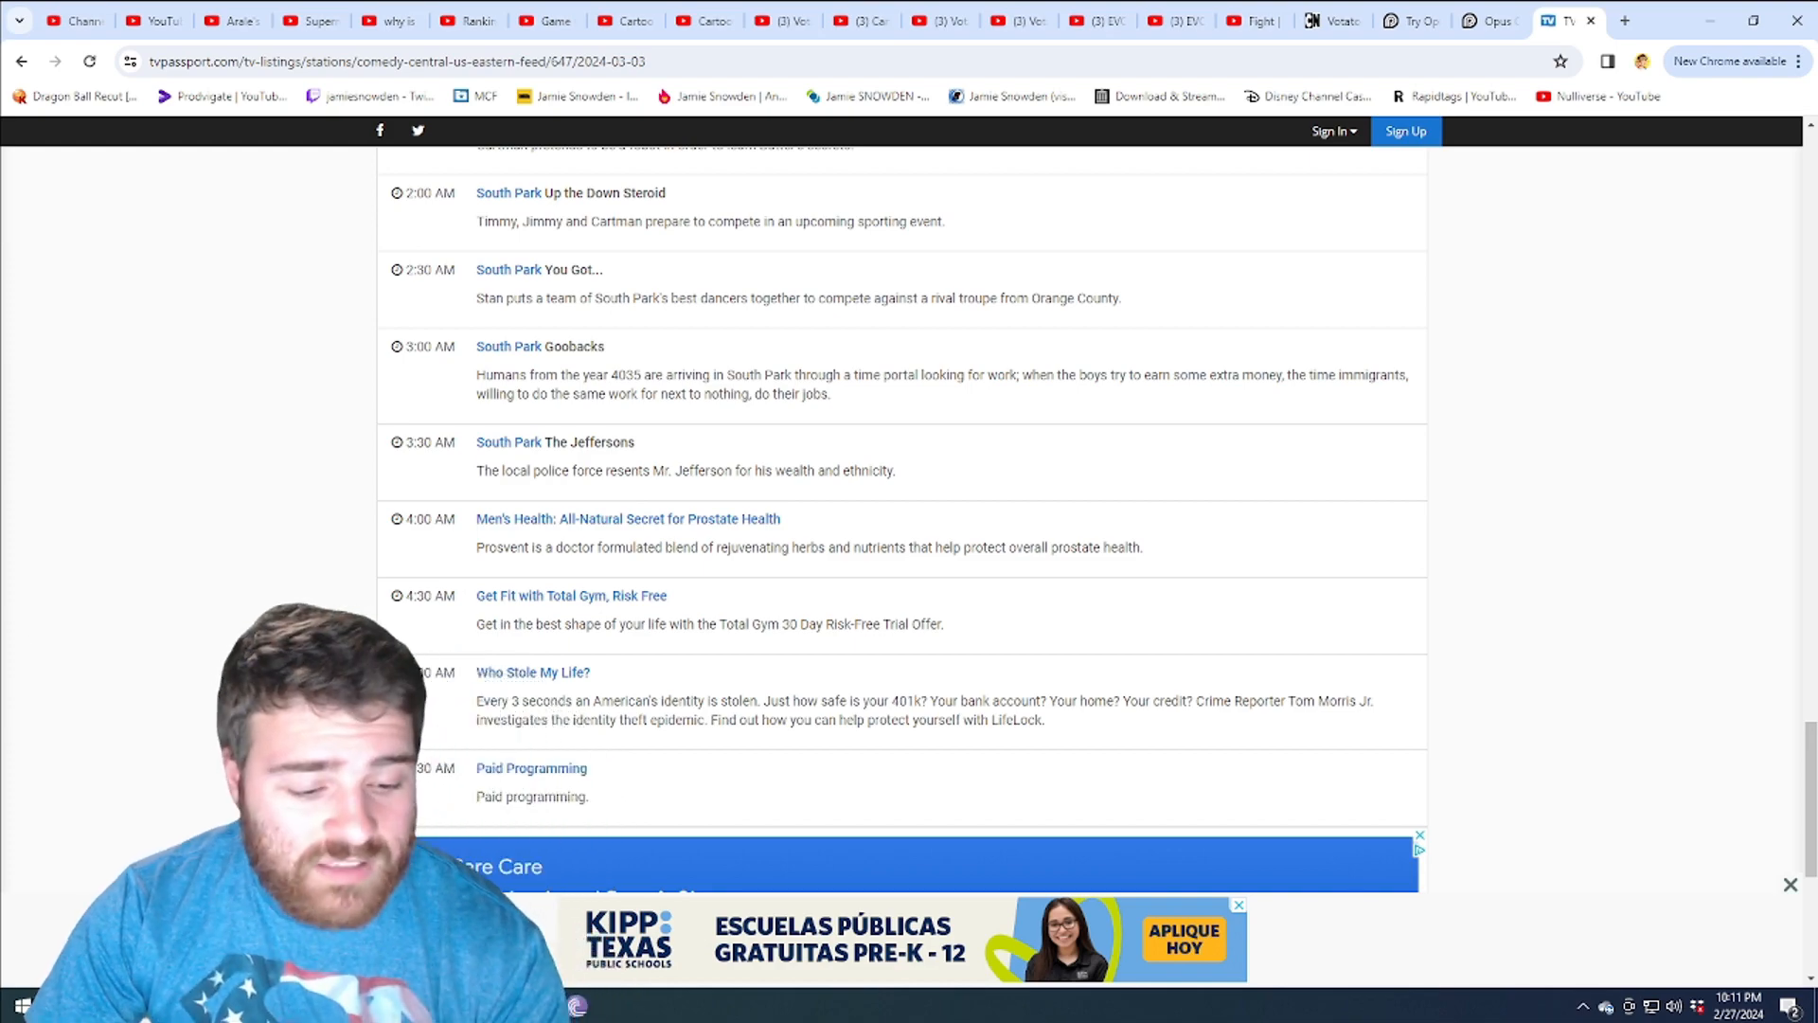
scroll(up, 3)
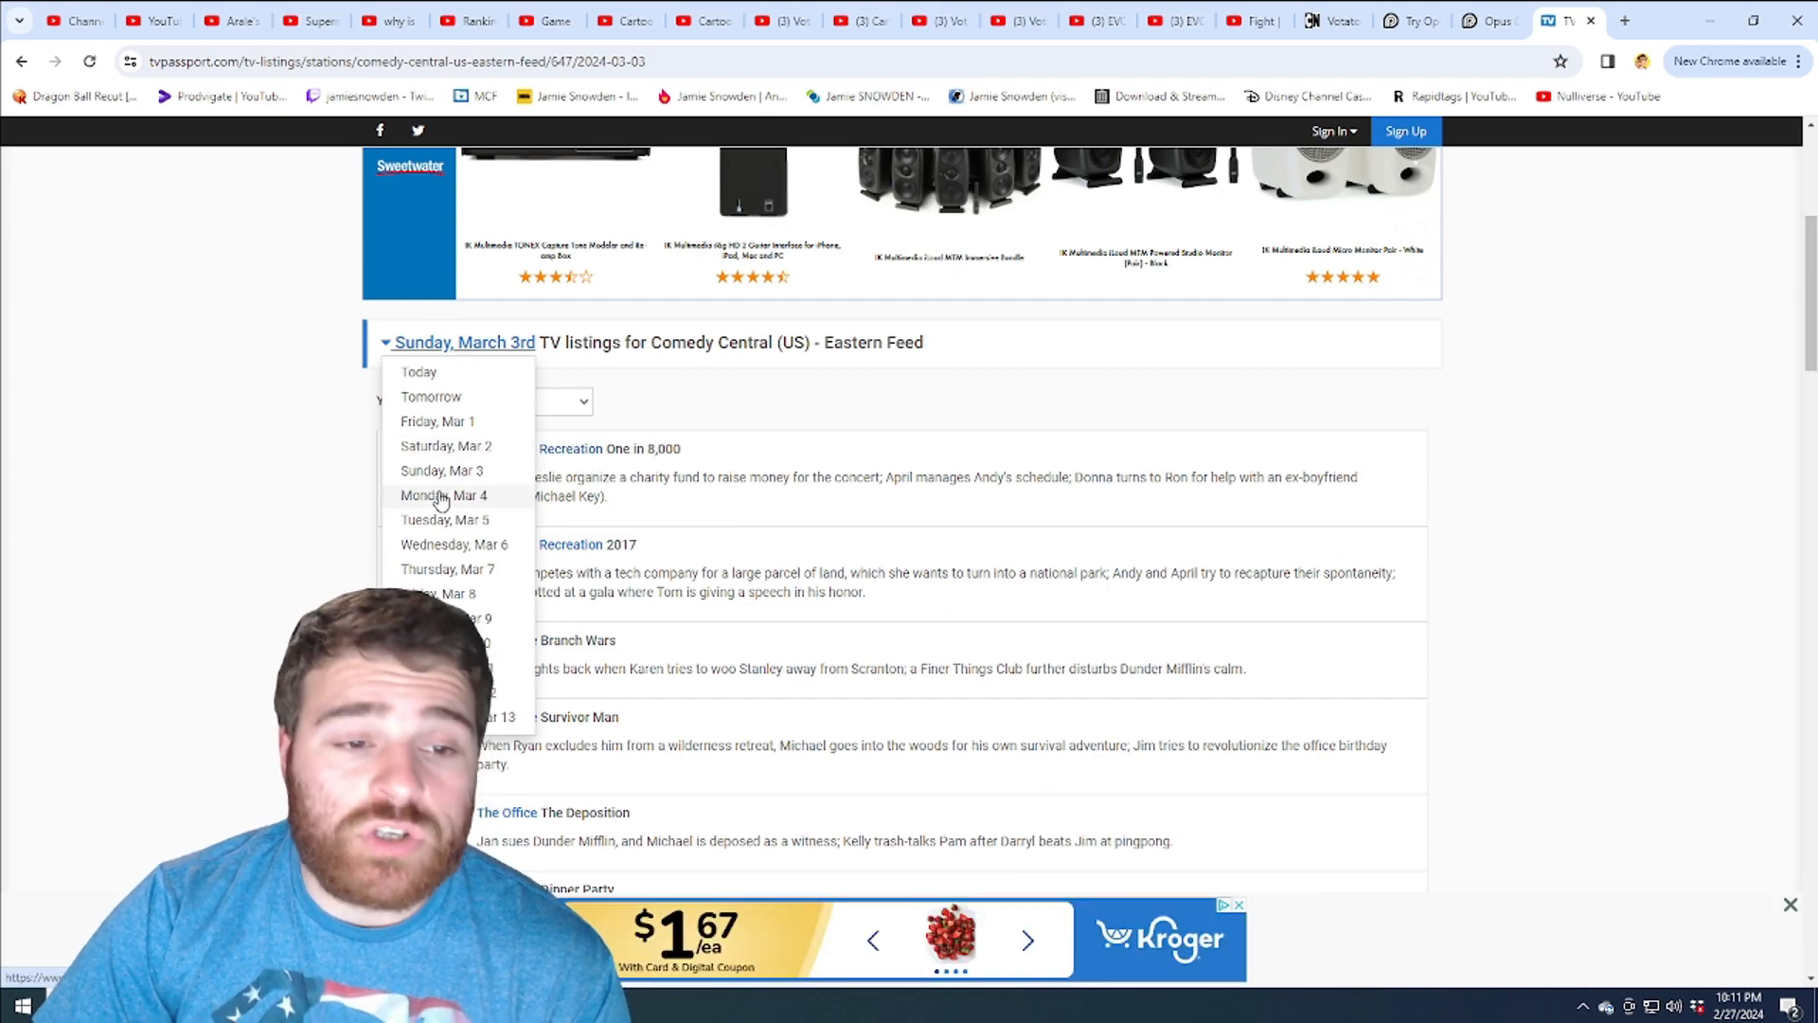
Switch the listings to Monday, March 4th from the date dropdown.
click(443, 494)
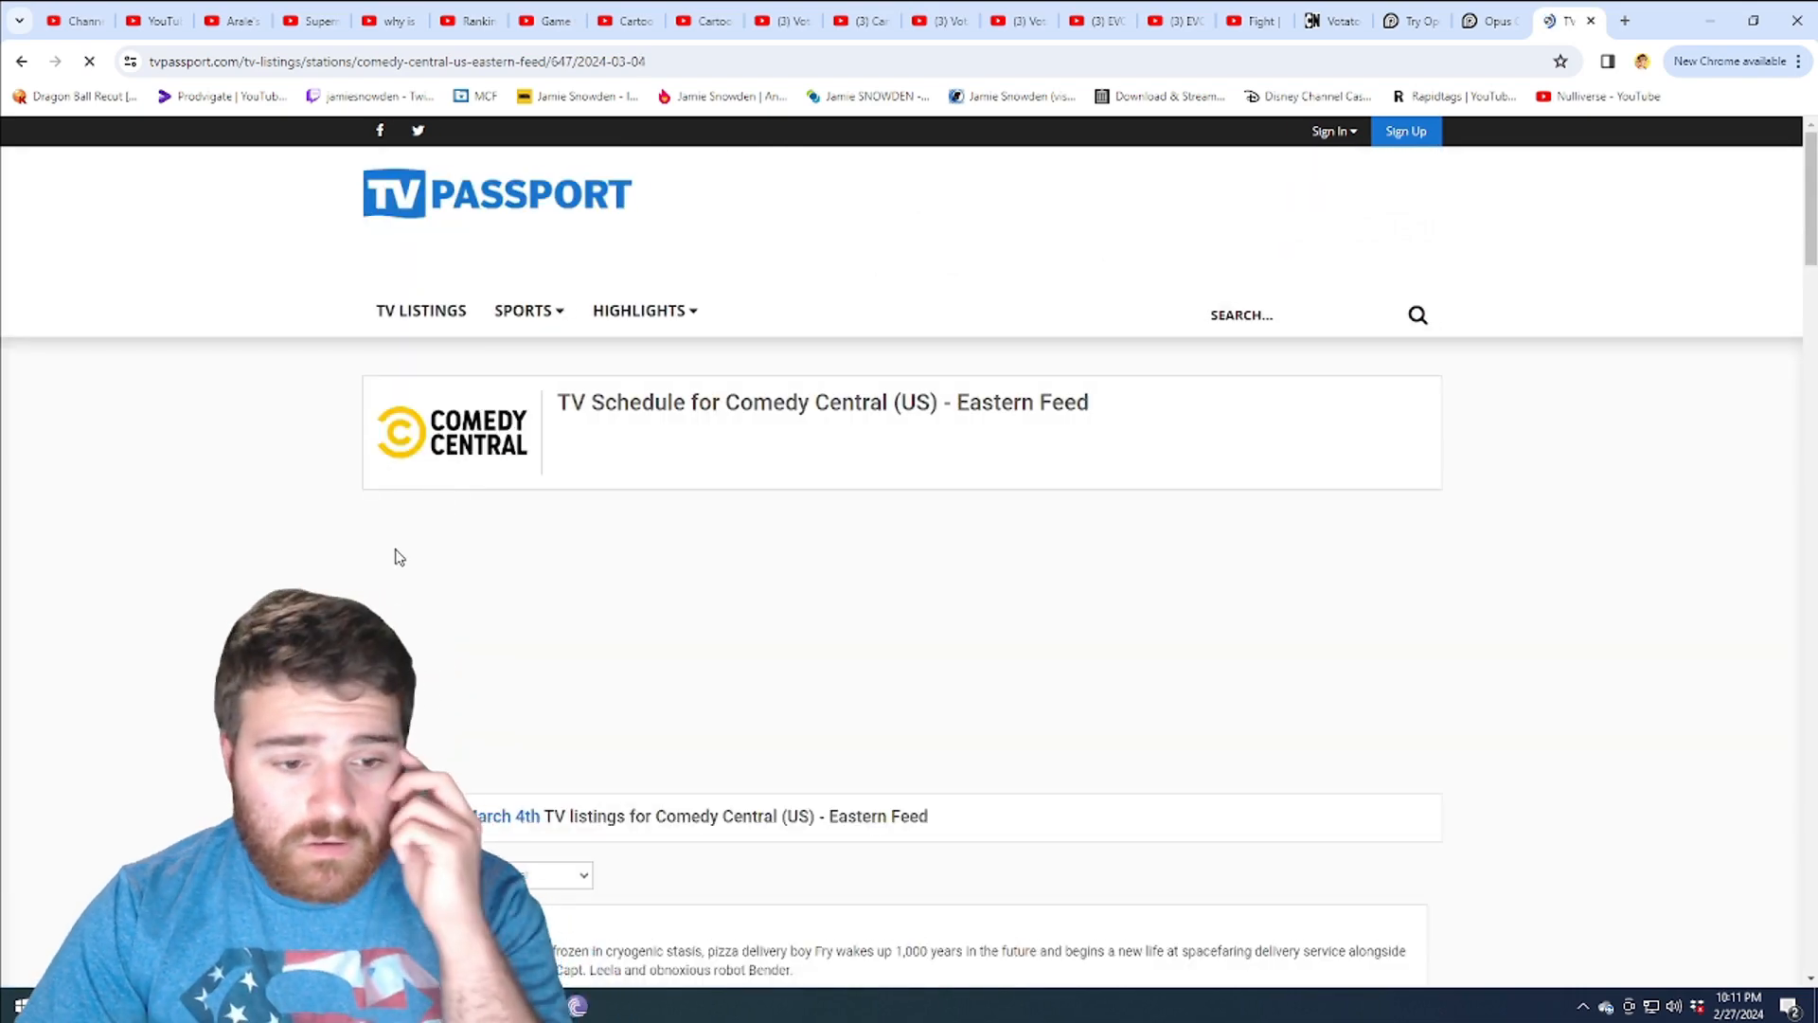
Skim the March 4th and March 5th listings, ending on the Wednesday, March 6th schedule.
scroll(down, 3)
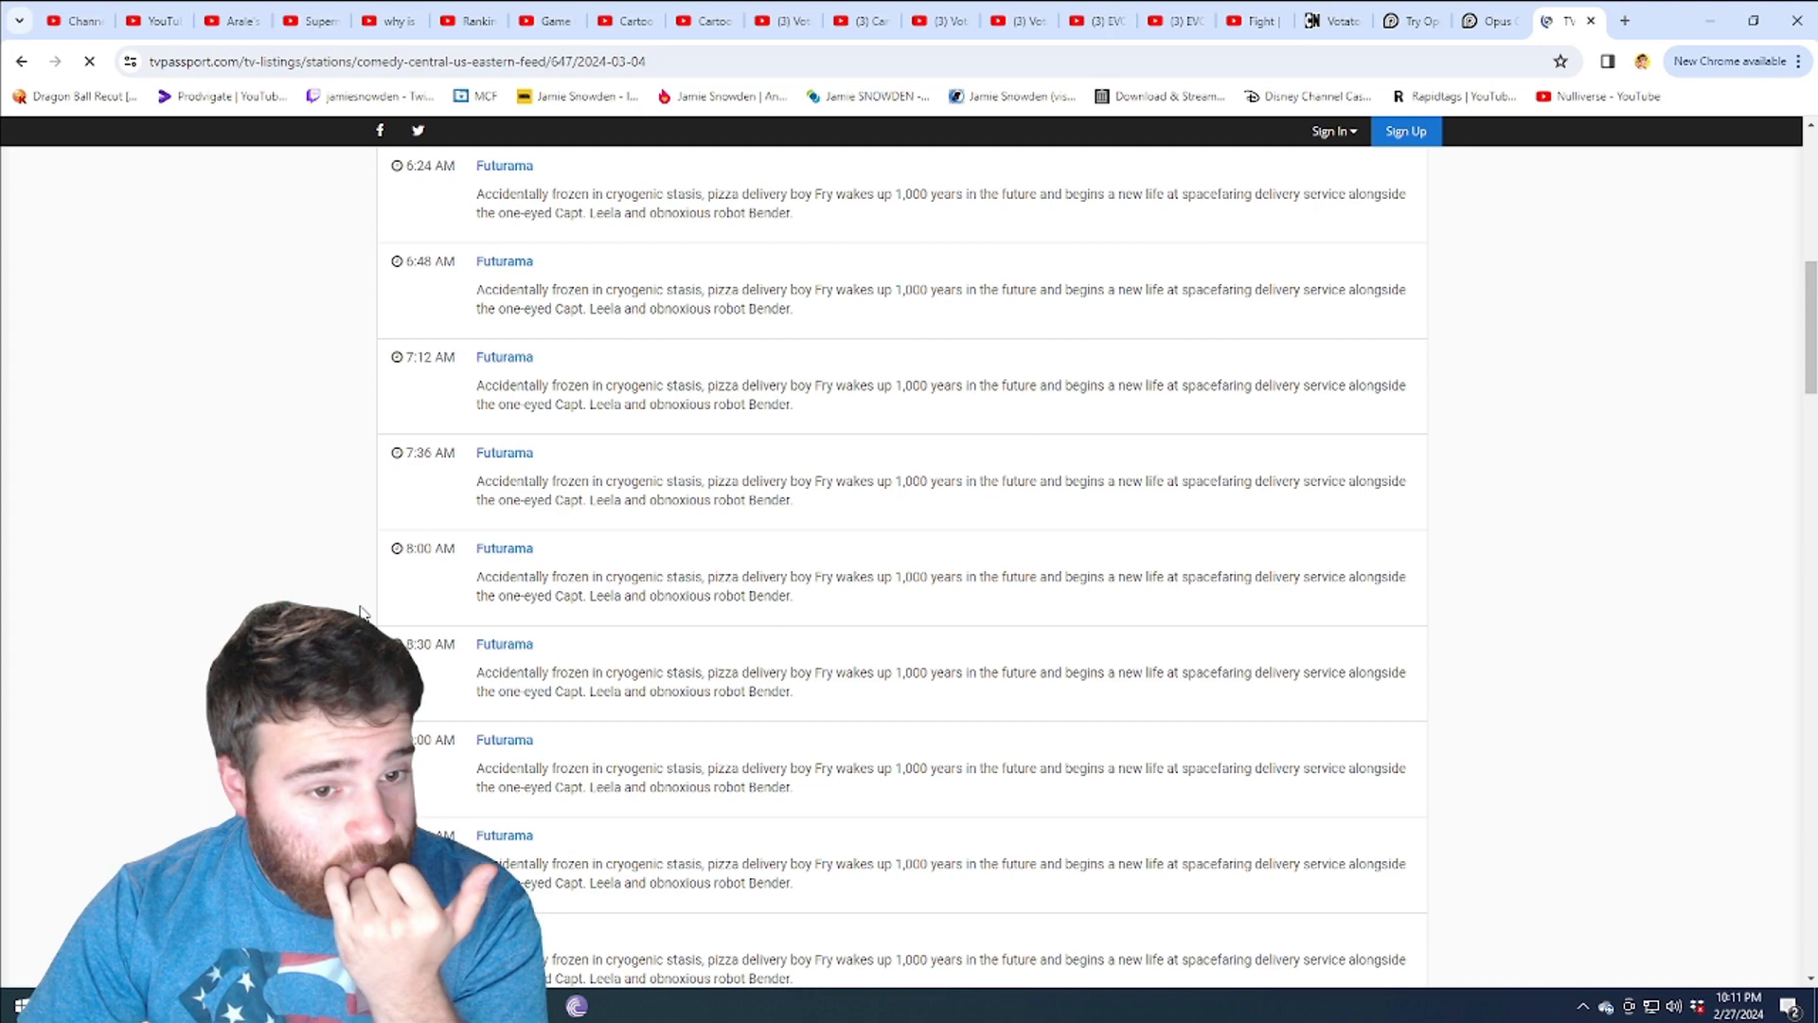
scroll(down, 3)
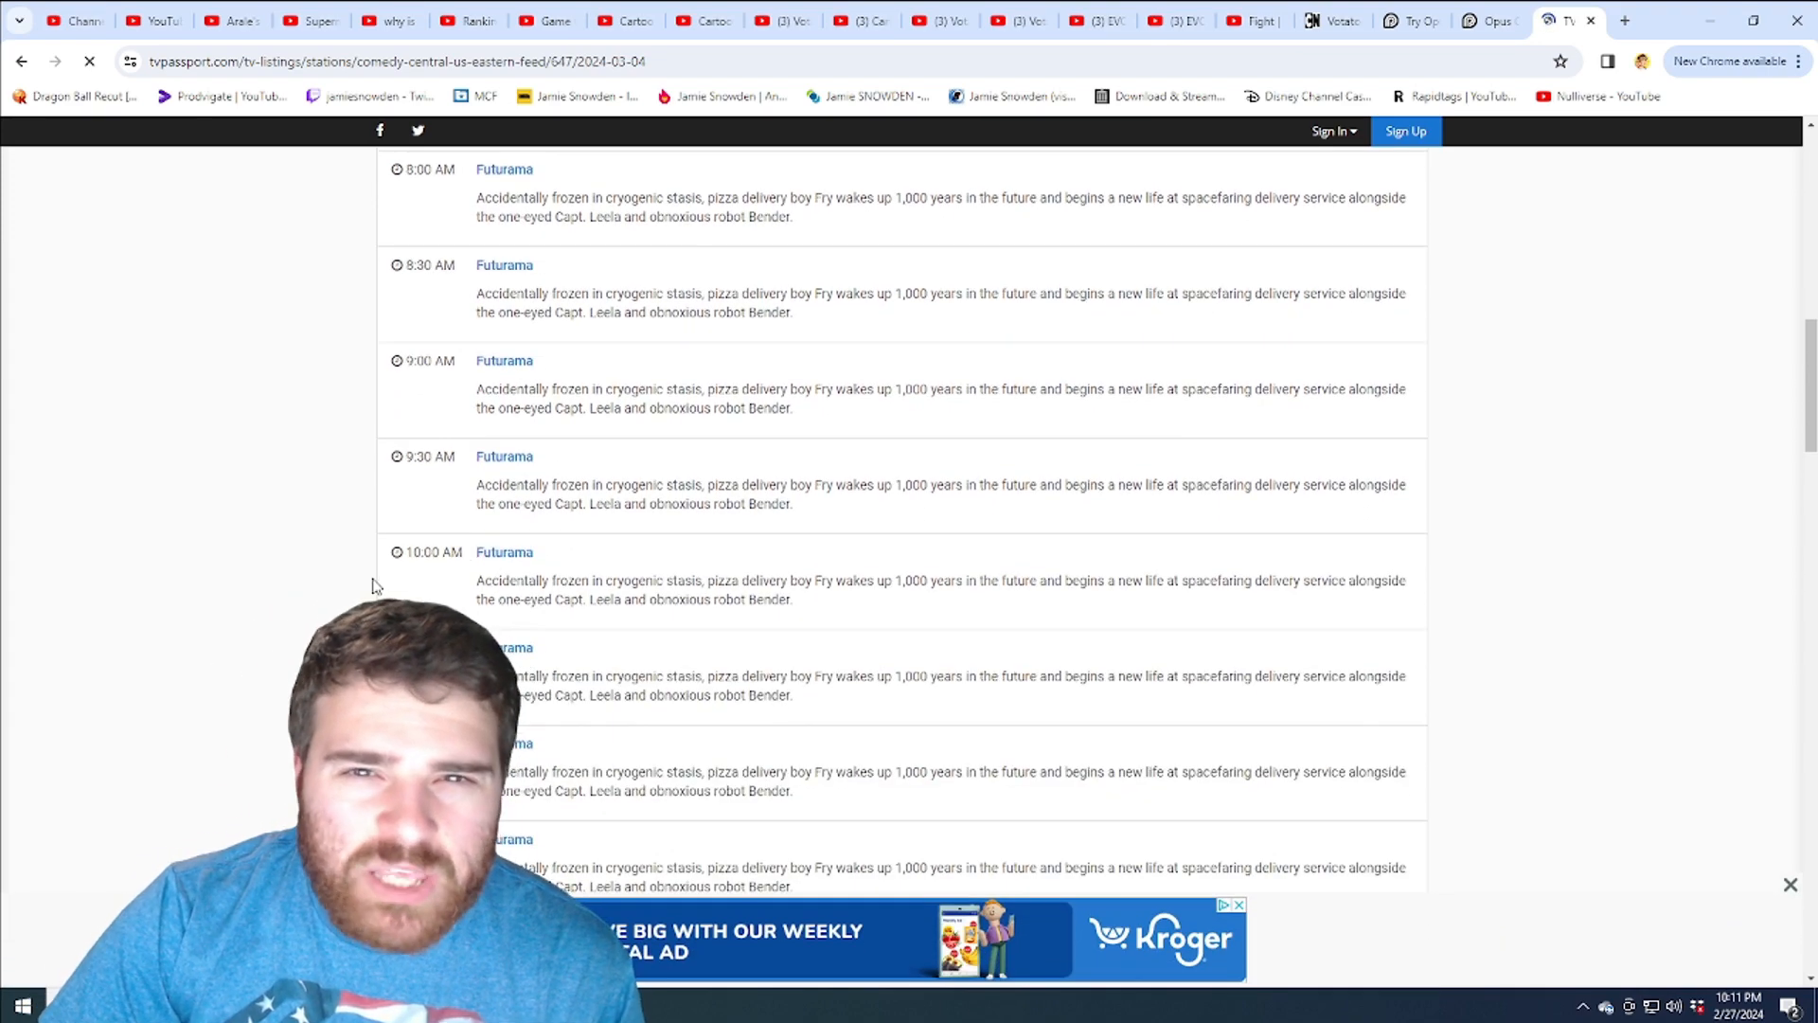
scroll(down, 3)
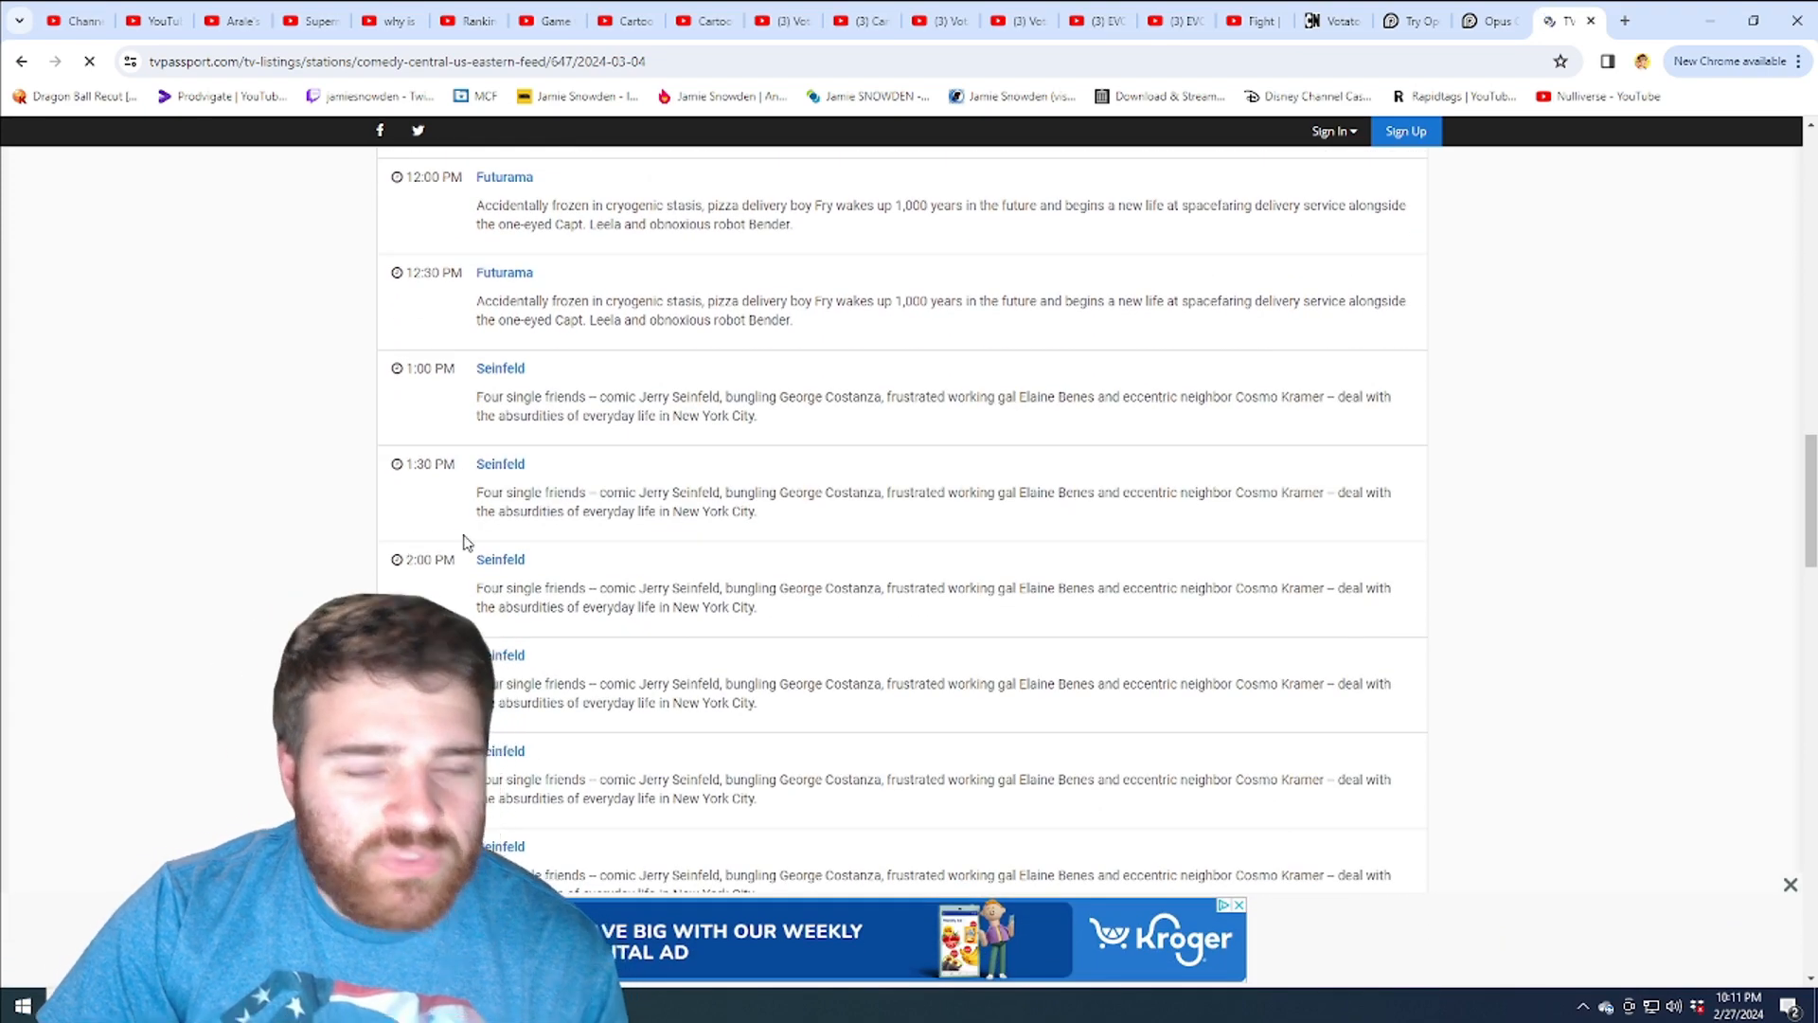
scroll(down, 3)
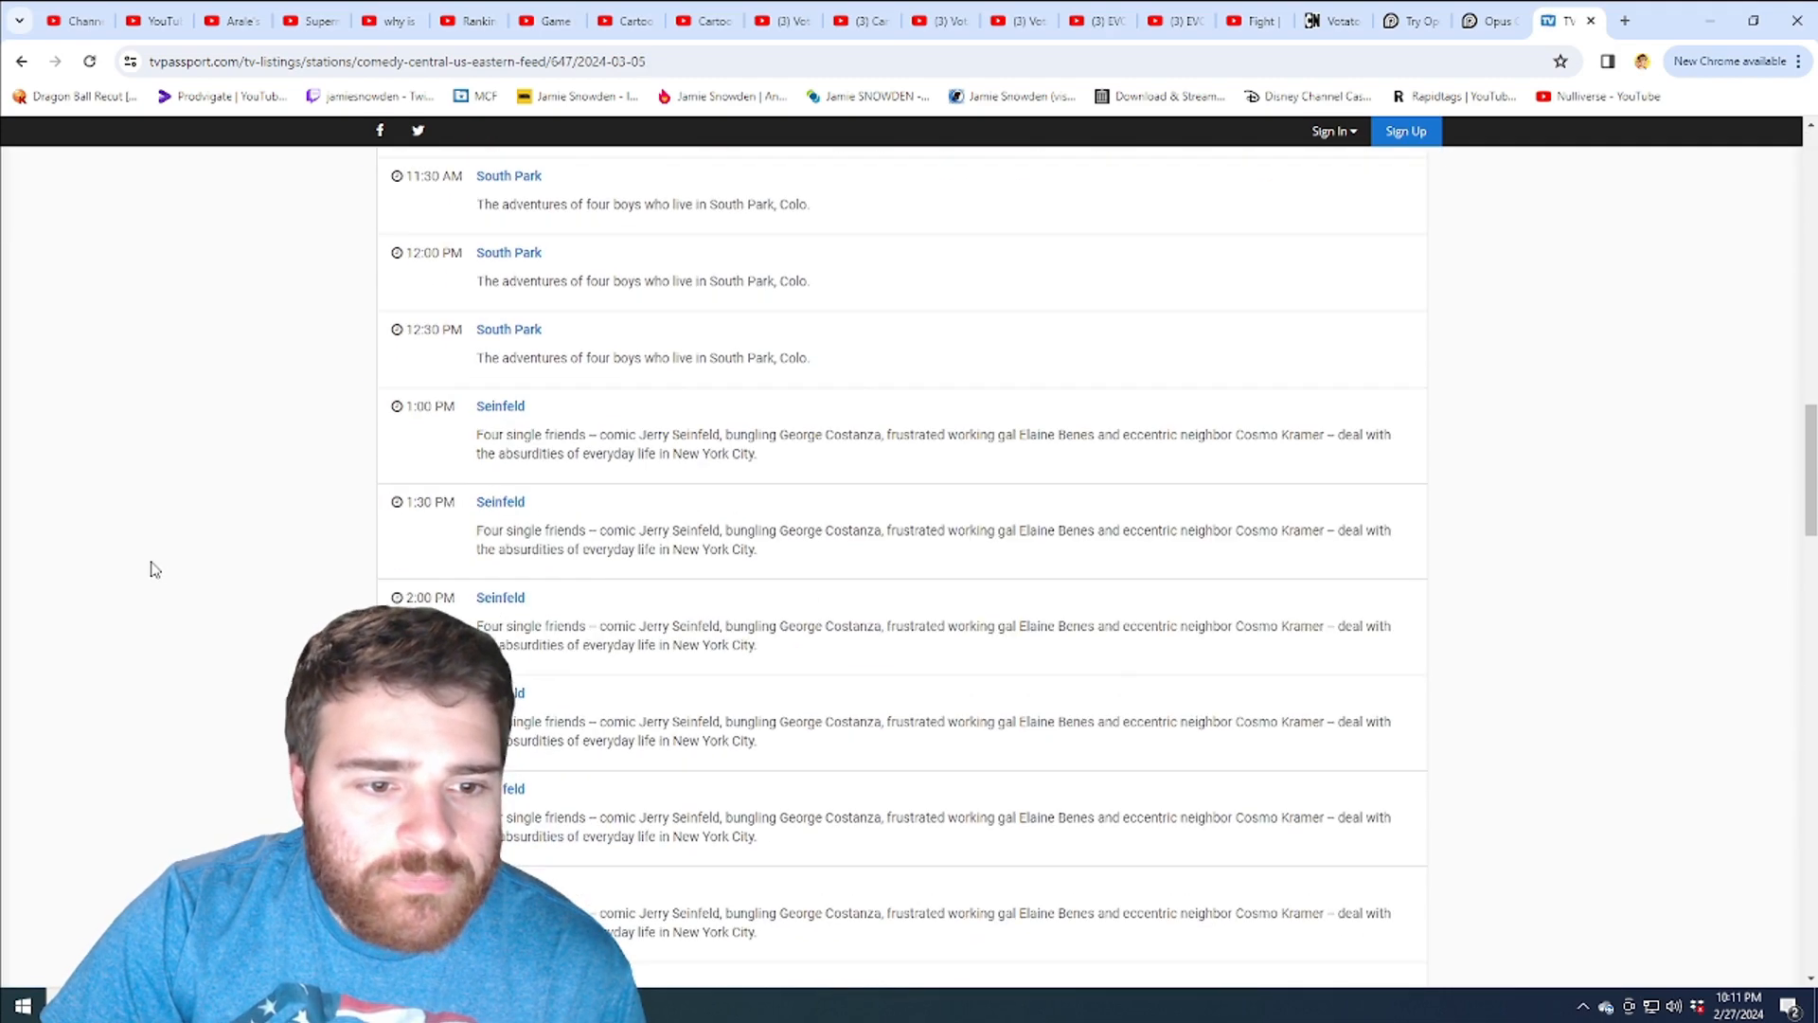
scroll(down, 3)
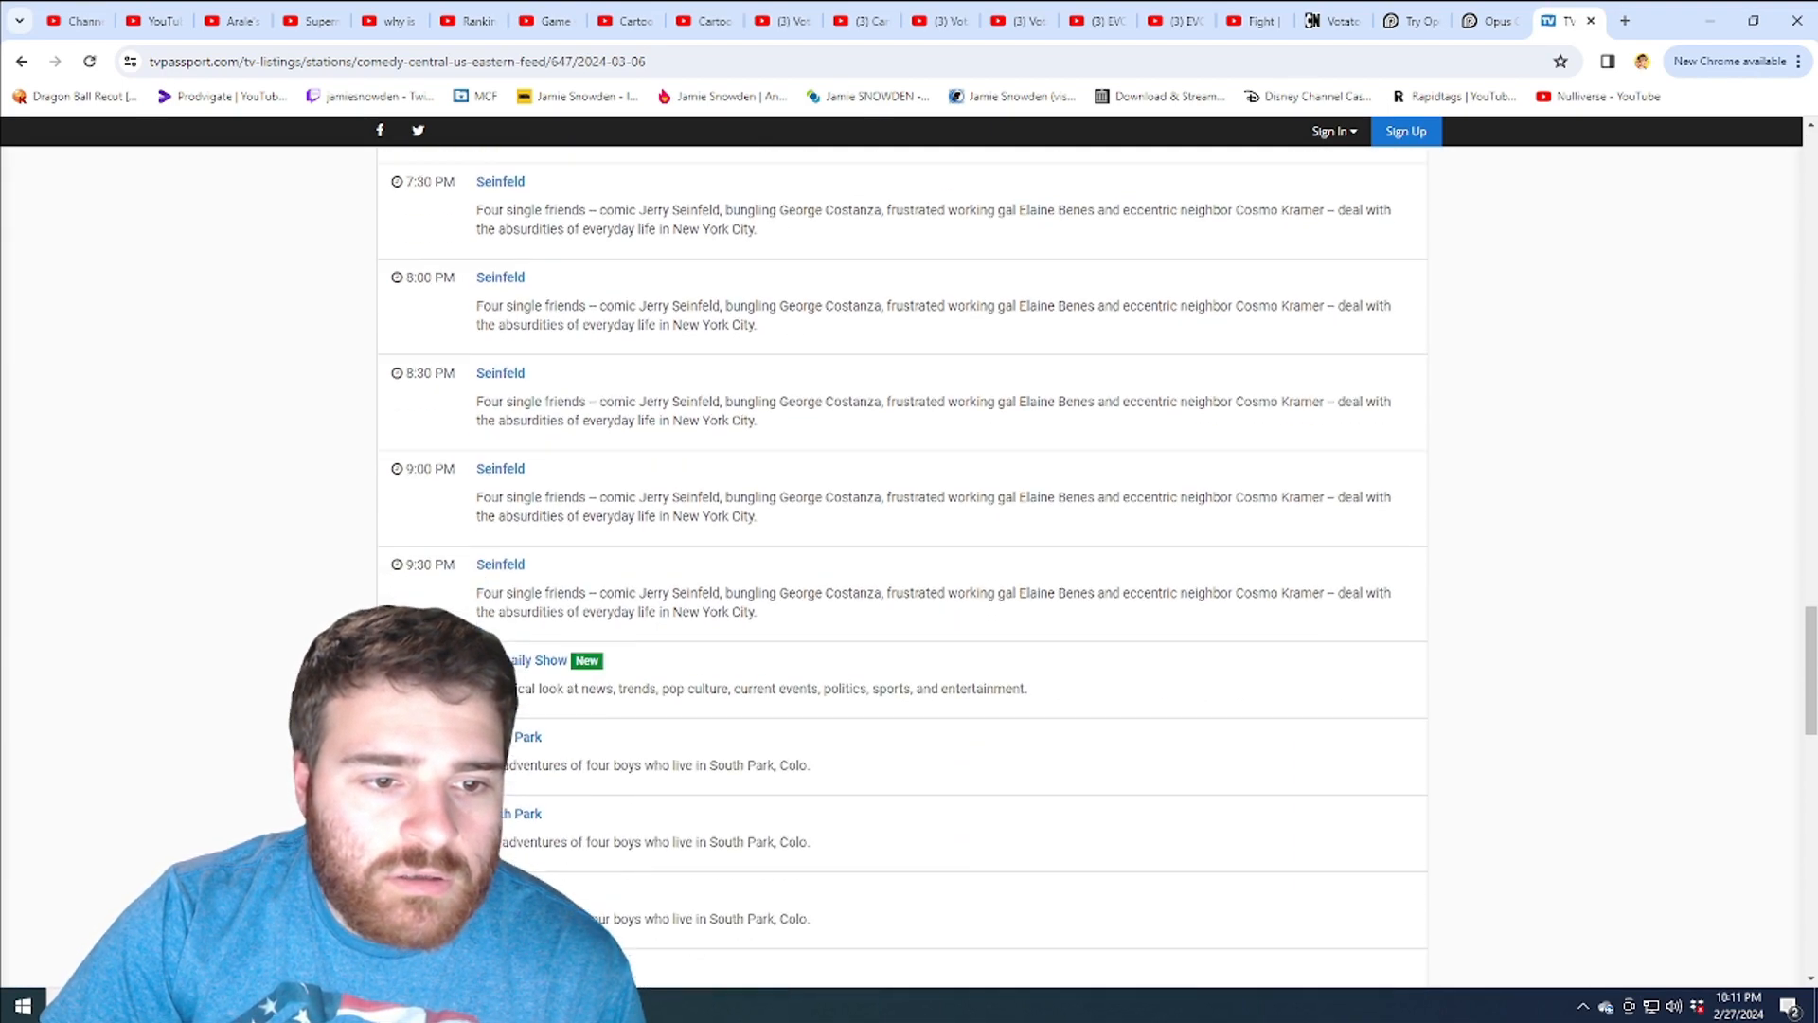
scroll(down, 3)
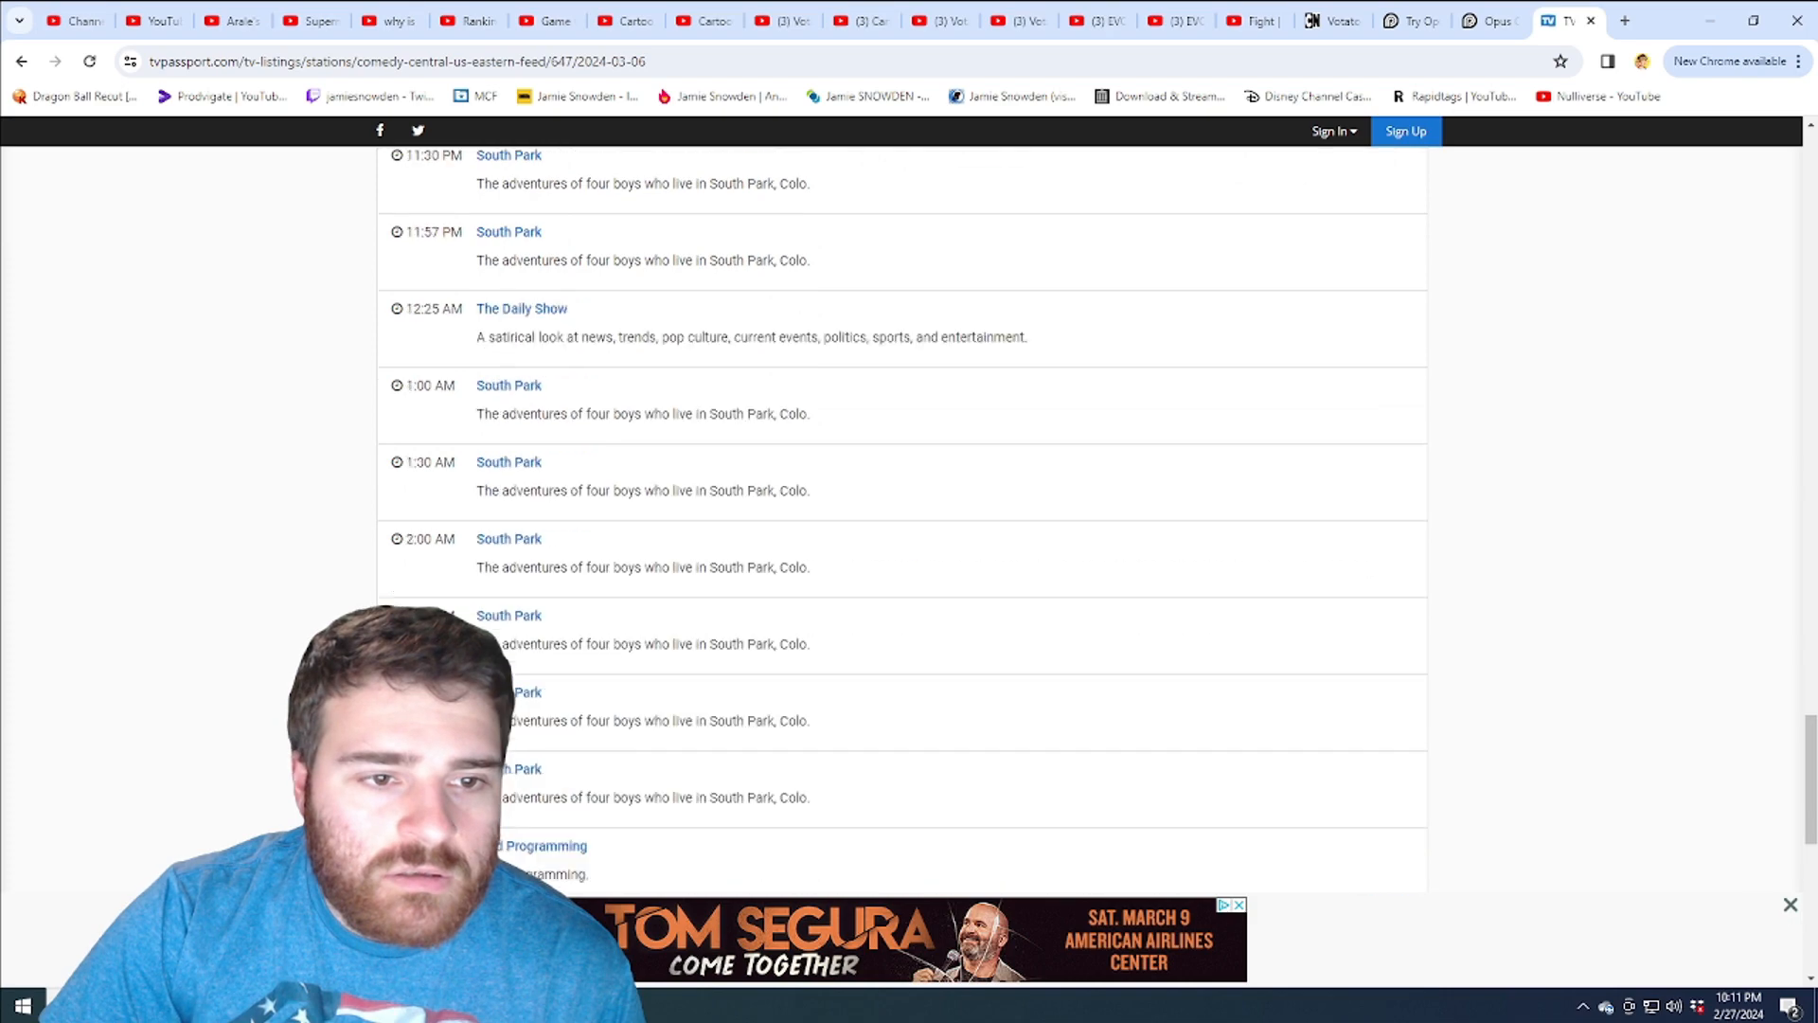
scroll(up, 3)
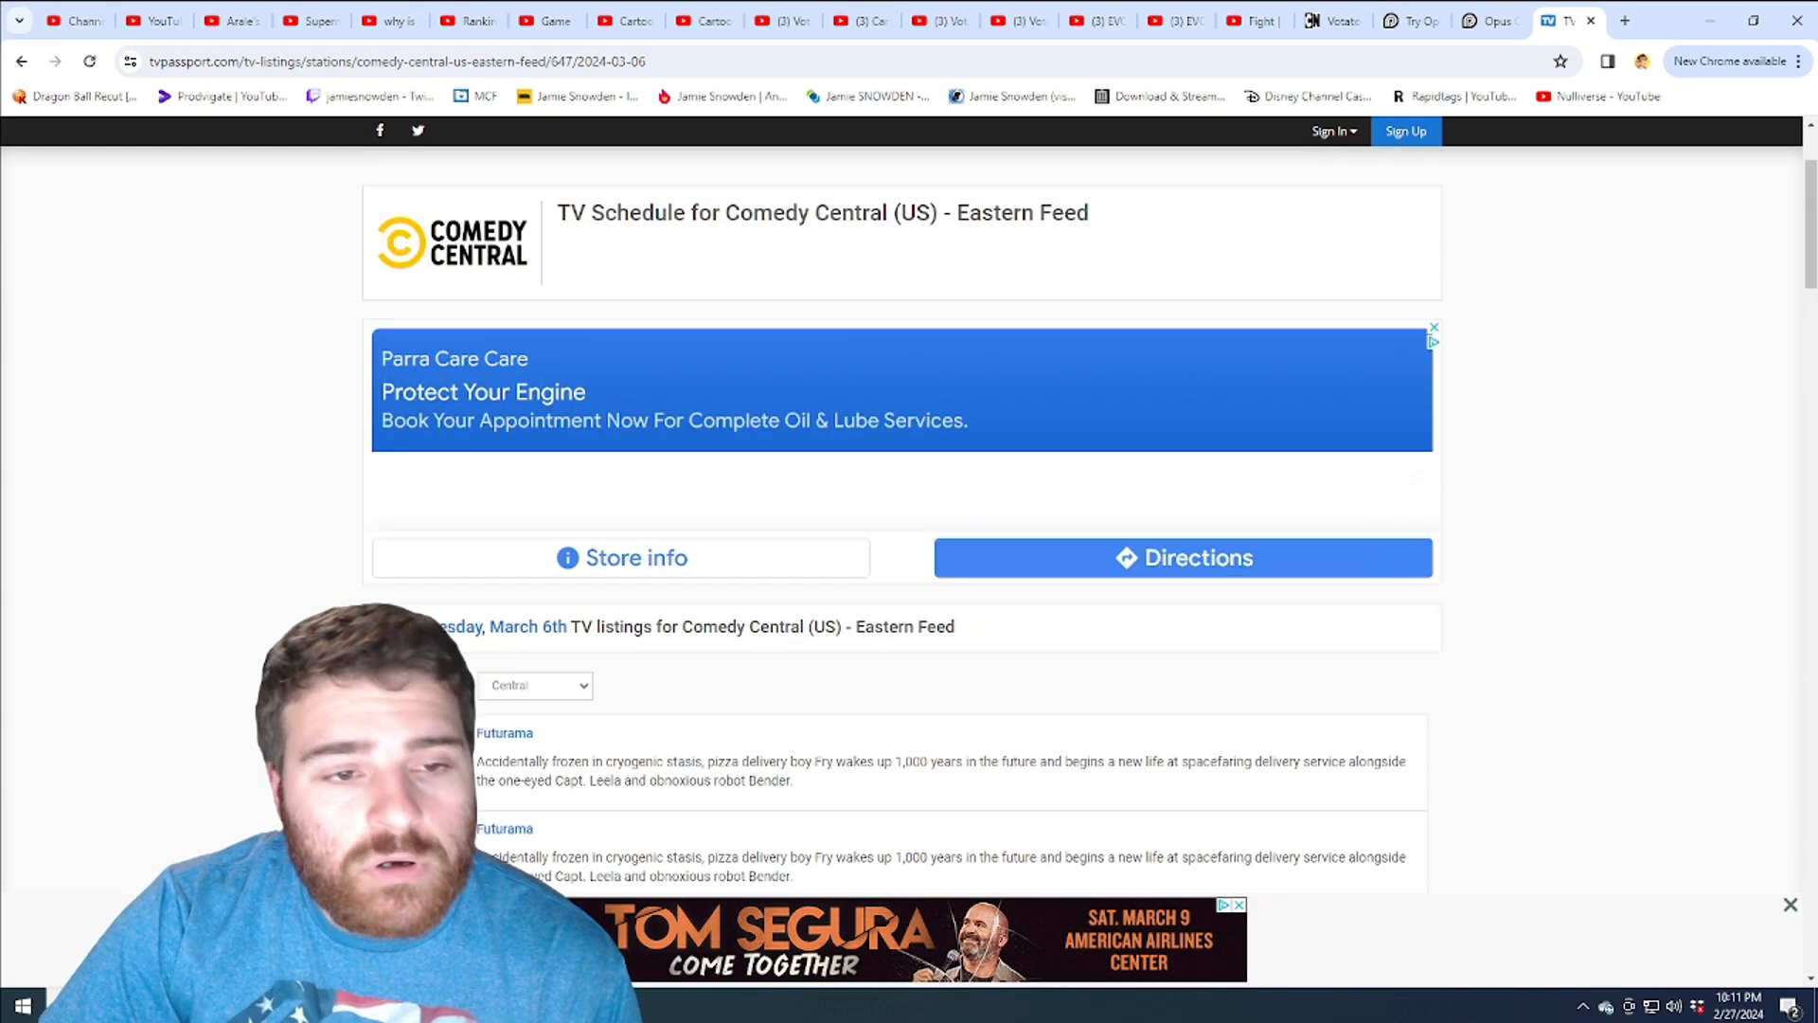
Switch the listings to Thursday, March 7th and skim that day's schedule.
click(479, 438)
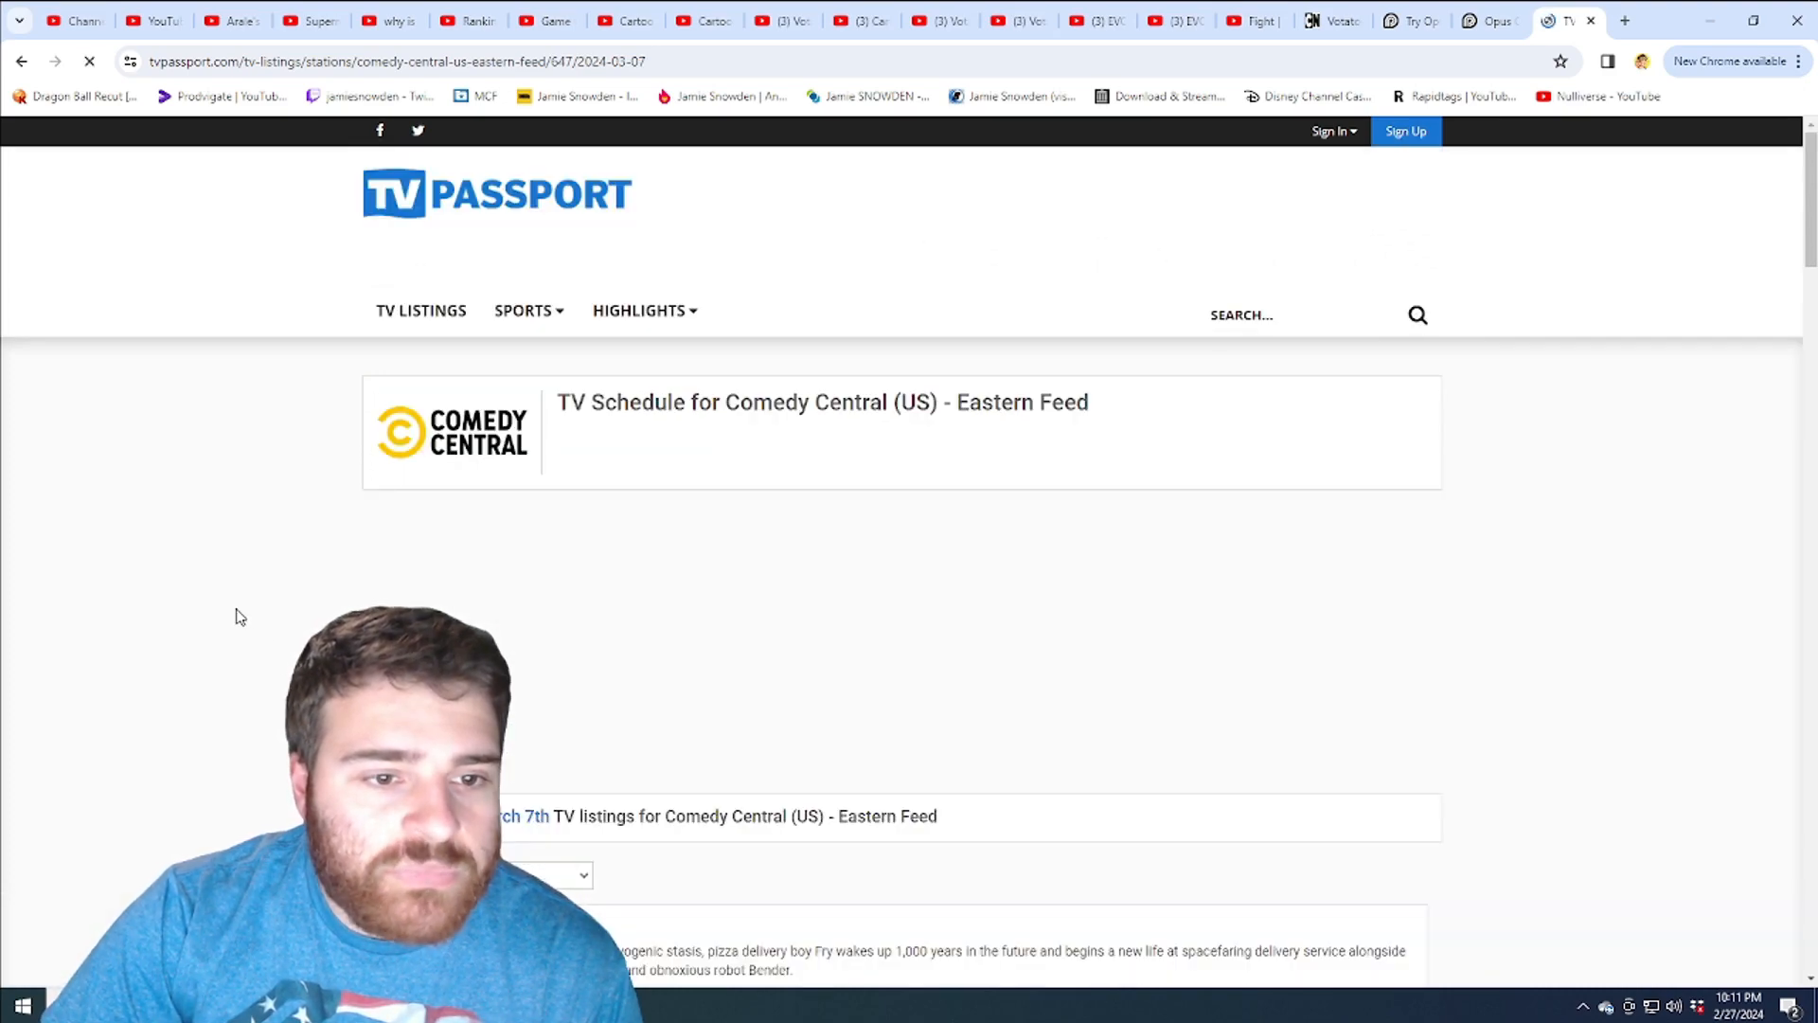
scroll(down, 3)
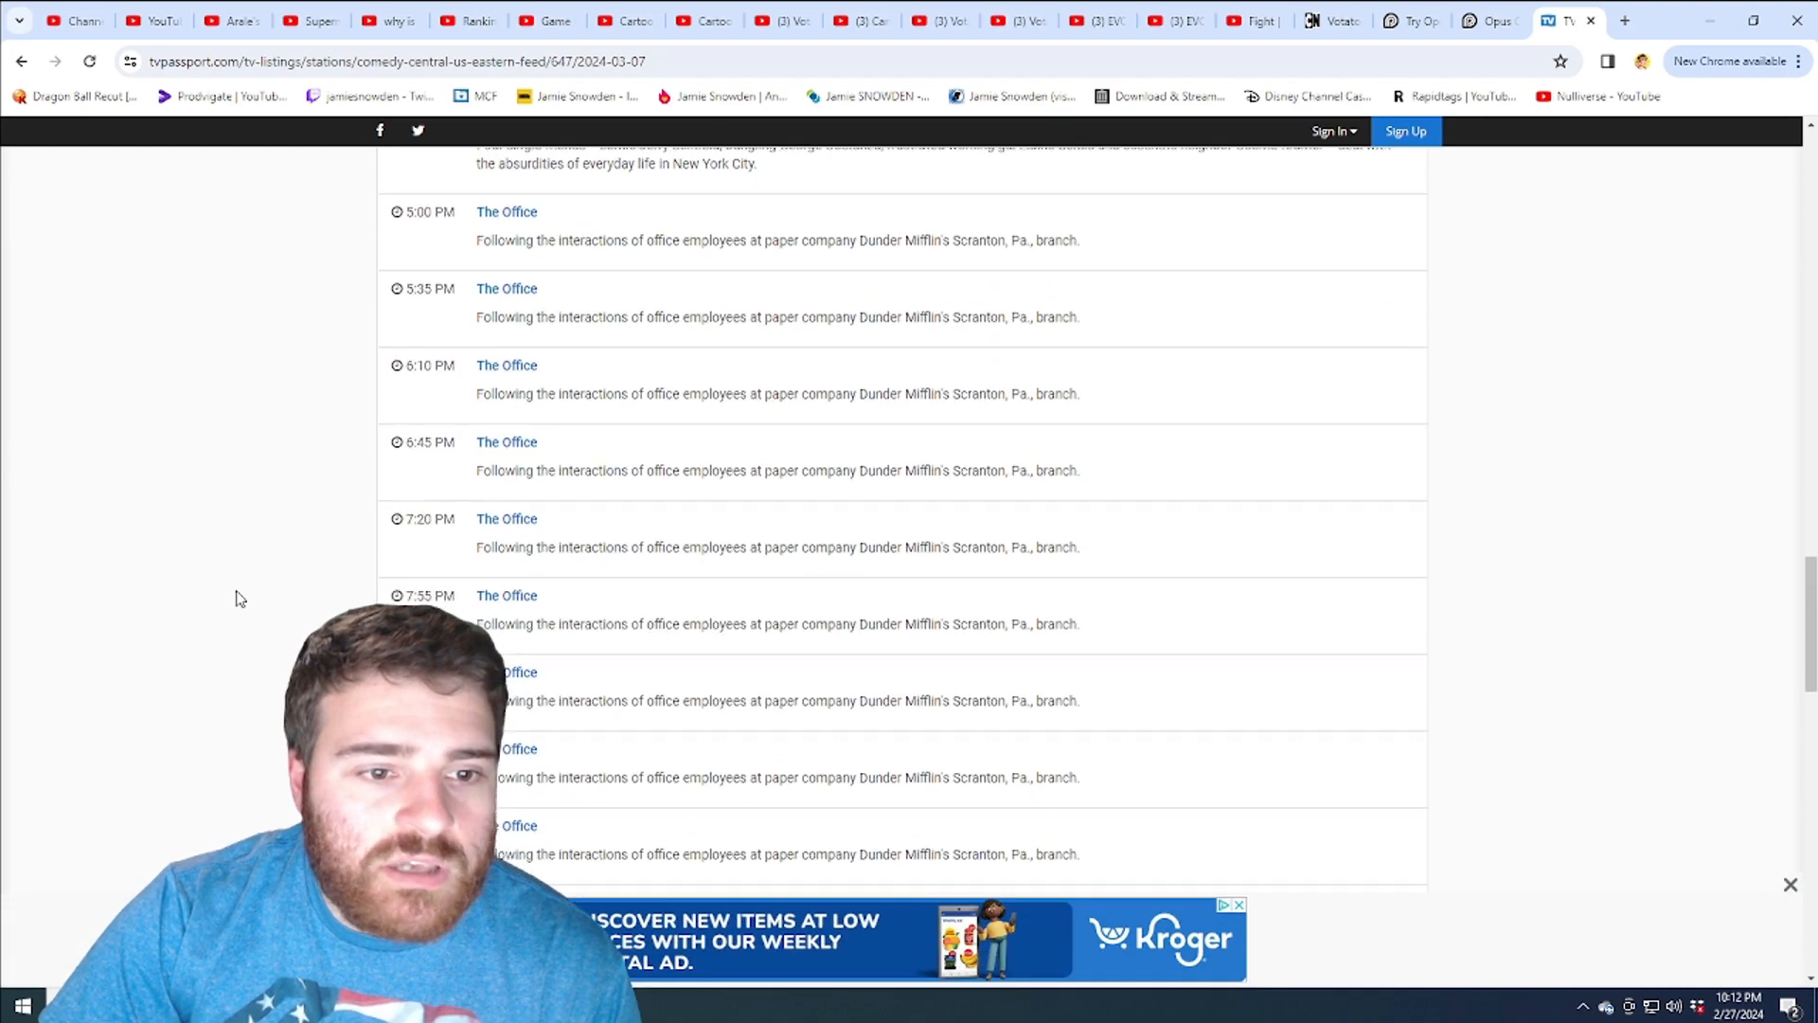
scroll(down, 3)
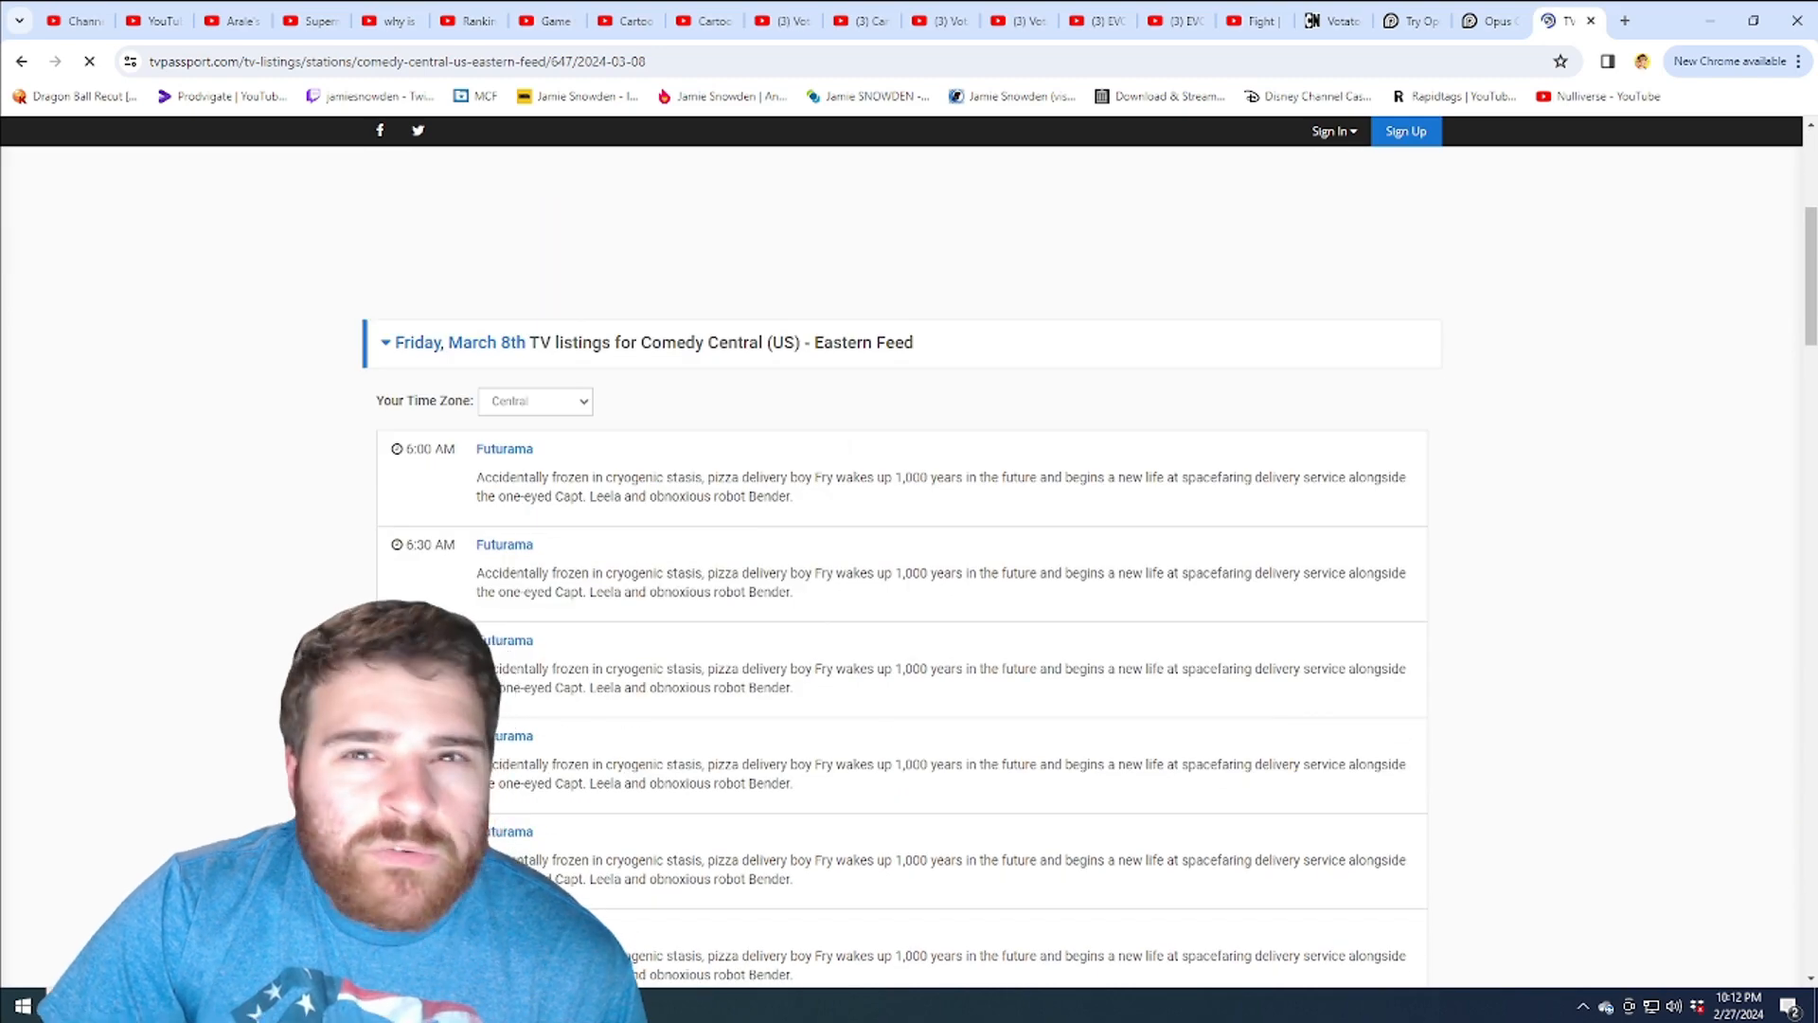
scroll(down, 3)
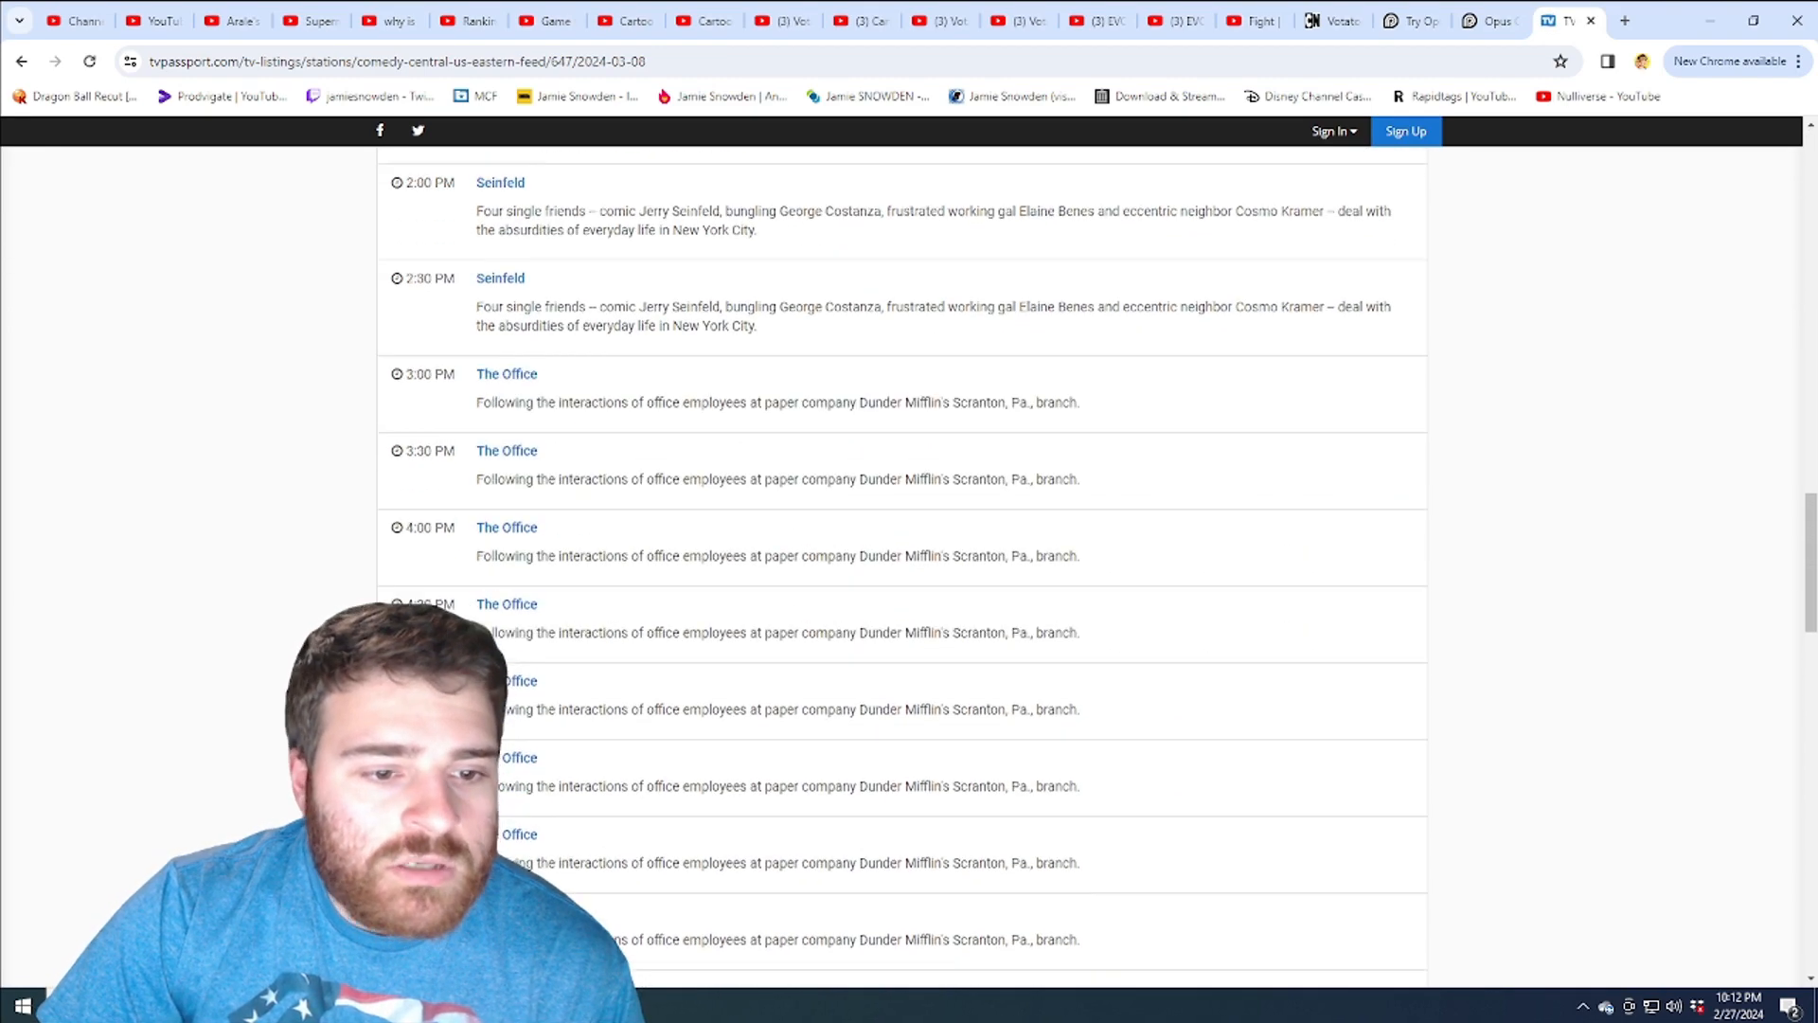
scroll(down, 3)
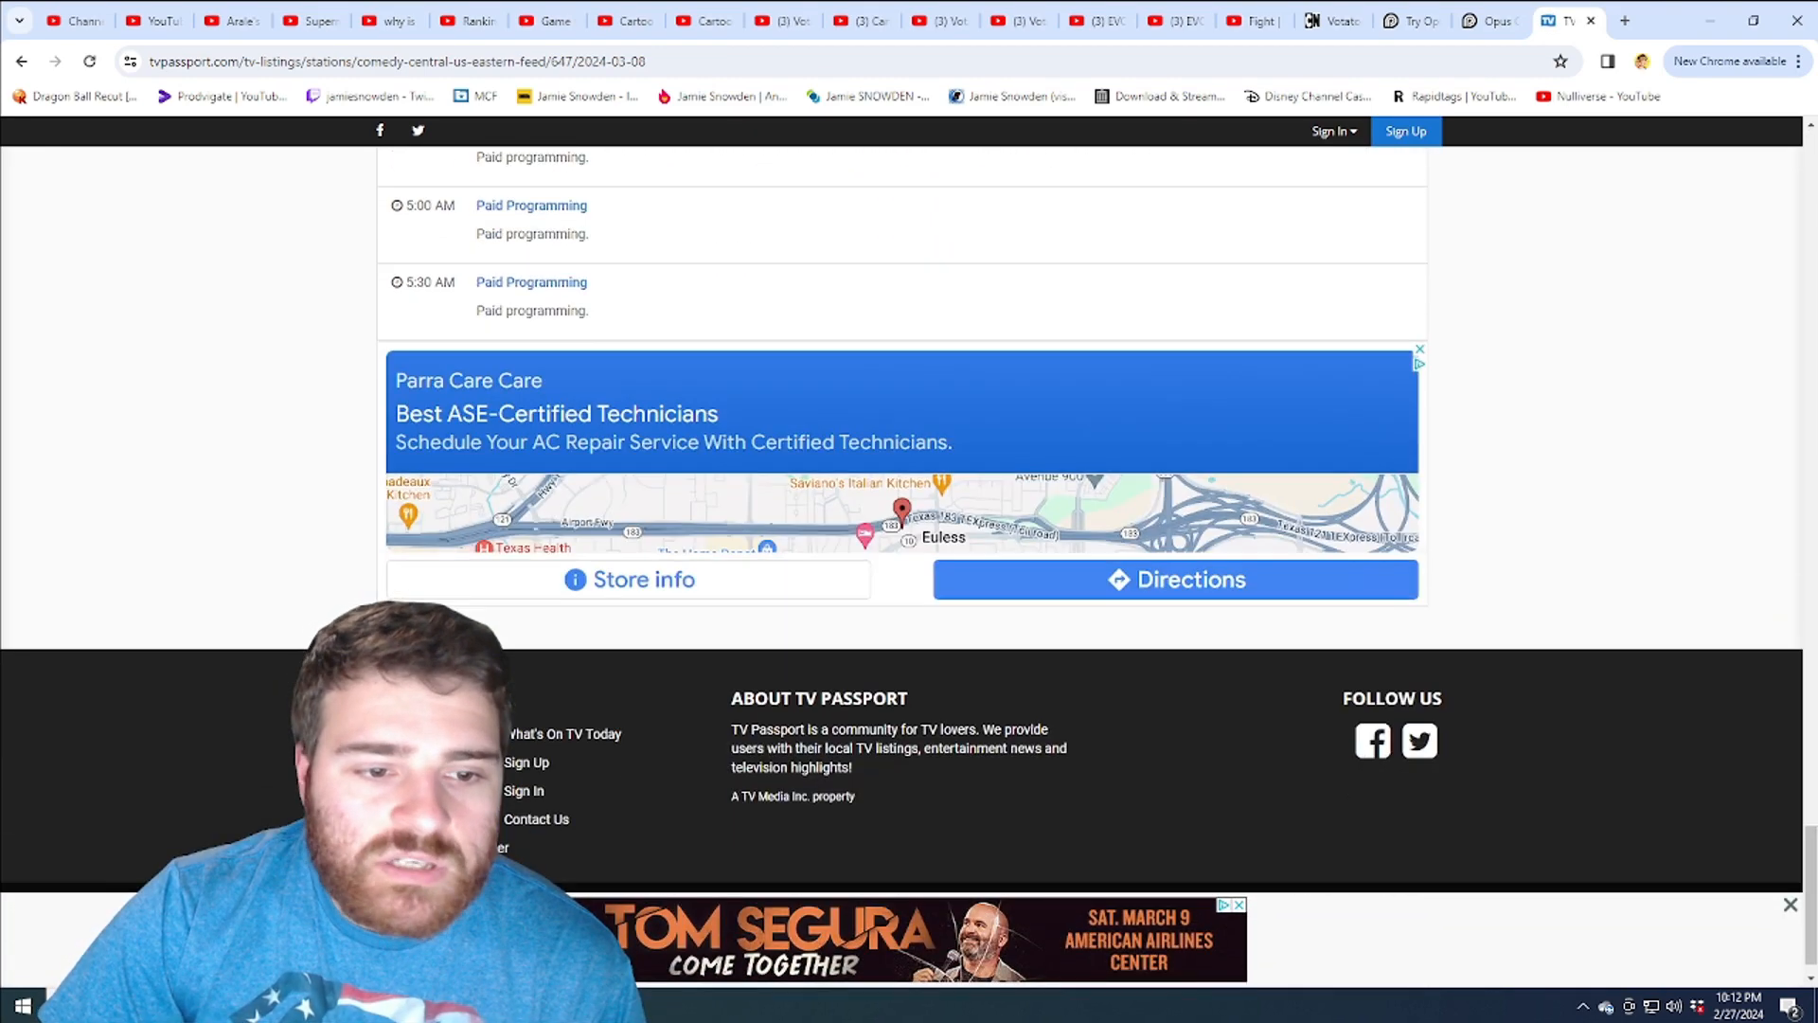
scroll(up, 3)
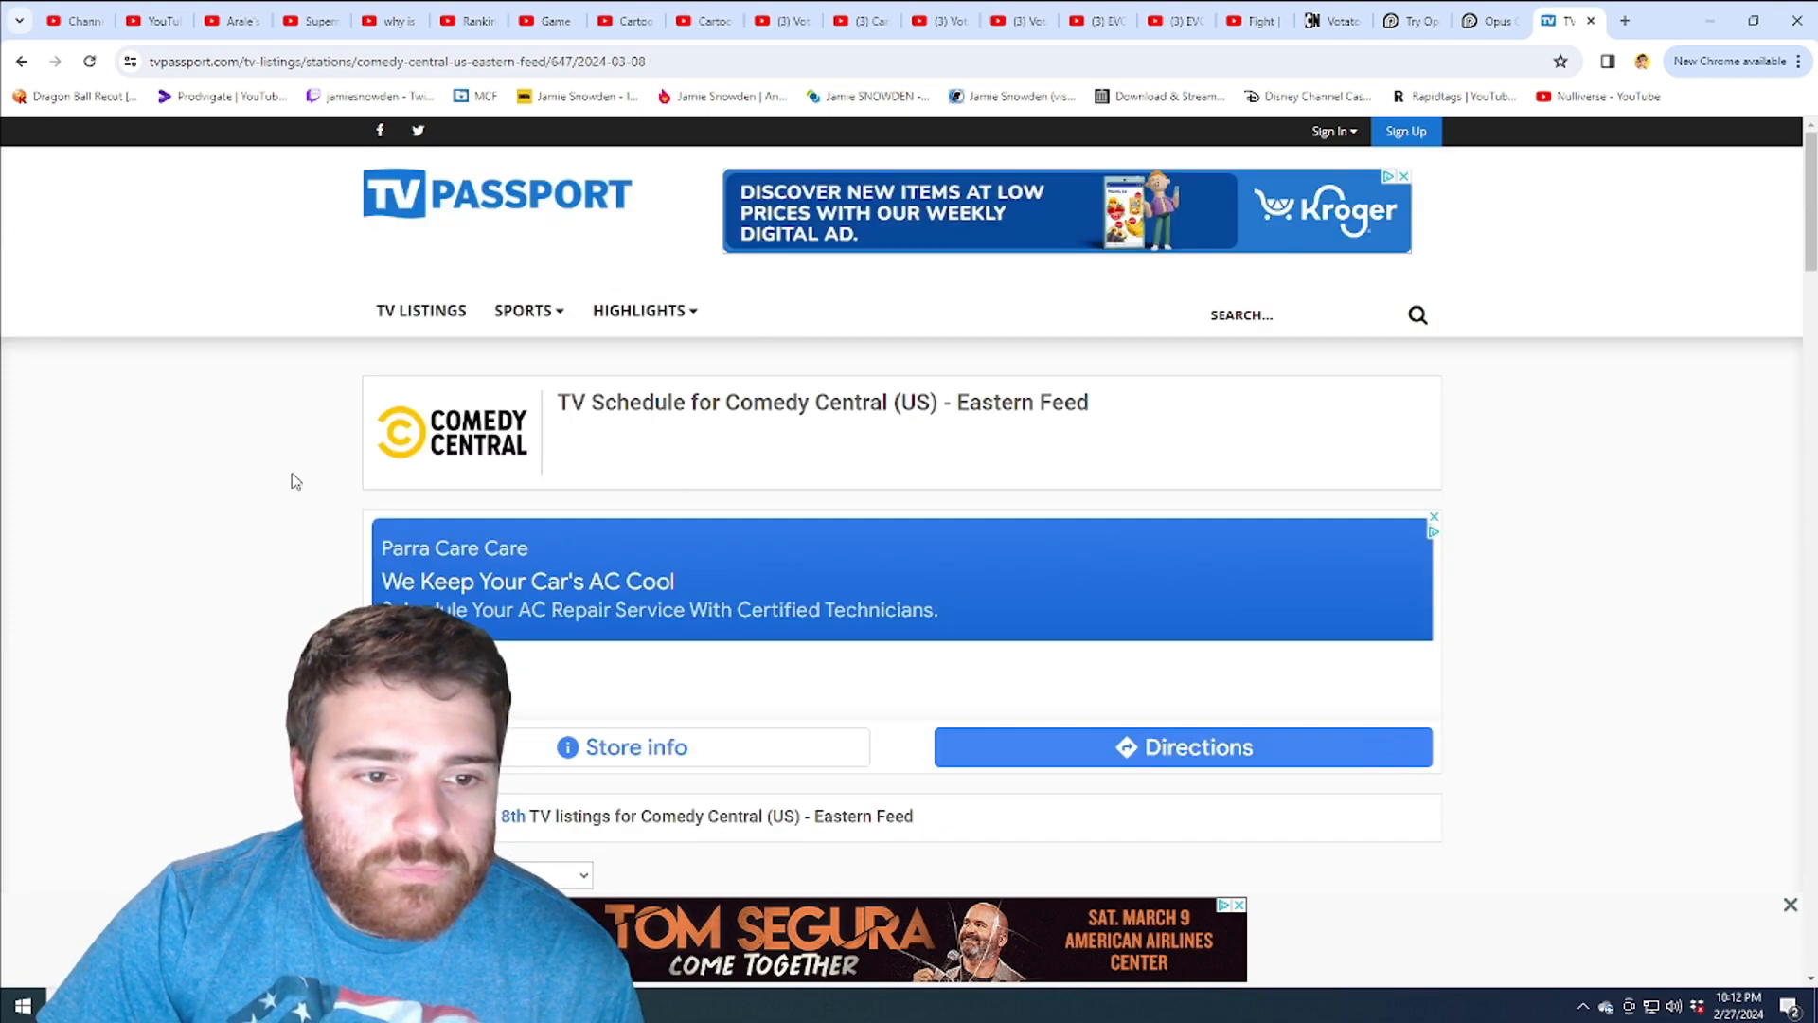
Skim the March 8th and March 9th listings before landing on Sunday, March 10th.
scroll(down, 3)
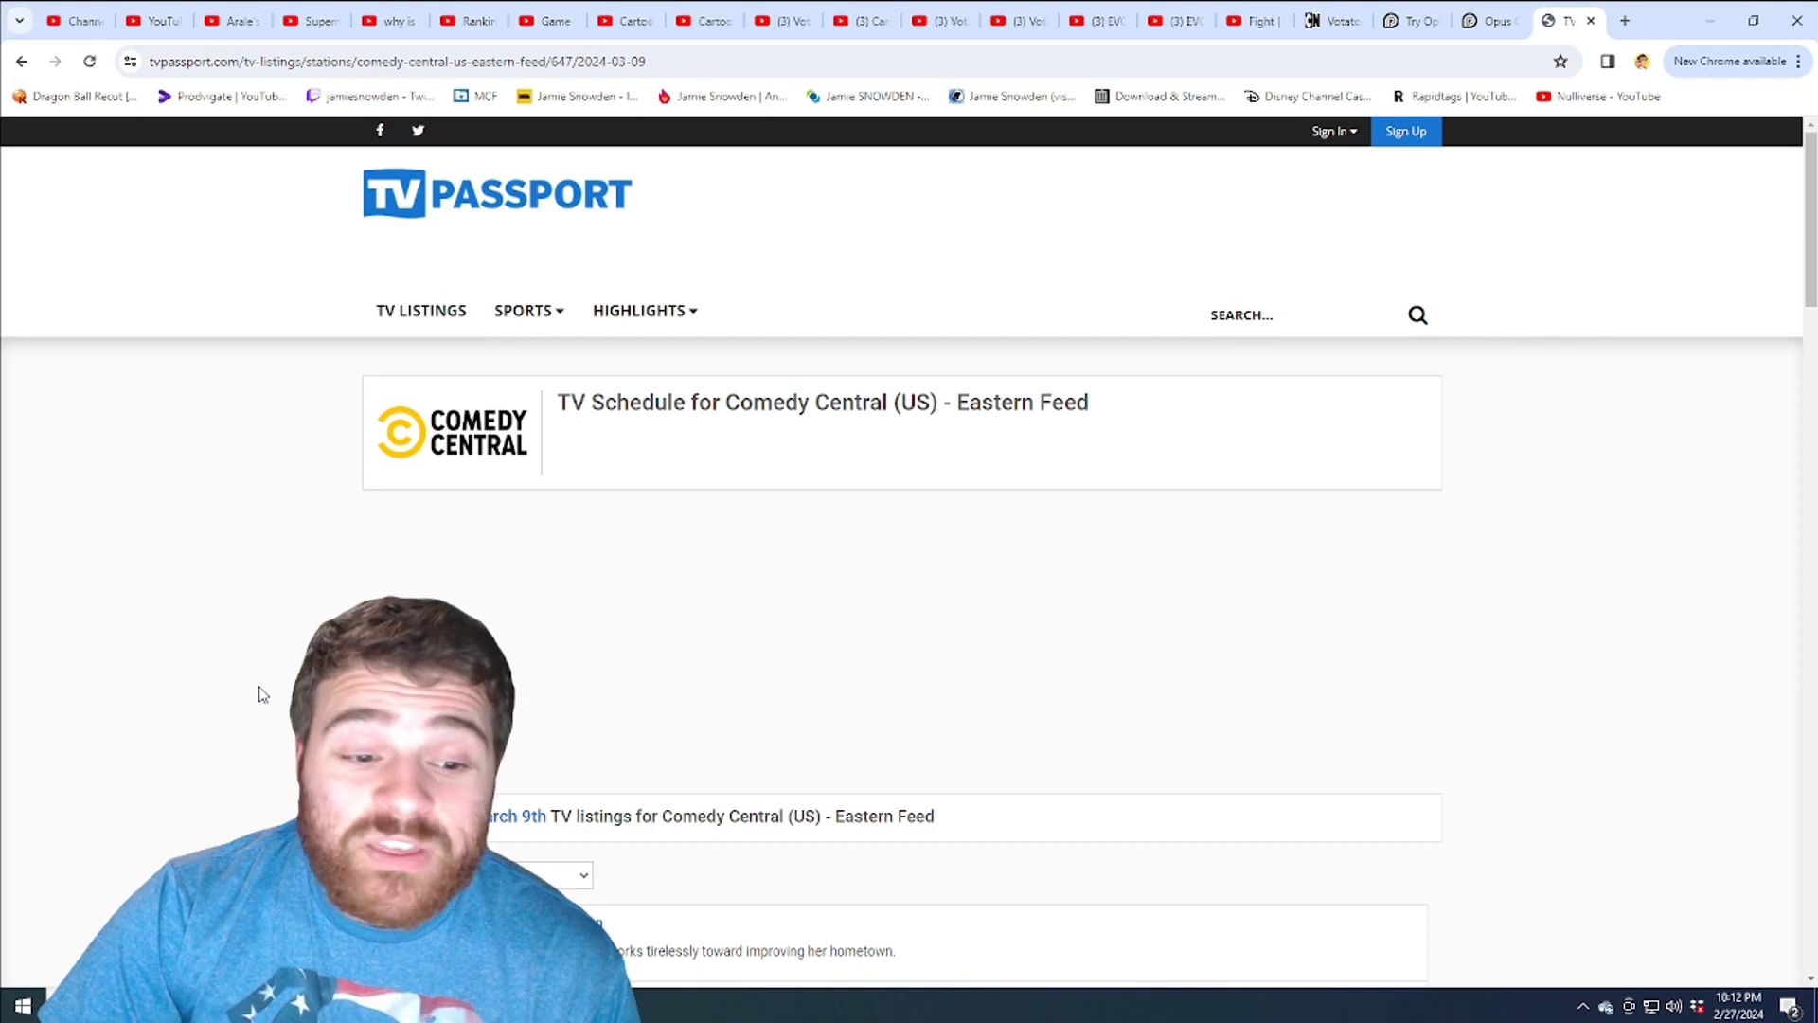
scroll(down, 3)
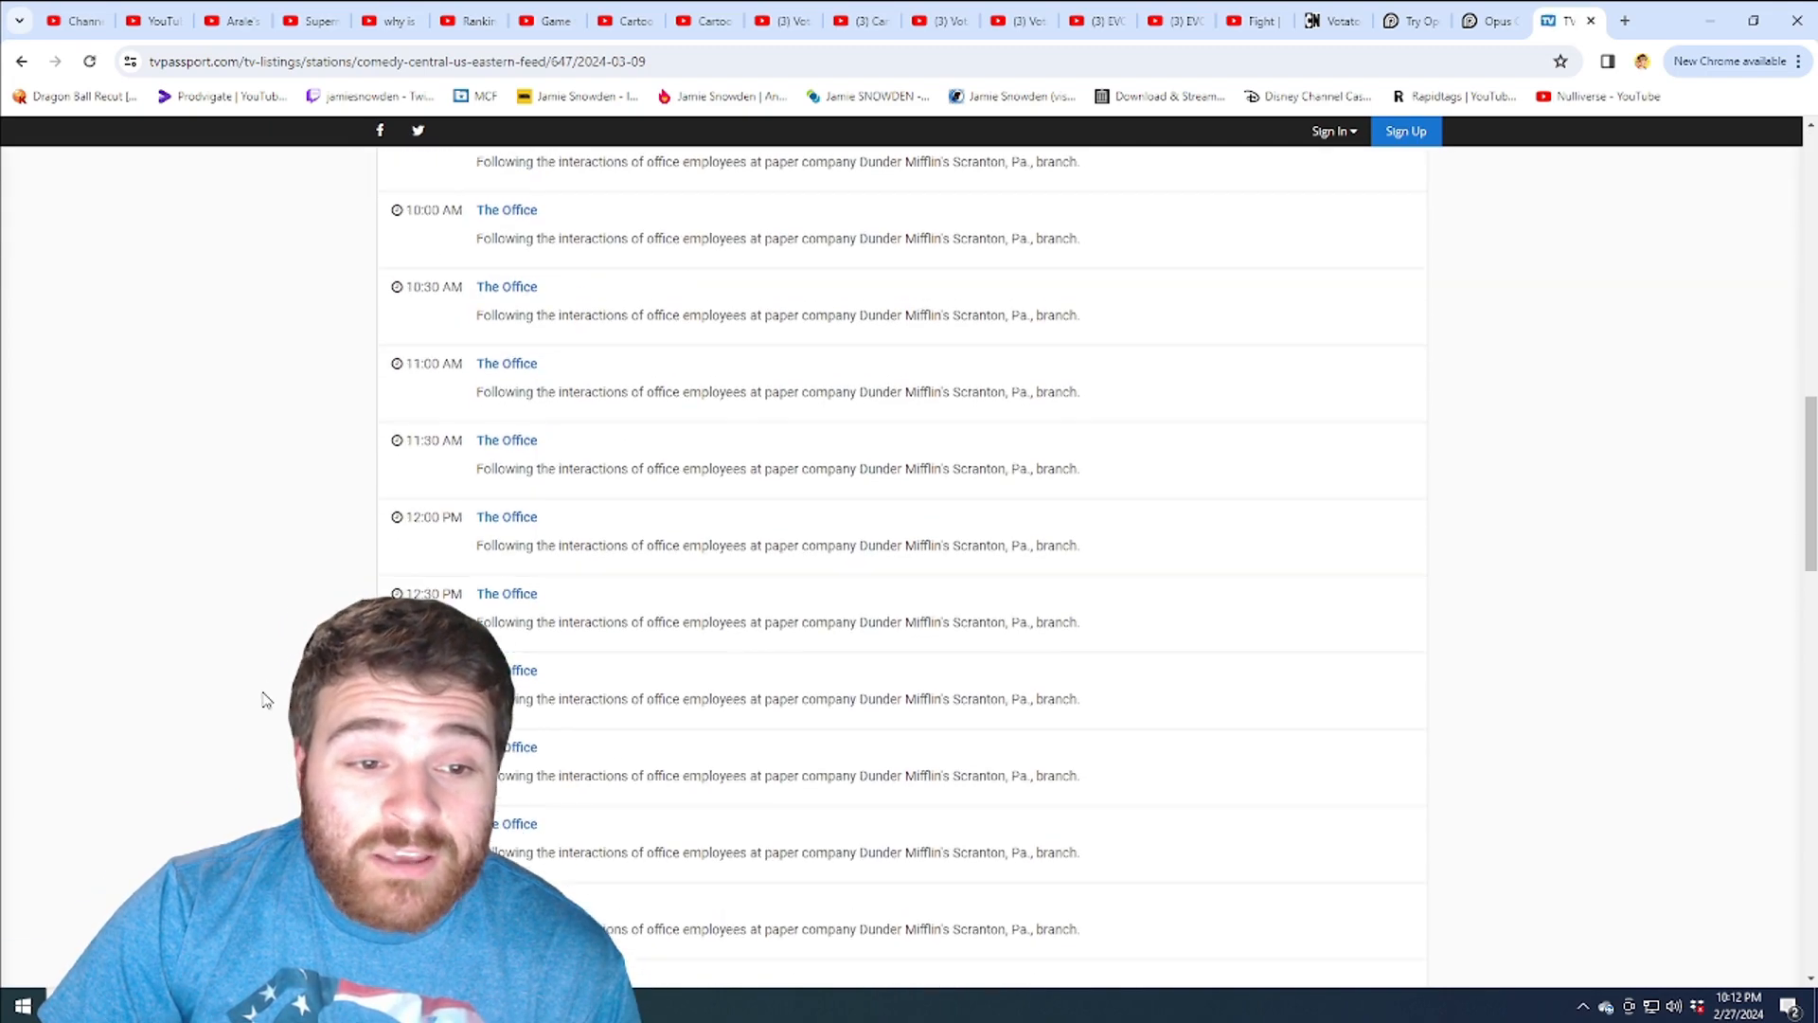
scroll(down, 3)
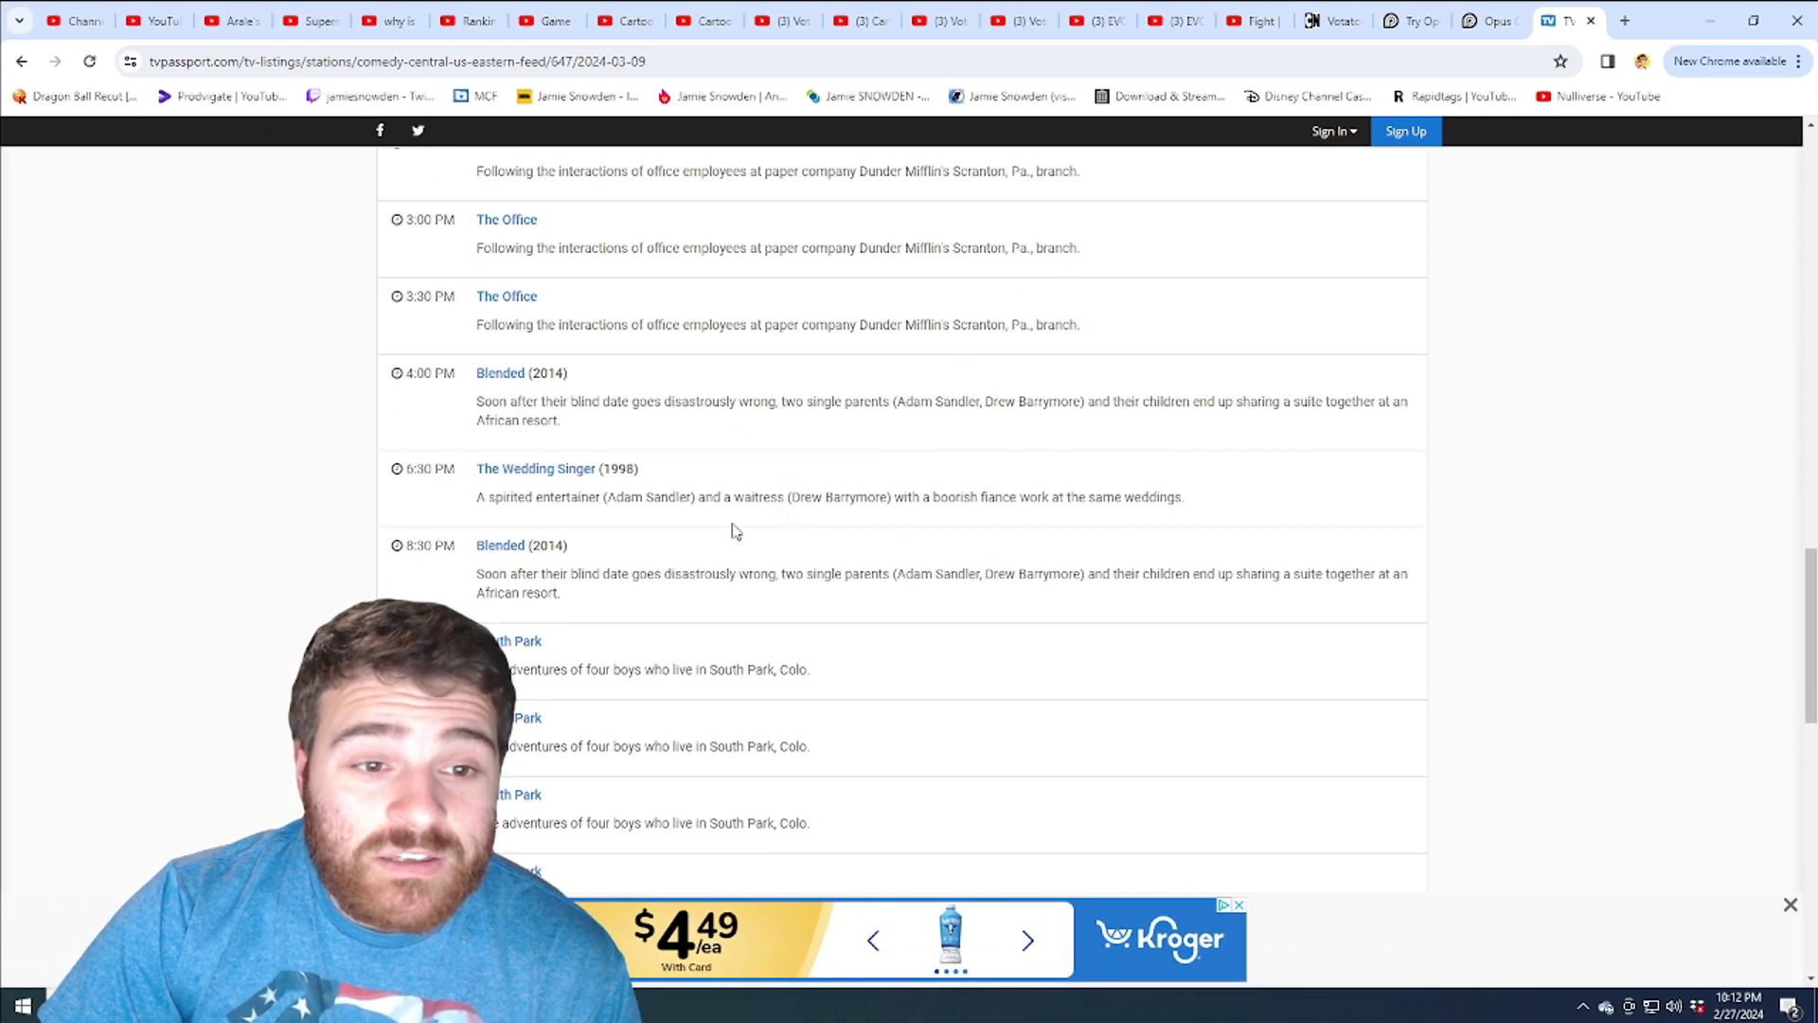
scroll(down, 3)
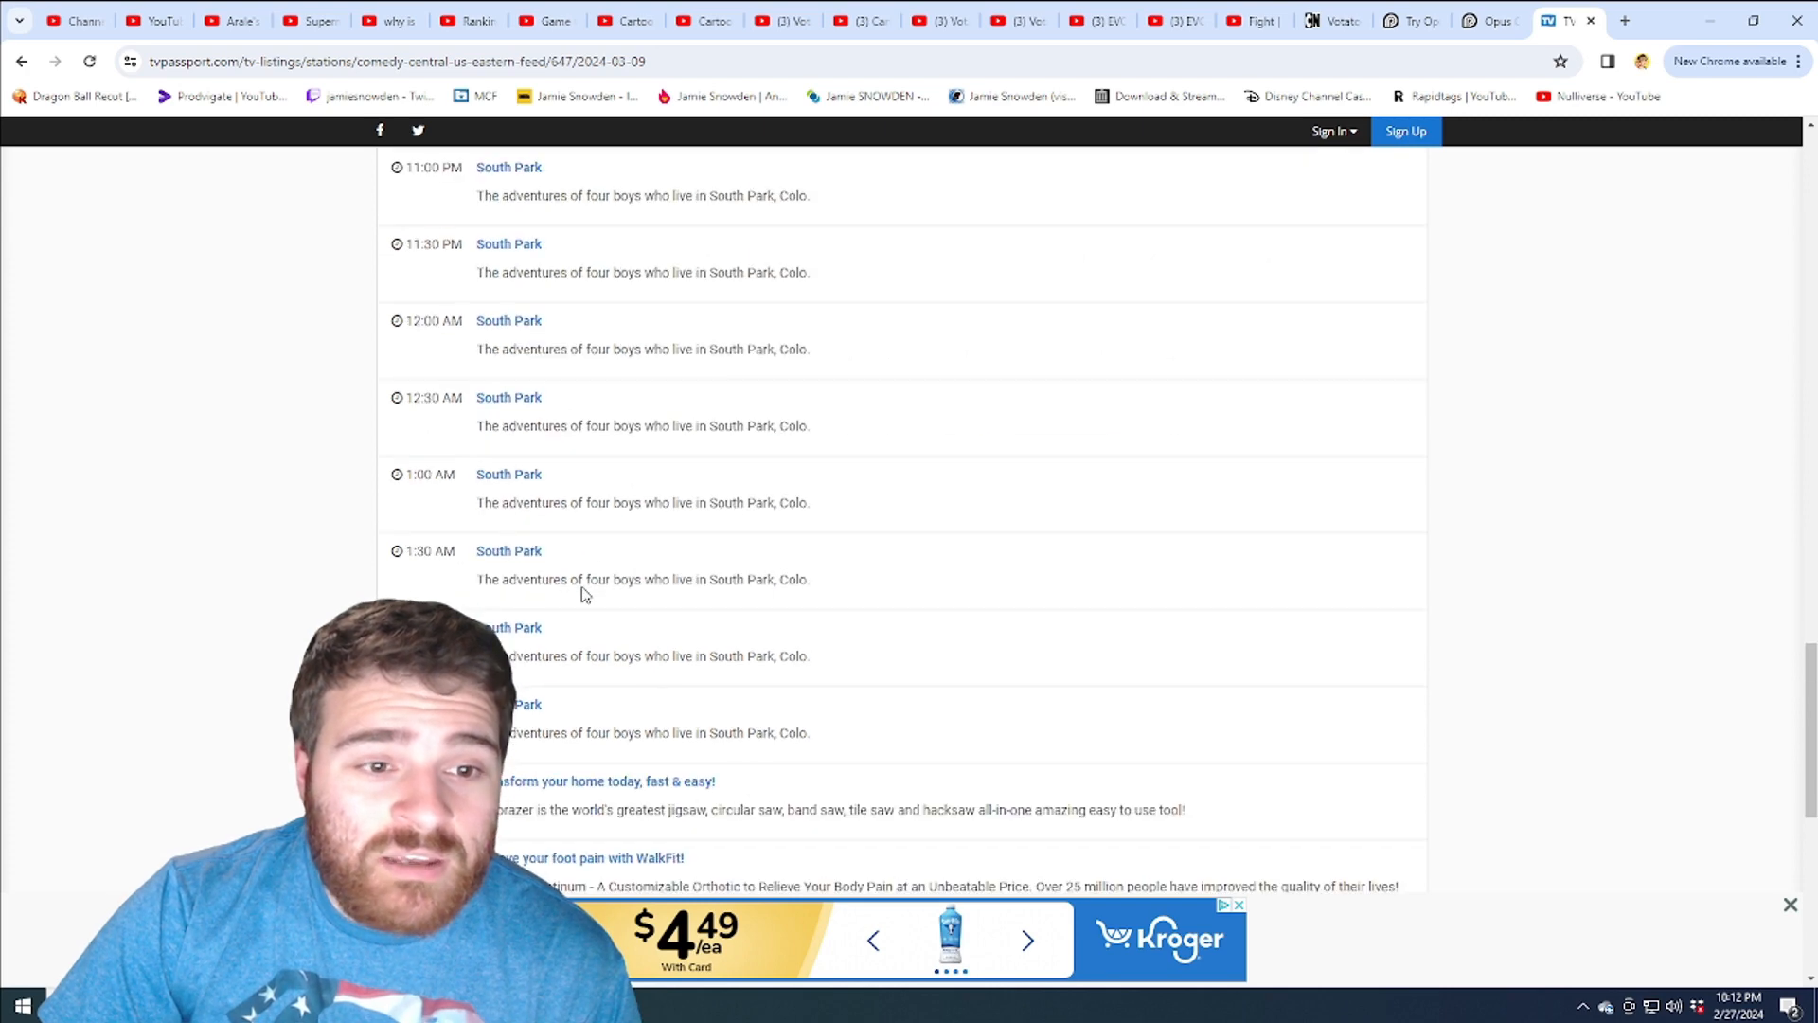
scroll(up, 3)
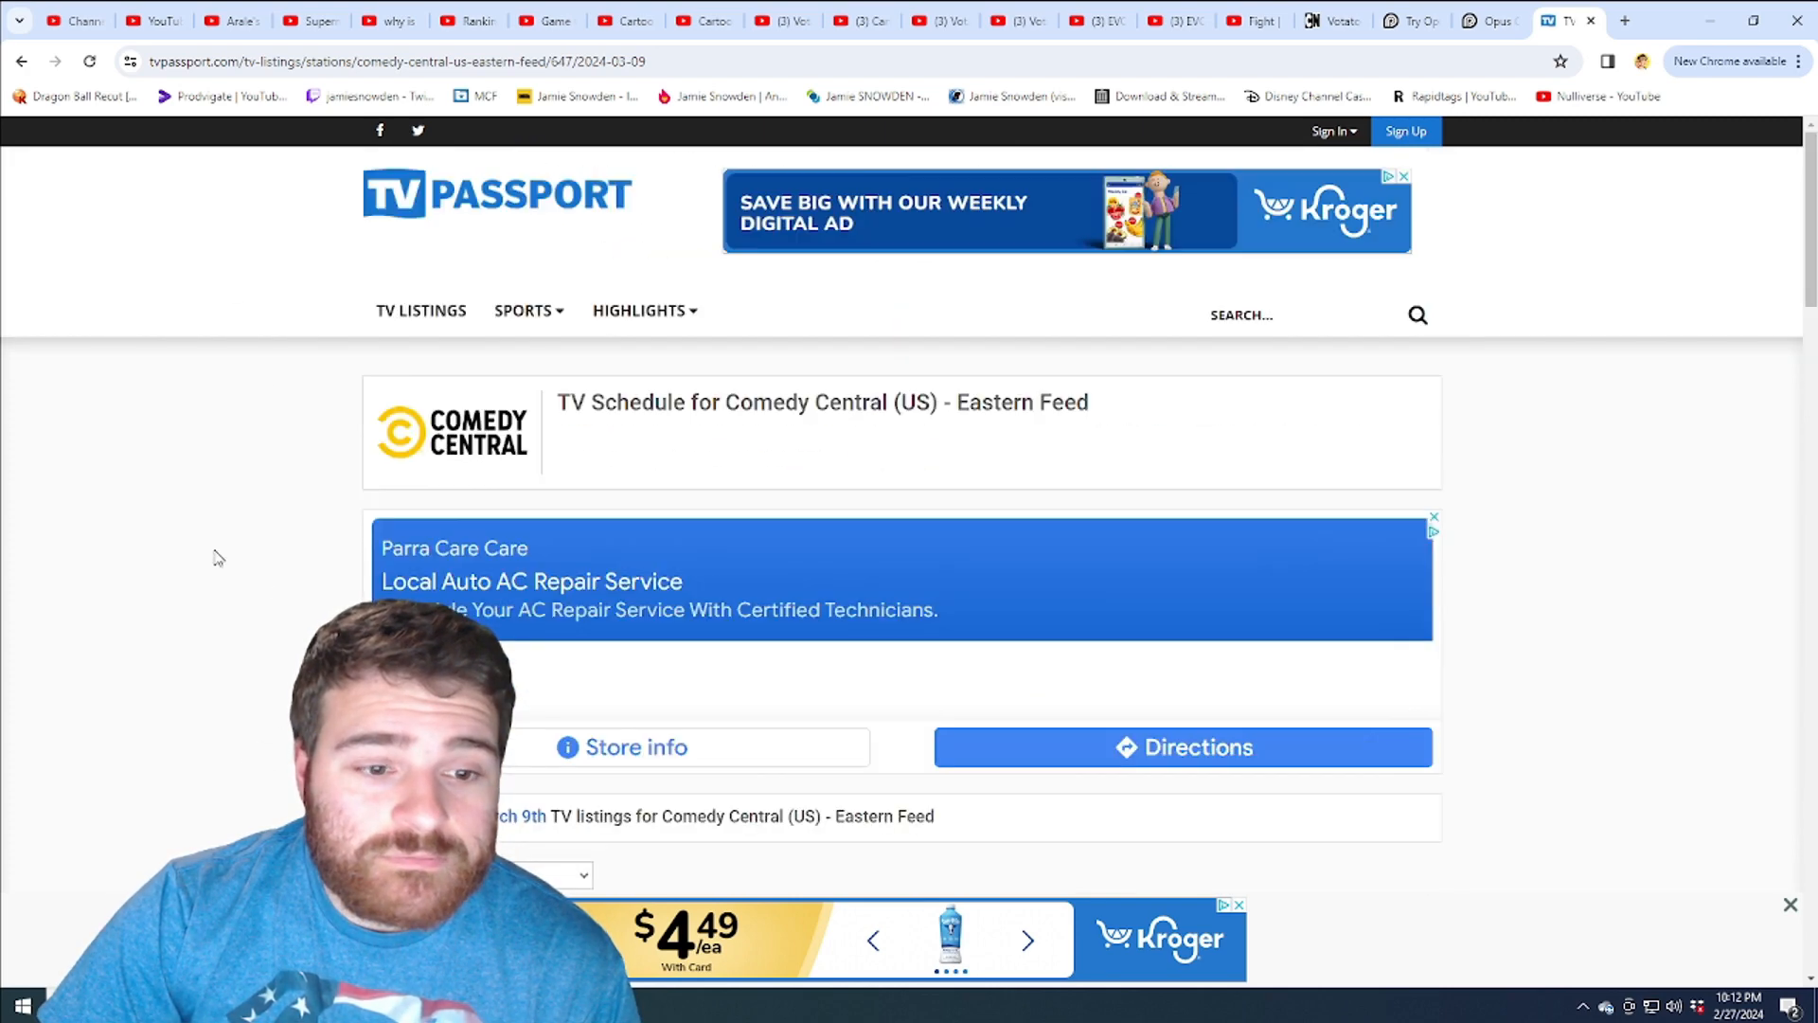
scroll(down, 3)
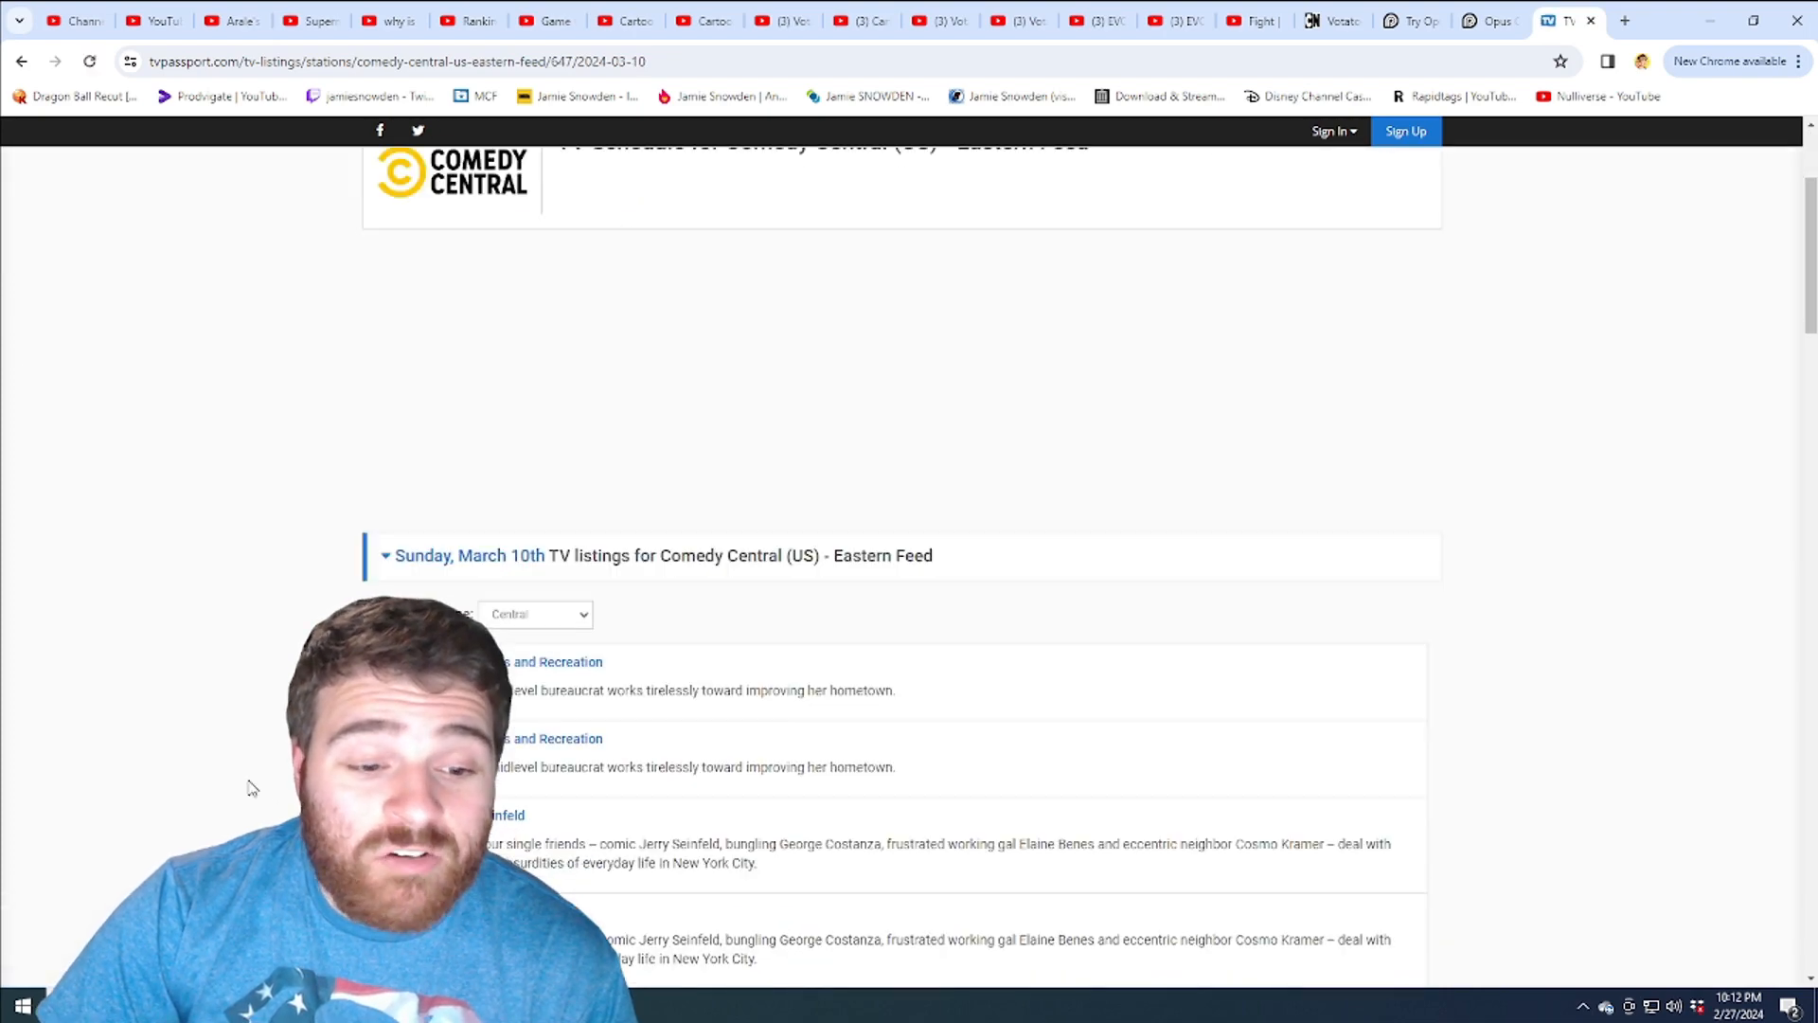
Scroll through the Sunday, March 10th and Monday, March 11th listings.
scroll(down, 3)
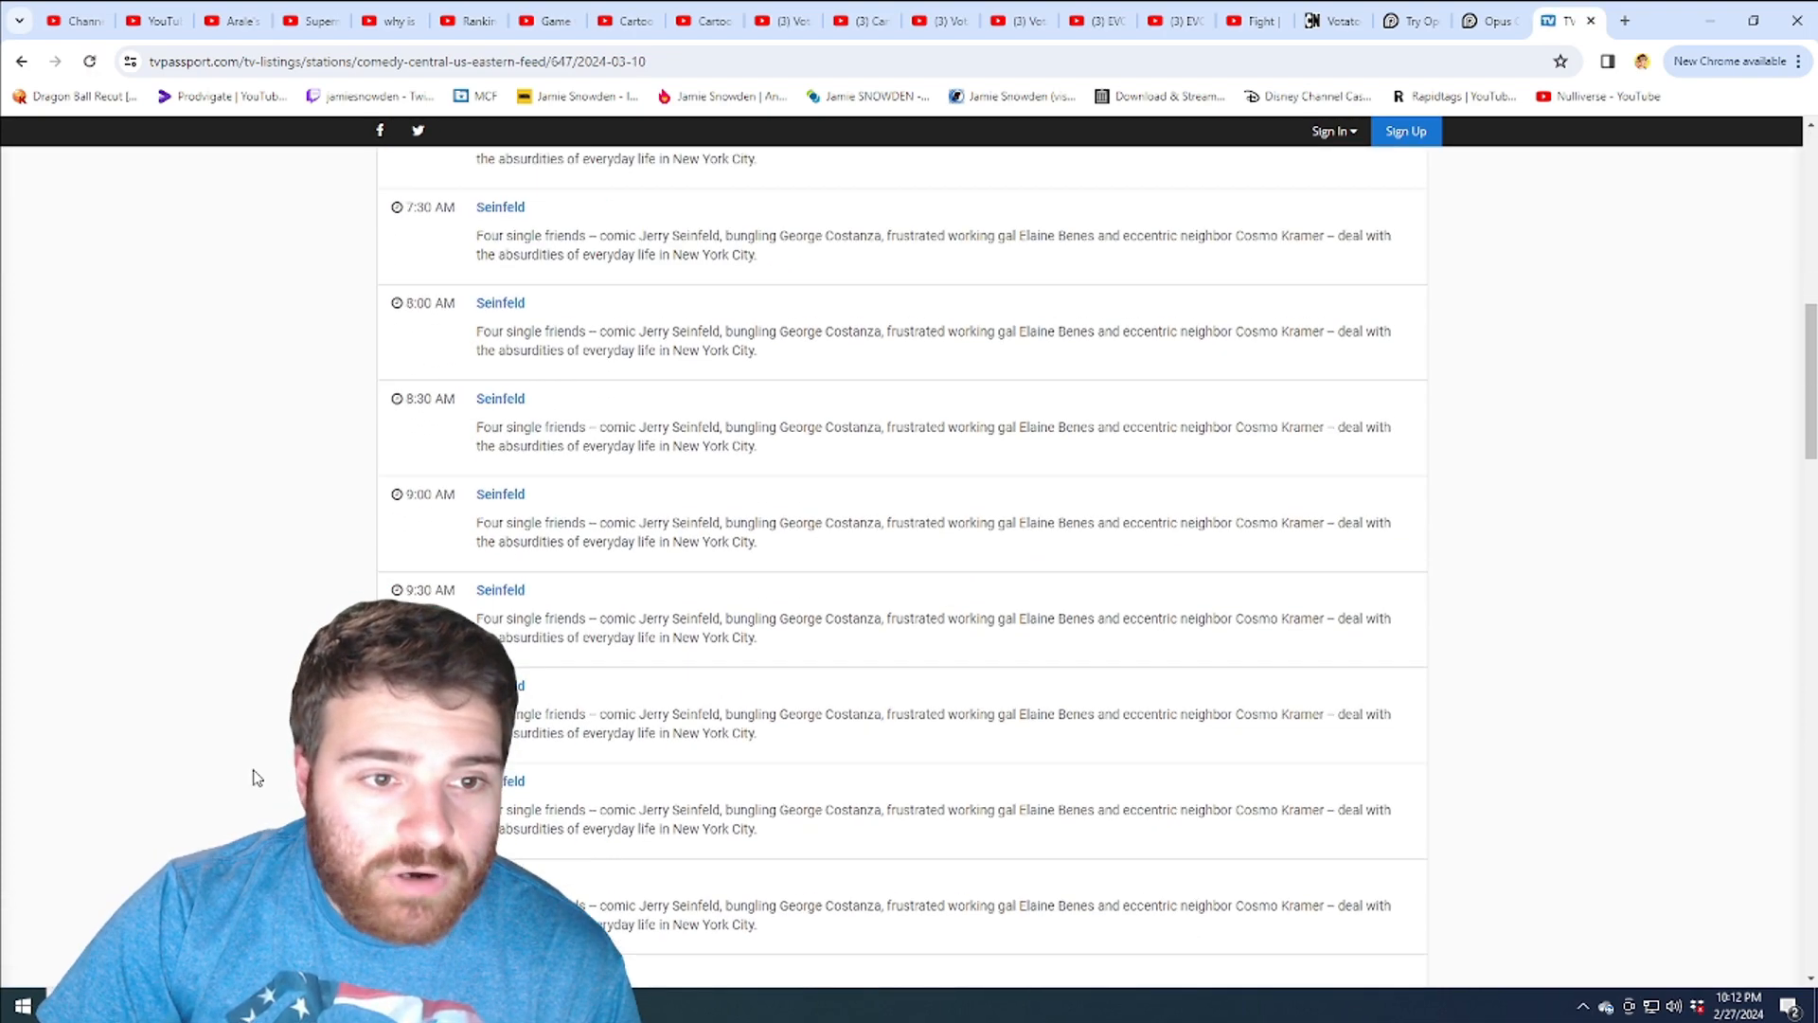
scroll(down, 3)
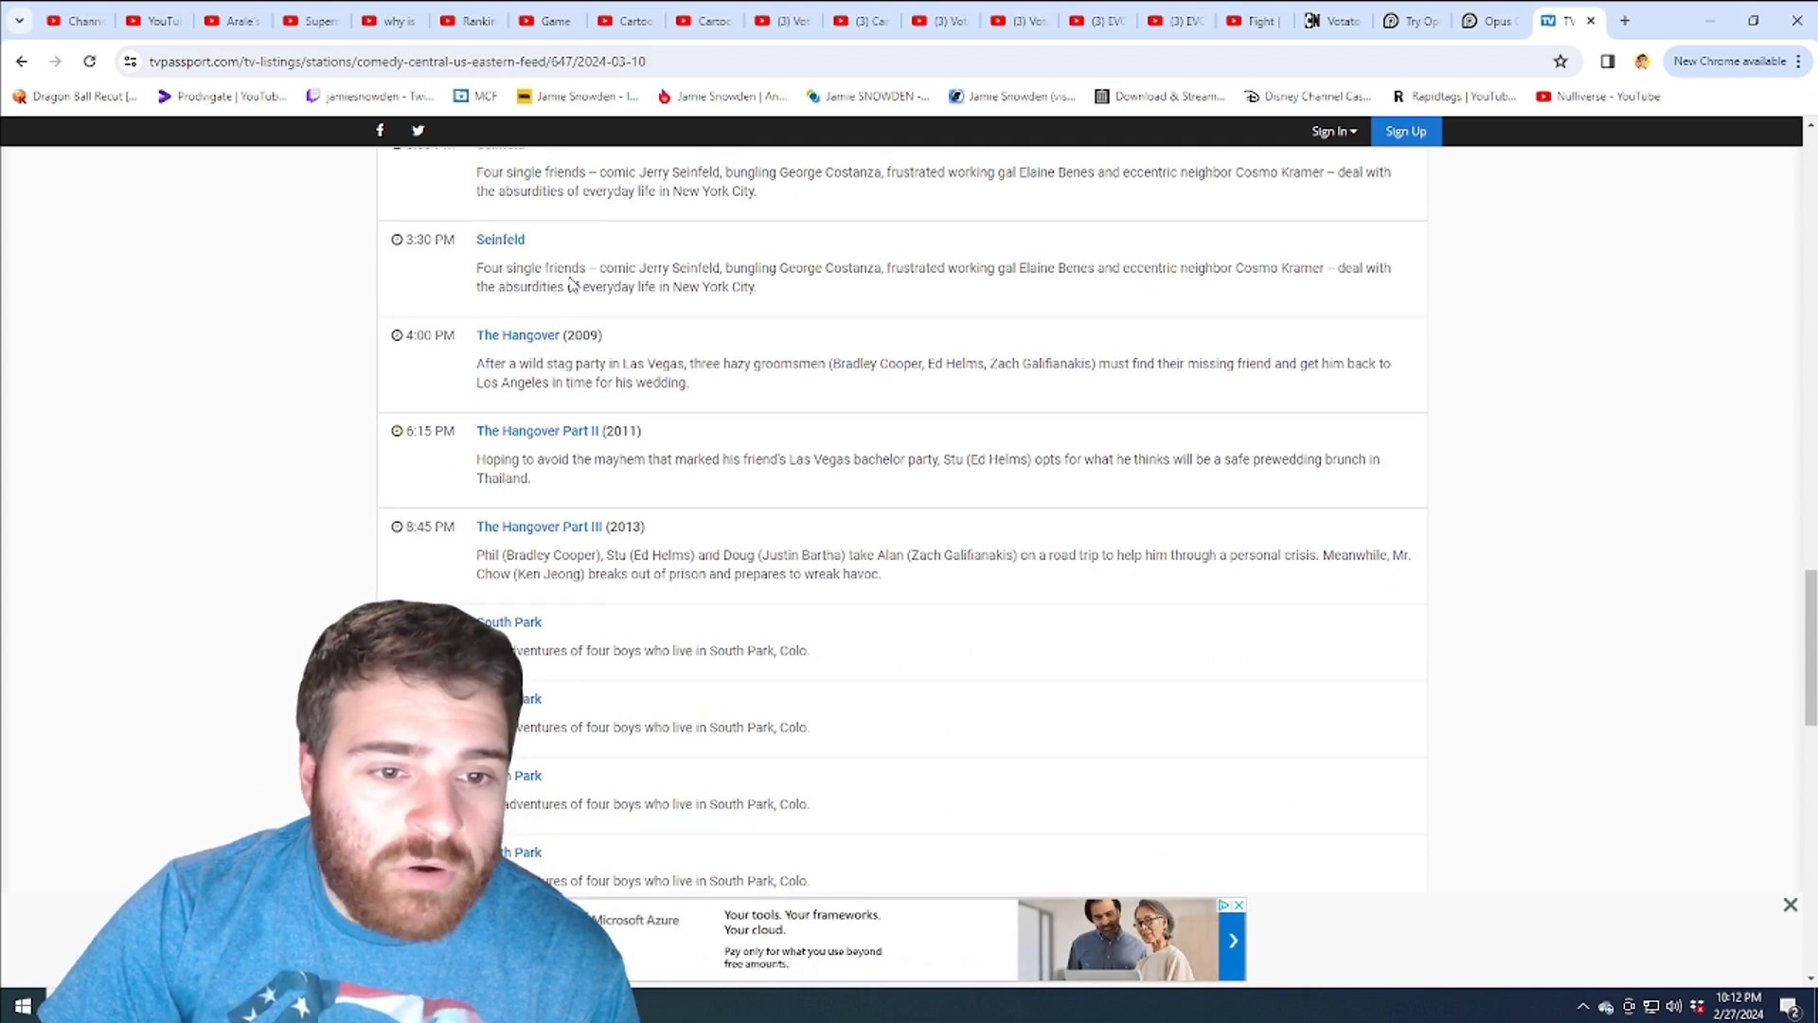
scroll(down, 3)
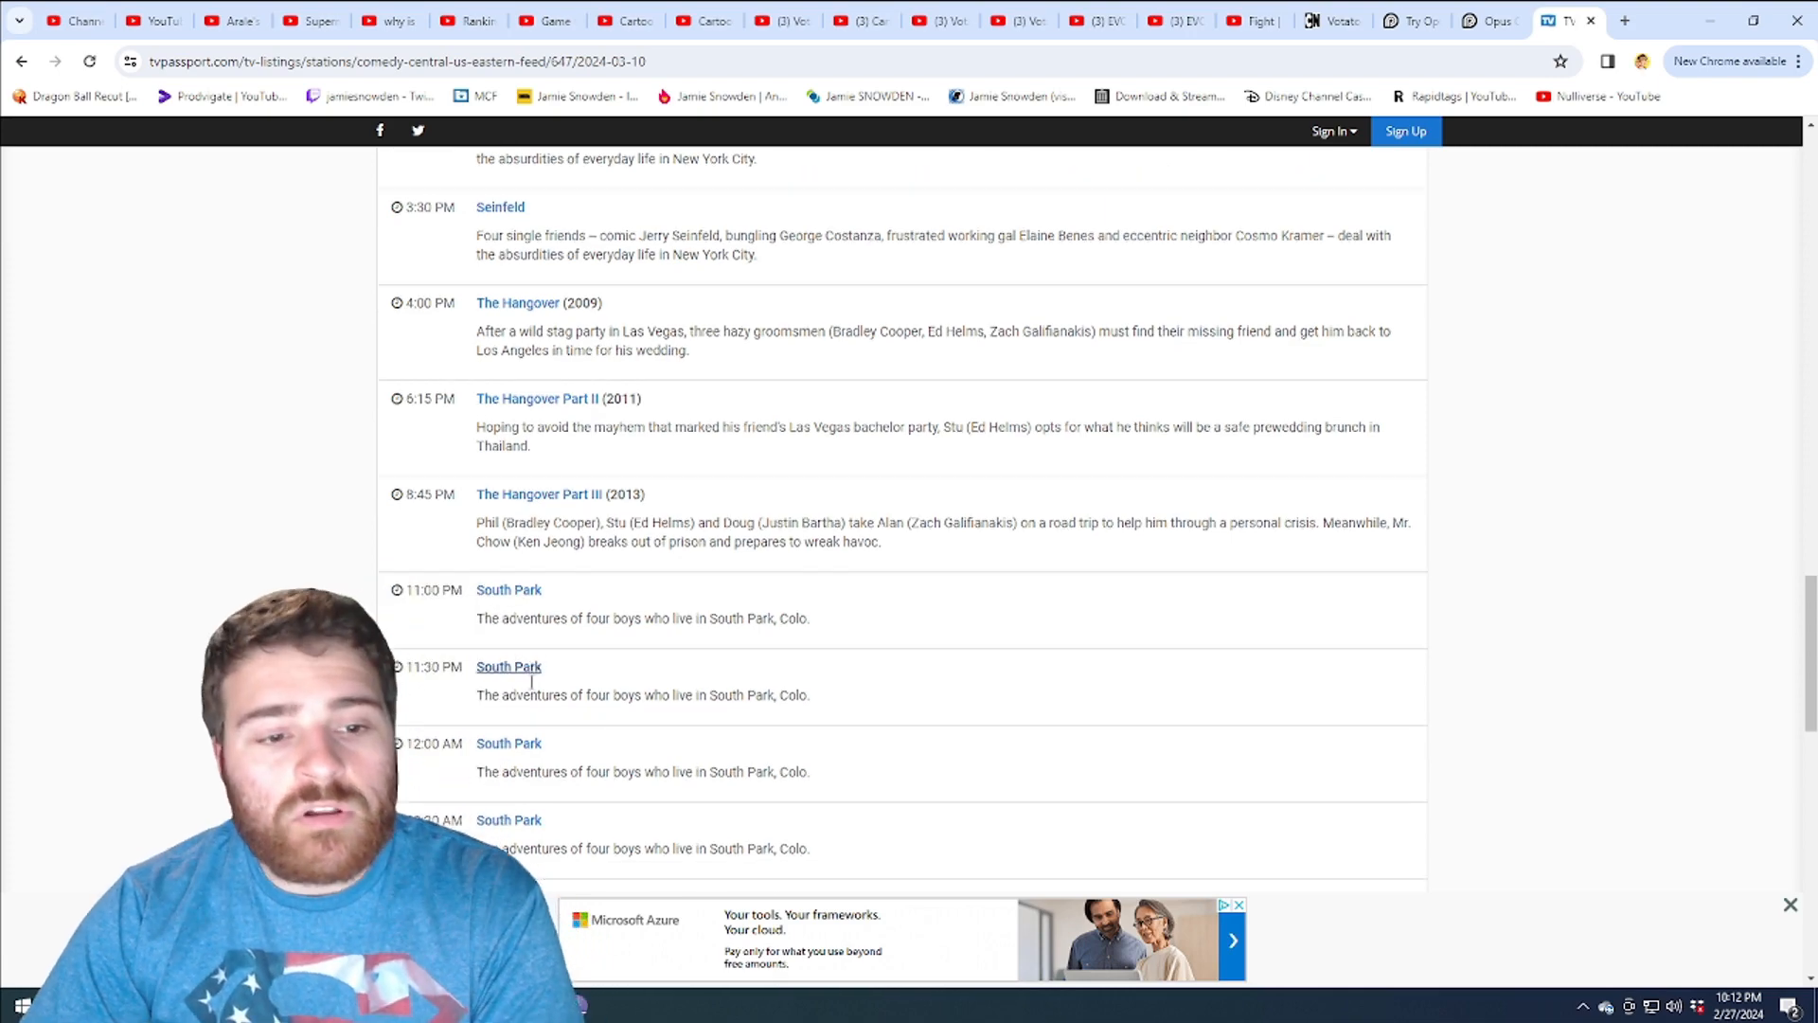
scroll(down, 3)
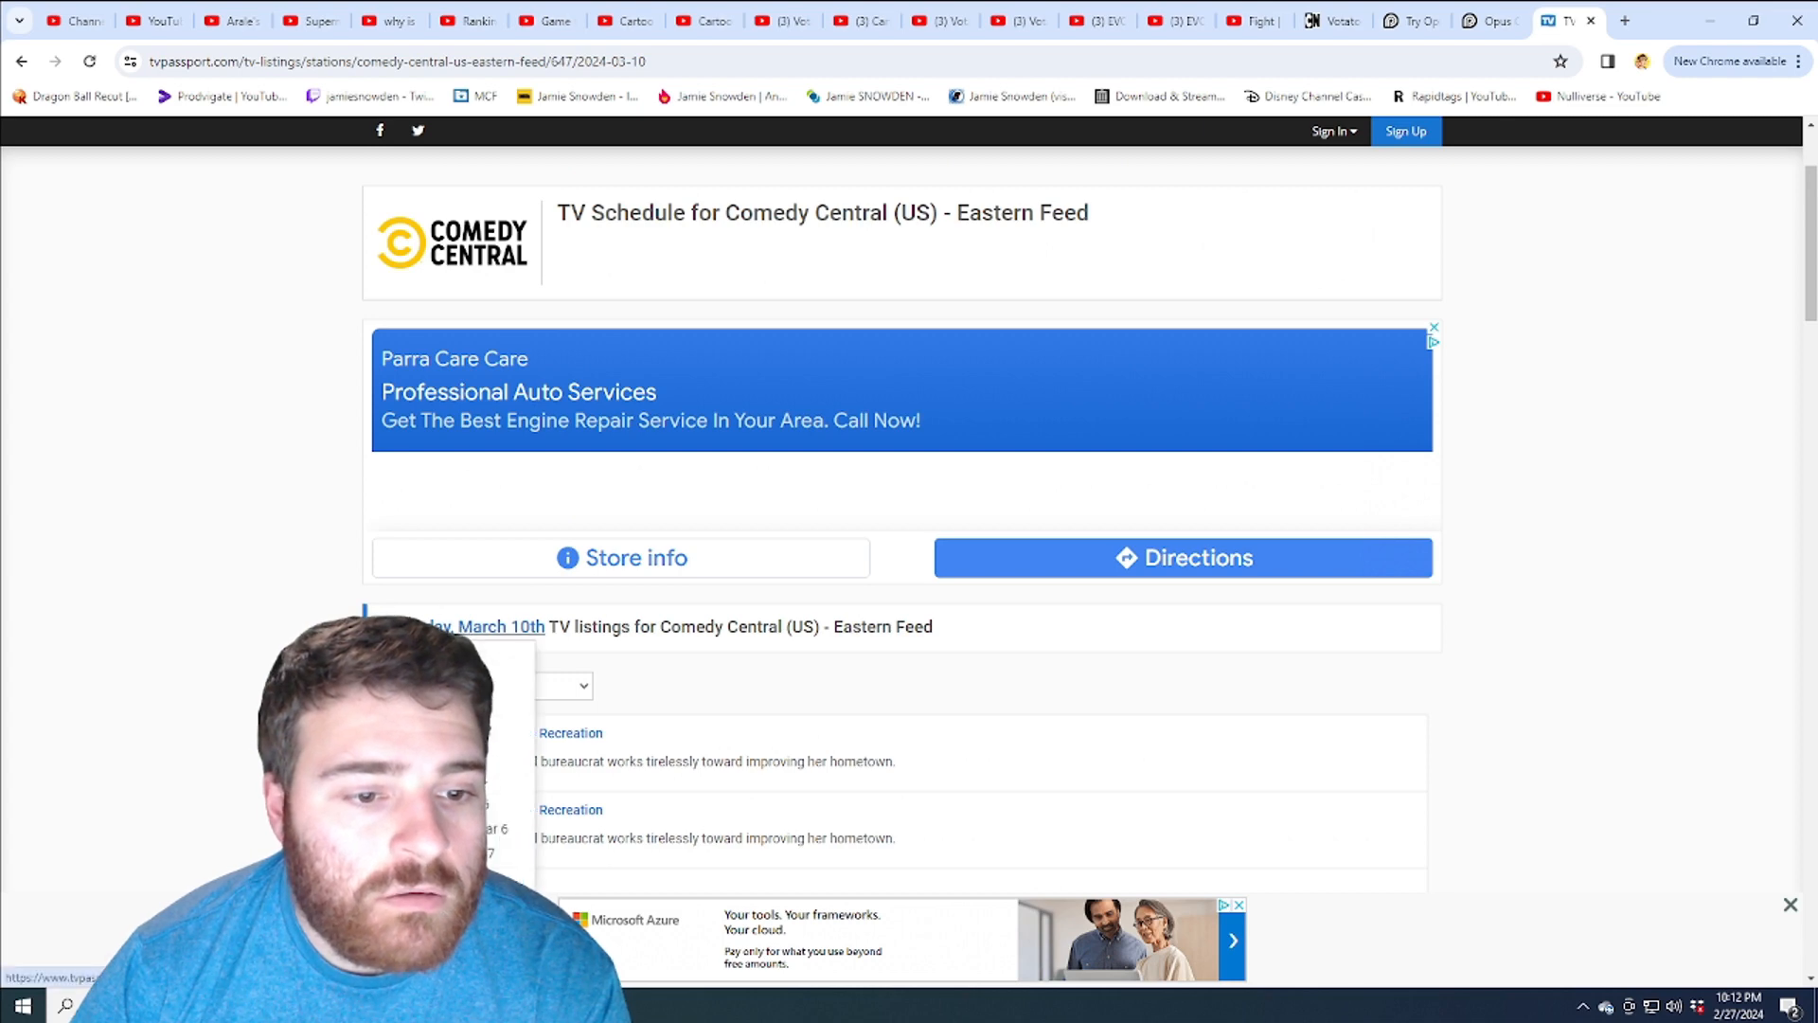
scroll(down, 3)
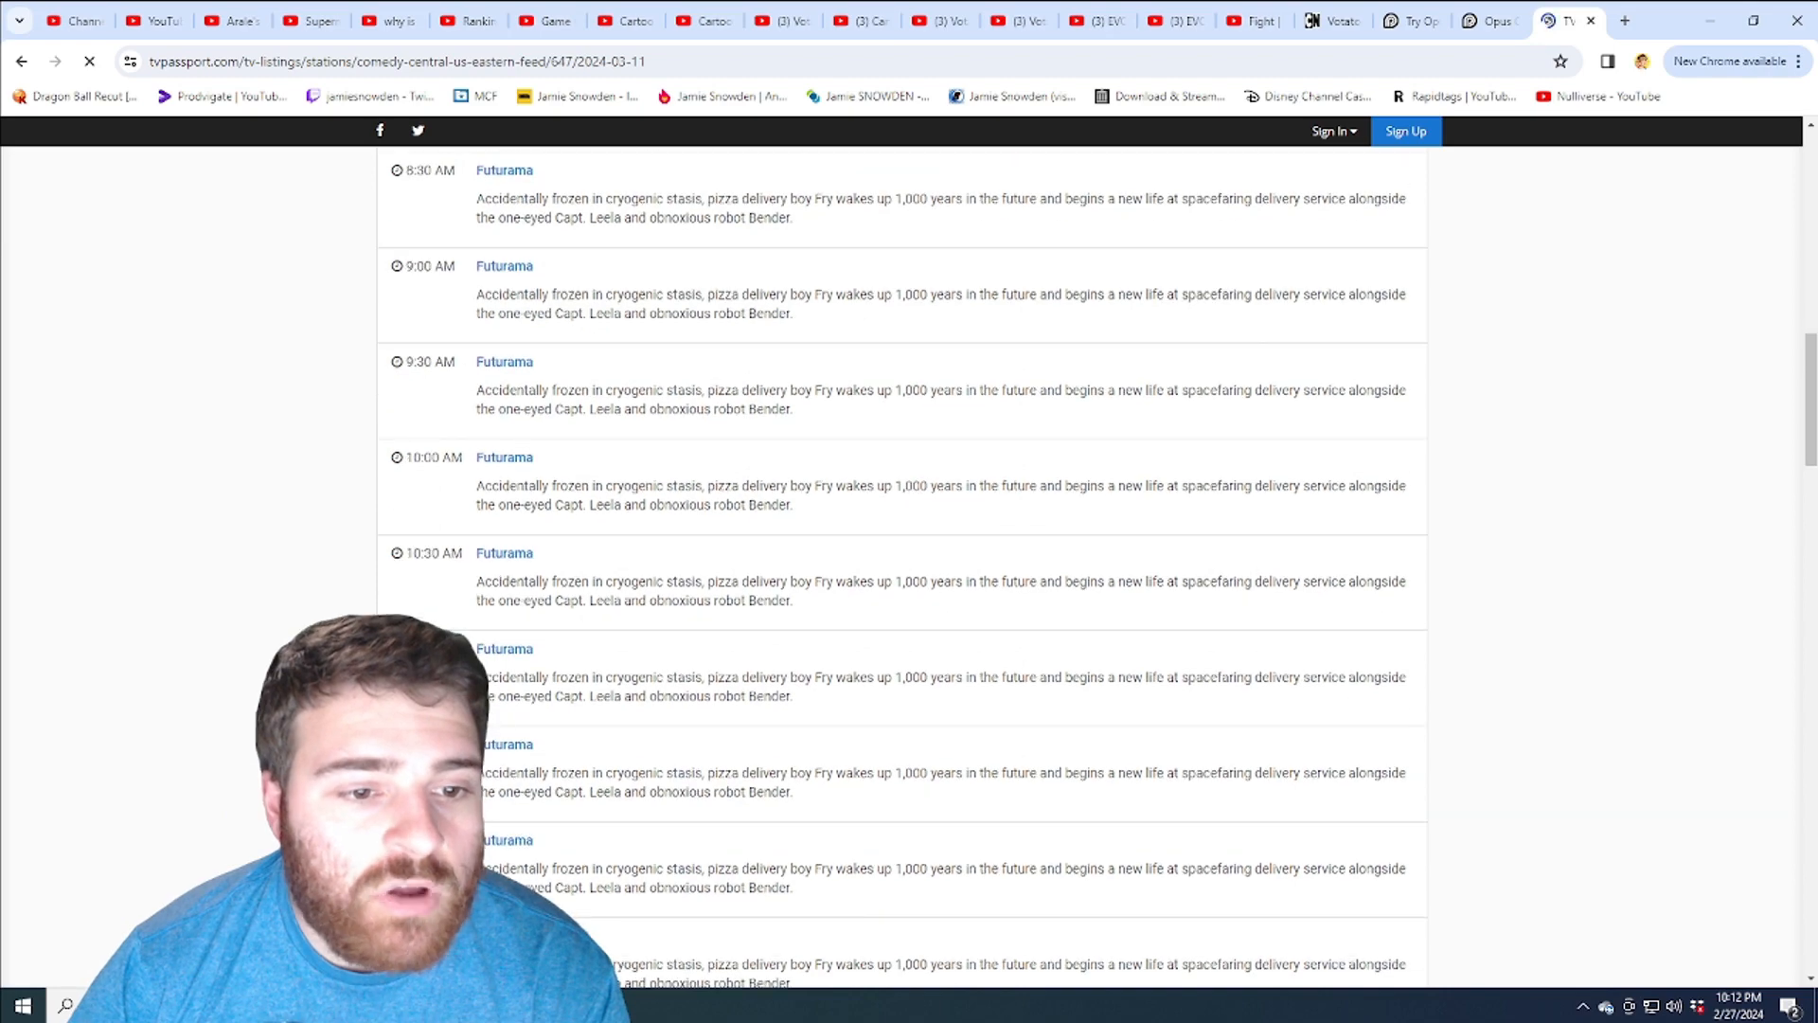
scroll(down, 3)
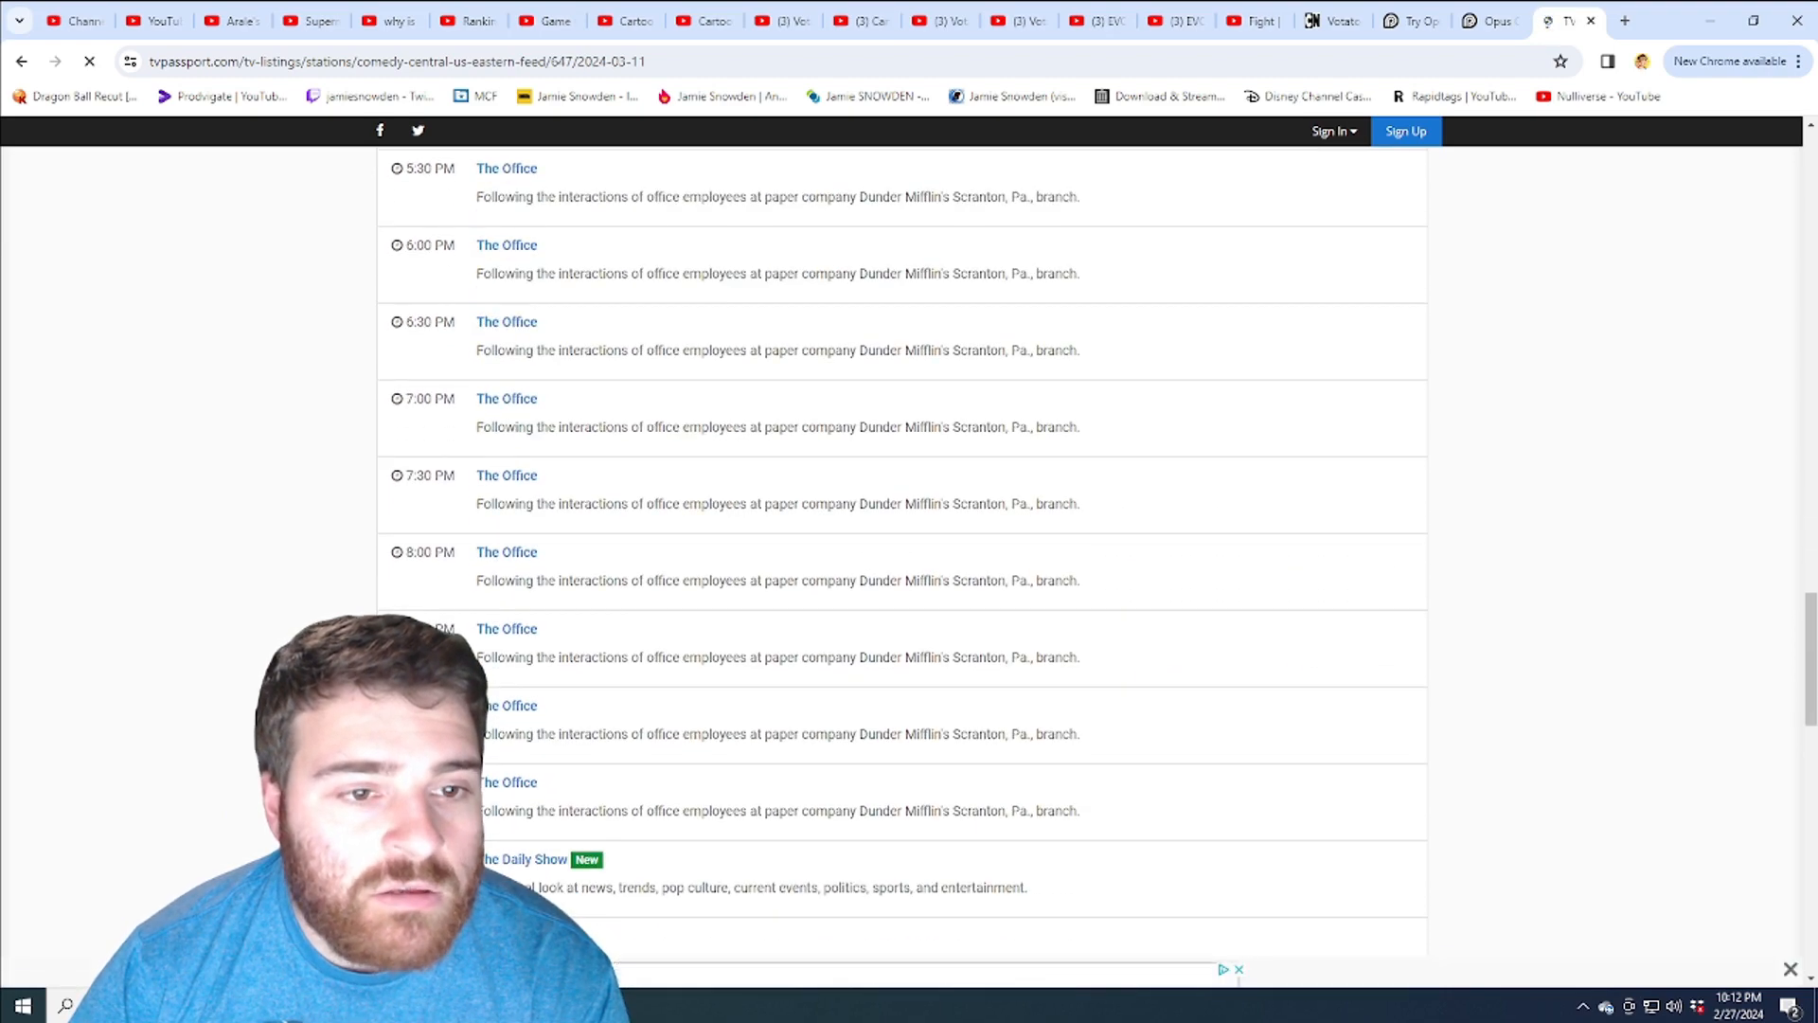
Skim the Tuesday, March 12th schedule down to its later listings.
scroll(down, 3)
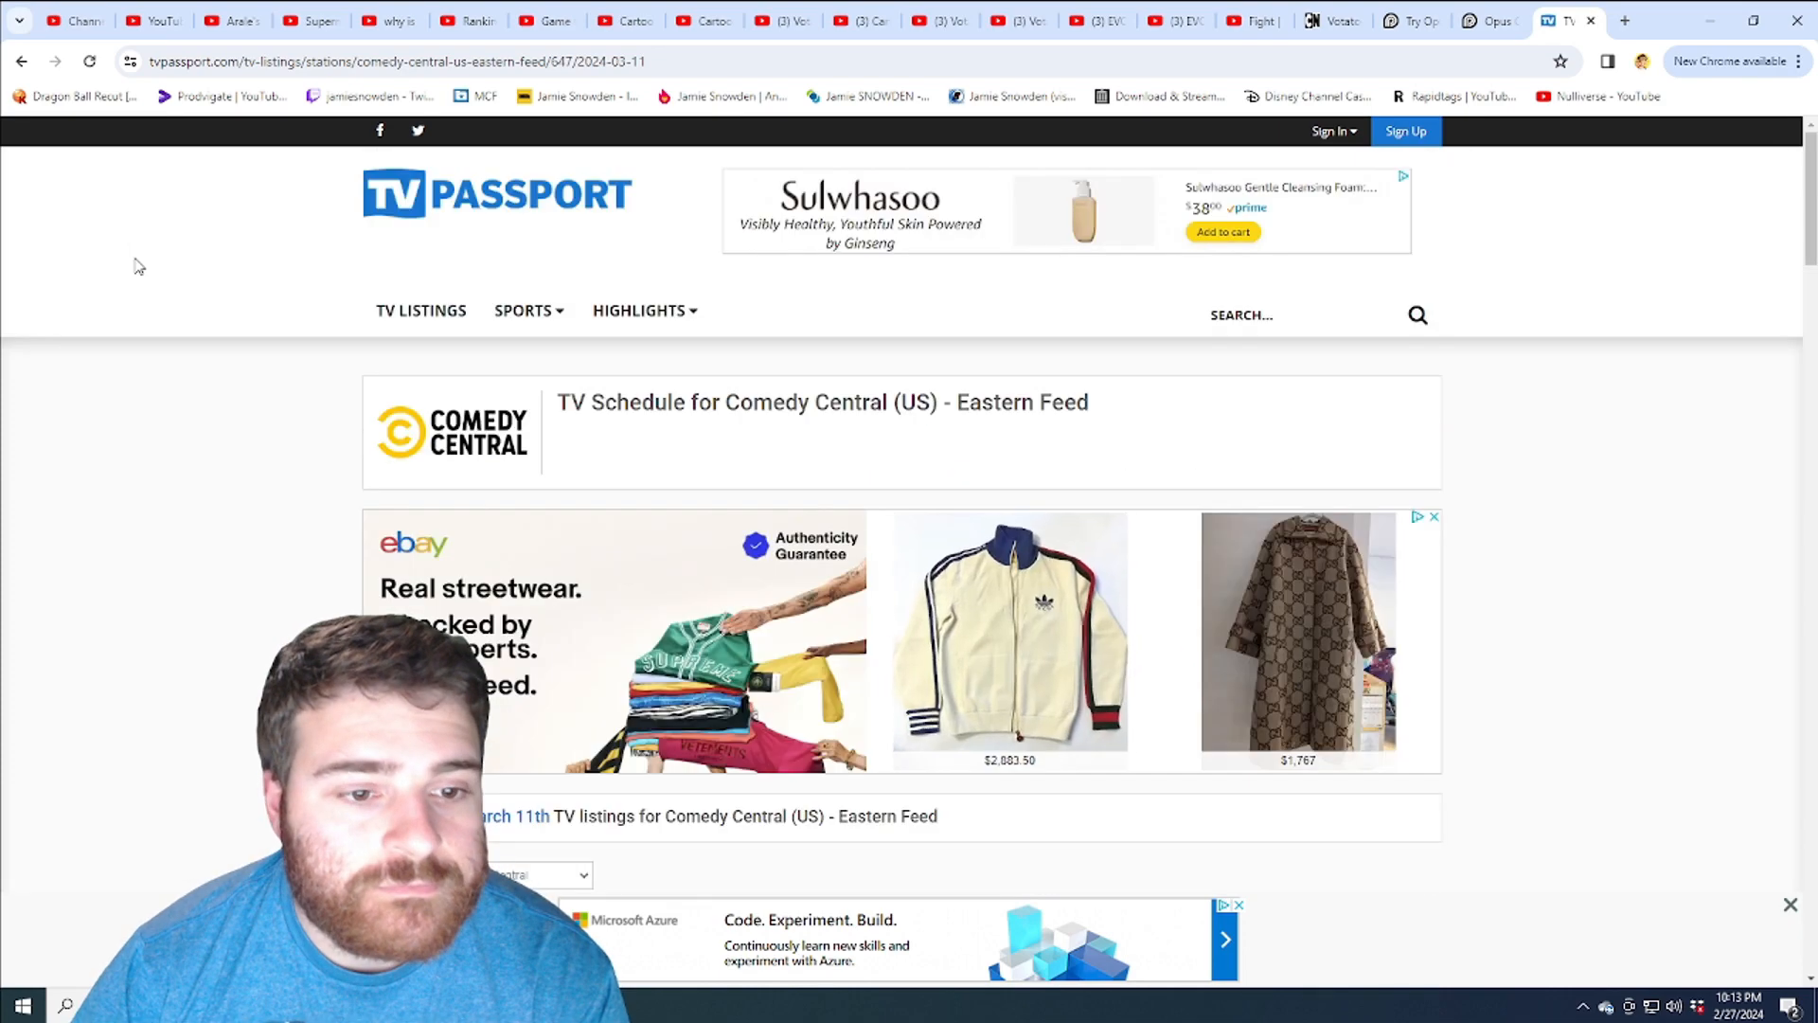
scroll(down, 3)
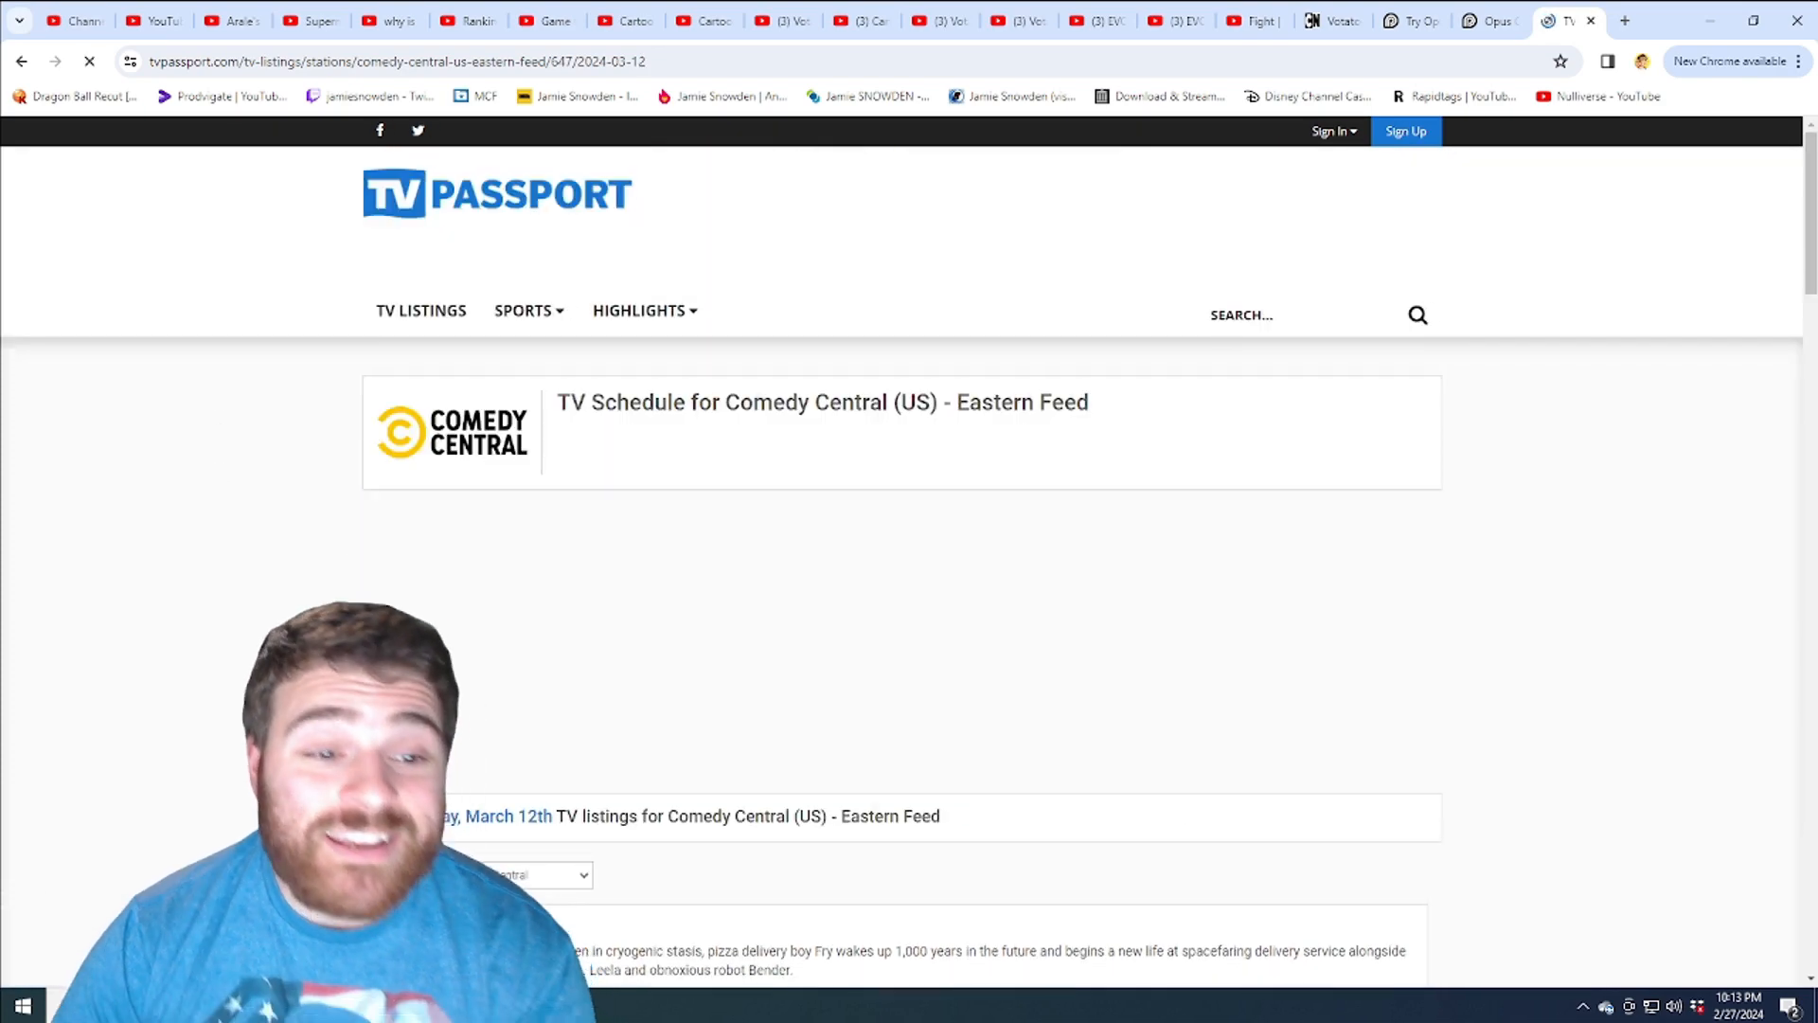
scroll(down, 3)
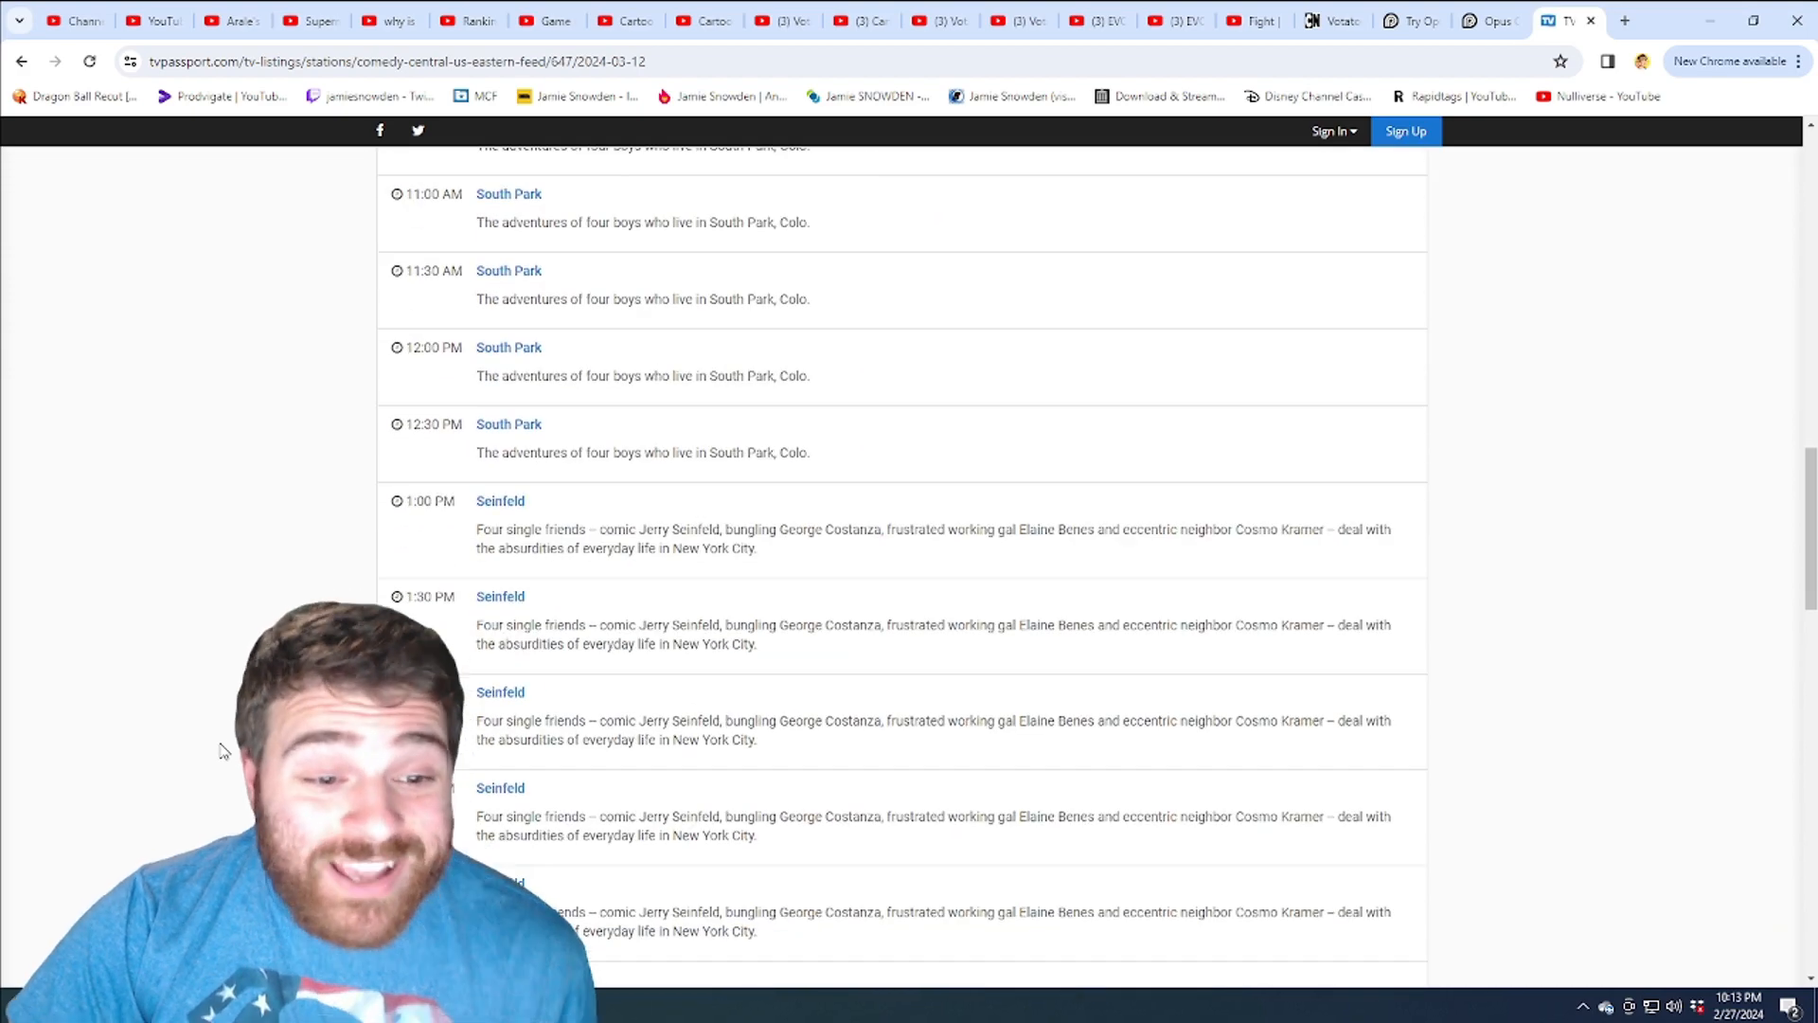
scroll(down, 3)
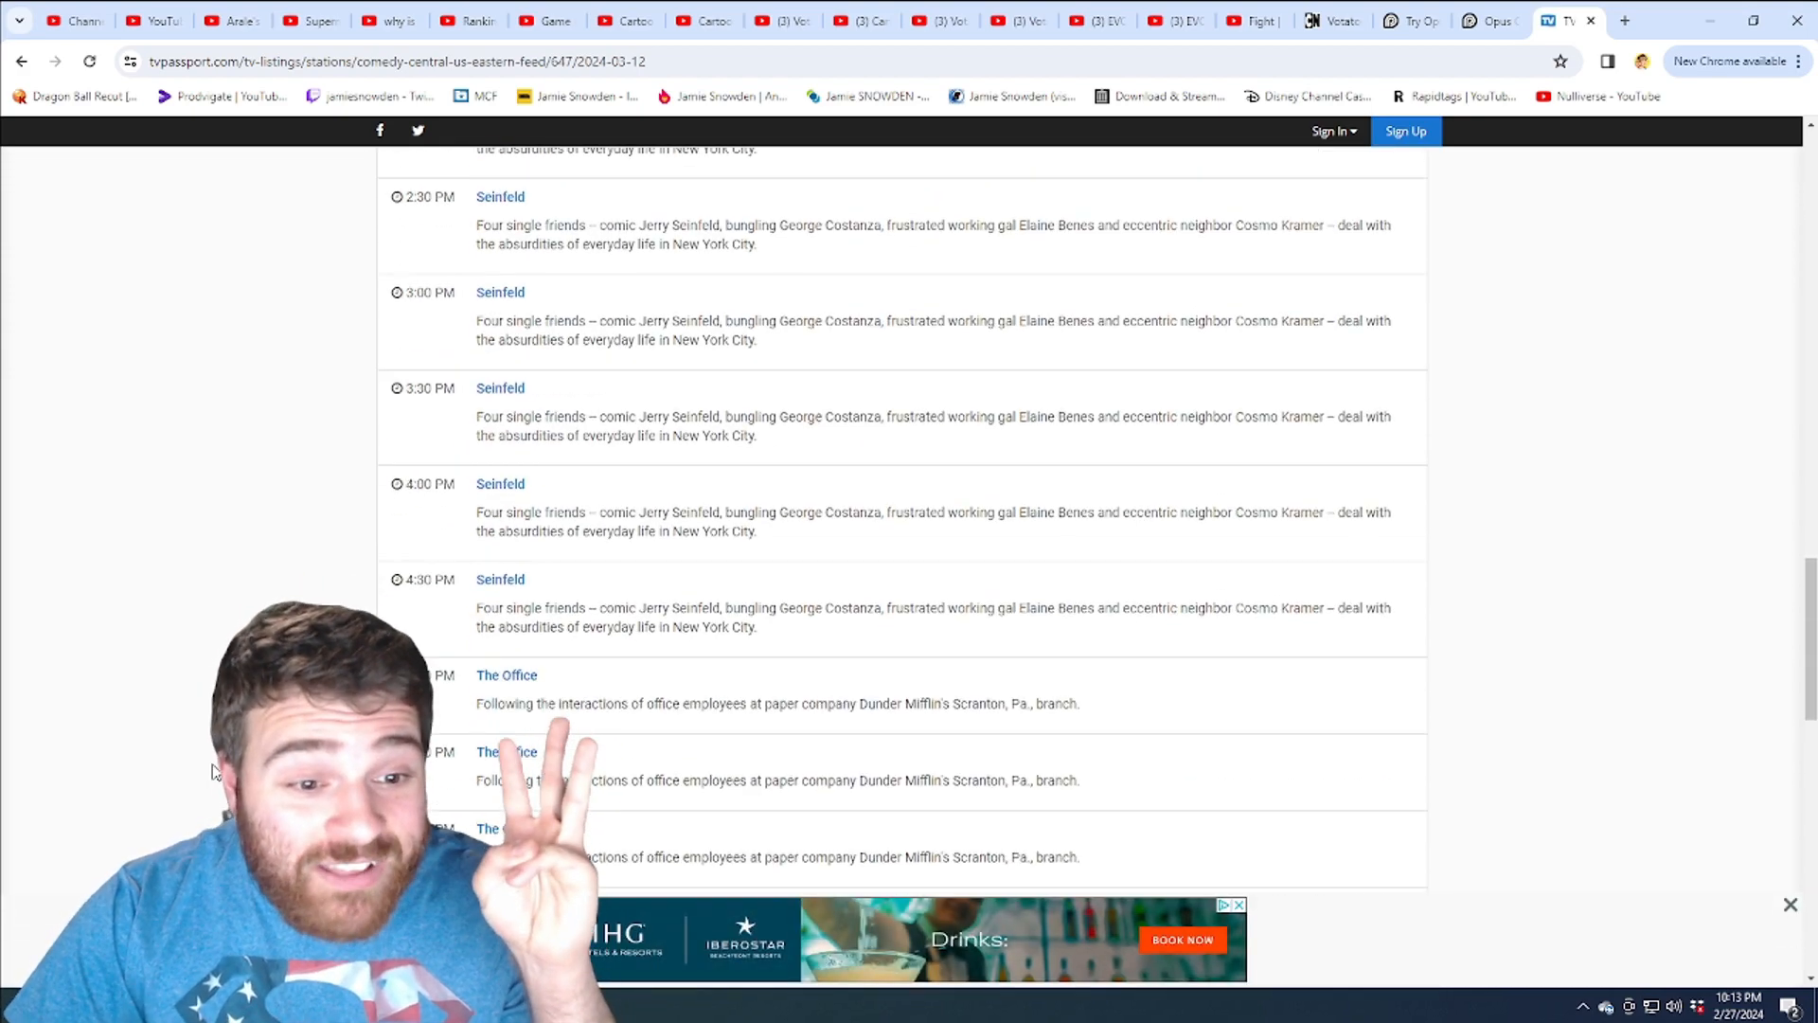
scroll(down, 3)
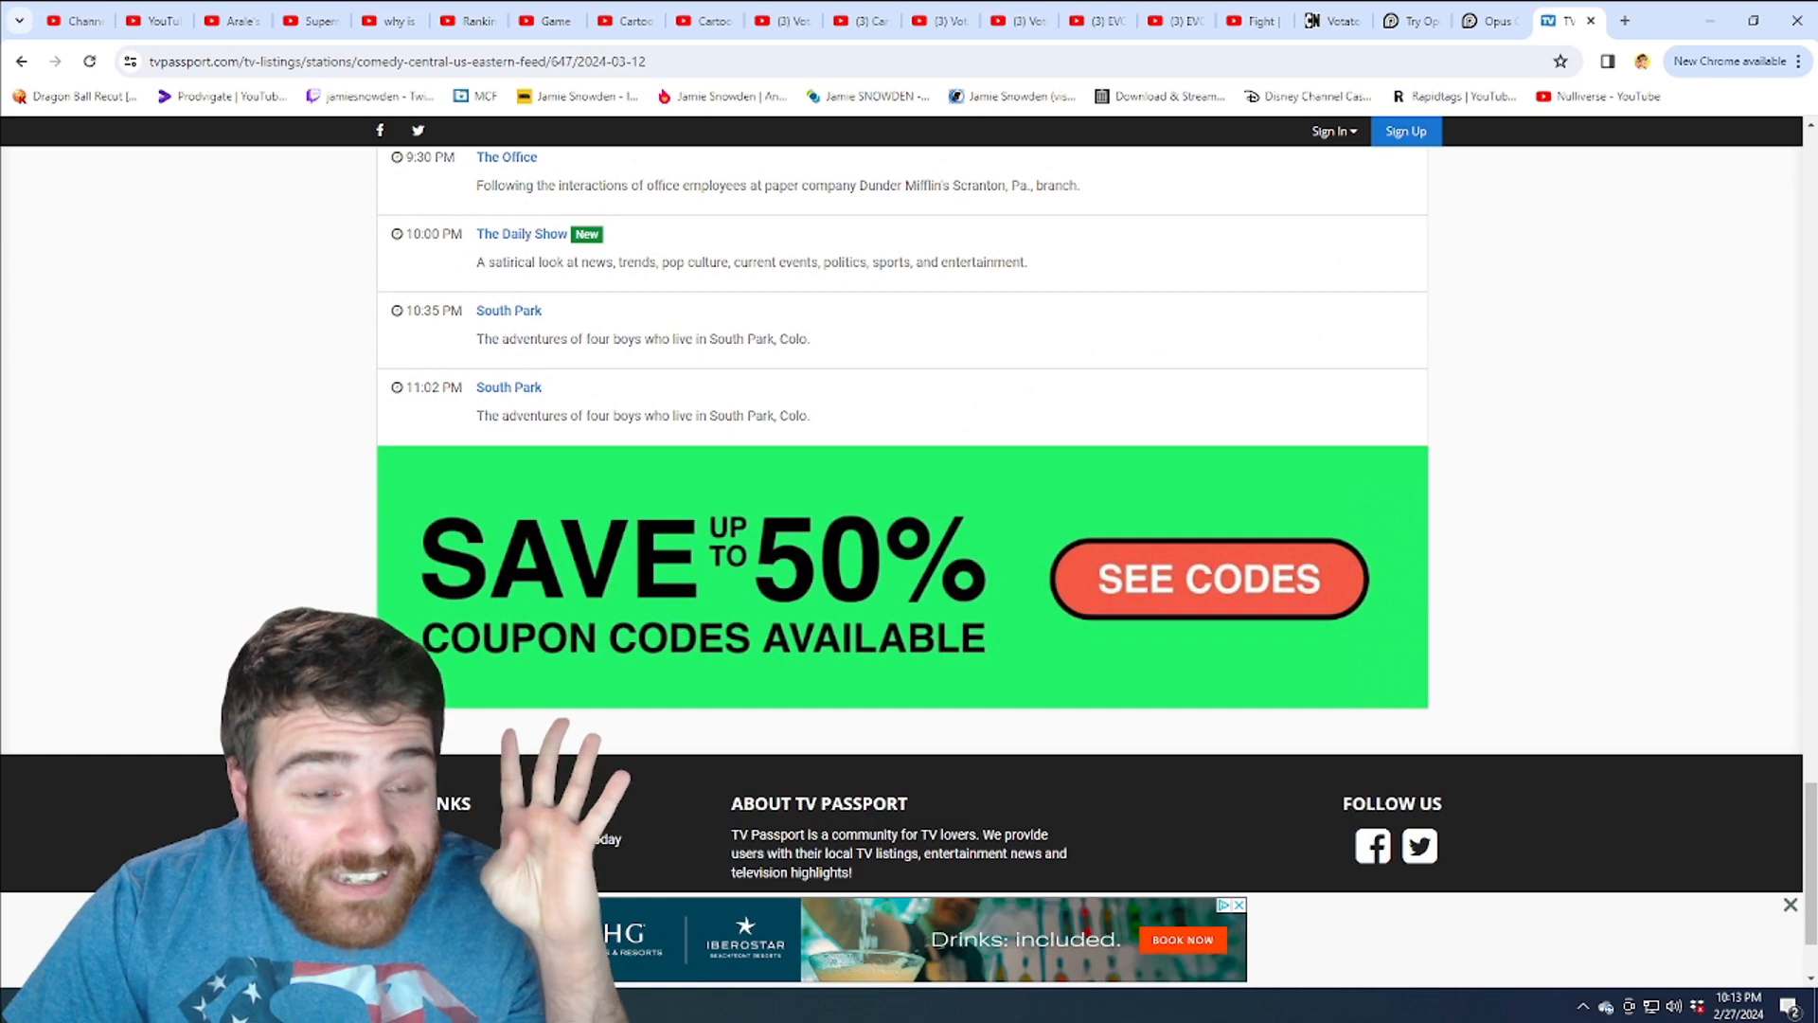
scroll(down, 3)
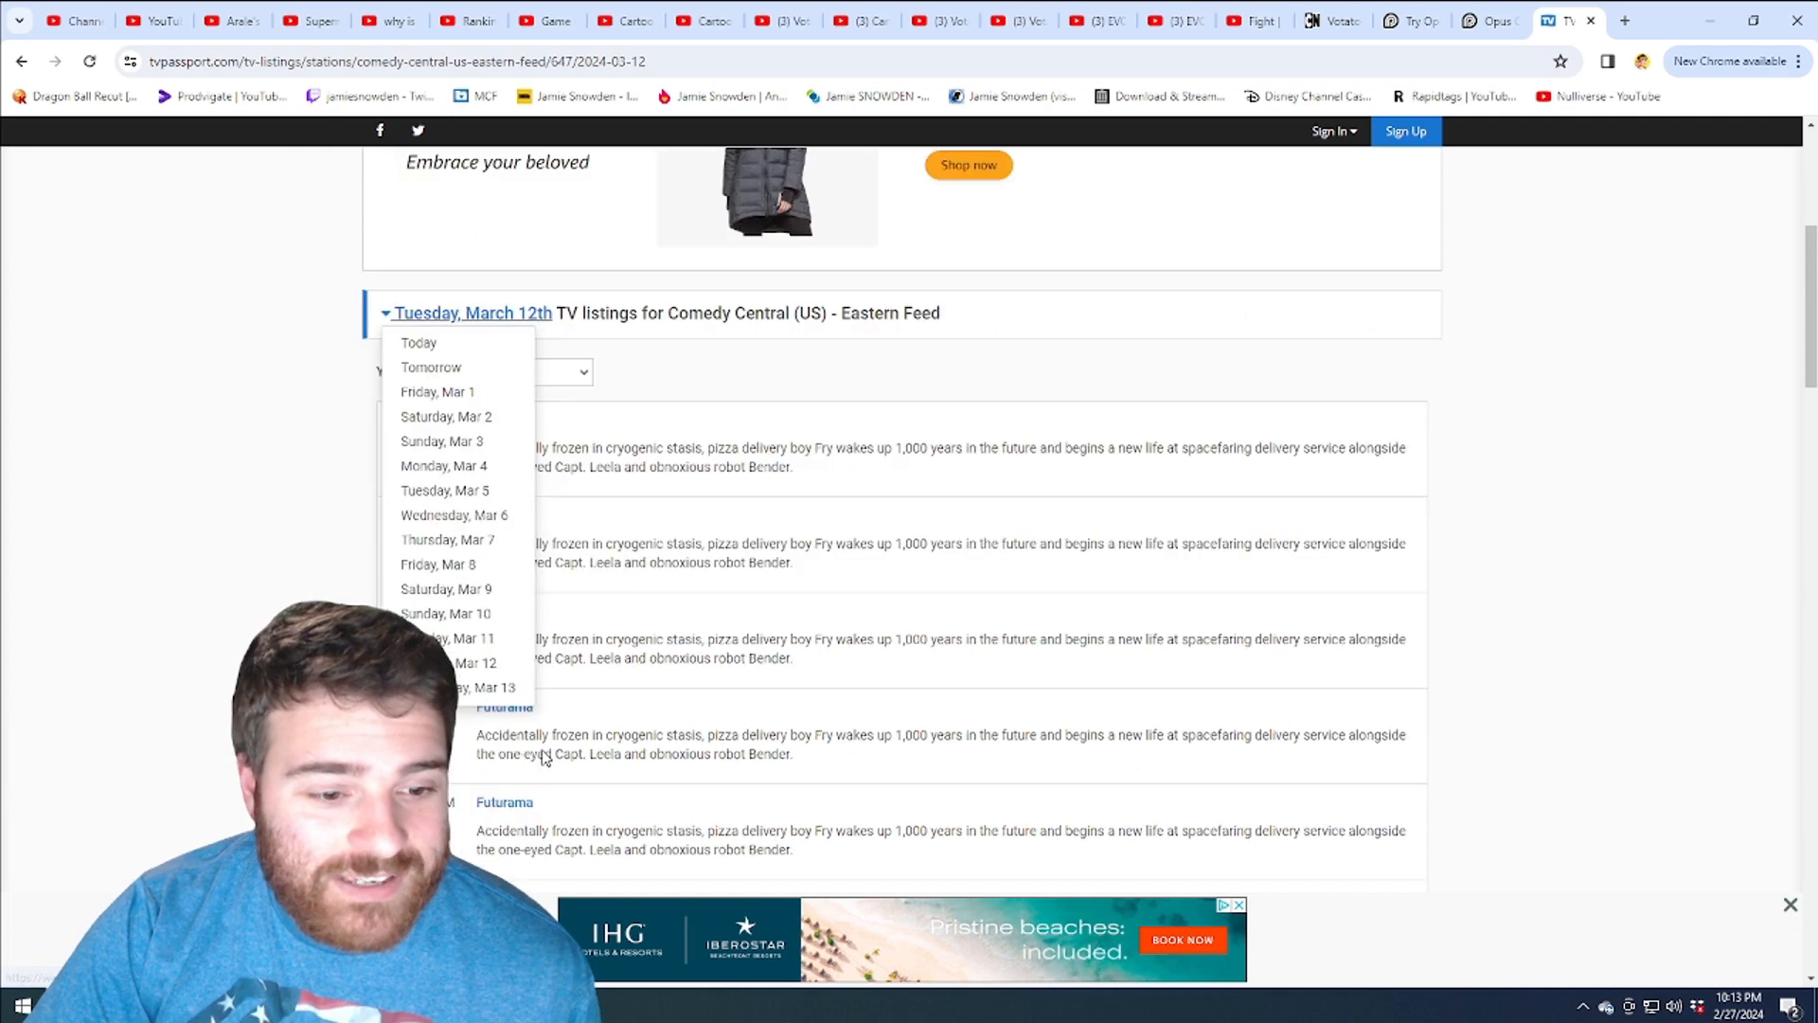
View the empty Wednesday, March 13th page, then return to the February 28th schedule.
click(487, 685)
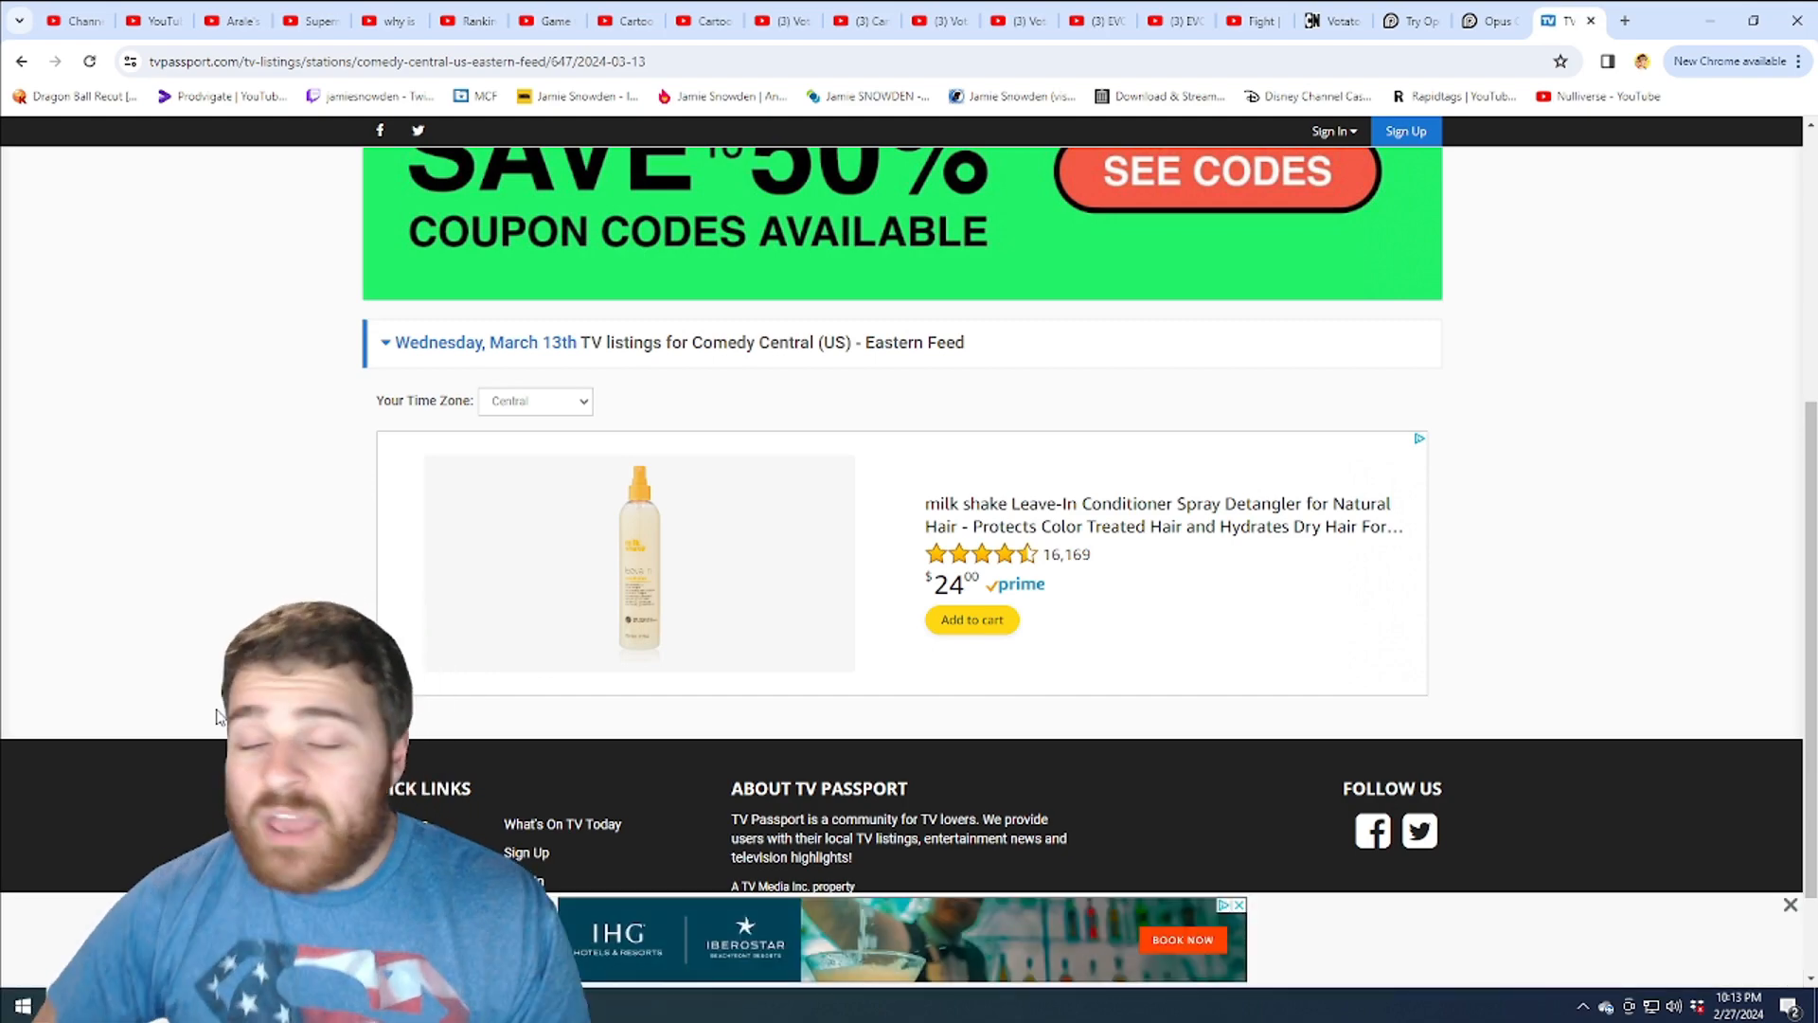
scroll(up, 3)
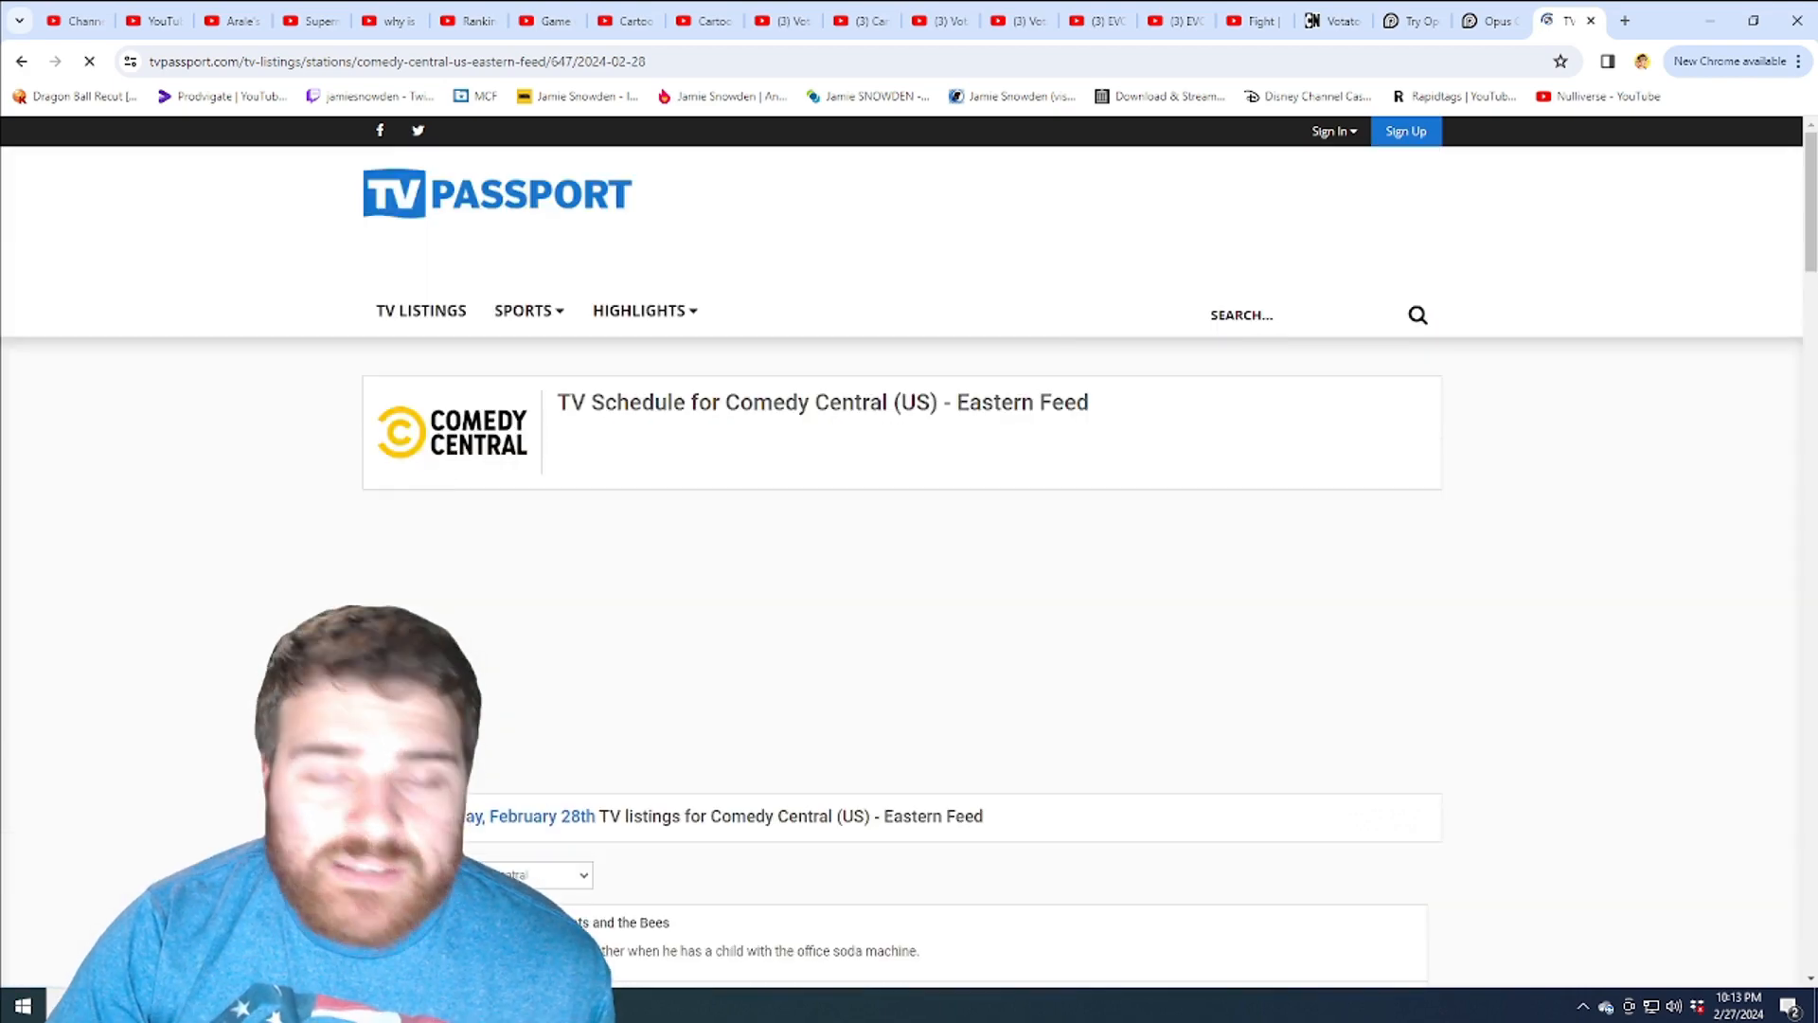
scroll(down, 3)
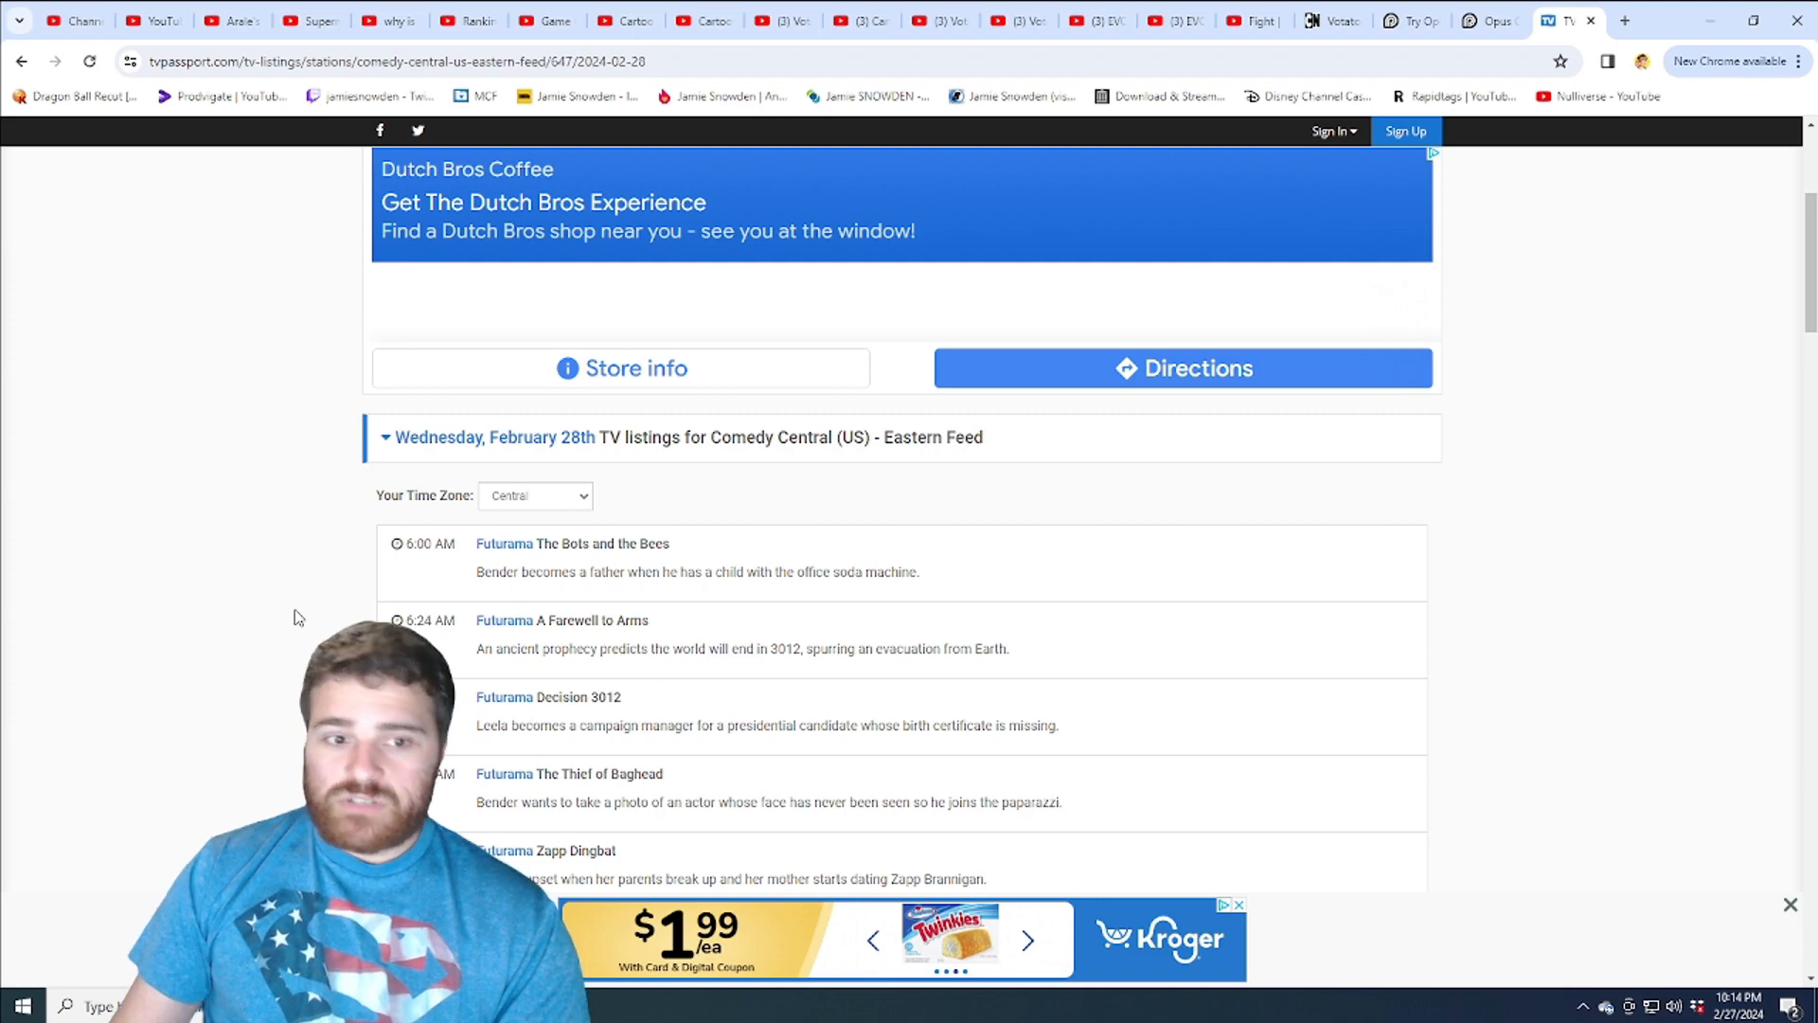
scroll(down, 3)
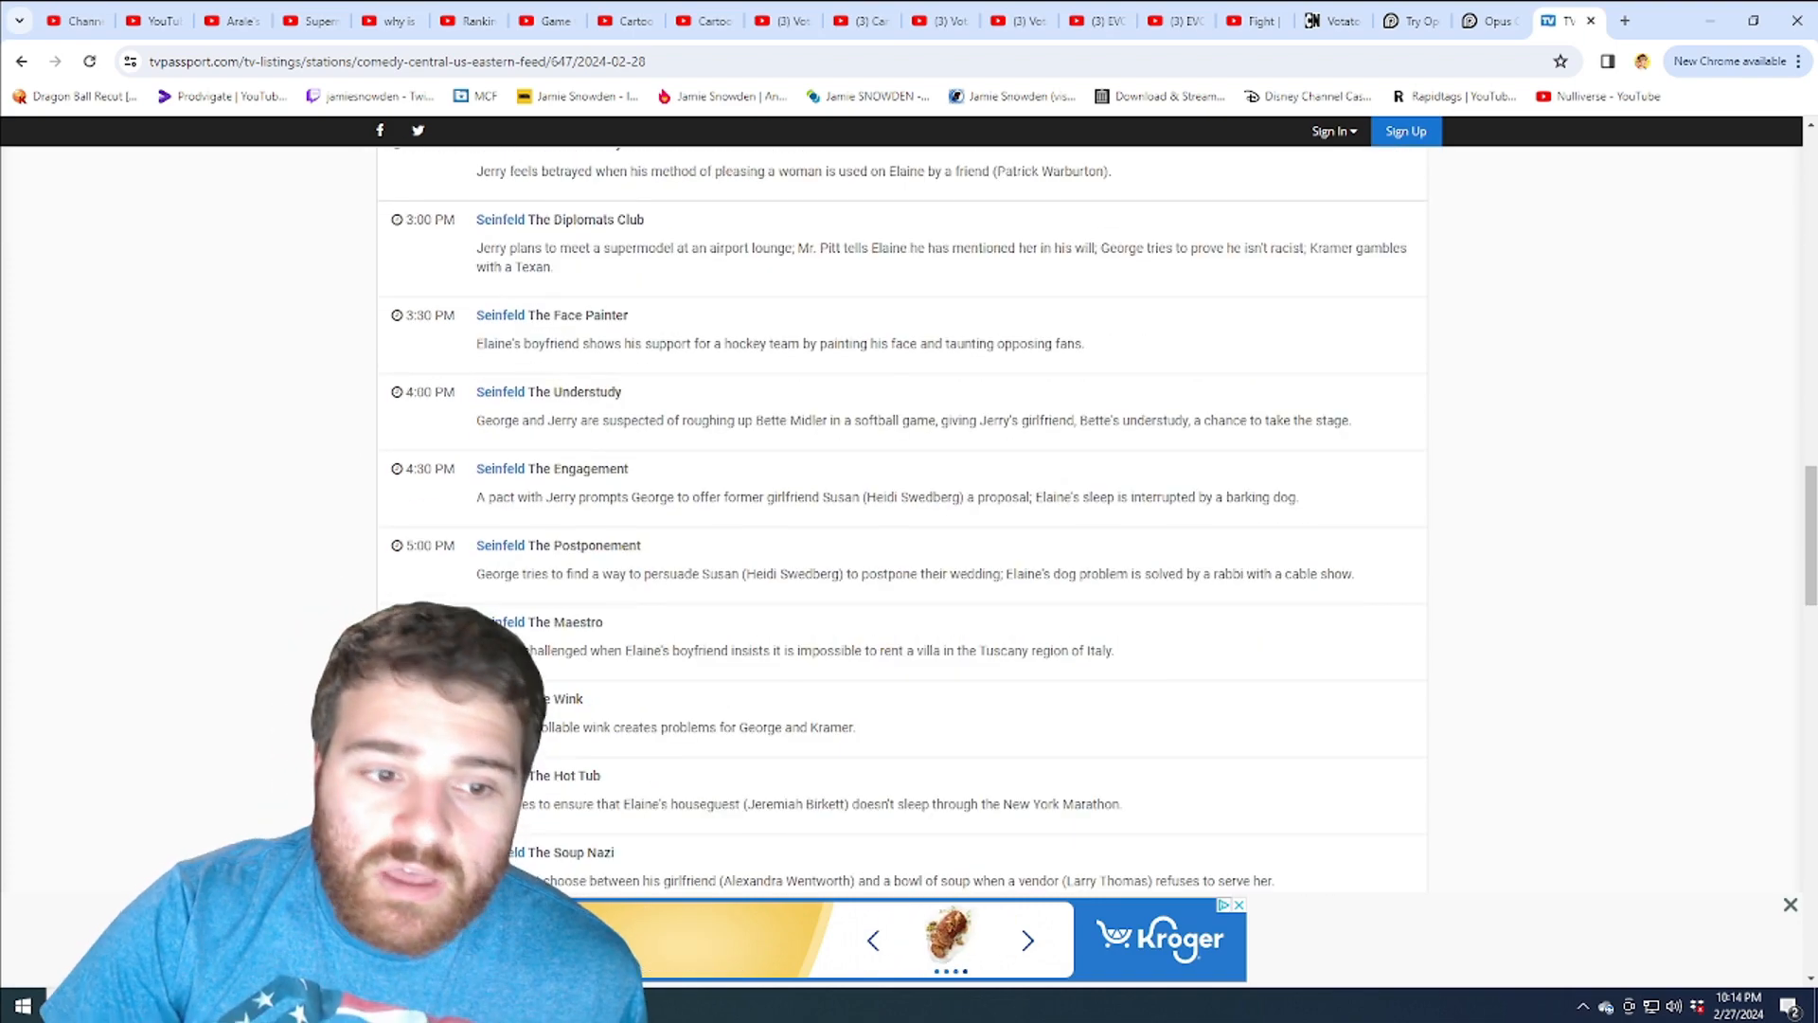
scroll(up, 3)
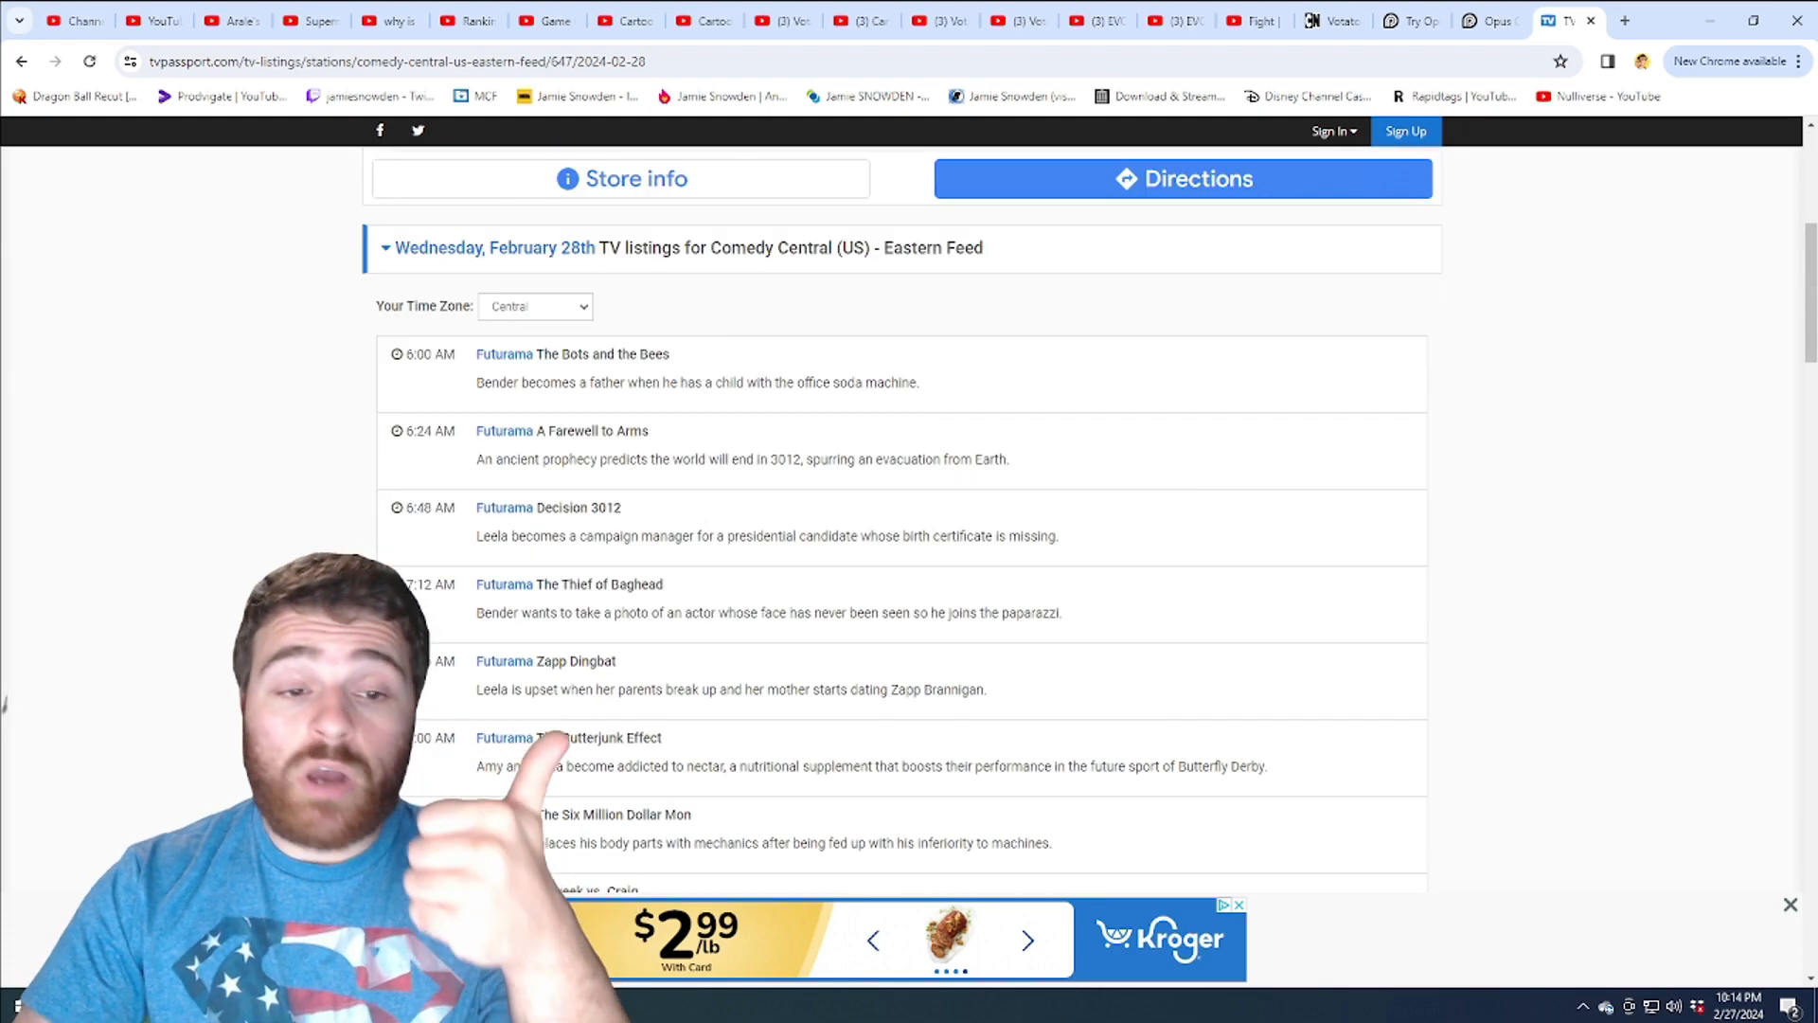
scroll(down, 3)
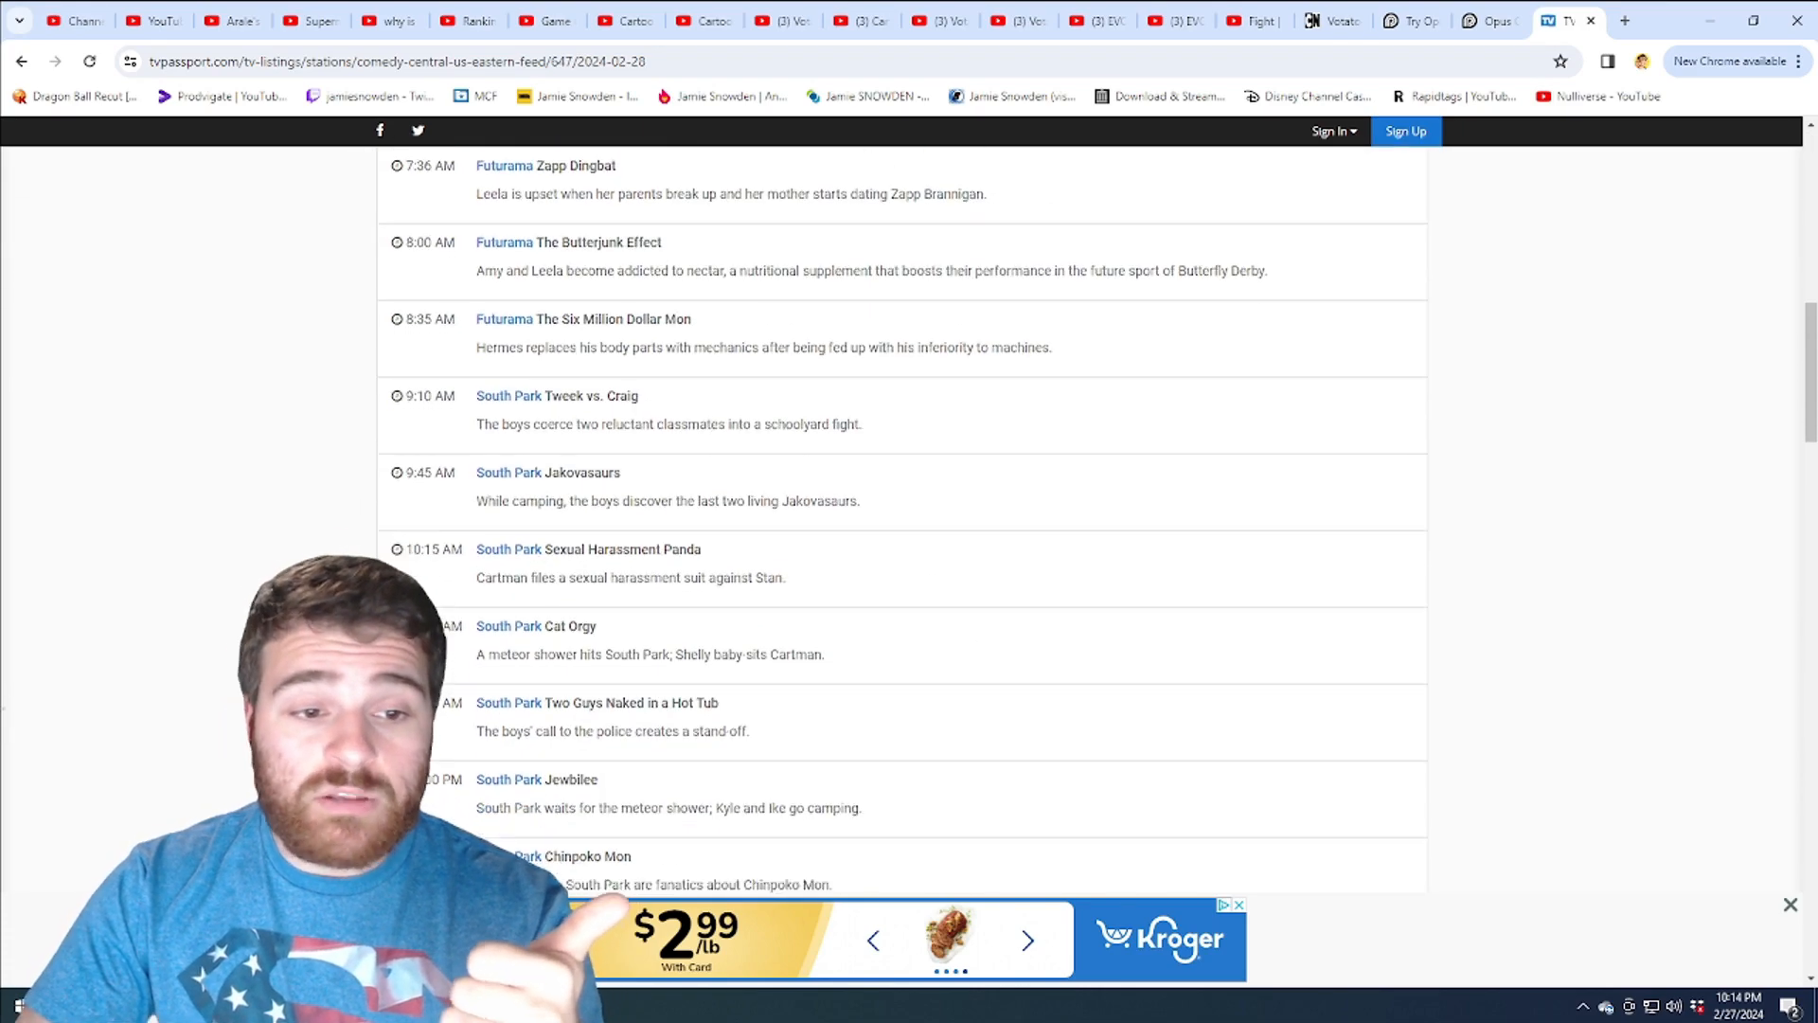
scroll(down, 3)
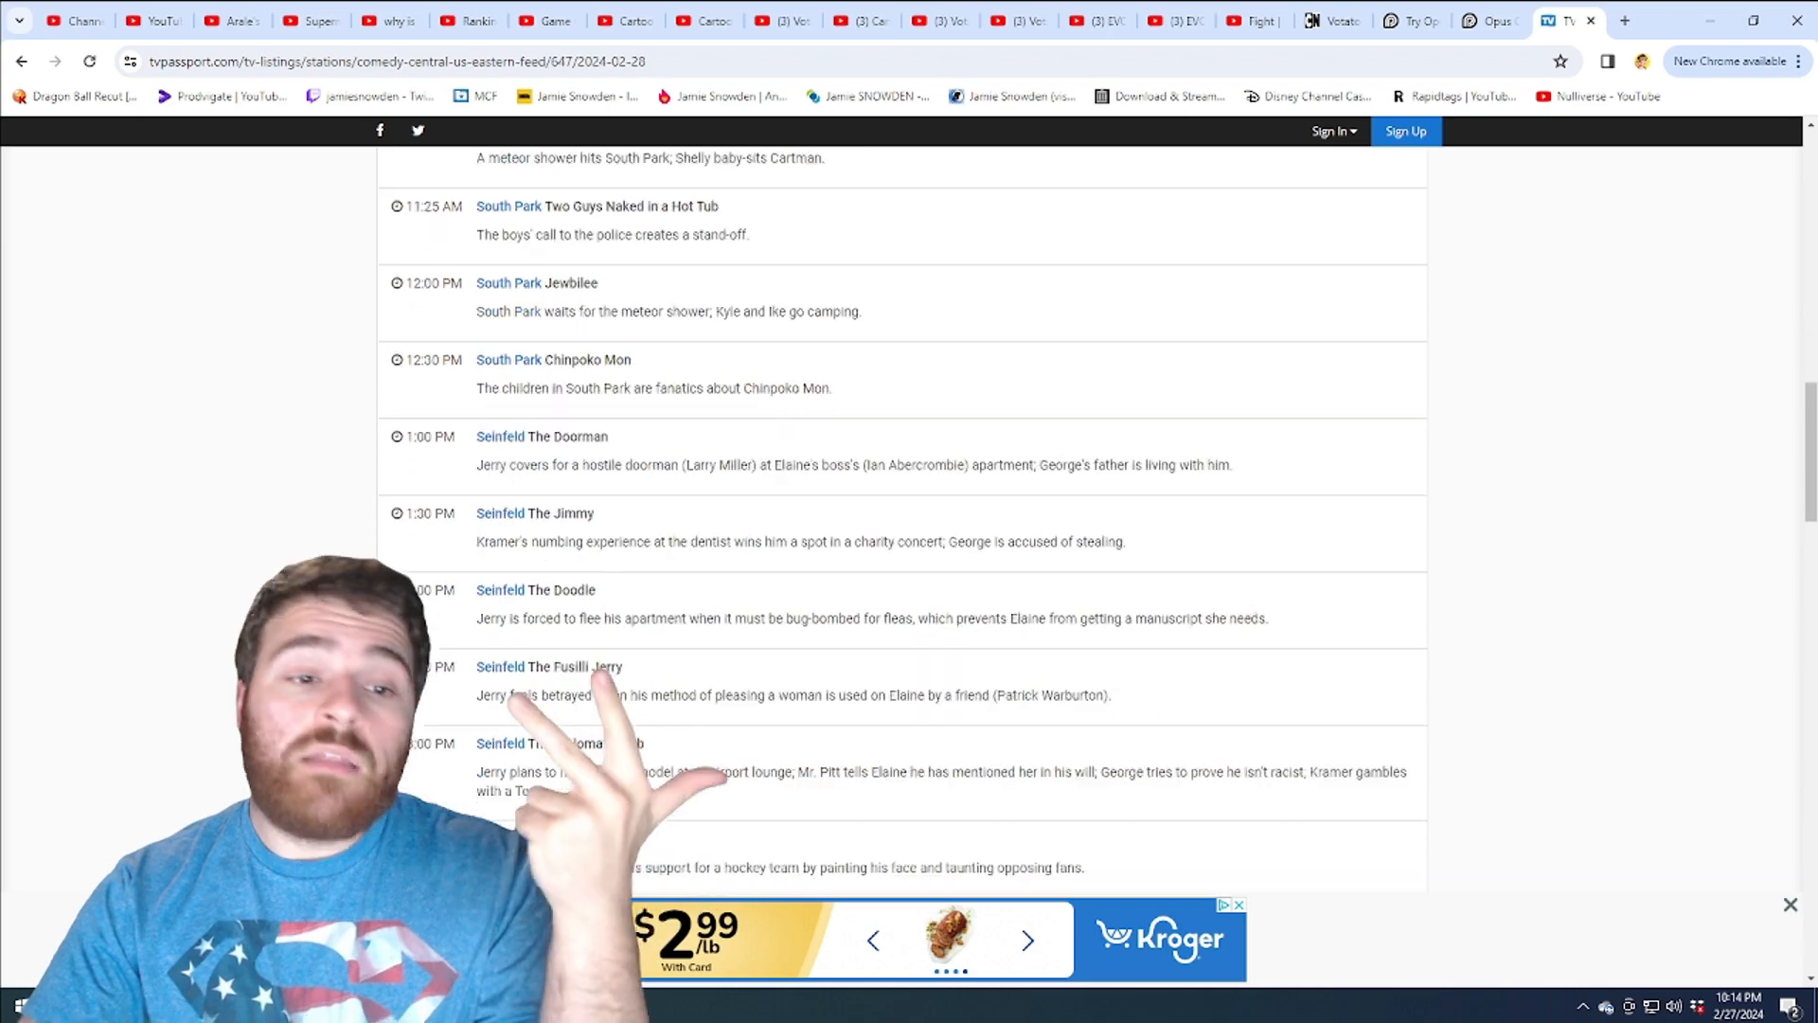
scroll(down, 3)
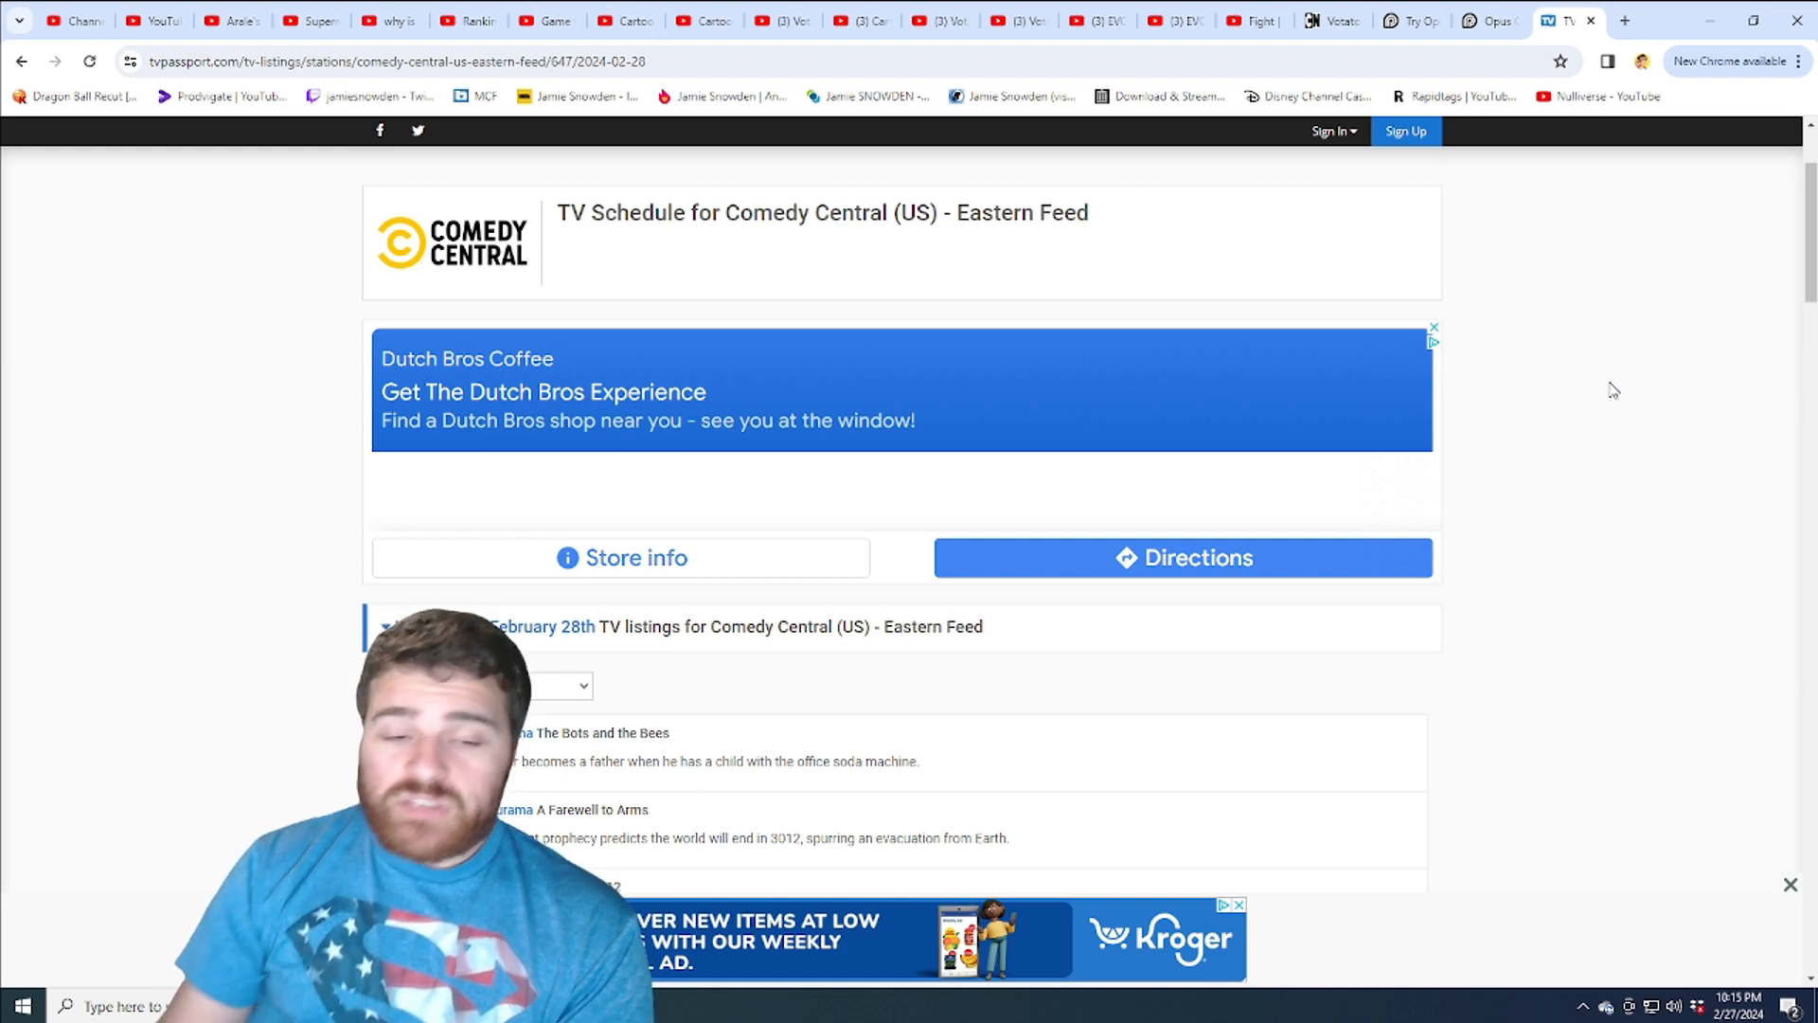
scroll(down, 3)
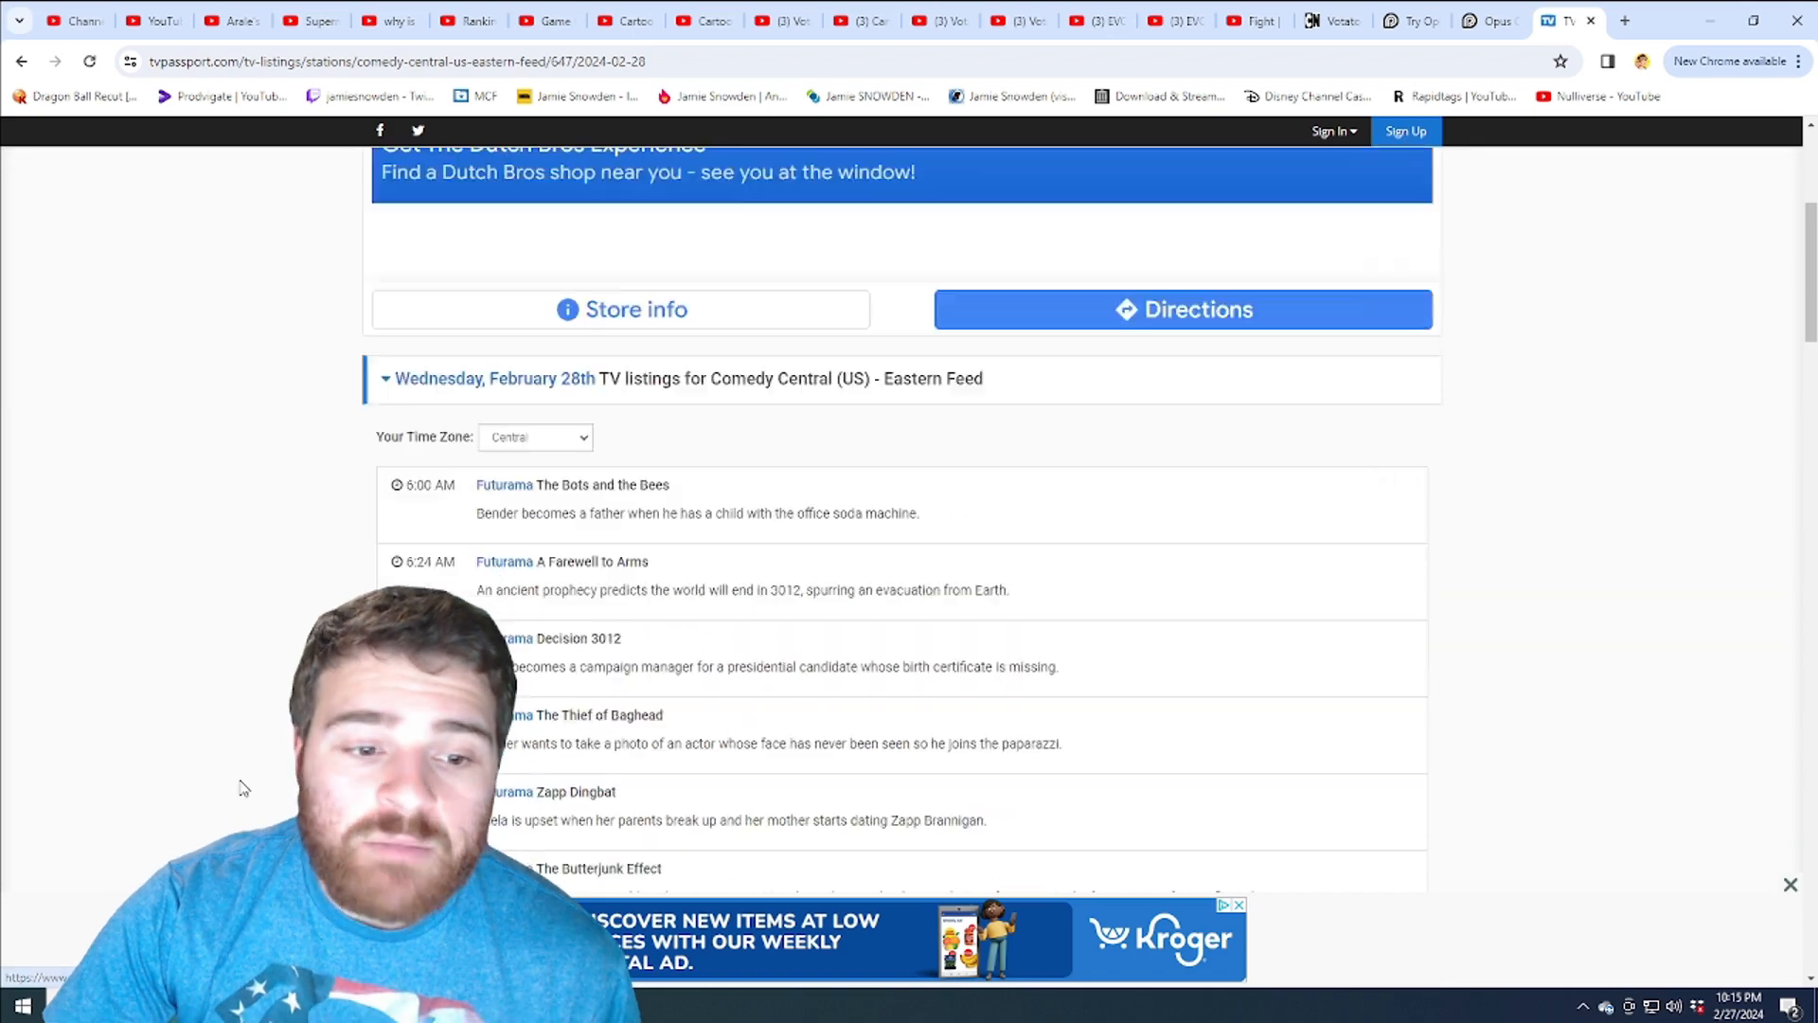
scroll(down, 3)
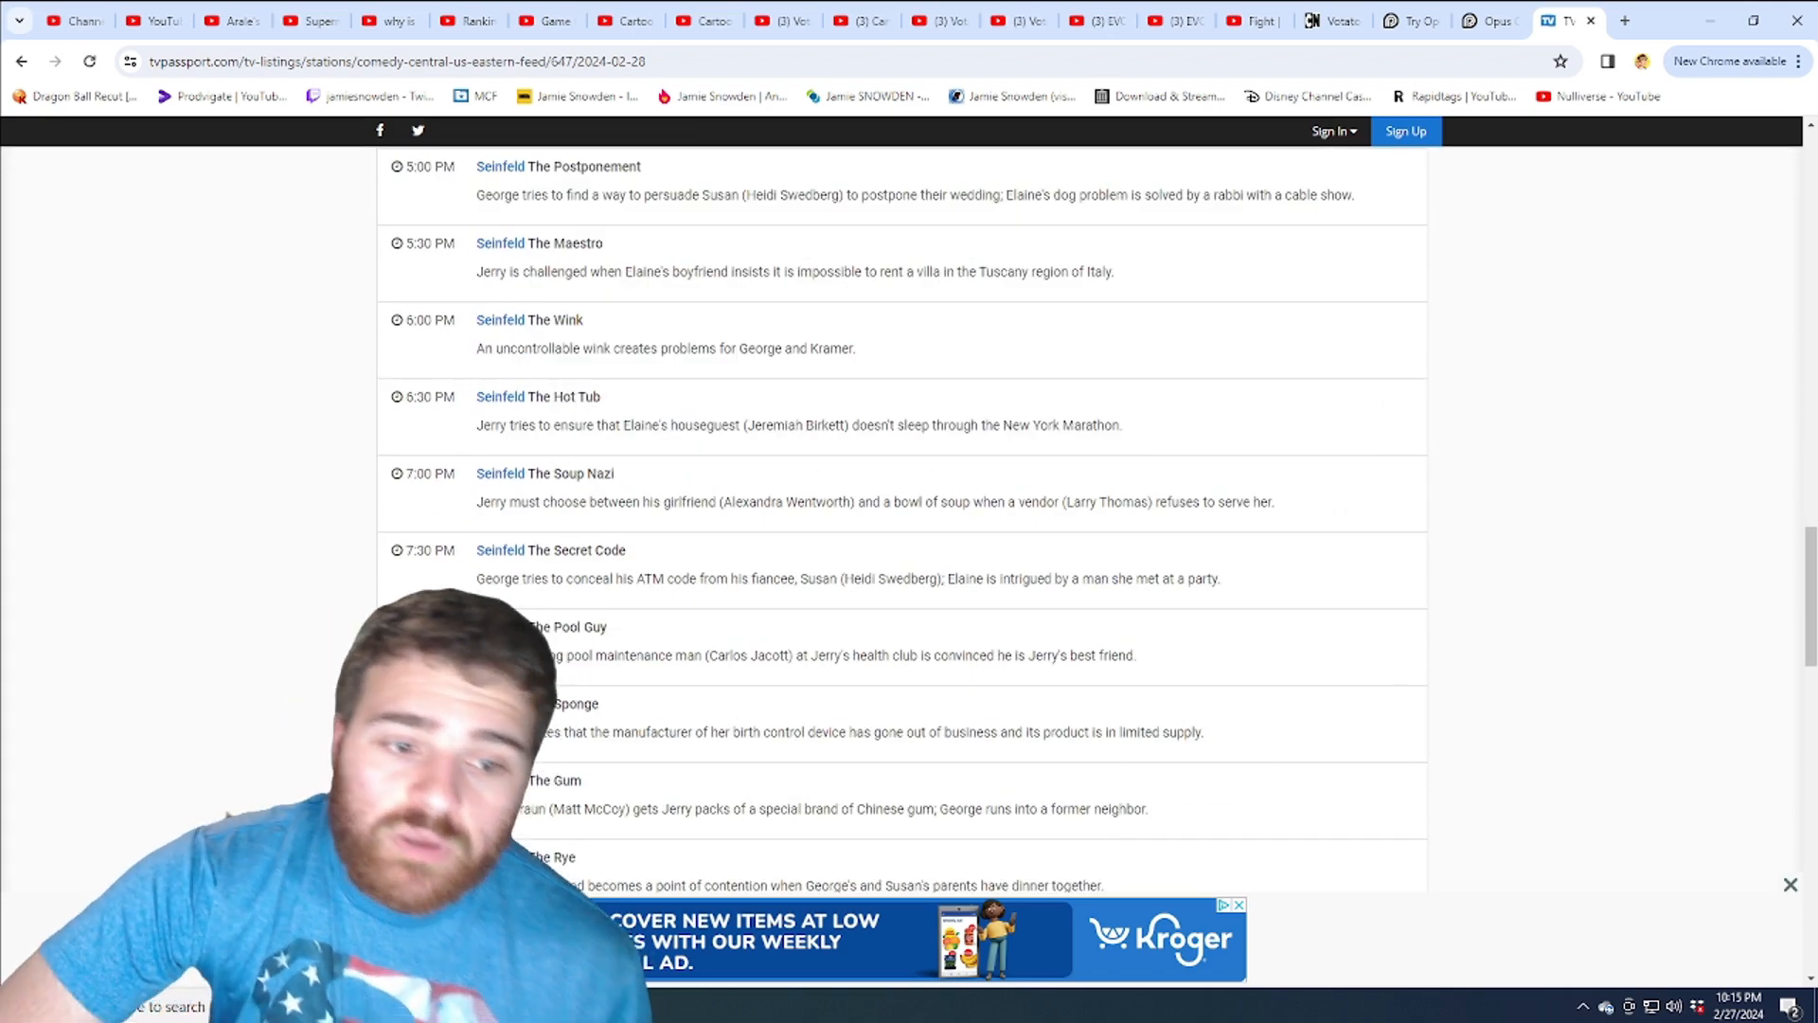
scroll(up, 3)
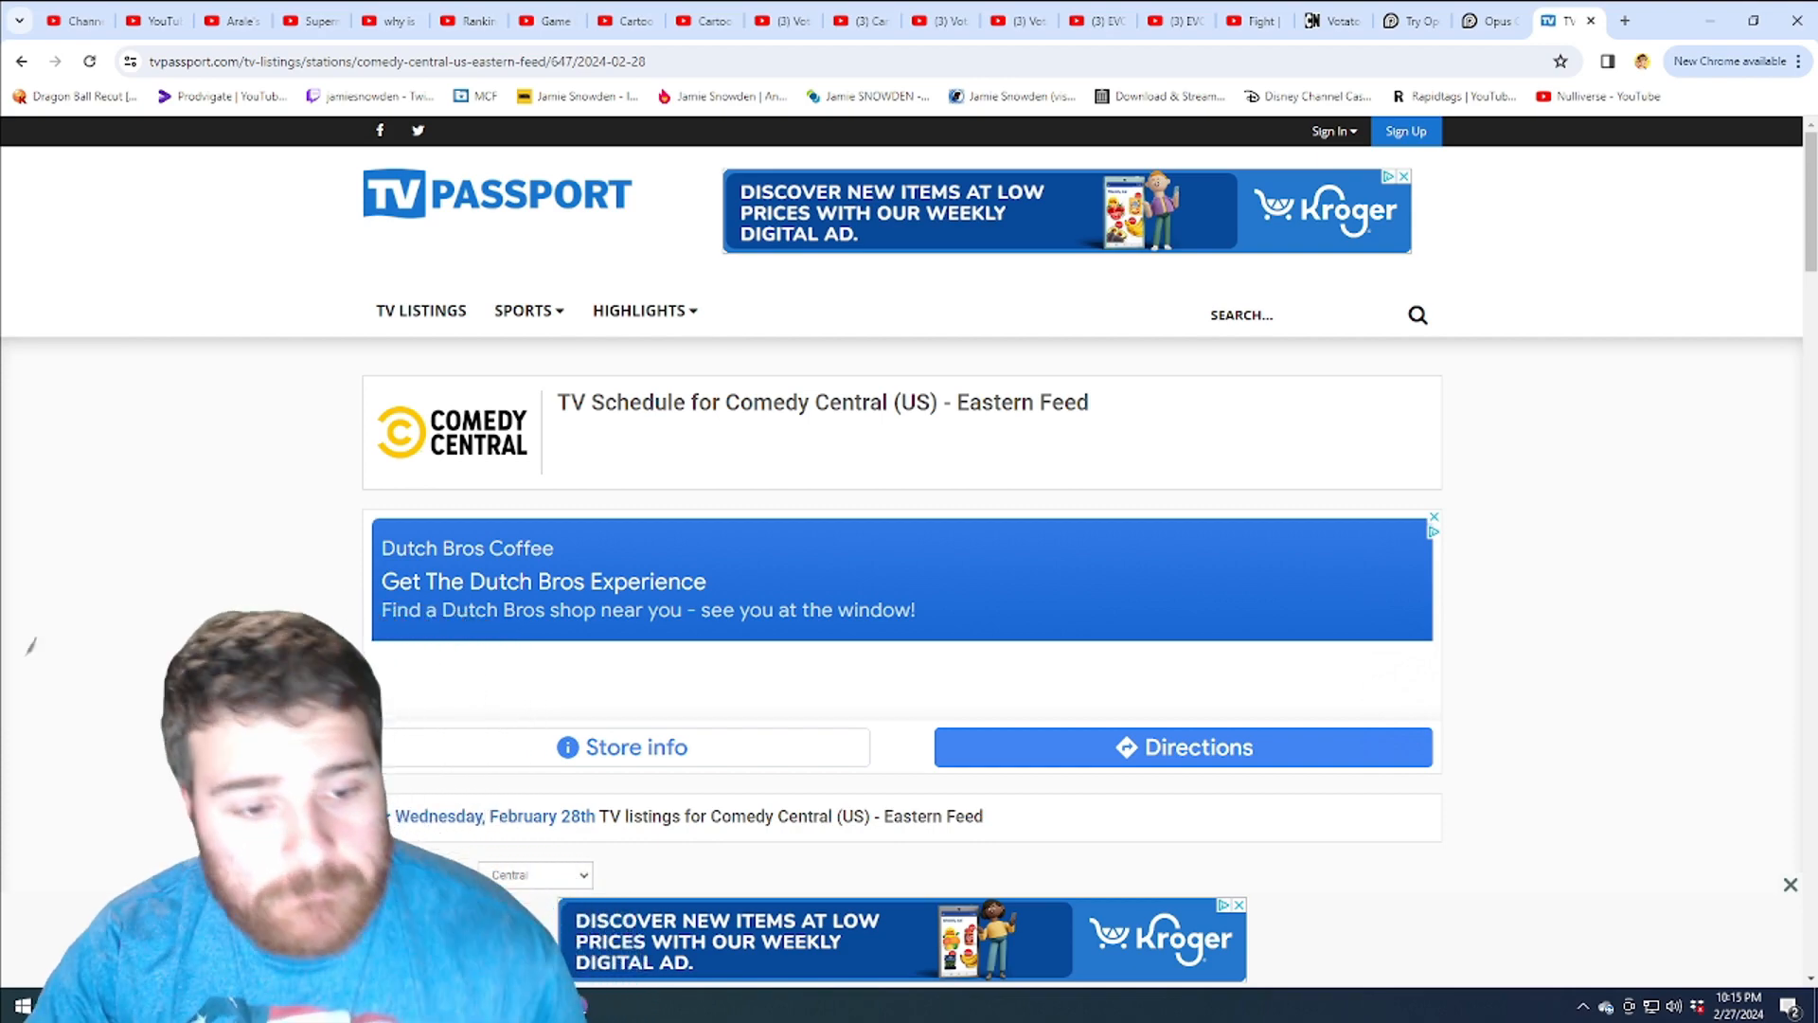
scroll(down, 3)
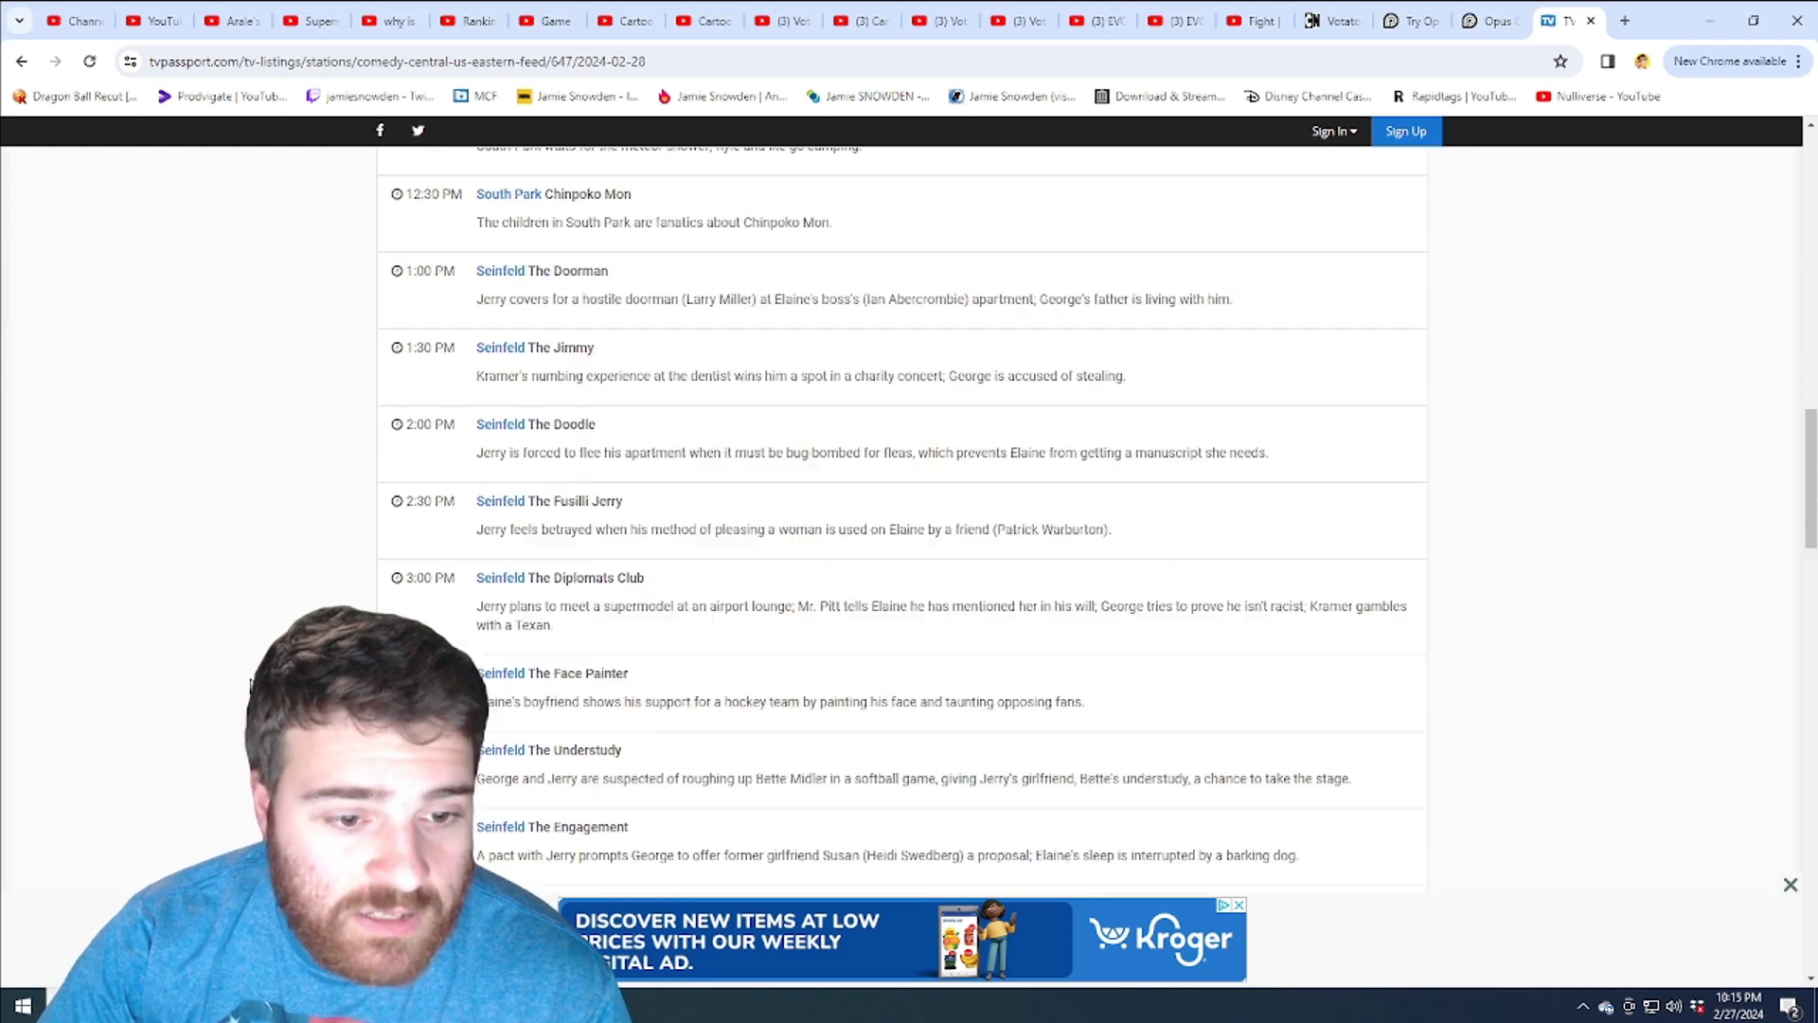
scroll(down, 3)
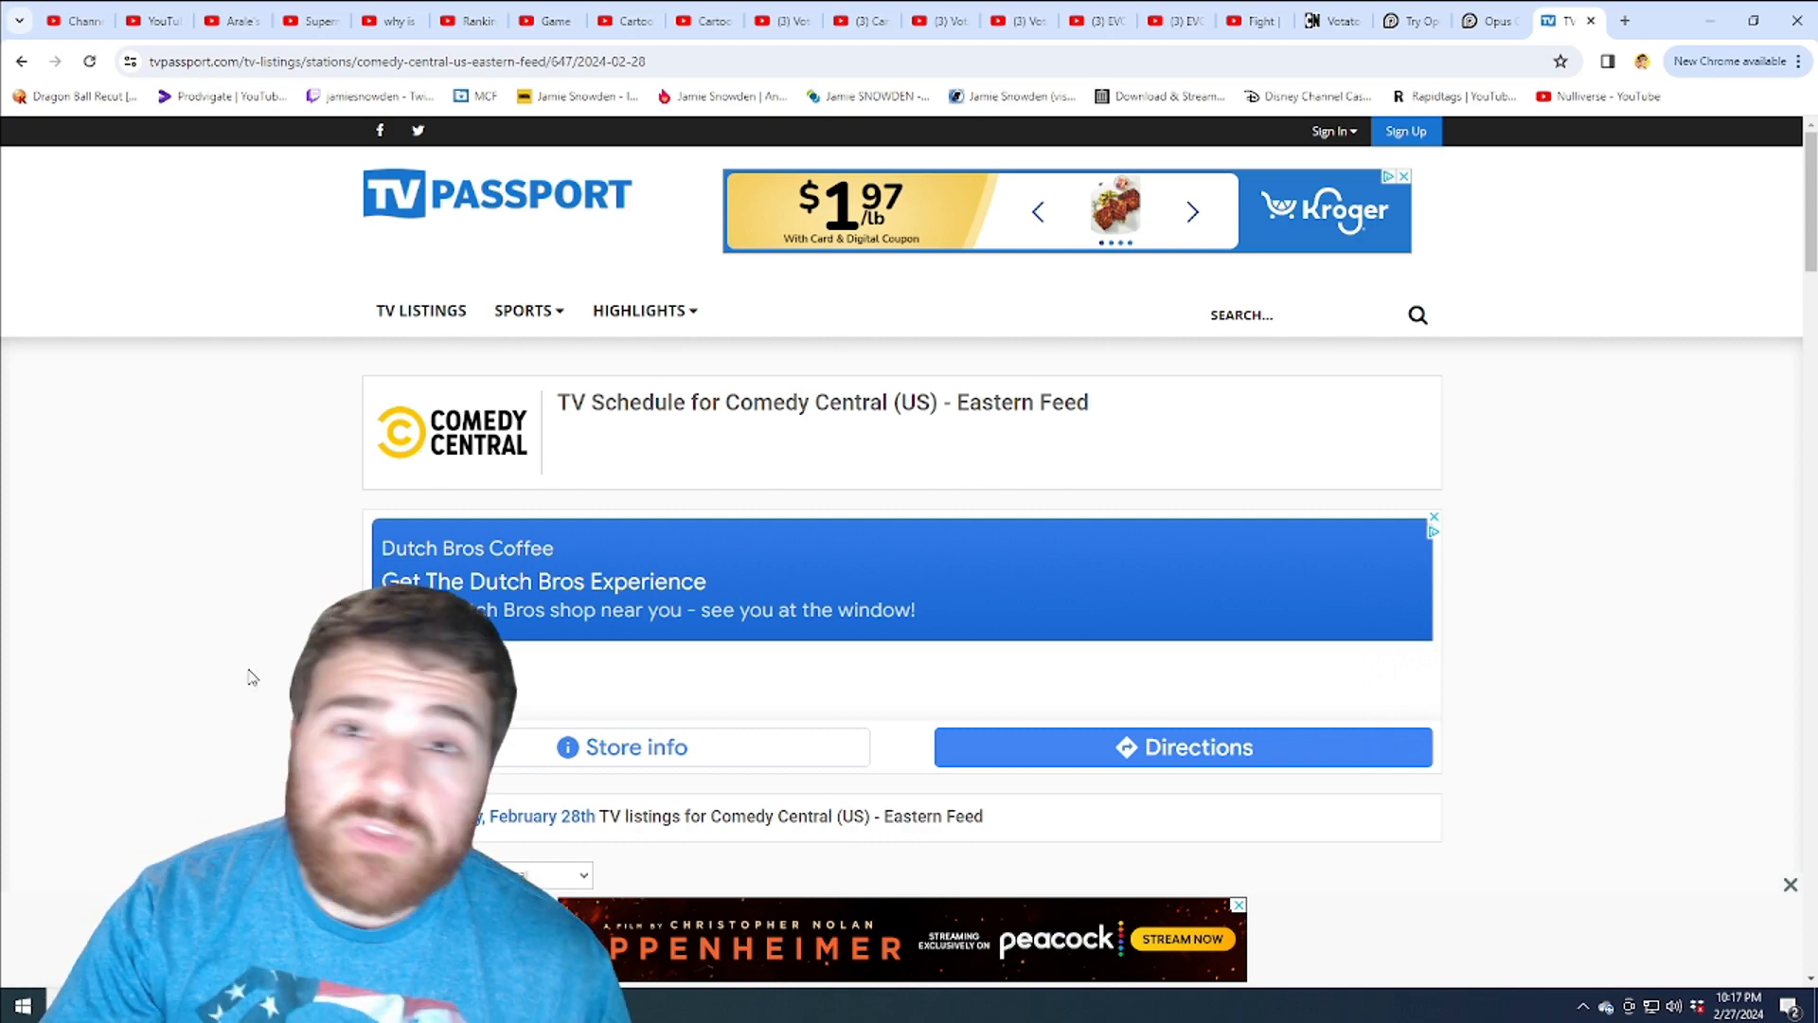
scroll(down, 3)
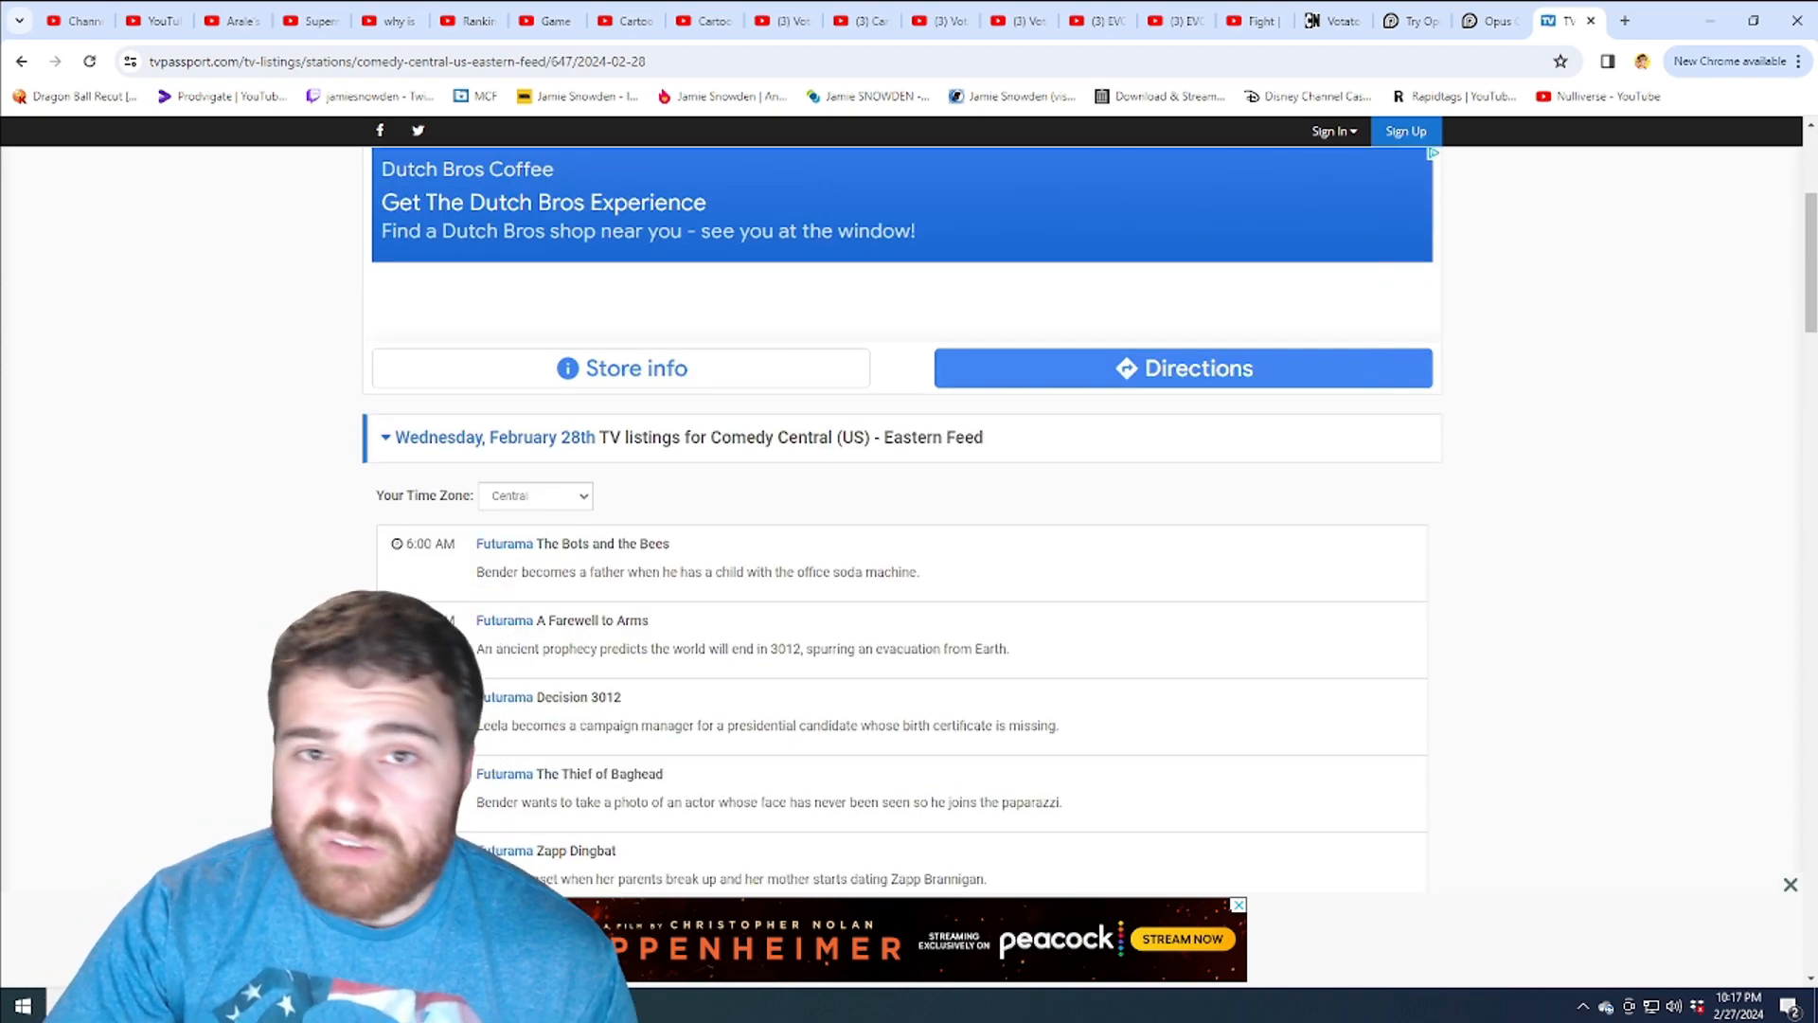
scroll(down, 3)
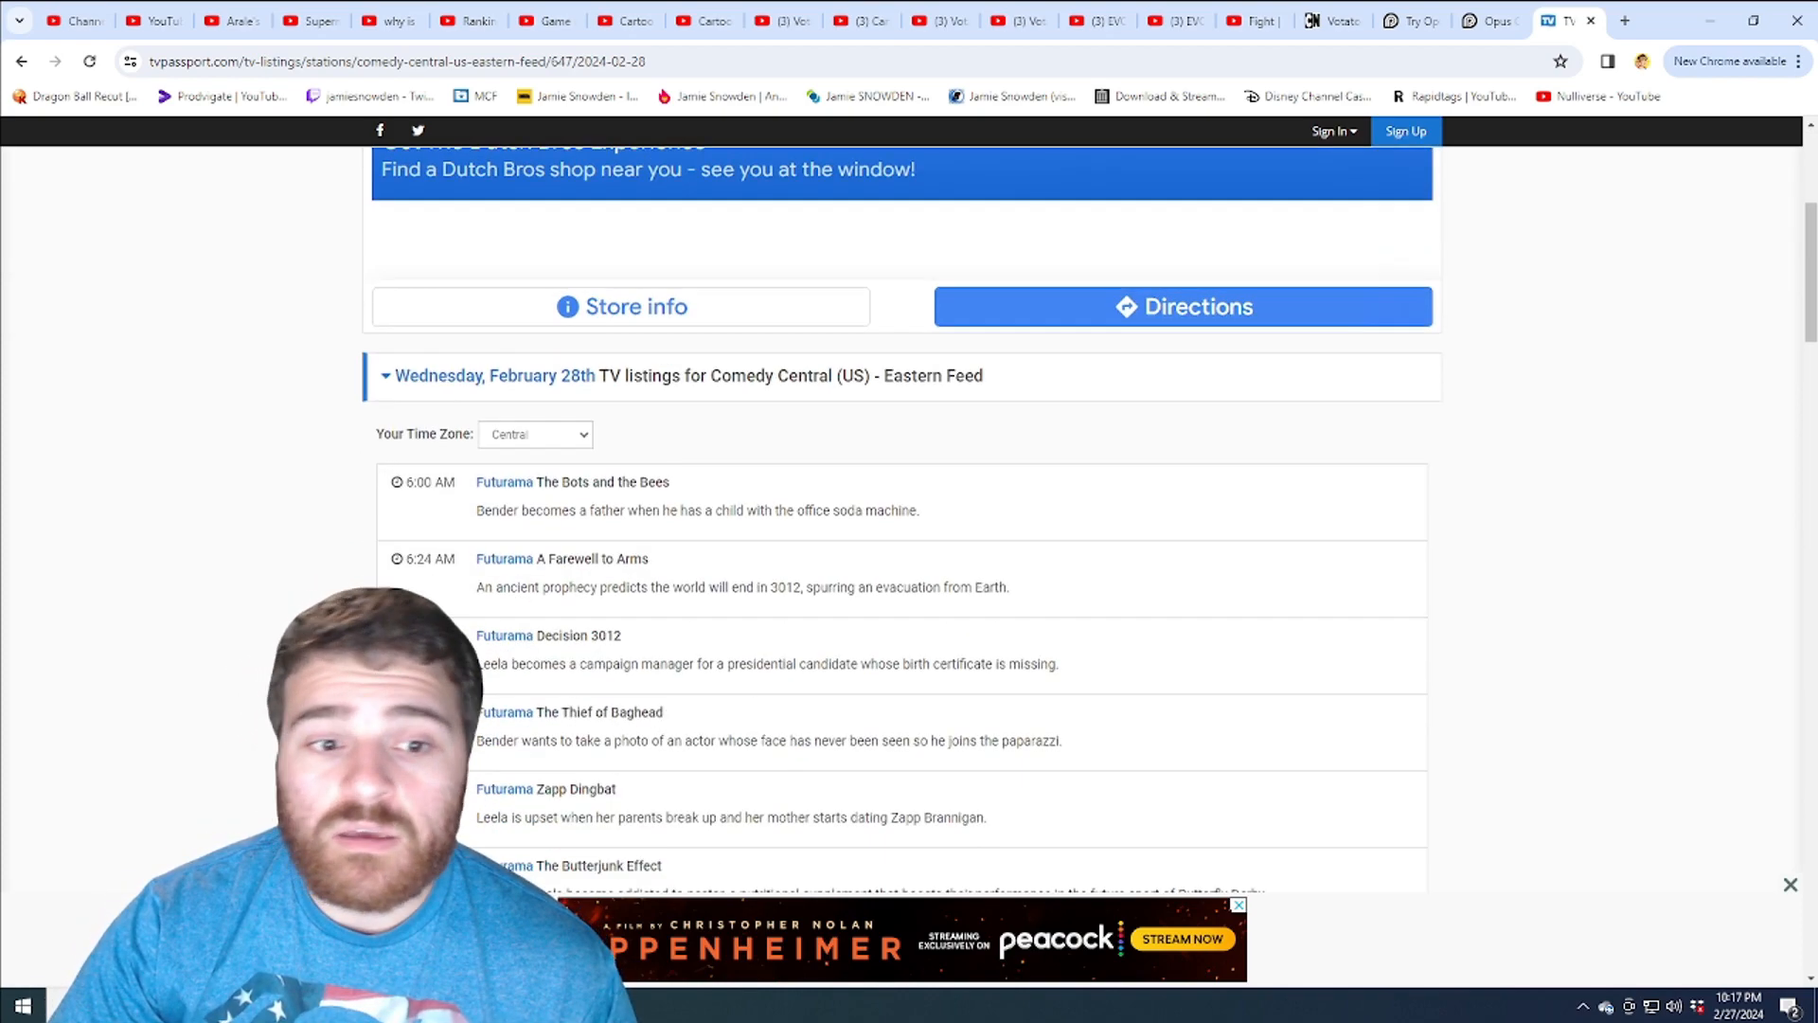
scroll(down, 3)
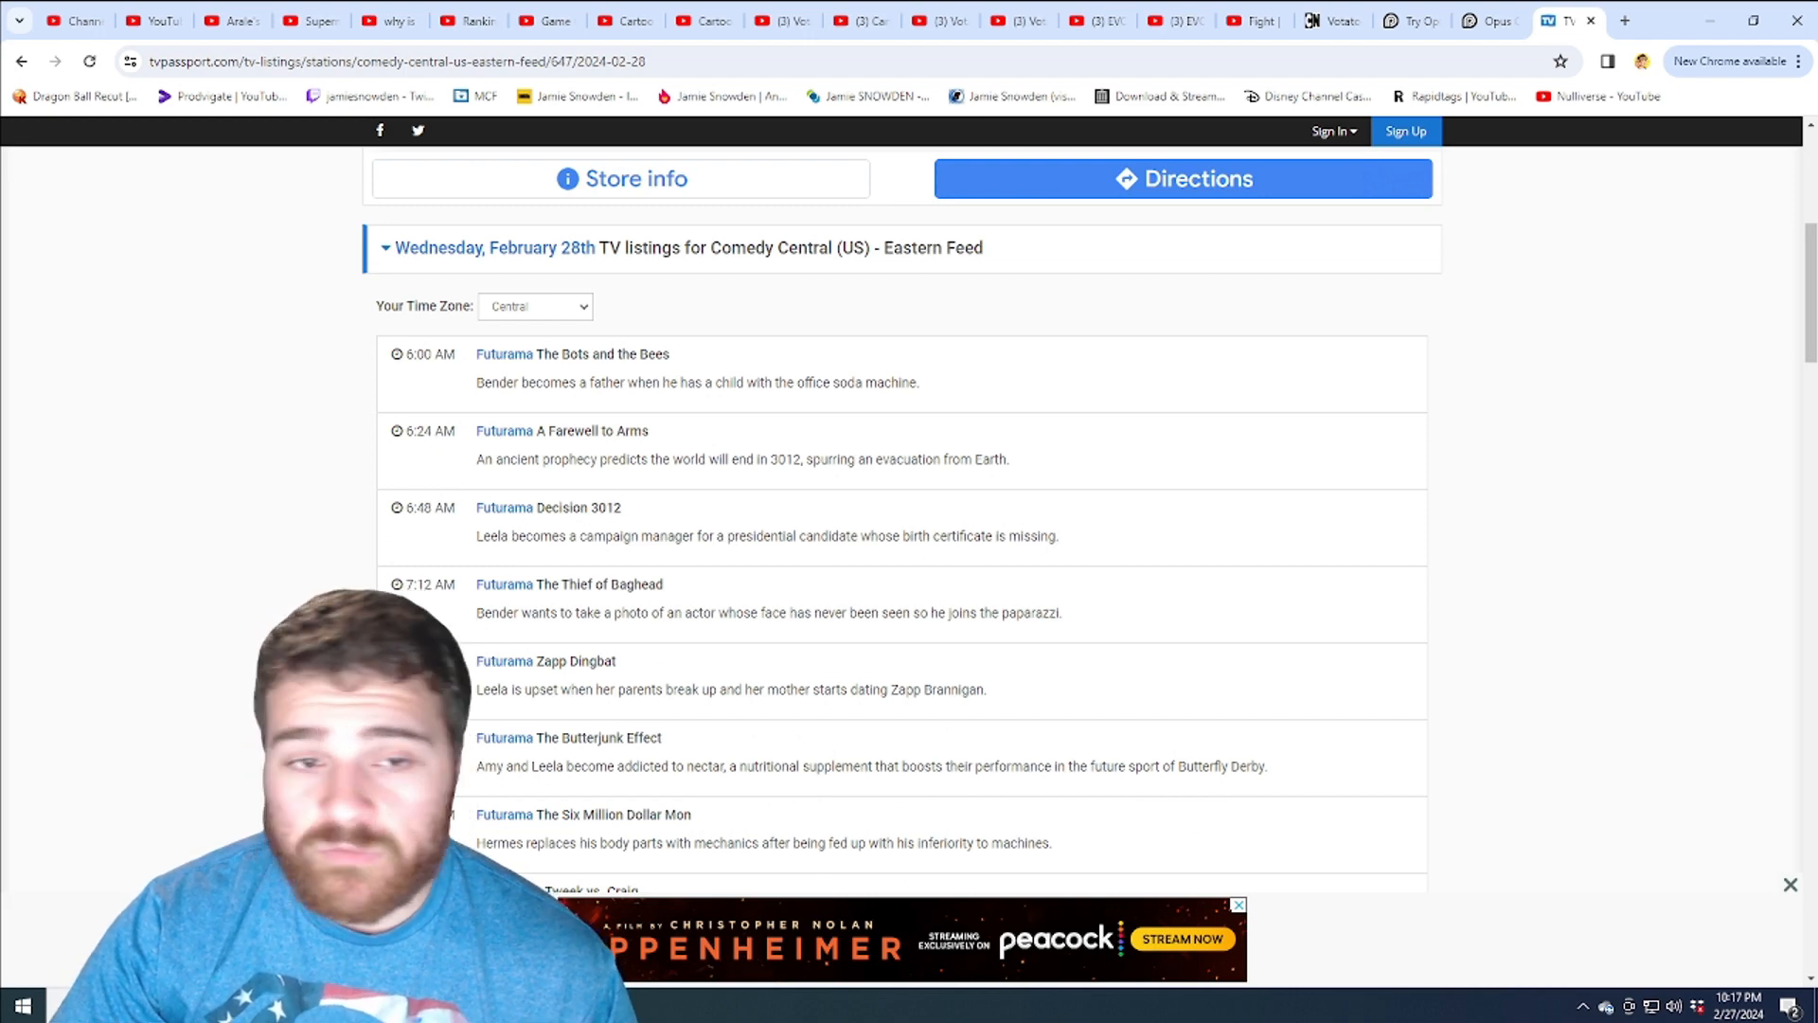